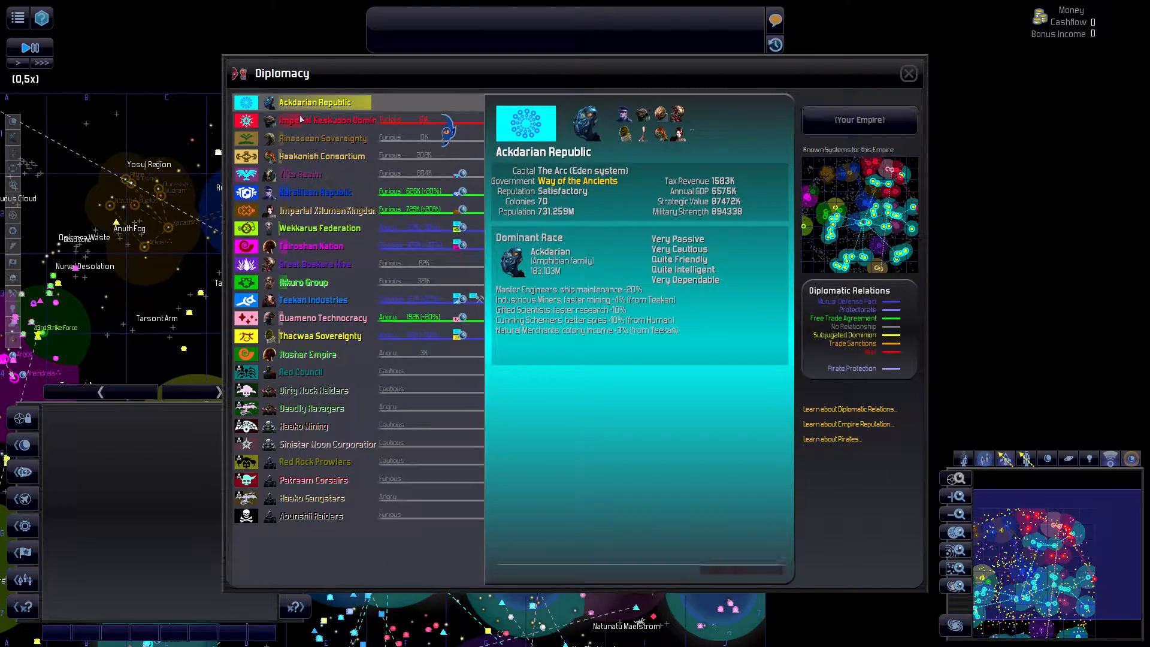
- Check the Imperial Keskudon Dominion's relations with us twice, returning to our own profile each time
{"action": "left_click", "coordinate": [327, 120]}
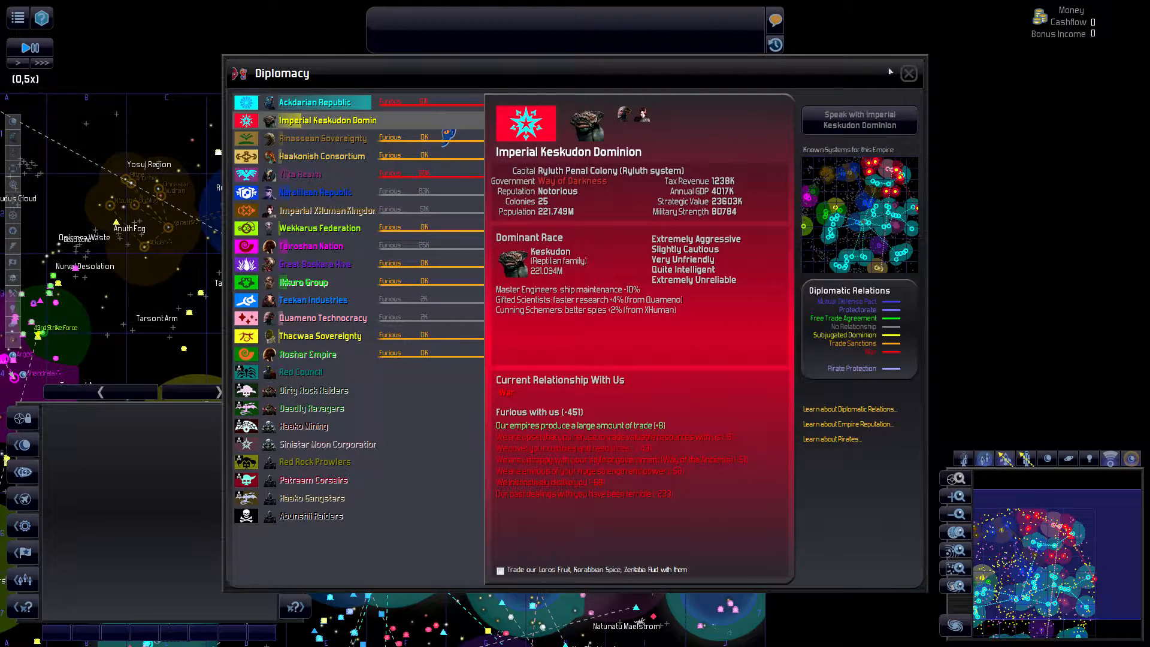
{"action": "left_click", "coordinate": [908, 73]}
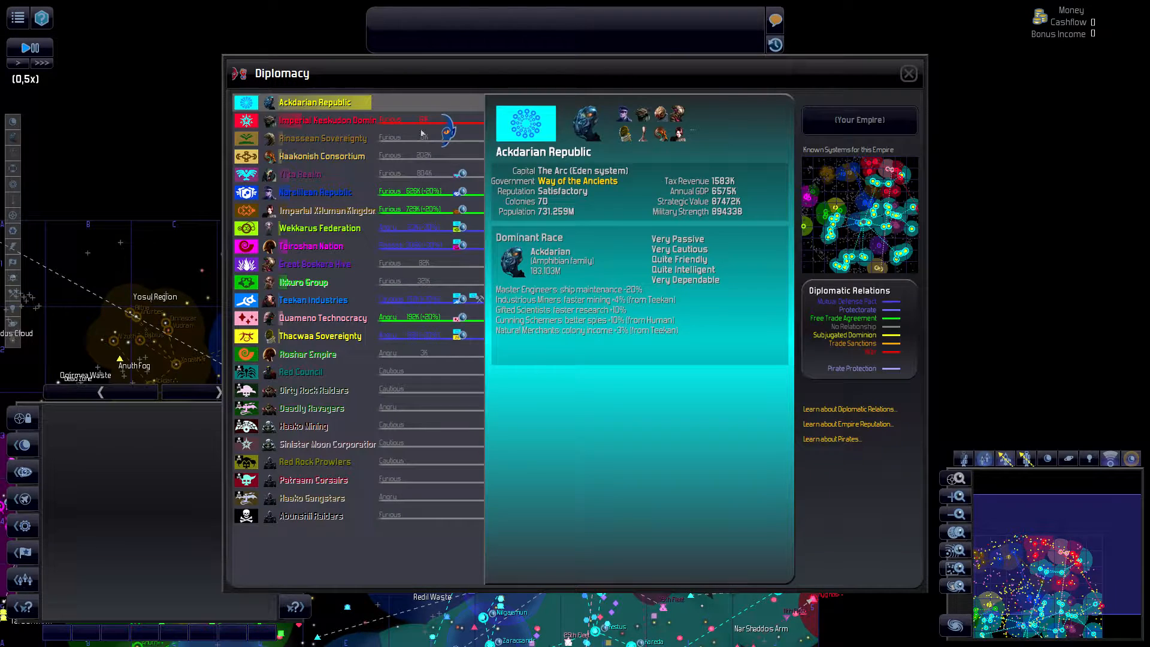
{"action": "left_click", "coordinate": [326, 120]}
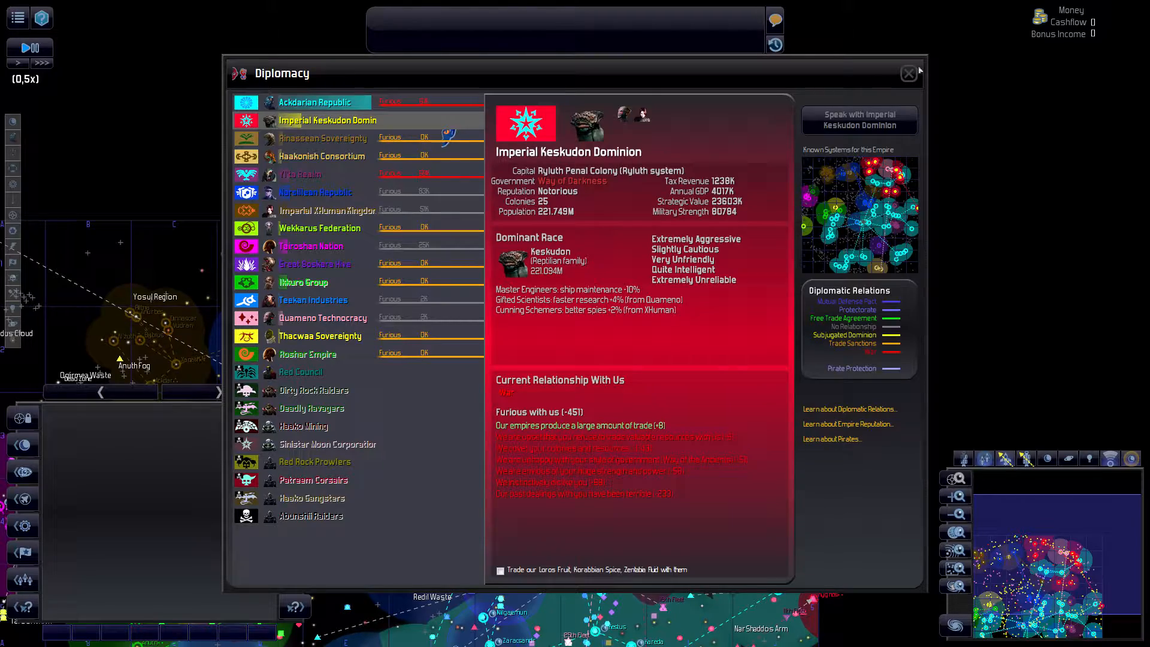
{"action": "left_click", "coordinate": [908, 73]}
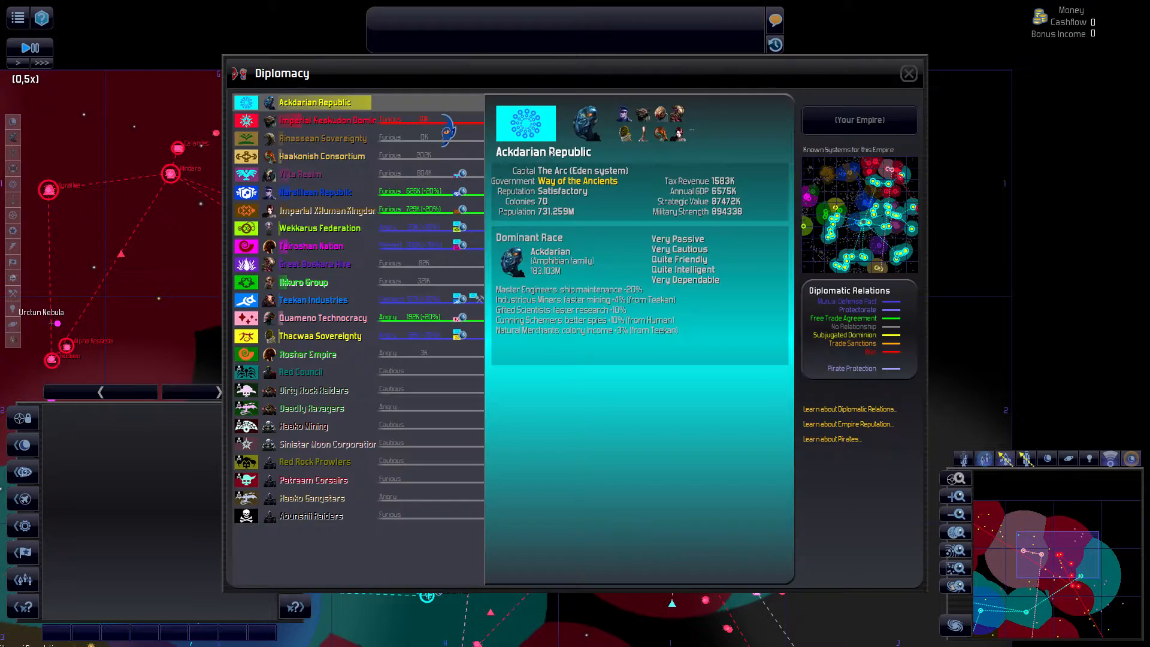
- Review Keskudon, Rinassean, Yi'ta Realm, Narsillean, XHuman Kingdom and Wekkarus Federation relations in turn
{"action": "left_click", "coordinate": [327, 121]}
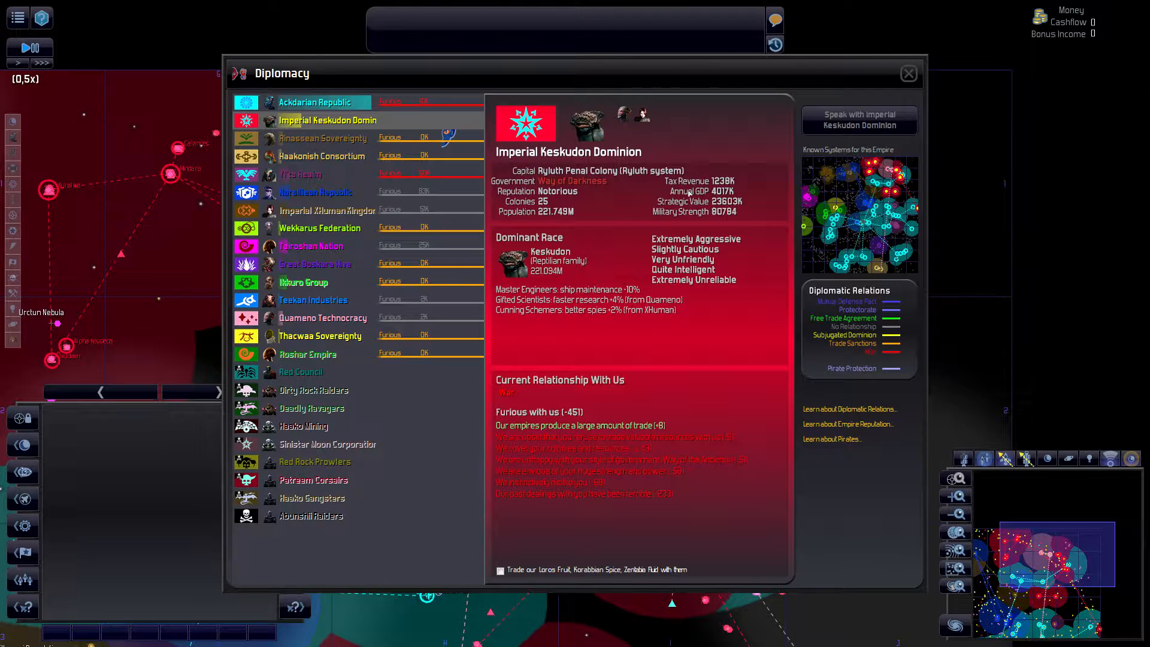
{"action": "left_click", "coordinate": [322, 138]}
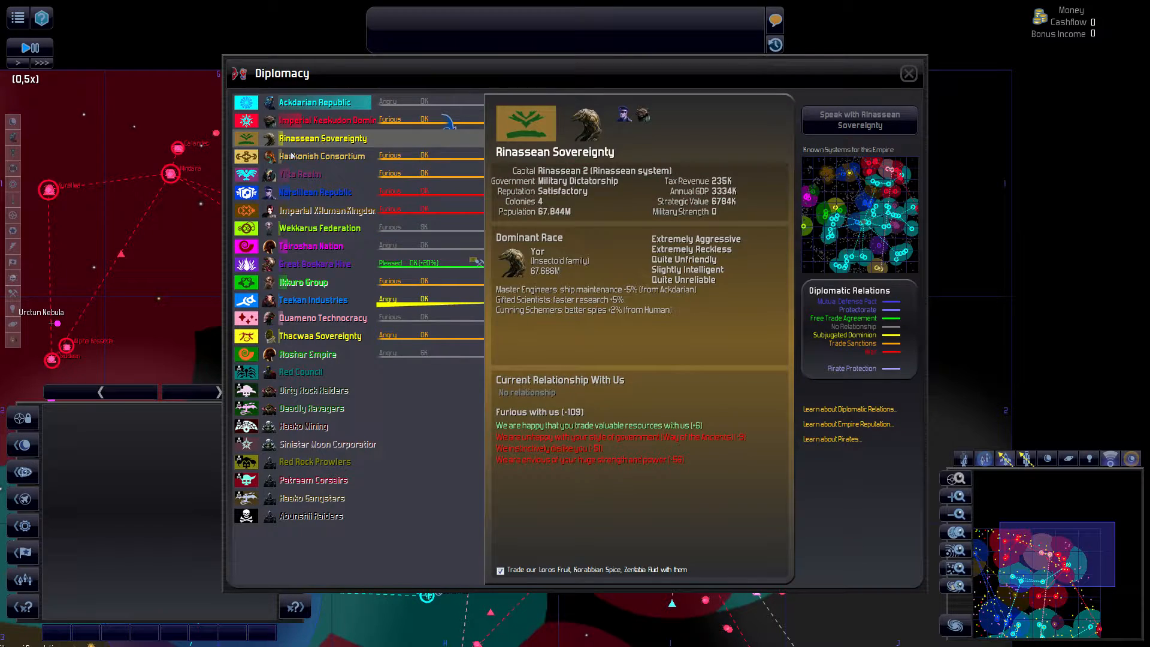
{"action": "left_click", "coordinate": [299, 173]}
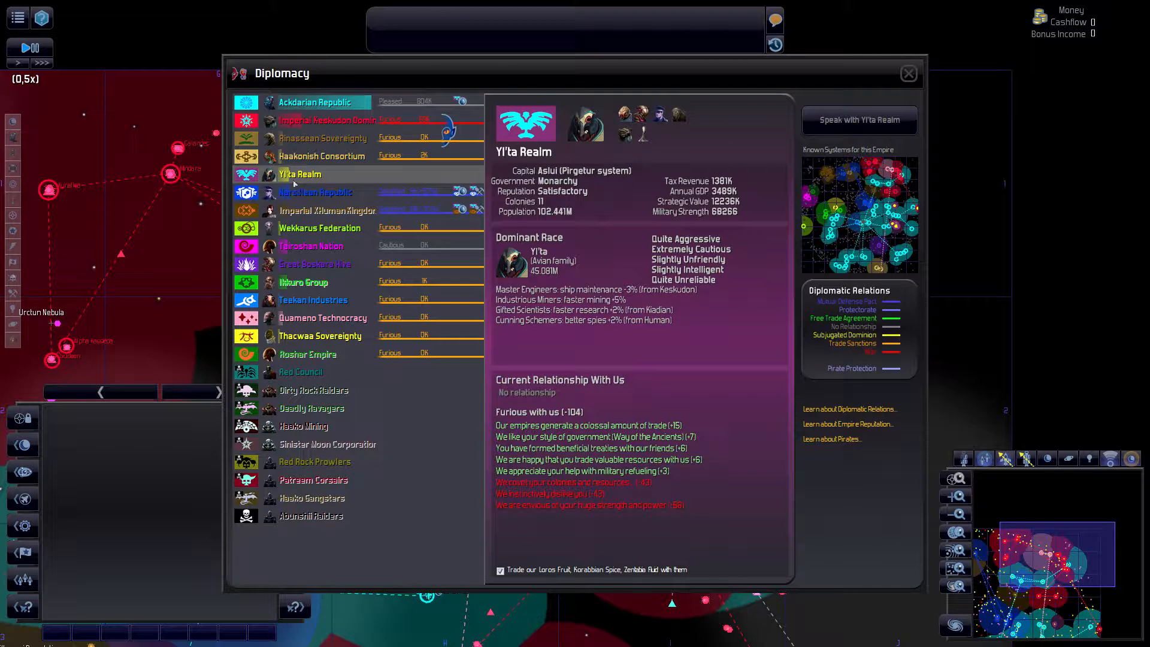
{"action": "left_click", "coordinate": [315, 192]}
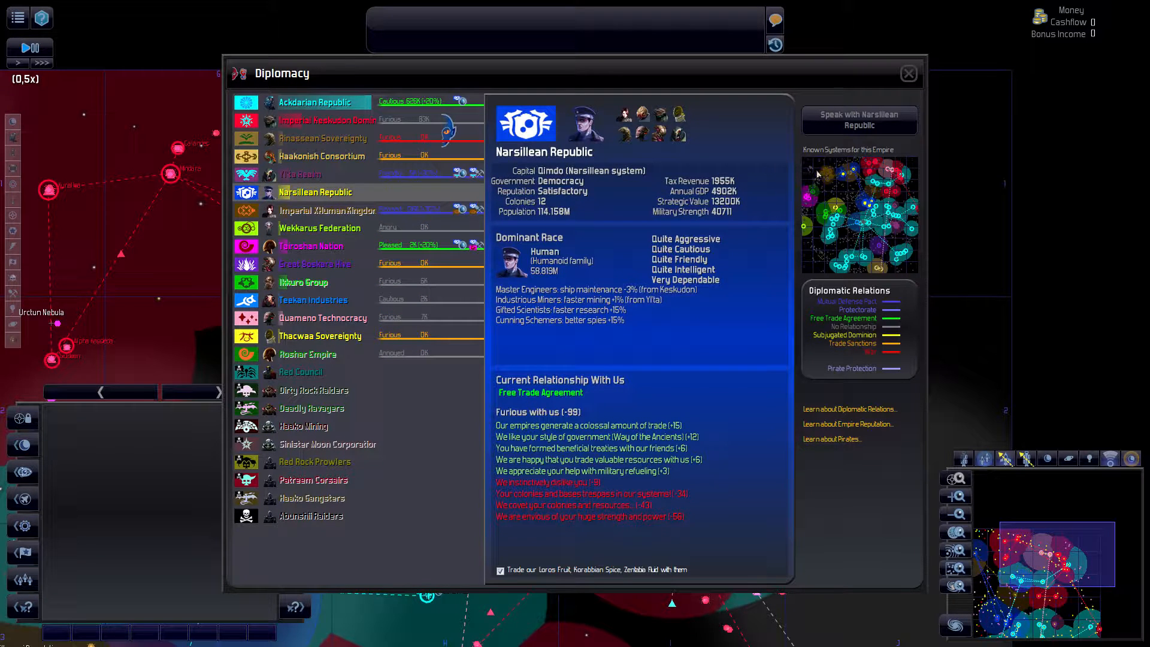
{"action": "left_click", "coordinate": [327, 210]}
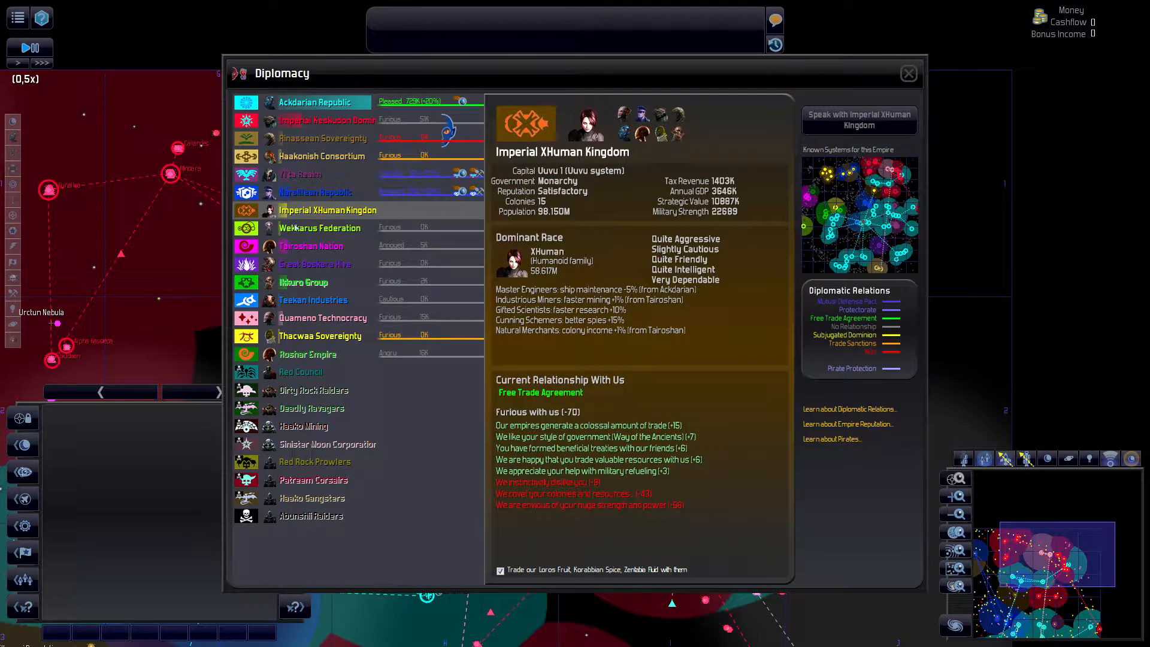
{"action": "left_click", "coordinate": [319, 228]}
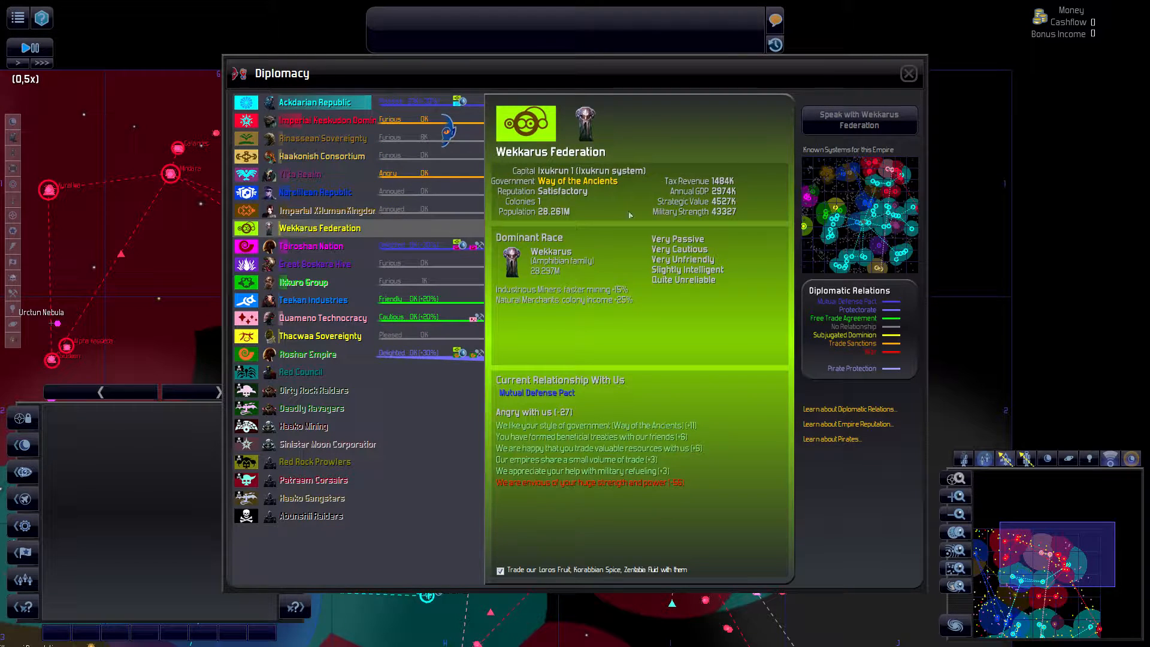
- Propose that the Wekkarus Federation declares war on the Imperial Keskudon Dominion
{"action": "left_click", "coordinate": [858, 120]}
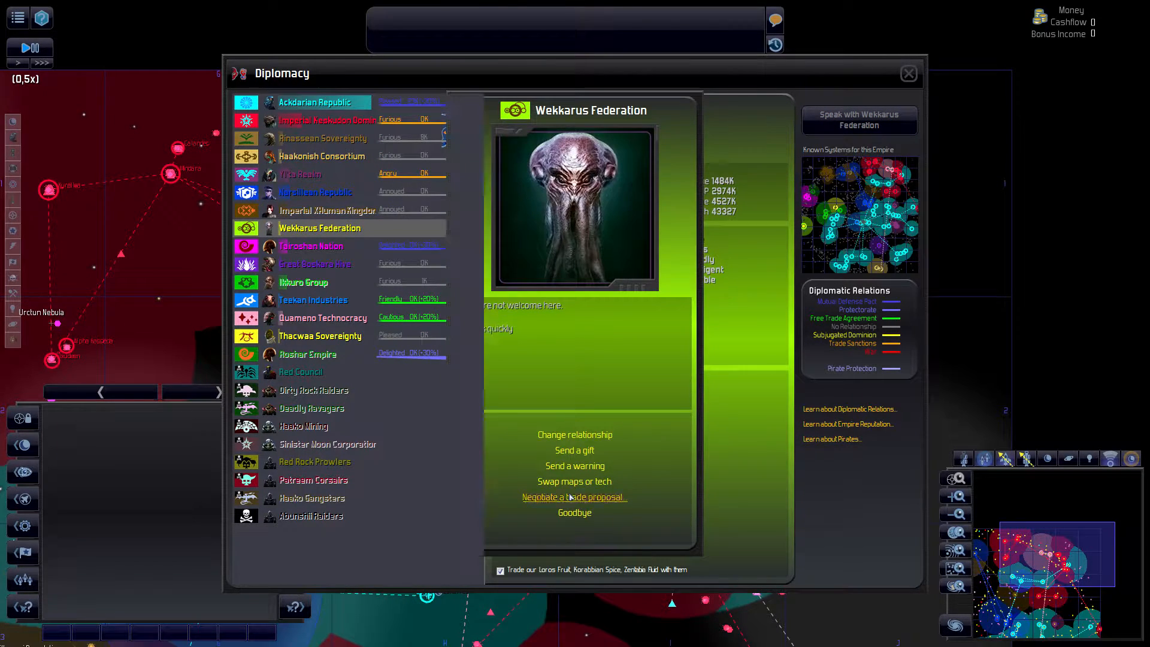
{"action": "left_click", "coordinate": [574, 497]}
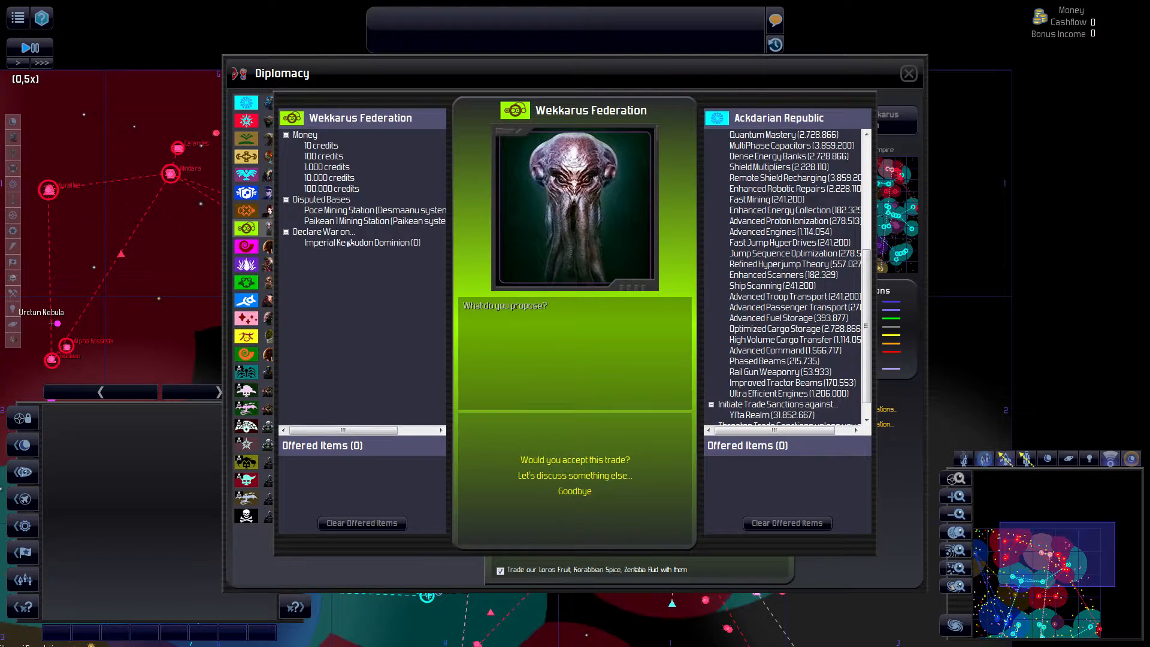
{"action": "left_click", "coordinate": [575, 459]}
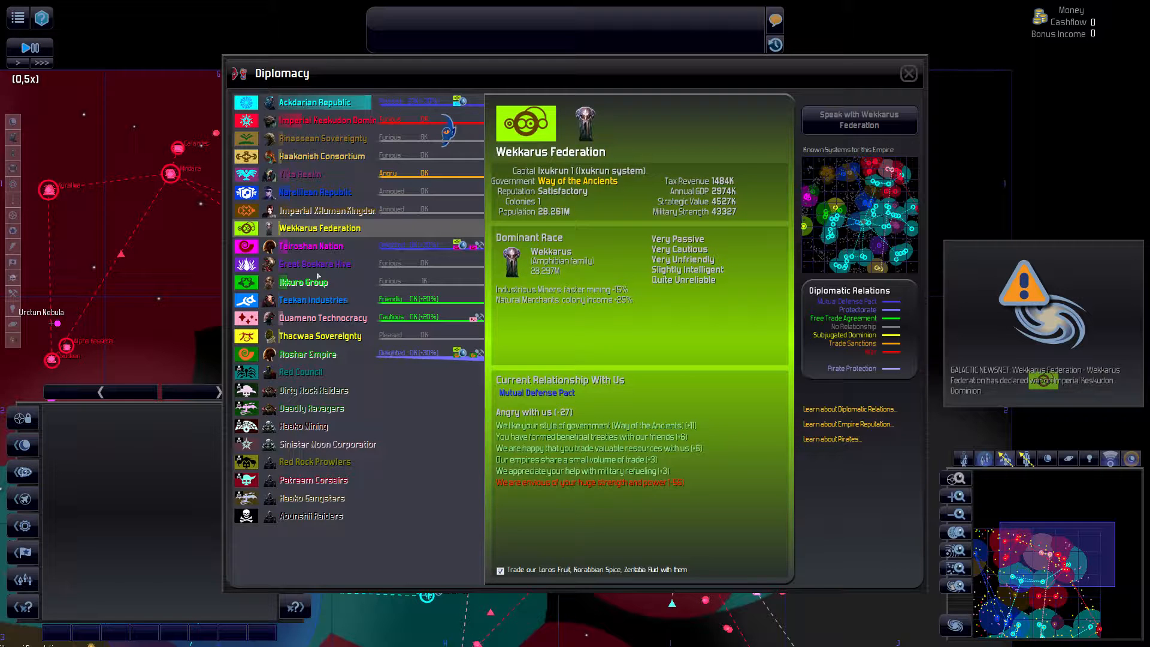
- Propose that the Tairoshan Nation declares war on the Imperial Keskudon Dominion
{"action": "left_click", "coordinate": [310, 246]}
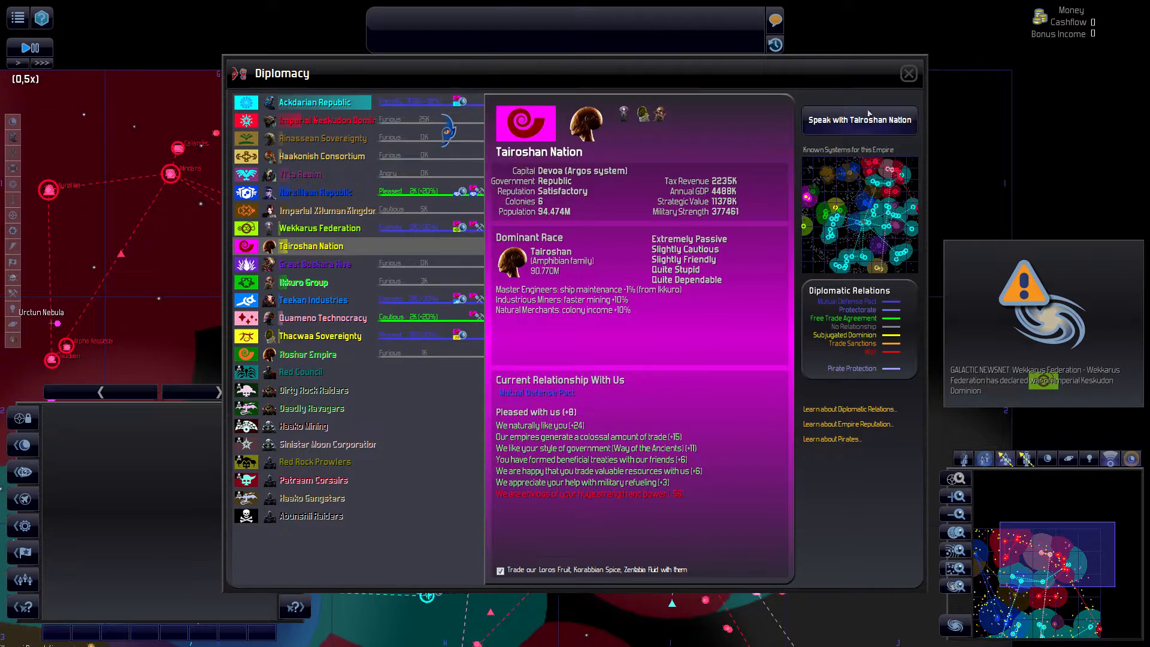
{"action": "left_click", "coordinate": [859, 120]}
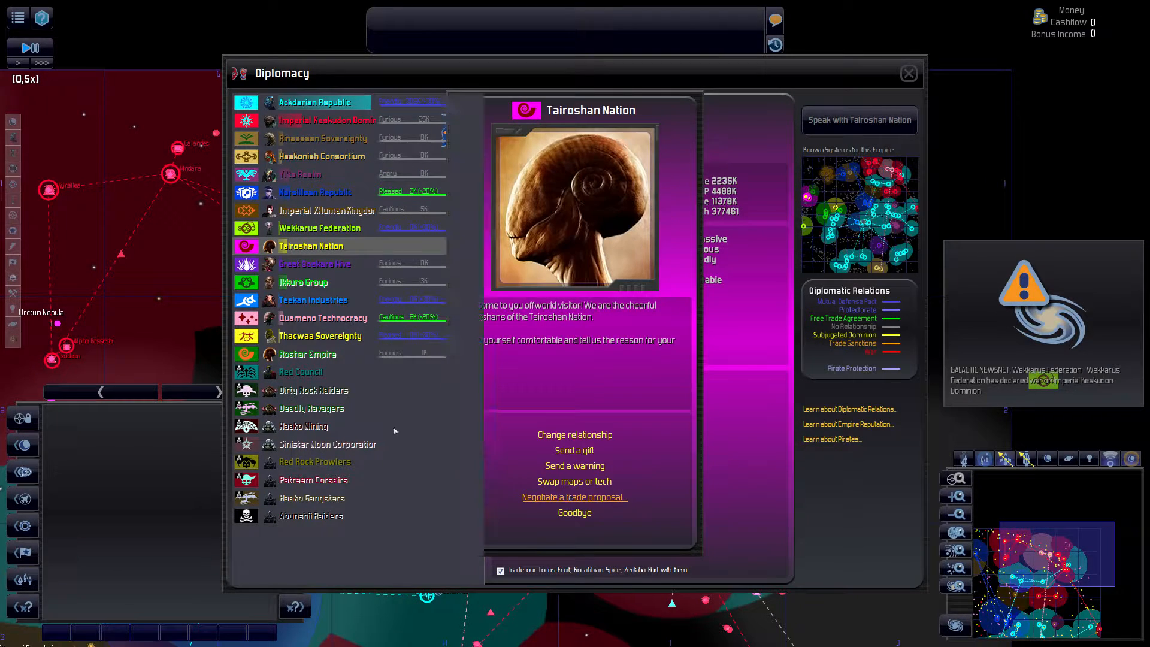
{"action": "left_click", "coordinate": [574, 496]}
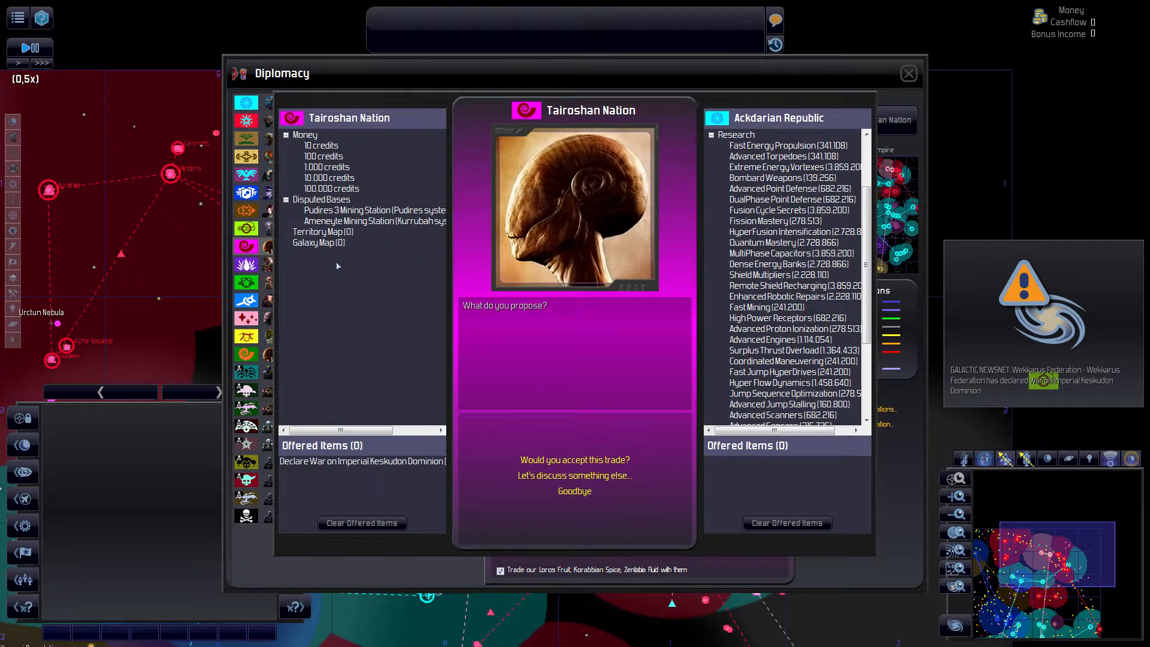
{"action": "left_click", "coordinate": [575, 459]}
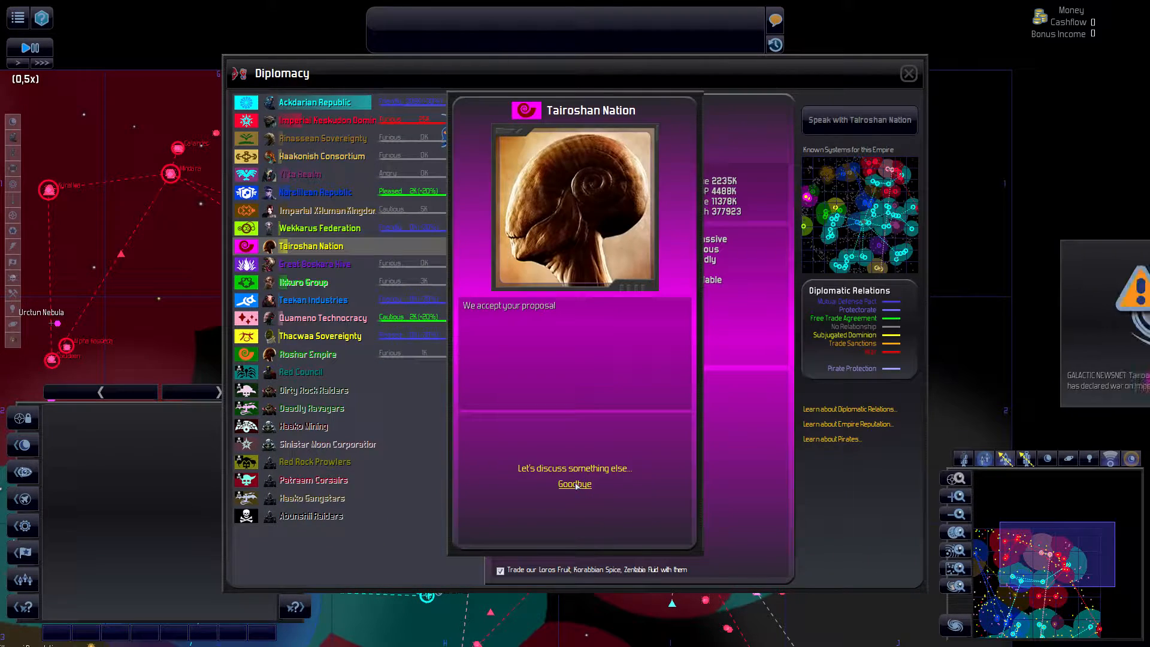
- End the Tairoshan talks and propose that Teekan Industries declares war on the Keskudon Dominion
{"action": "left_click", "coordinate": [314, 264]}
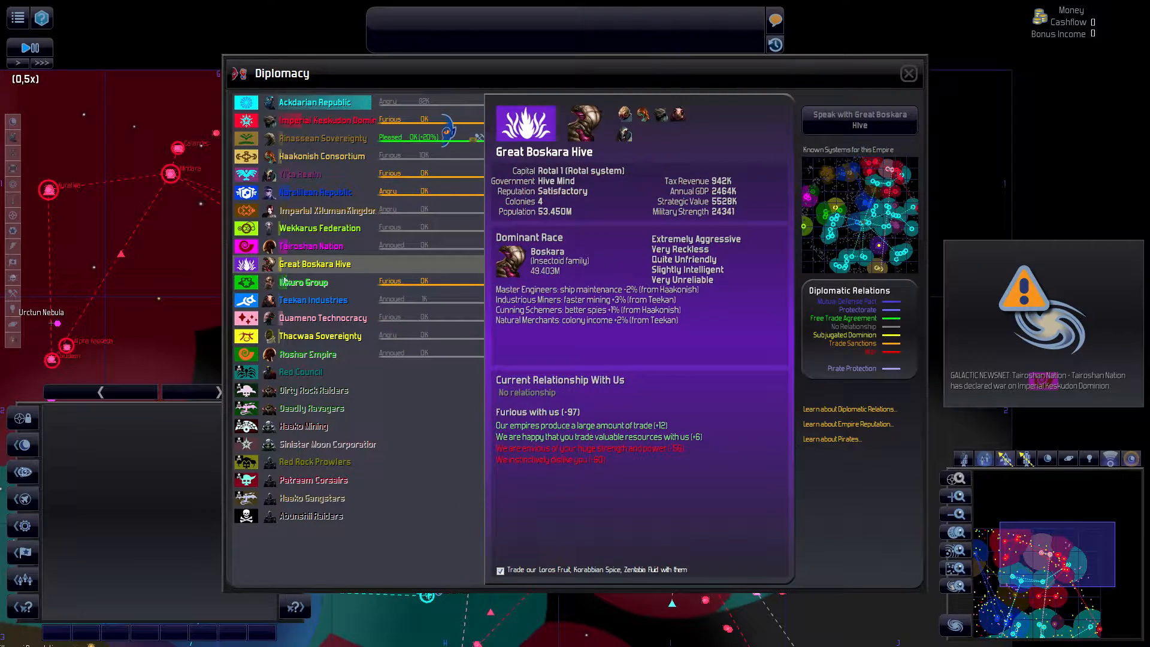
{"action": "left_click", "coordinate": [312, 299]}
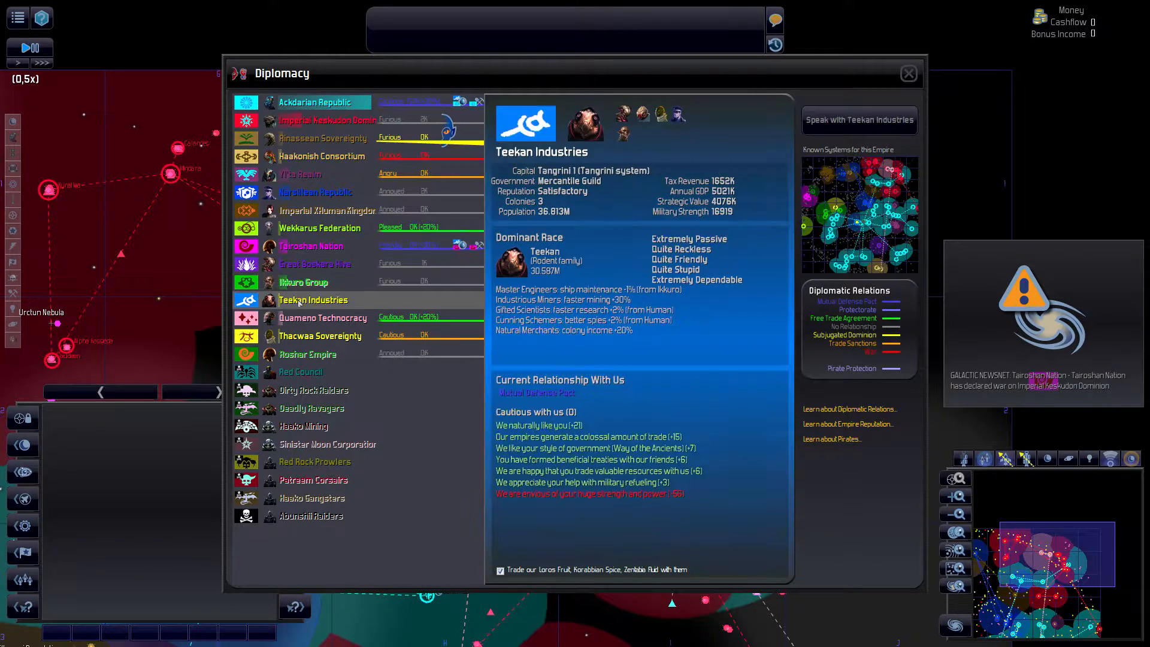
{"action": "left_click", "coordinate": [859, 119]}
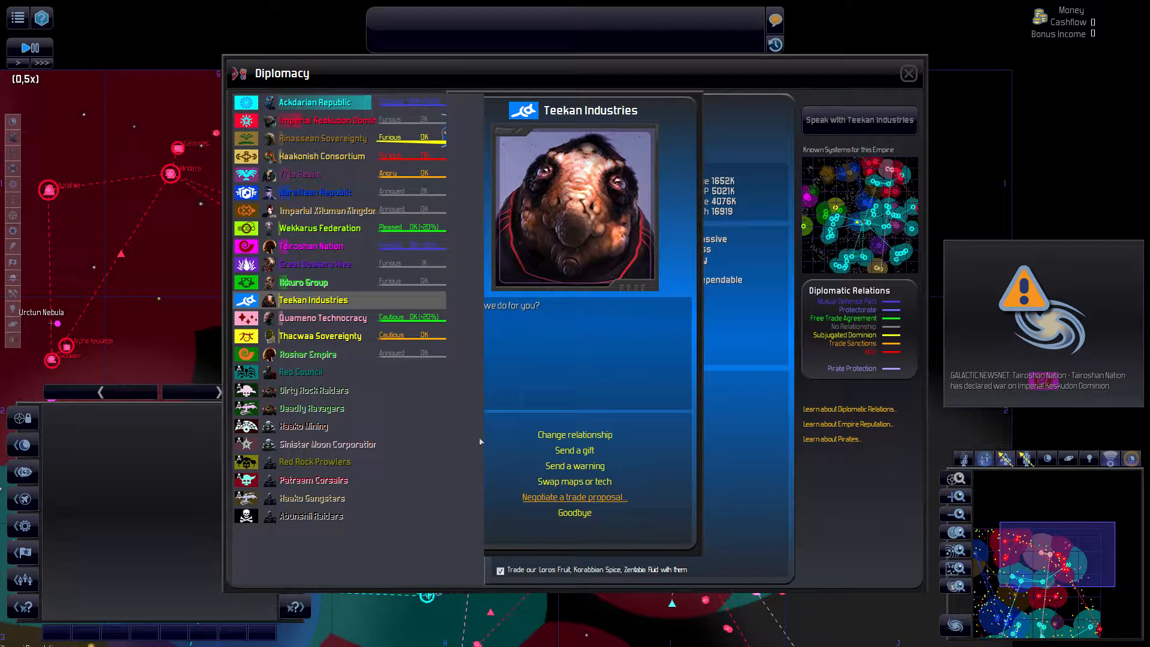
{"action": "left_click", "coordinate": [574, 496]}
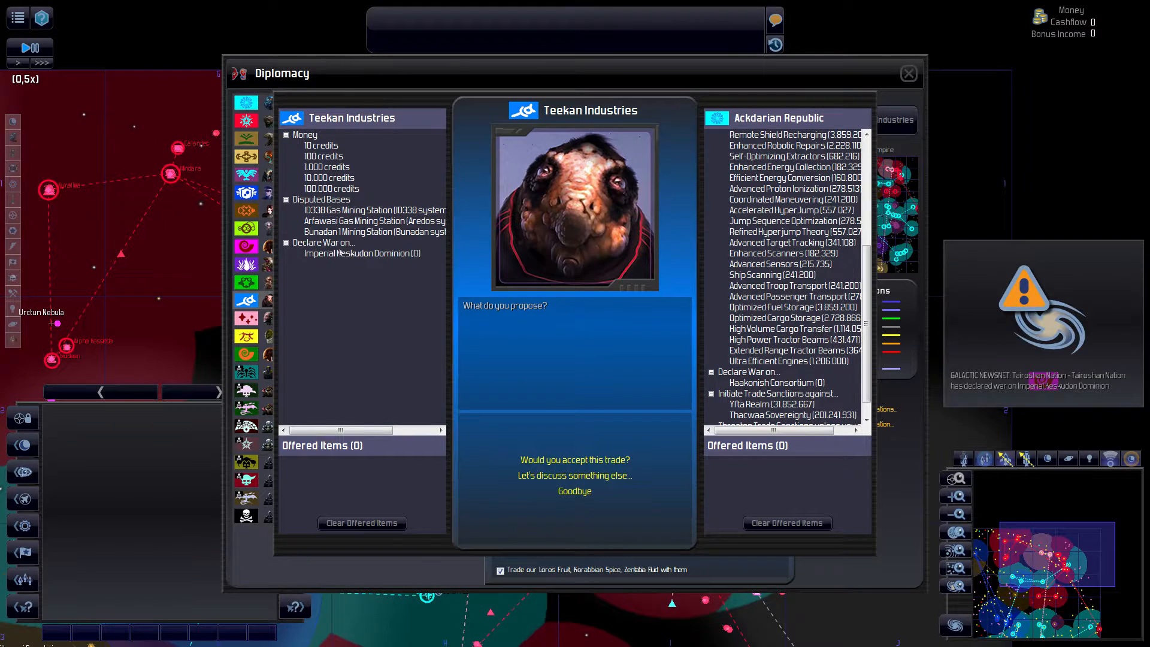
{"action": "left_click", "coordinate": [574, 459]}
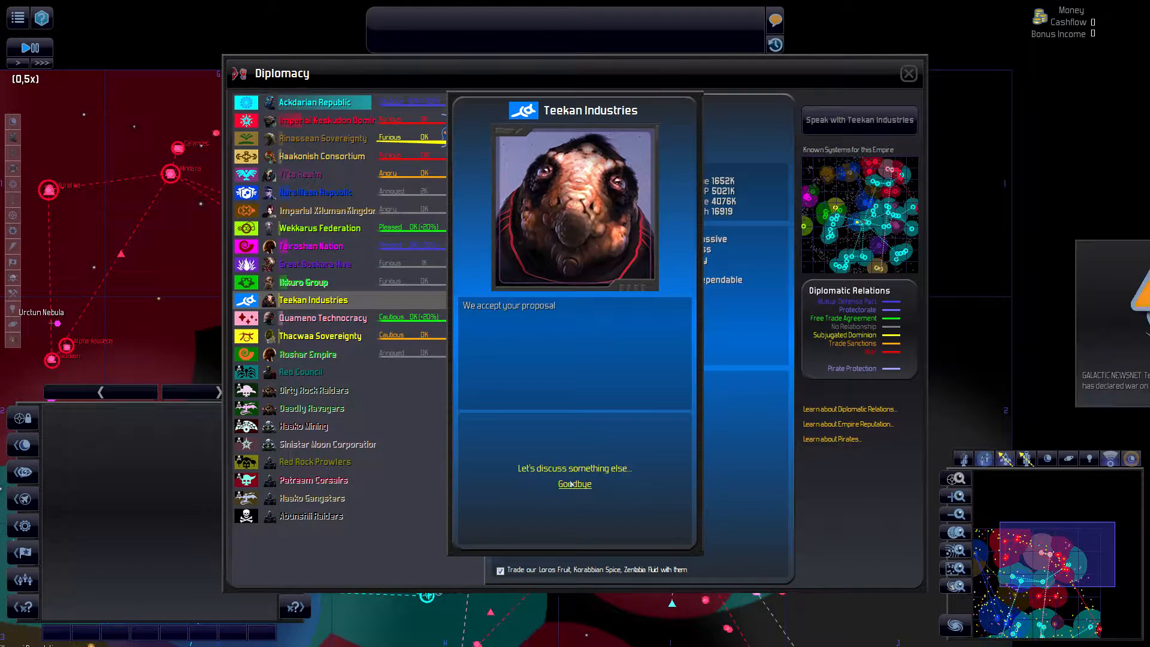
- End the Teekan talks and propose that the Thacwaa Sovereignty declares war on the Keskudon Dominion
{"action": "left_click", "coordinate": [322, 318]}
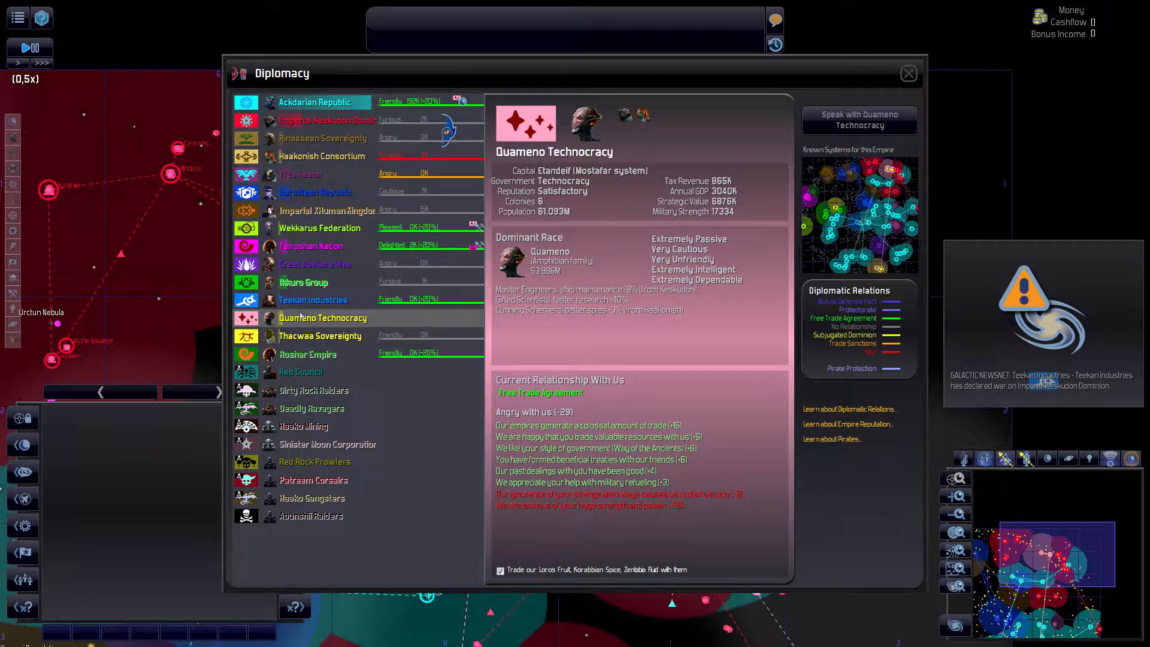
{"action": "left_click", "coordinate": [319, 336]}
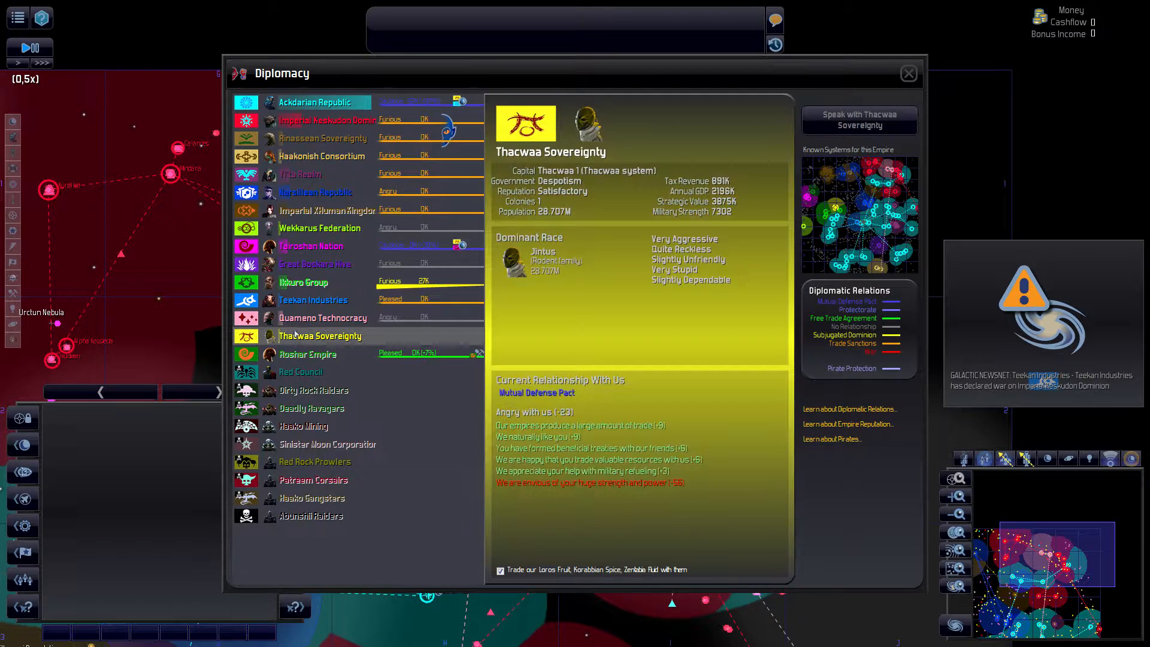
{"action": "left_click", "coordinate": [858, 121]}
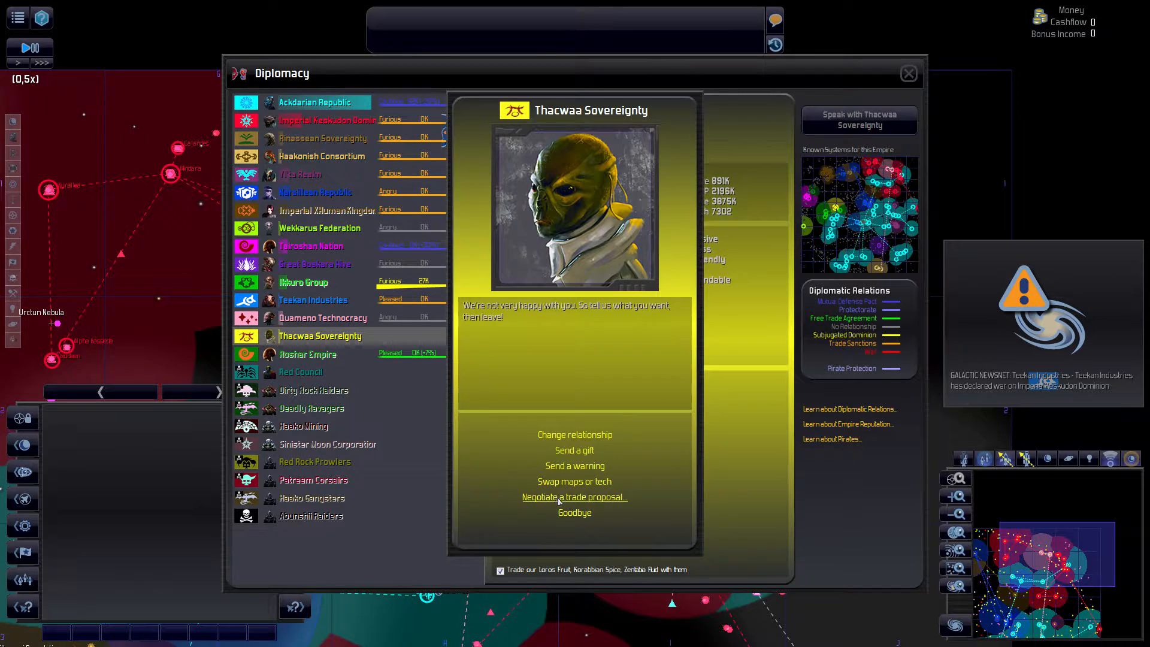
{"action": "left_click", "coordinate": [574, 496]}
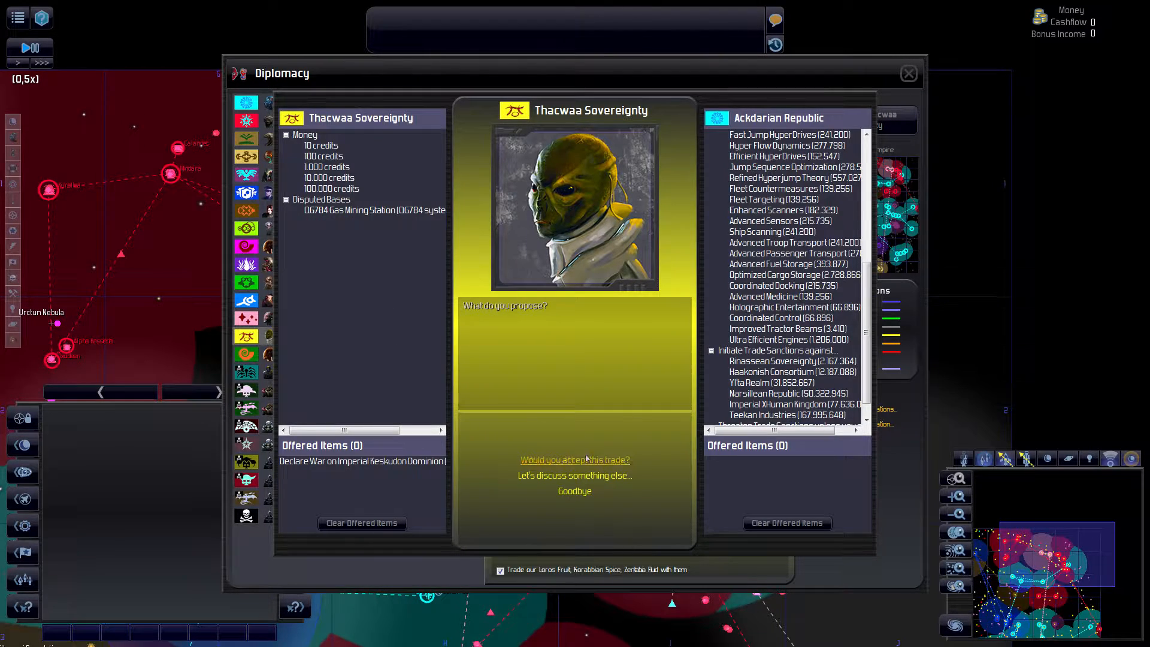
{"action": "left_click", "coordinate": [574, 460]}
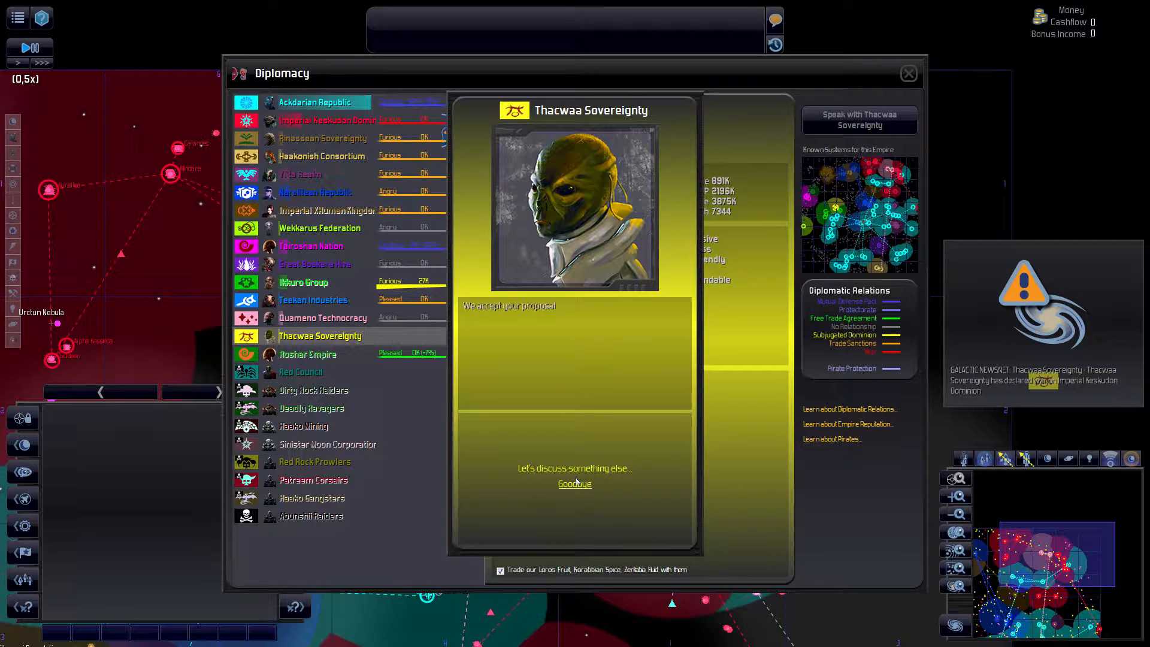
- Compare Teekan, Thacwaa, Tairoshan, Wekkarus and XHuman Kingdom attitudes toward our empire
{"action": "left_click", "coordinate": [308, 353]}
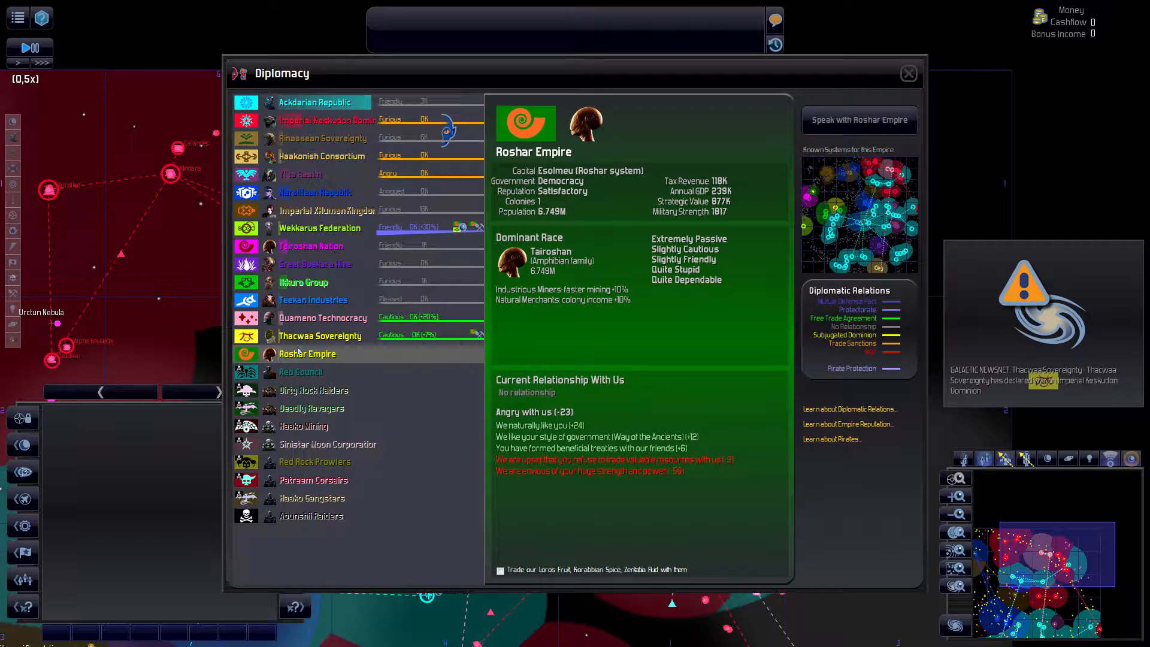
{"action": "mouse_move", "coordinate": [297, 366]}
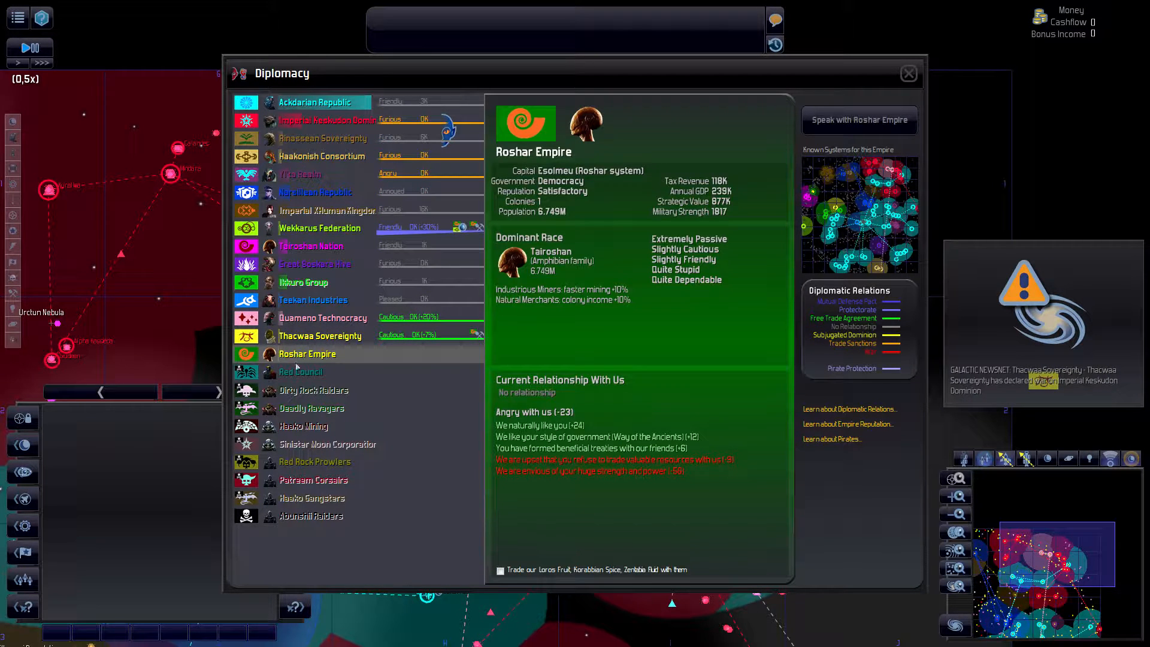
{"action": "left_click", "coordinate": [313, 299]}
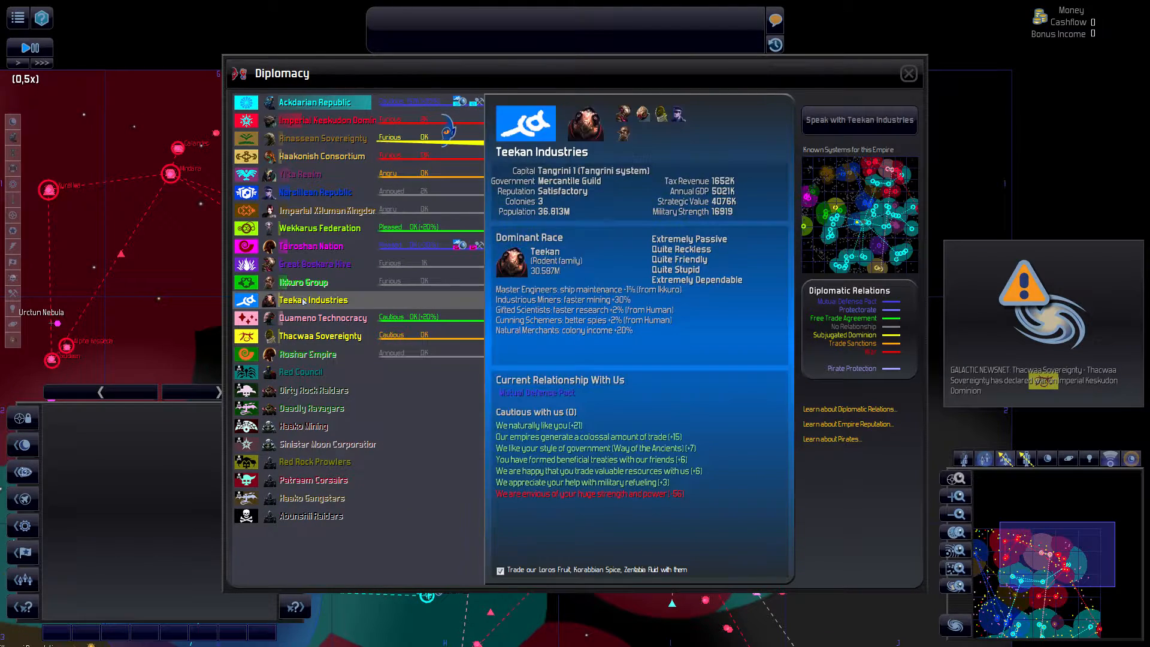
{"action": "left_click", "coordinate": [319, 336]}
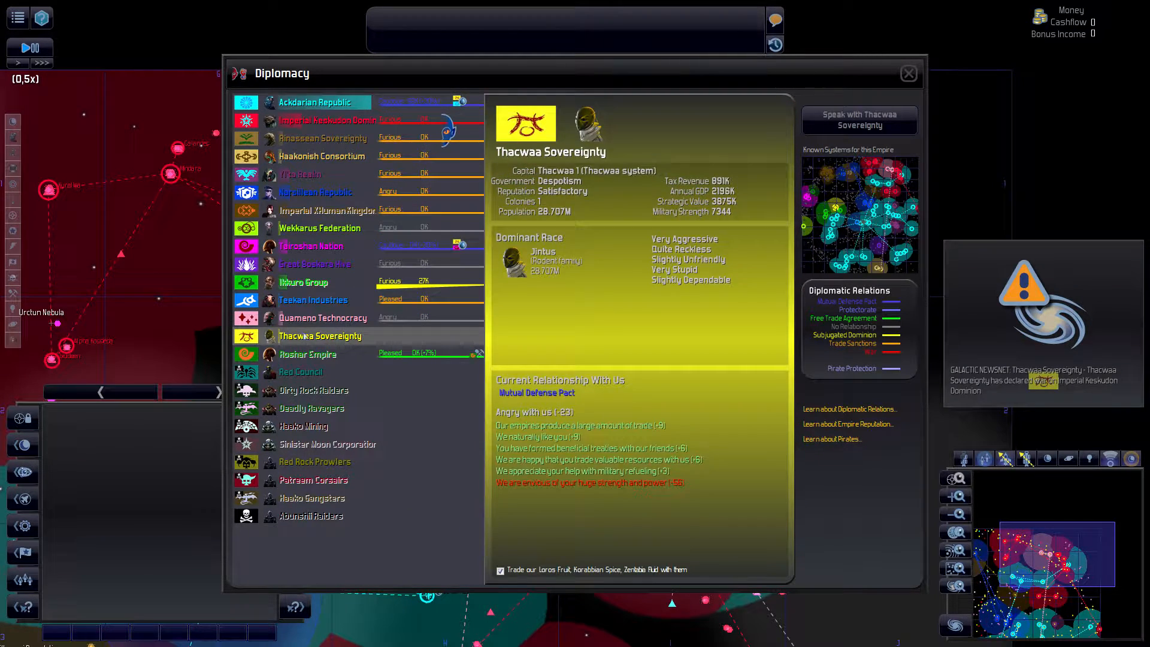
{"action": "left_click", "coordinate": [311, 299]}
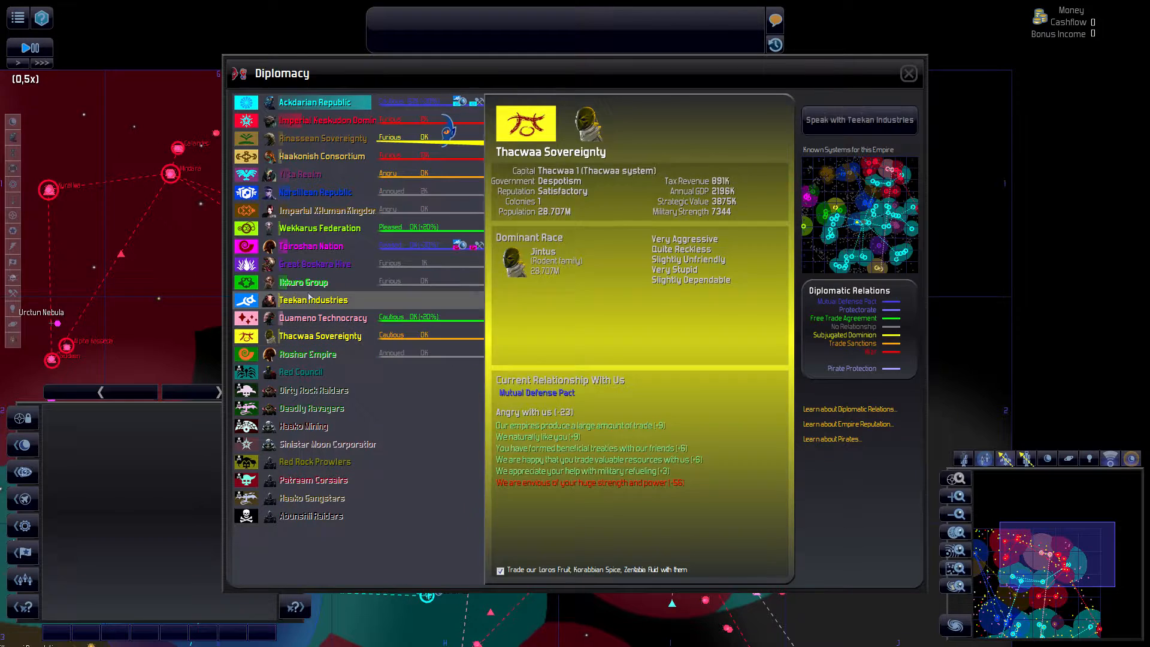
{"action": "left_click", "coordinate": [313, 299]}
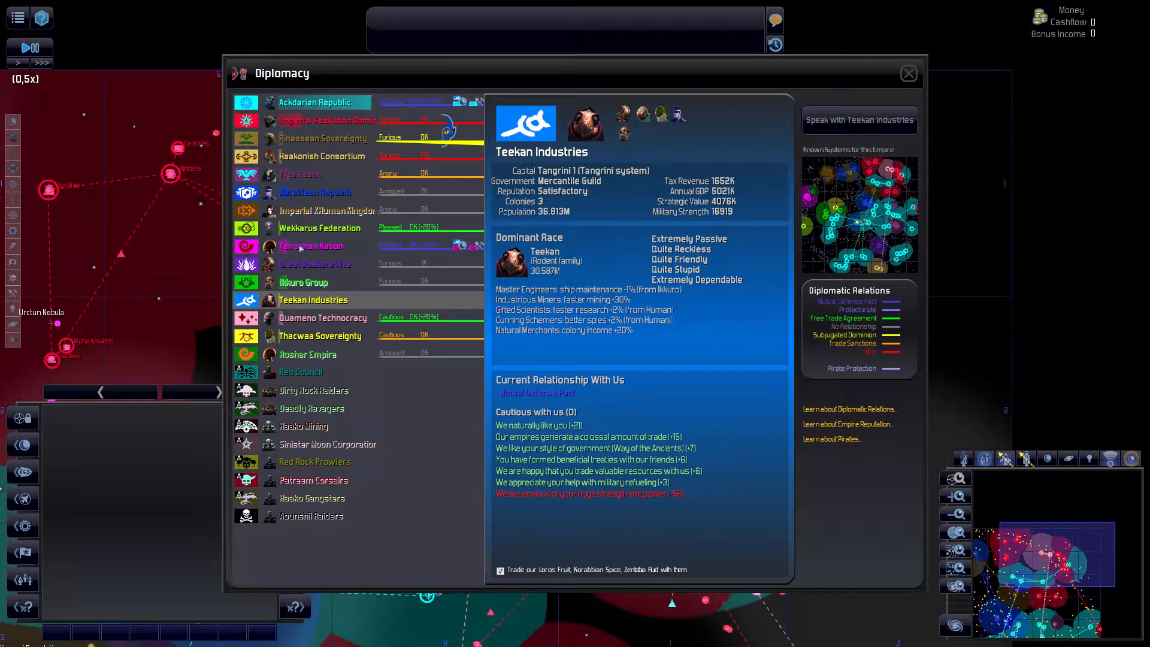
{"action": "left_click", "coordinate": [310, 245]}
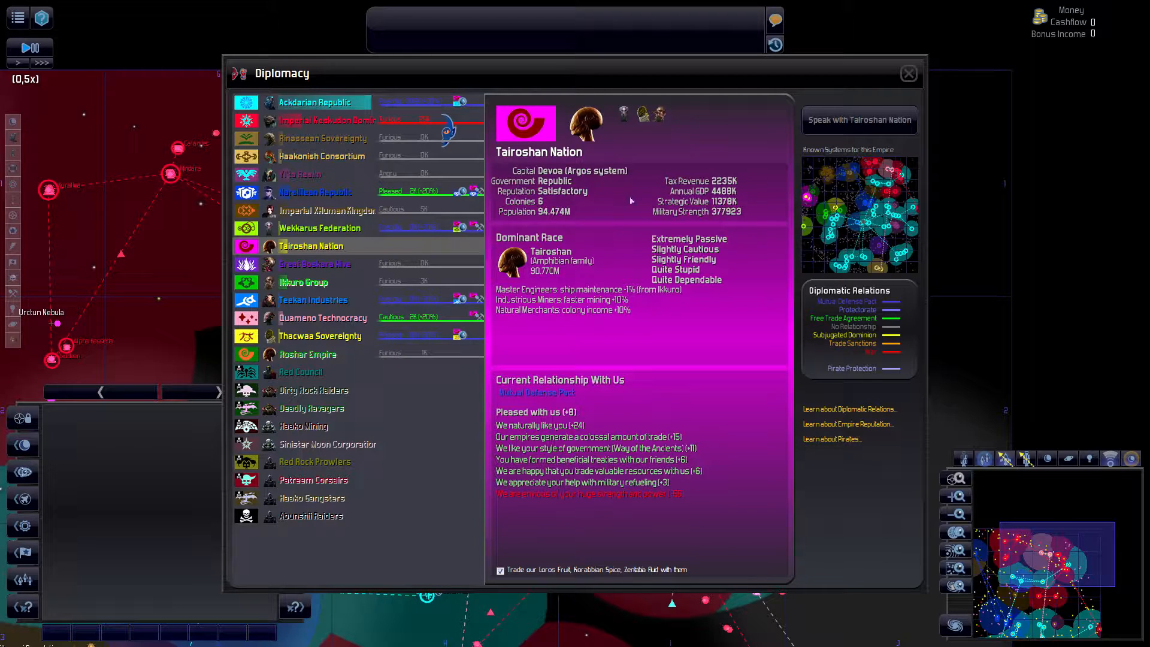
{"action": "left_click", "coordinate": [318, 228]}
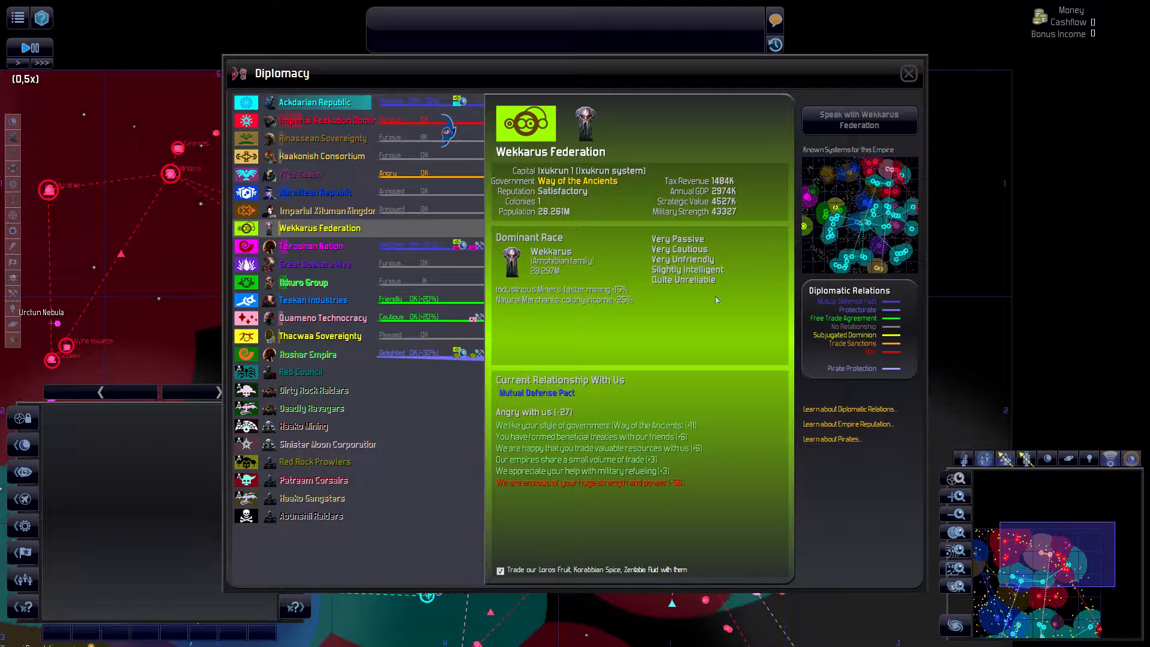
{"action": "left_click", "coordinate": [326, 210]}
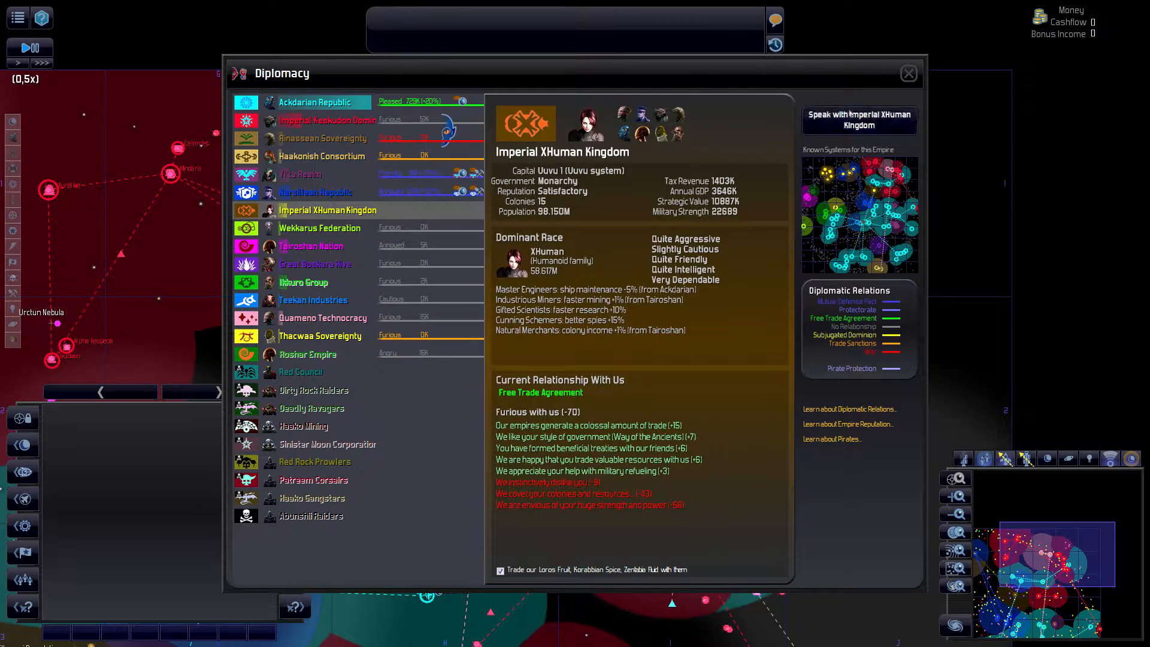
- Start a trade proposal with the Imperial XHuman Kingdom and look through the tradeable items
{"action": "left_click", "coordinate": [858, 121]}
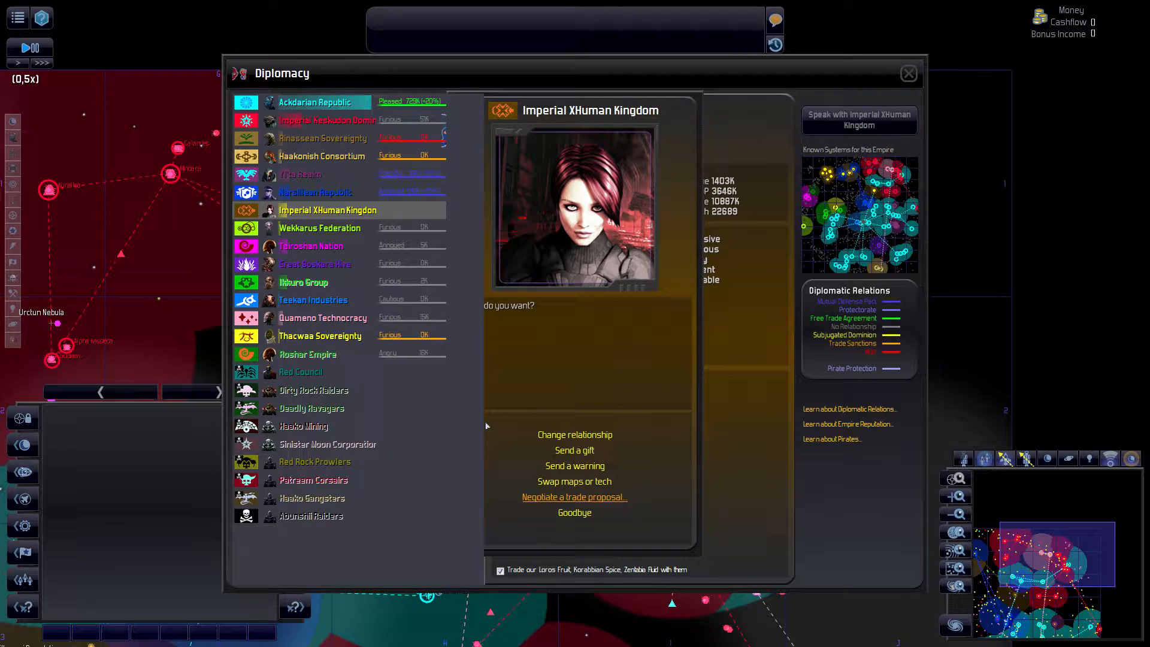
{"action": "left_click", "coordinate": [574, 496]}
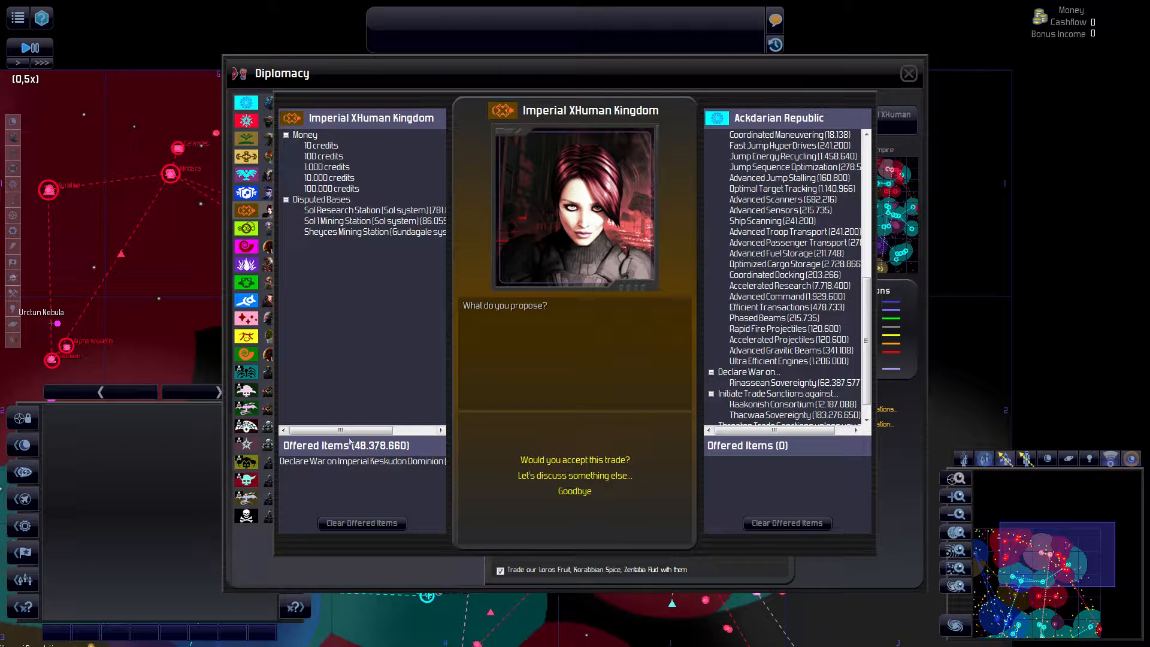
{"action": "scroll", "scroll_direction": "down", "scroll_amount": 3}
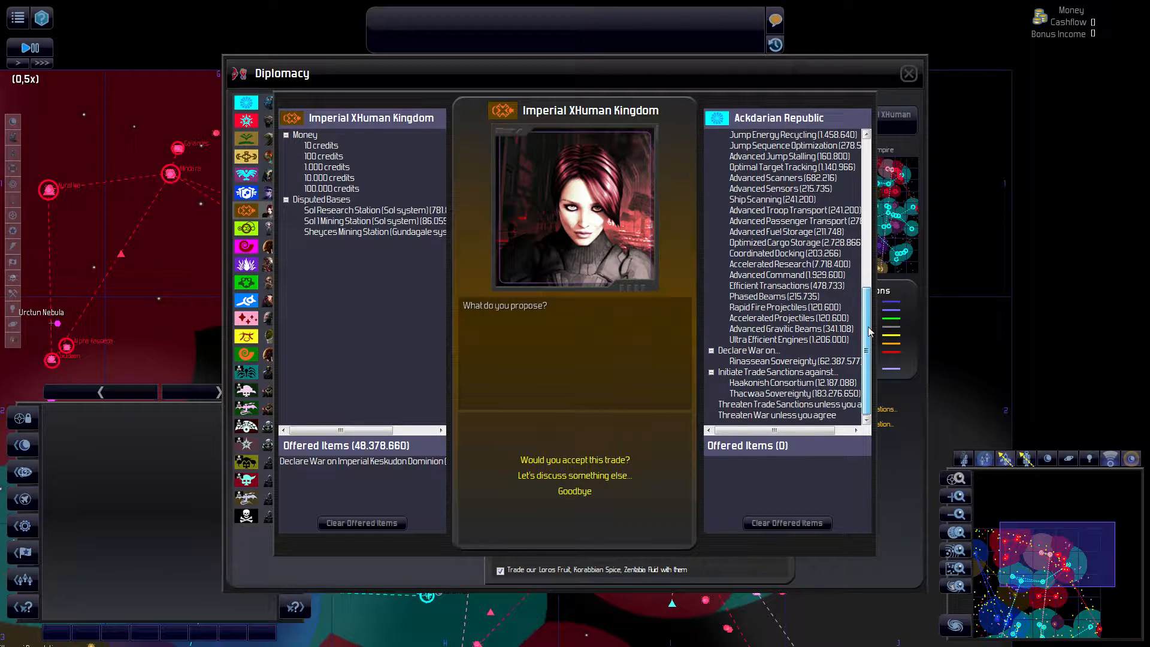
{"action": "scroll", "scroll_direction": "up", "scroll_amount": 3}
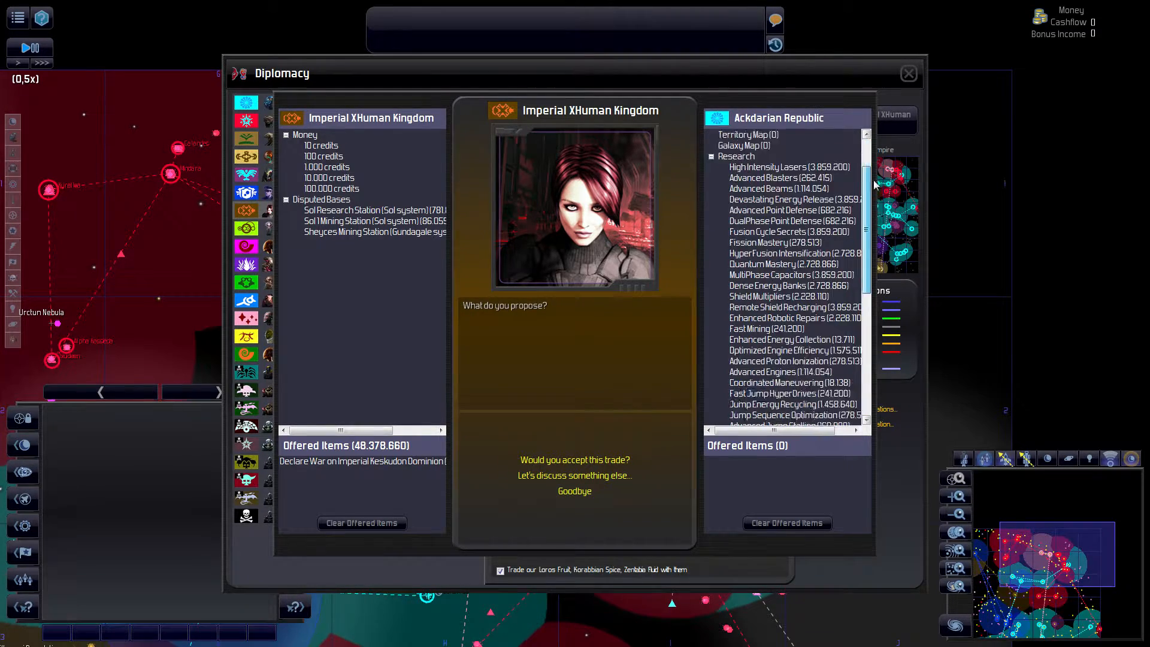
{"action": "scroll", "scroll_direction": "down", "scroll_amount": 3}
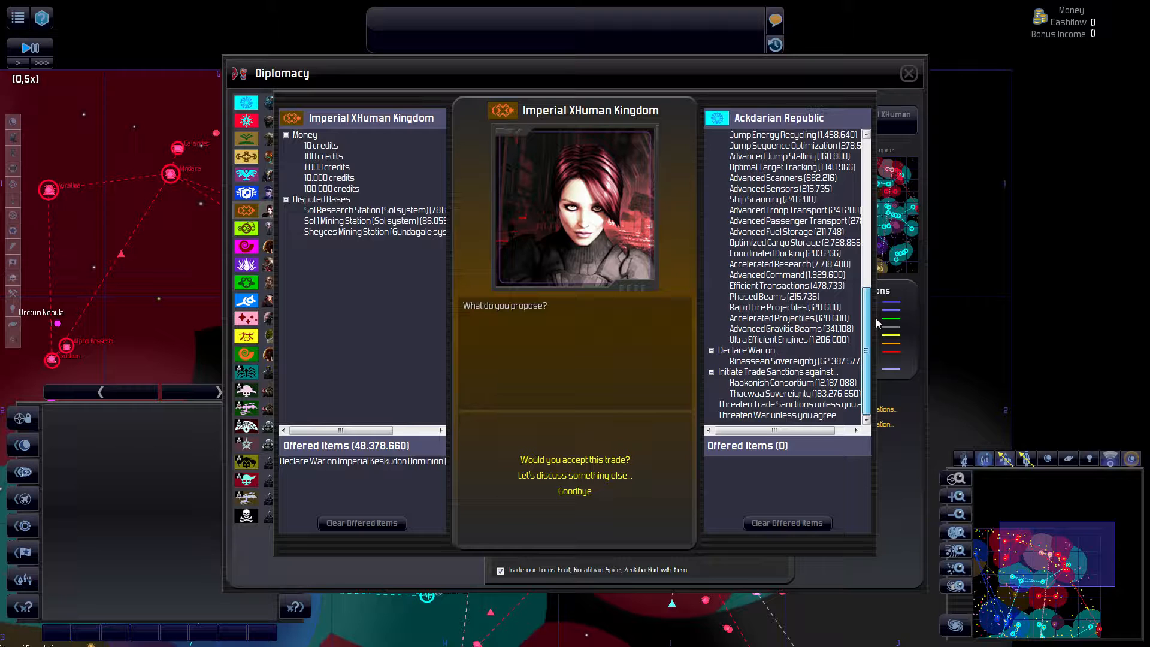
{"action": "scroll", "scroll_direction": "up", "scroll_amount": 3}
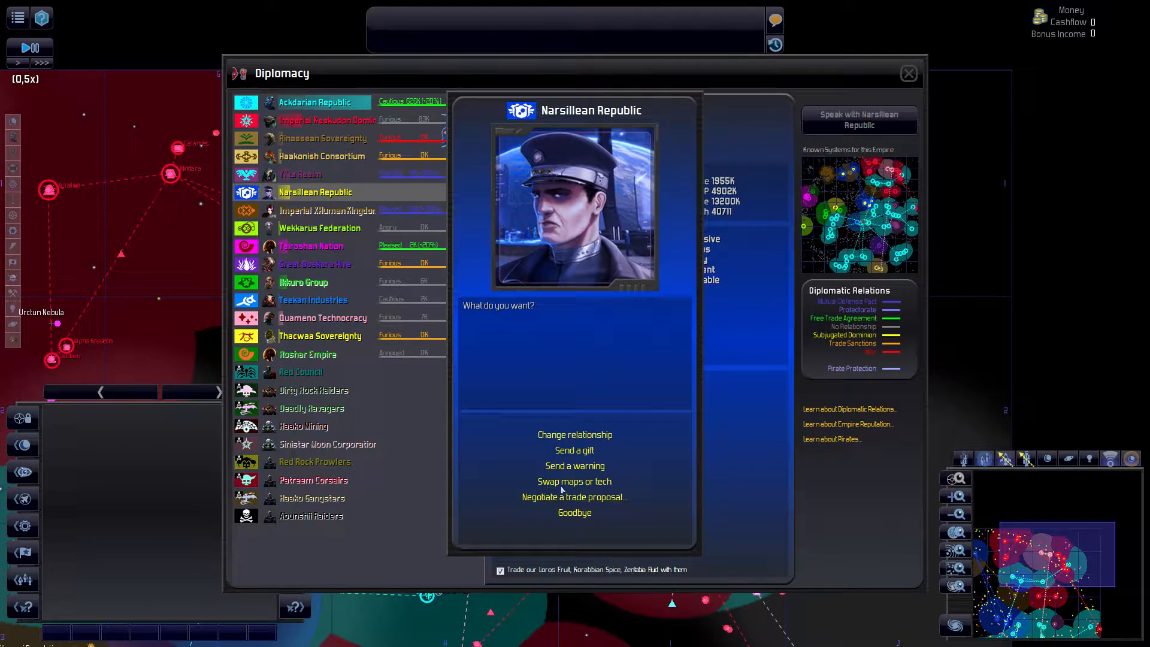
- Draft a Narsillean Republic proposal trading Garn I Mining Station and Optimized Fuel Storage for war on Keskudon
{"action": "left_click", "coordinate": [574, 496]}
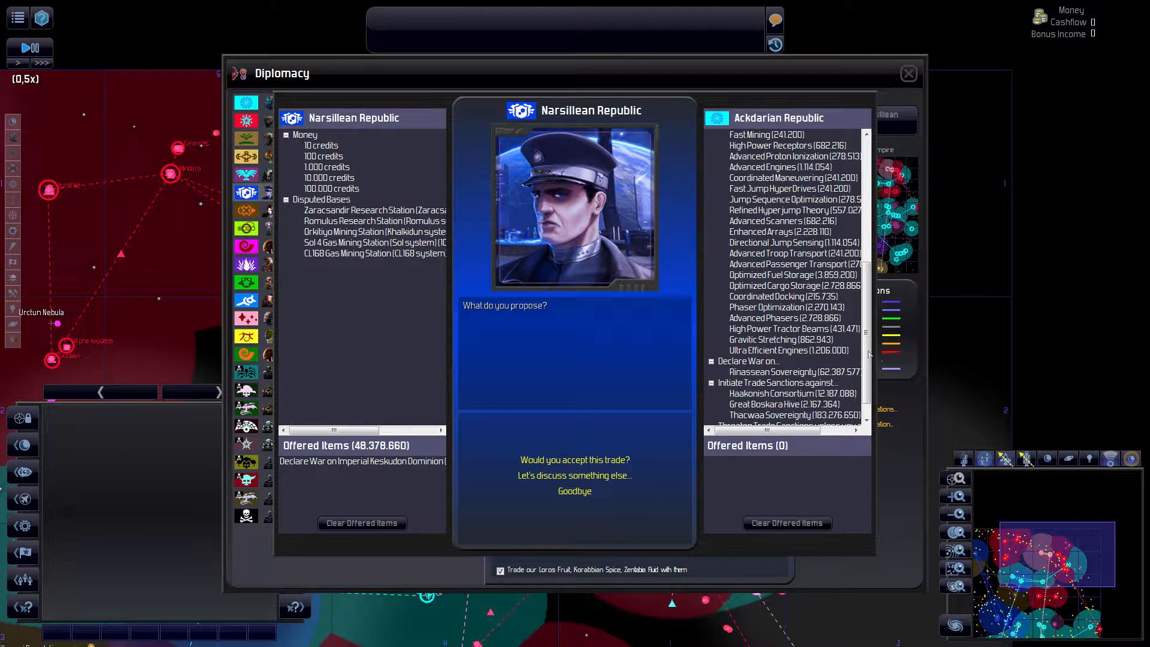
{"action": "scroll", "scroll_direction": "up", "scroll_amount": 3}
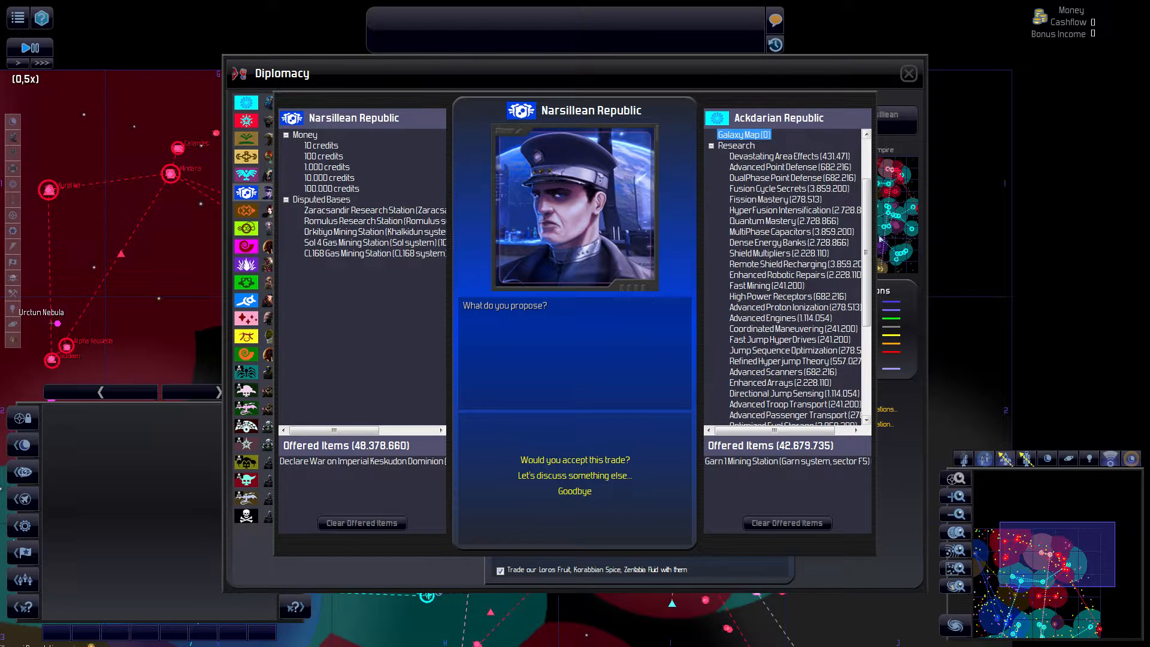
{"action": "mouse_move", "coordinate": [856, 328]}
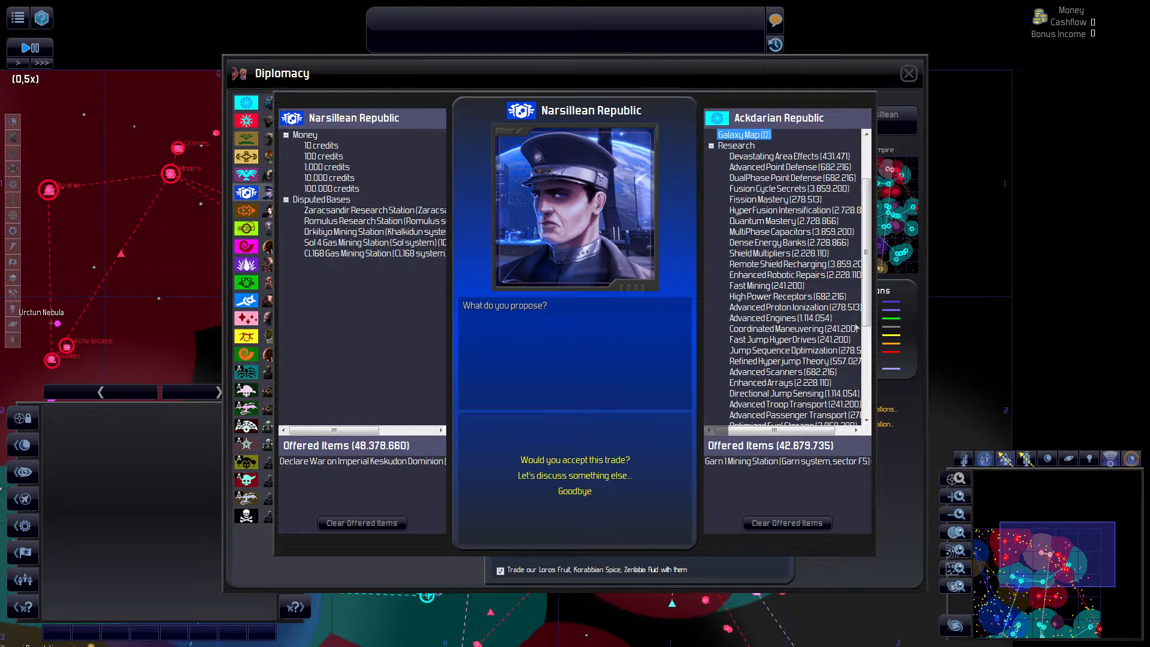
{"action": "scroll", "scroll_direction": "down", "scroll_amount": 3}
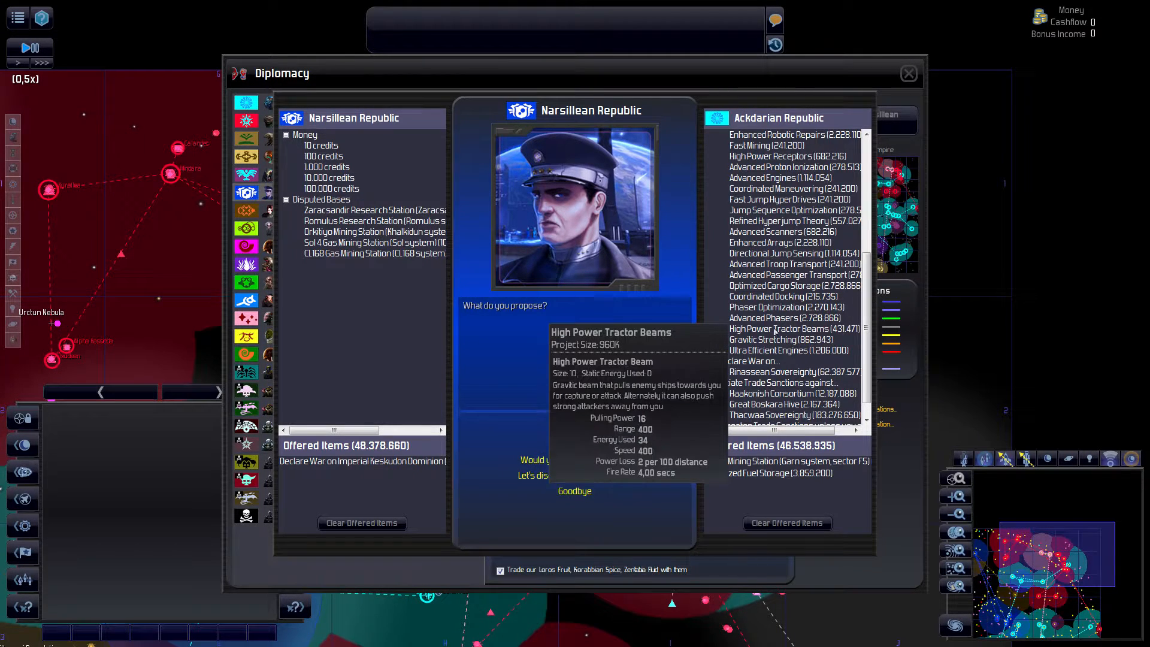
{"action": "mouse_move", "coordinate": [762, 317]}
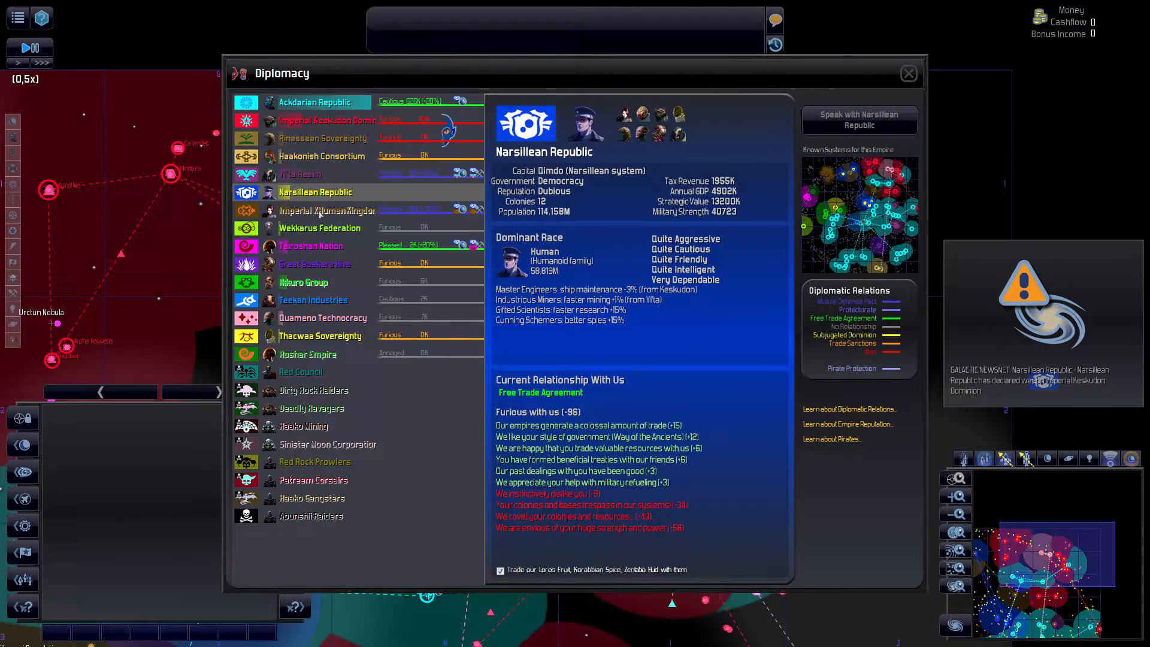
{"action": "left_click", "coordinate": [326, 210]}
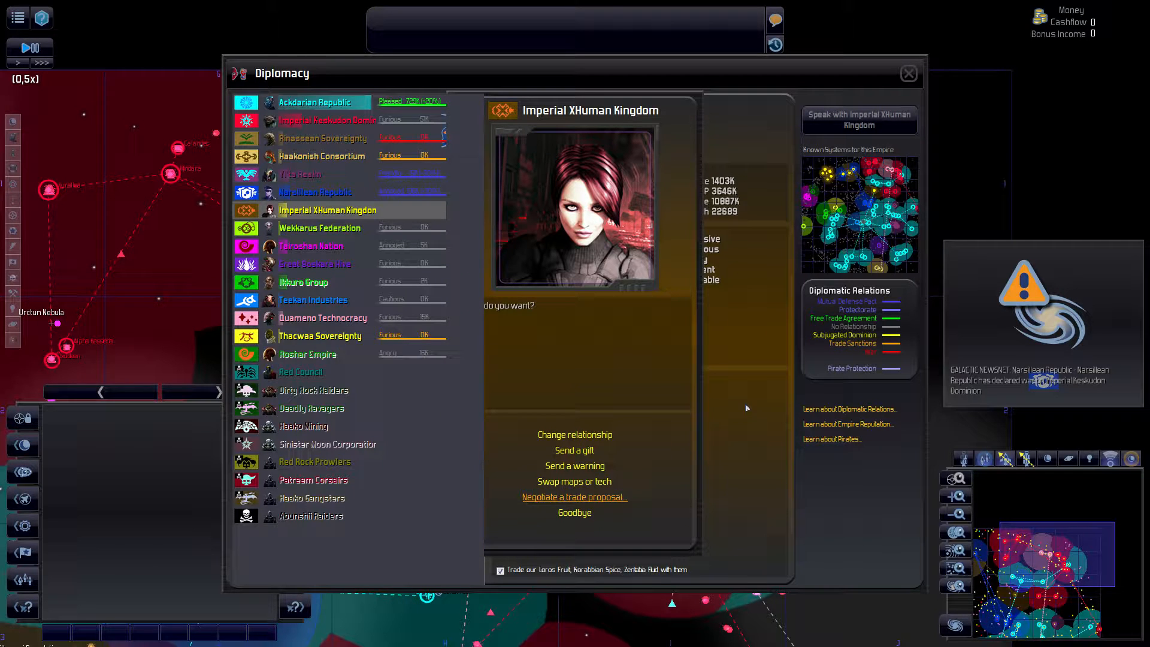
{"action": "left_click", "coordinate": [574, 496]}
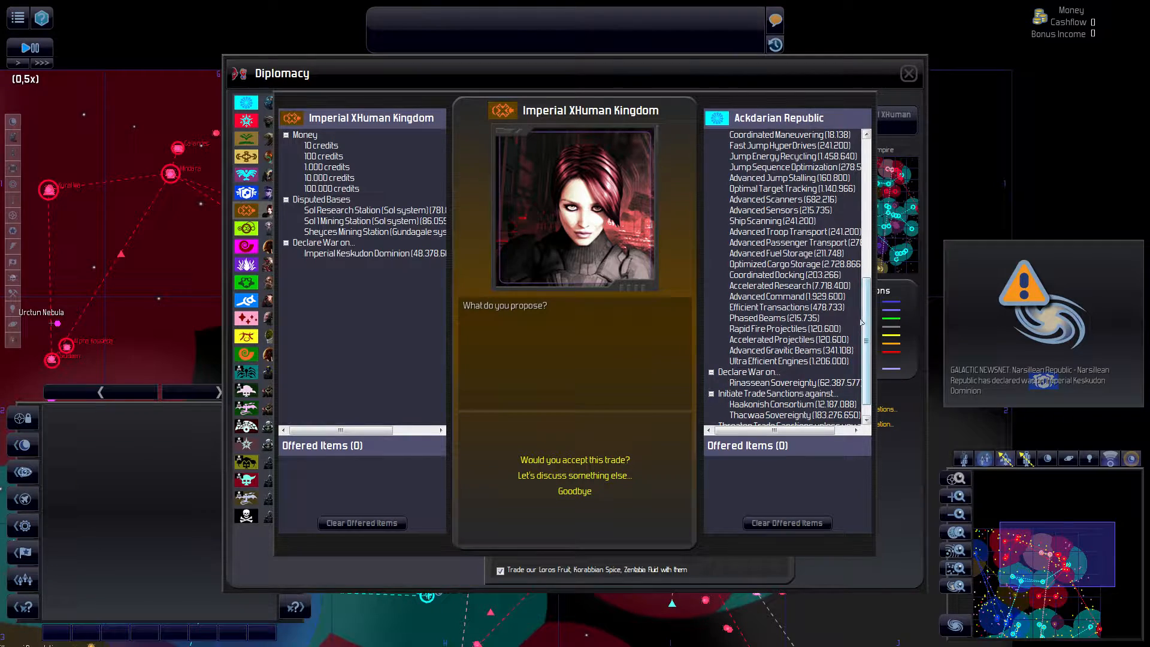
{"action": "scroll", "scroll_direction": "up", "scroll_amount": 3}
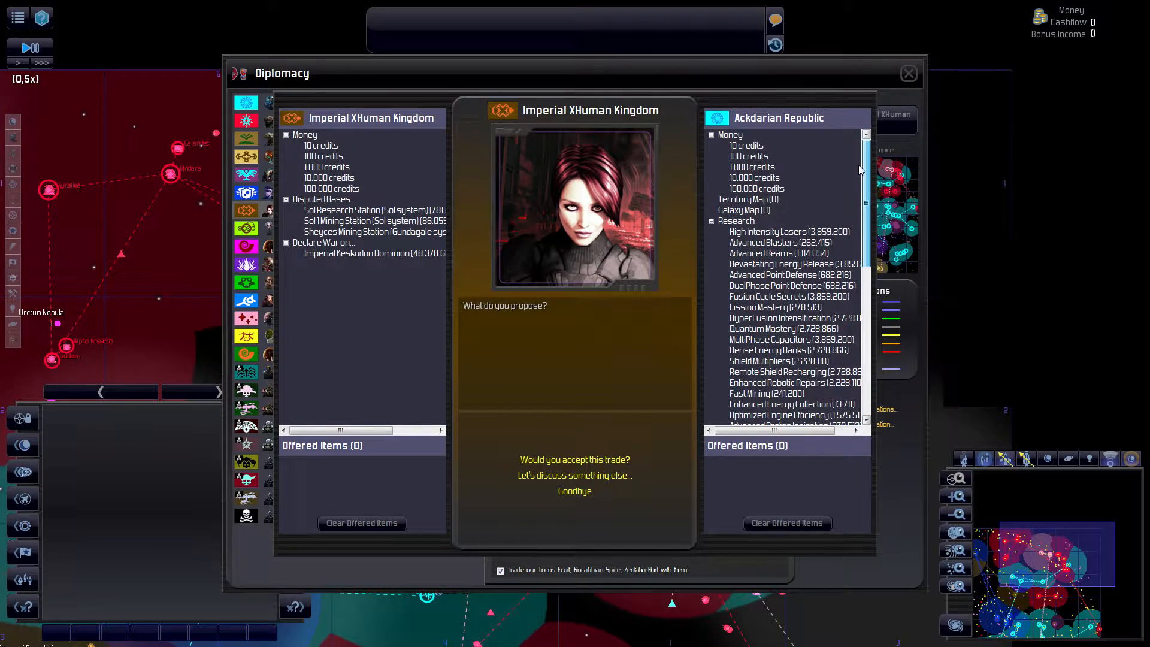
{"action": "scroll", "scroll_direction": "down", "scroll_amount": 3}
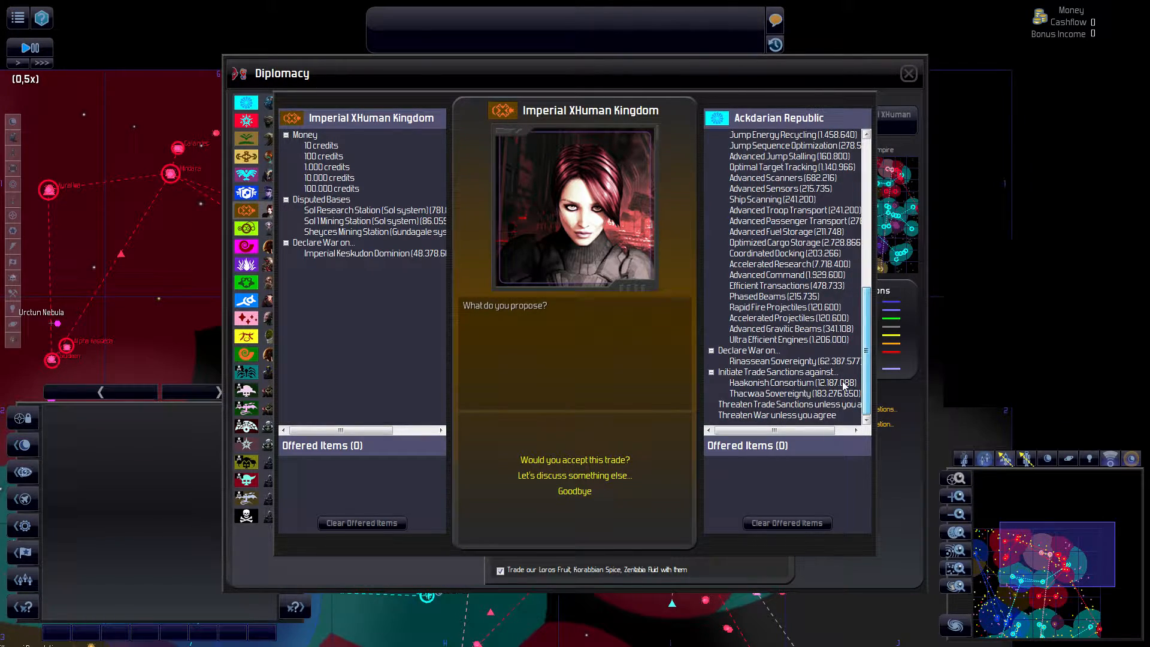
{"action": "scroll", "scroll_direction": "up", "scroll_amount": 3}
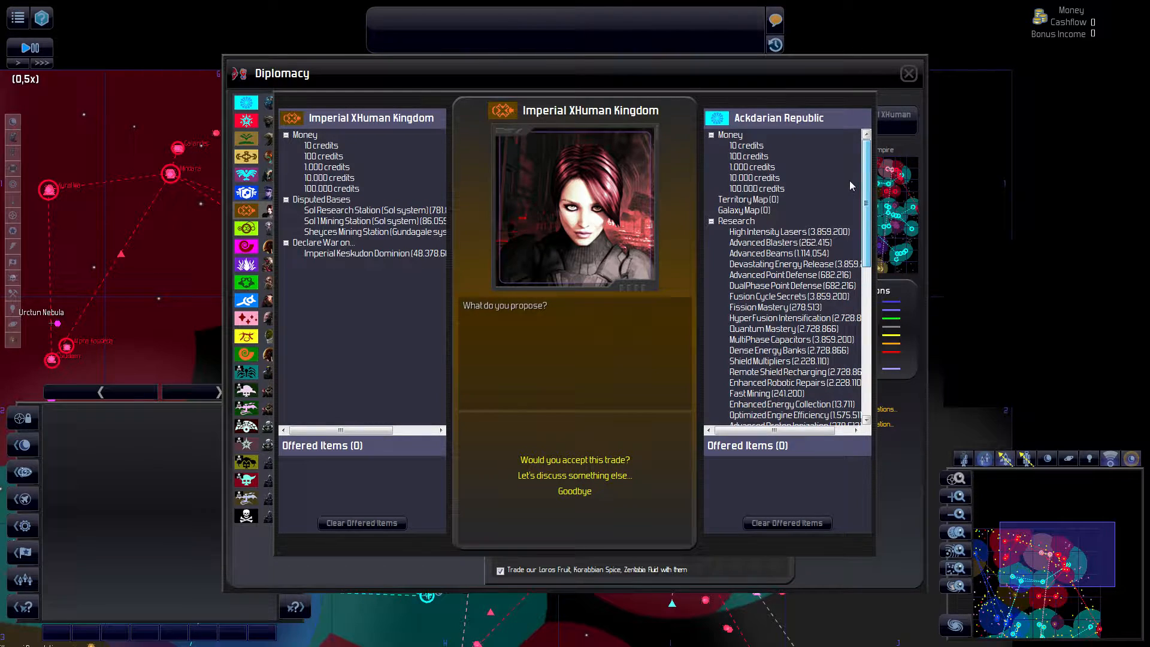
{"action": "scroll", "scroll_direction": "down", "scroll_amount": 3}
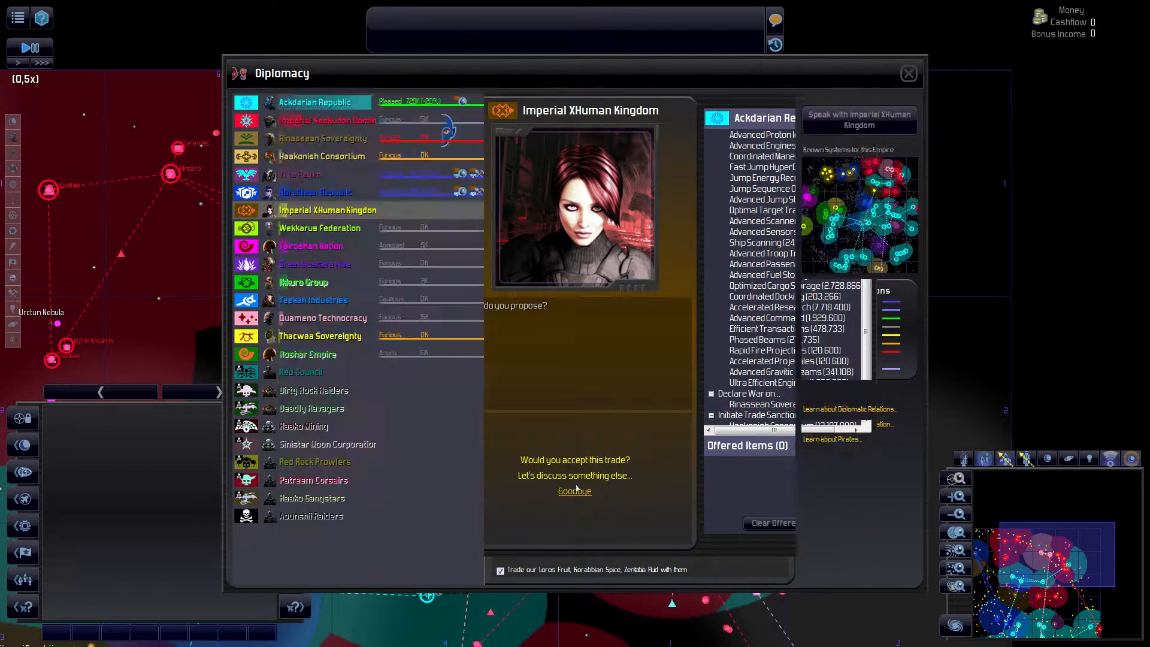
- Check Narsillean, Rinassean and XHuman Kingdom relations, then start talks with the XHuman Kingdom
{"action": "left_click", "coordinate": [315, 192]}
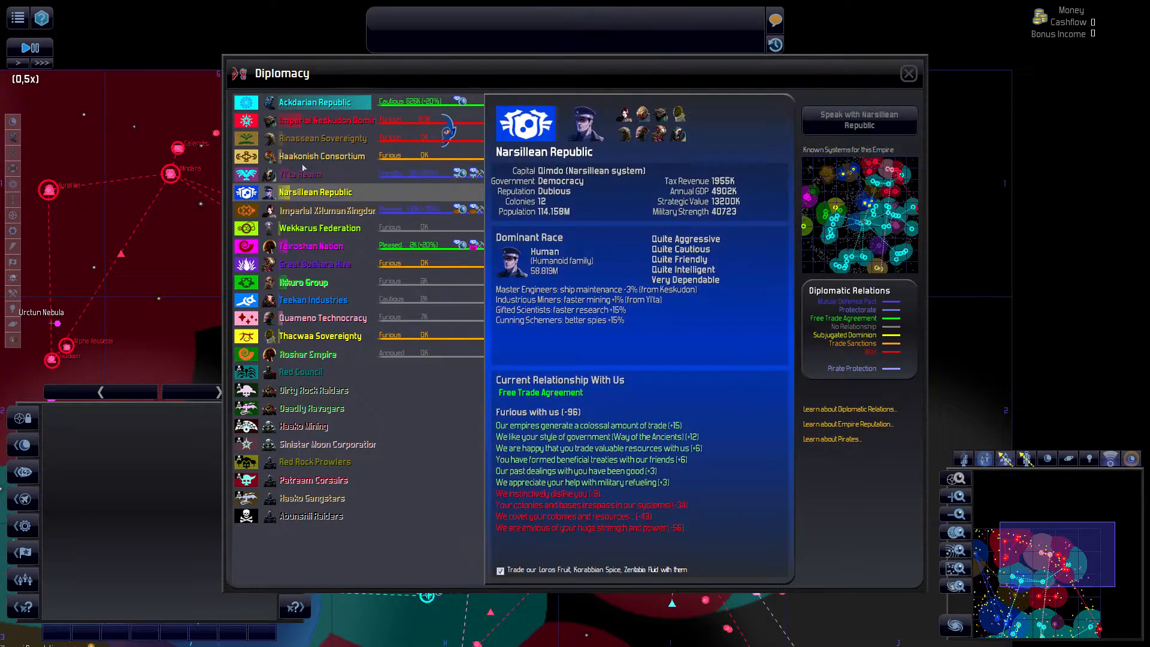
{"action": "left_click", "coordinate": [321, 139]}
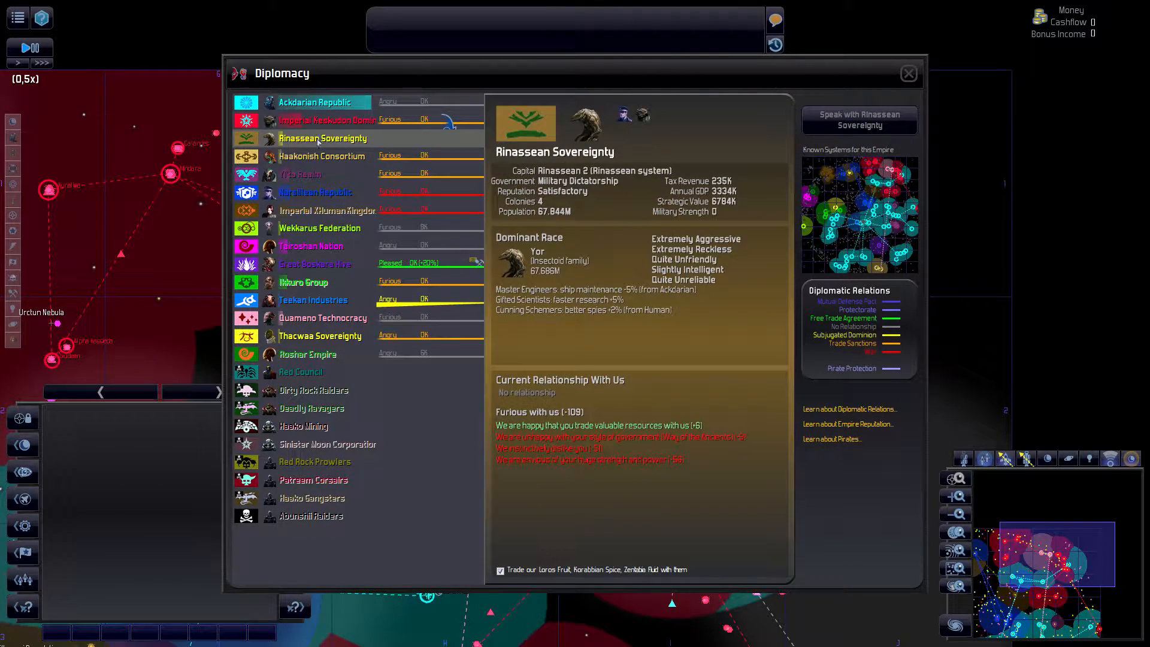
{"action": "left_click", "coordinate": [327, 210]}
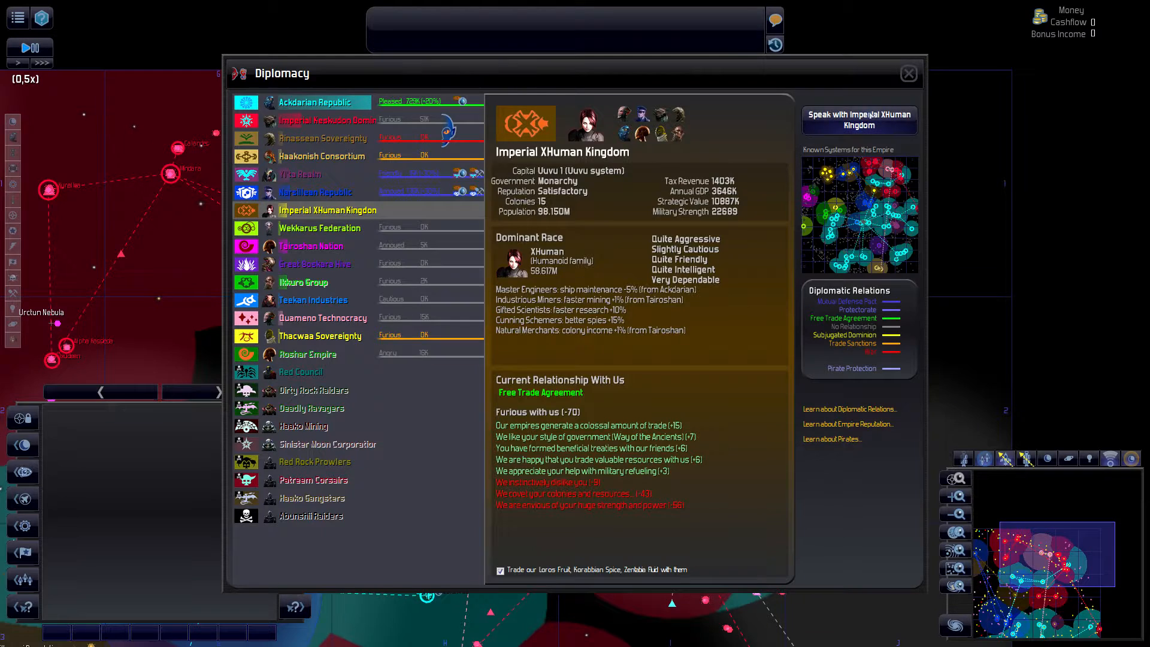
{"action": "left_click", "coordinate": [858, 120]}
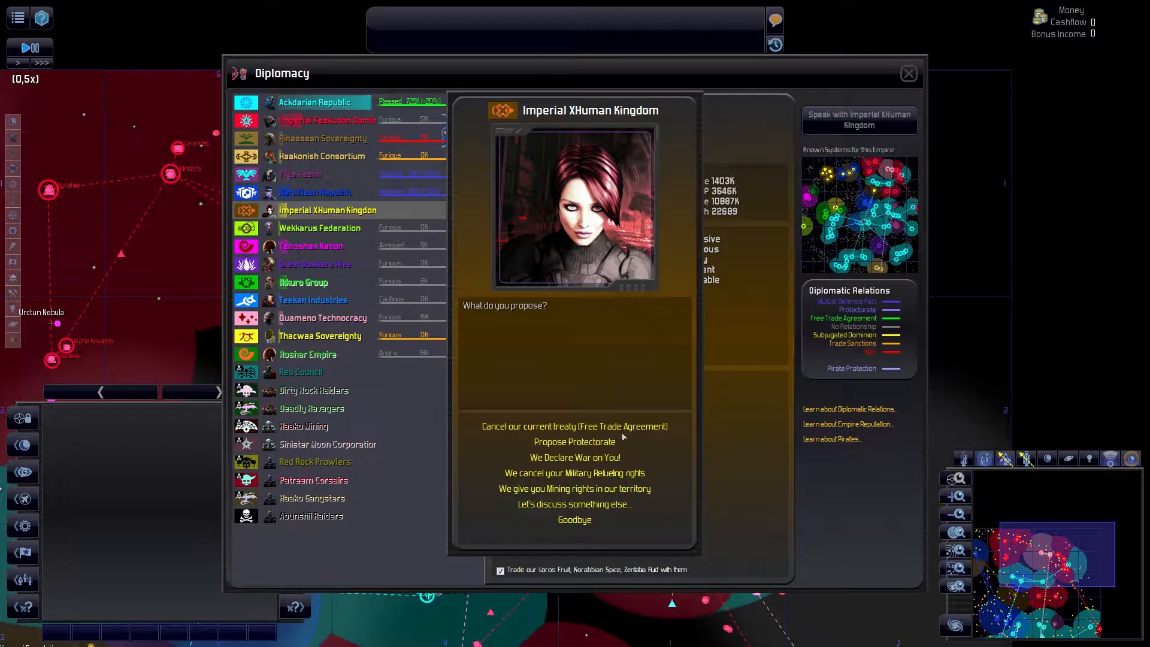
{"action": "mouse_move", "coordinate": [575, 473]}
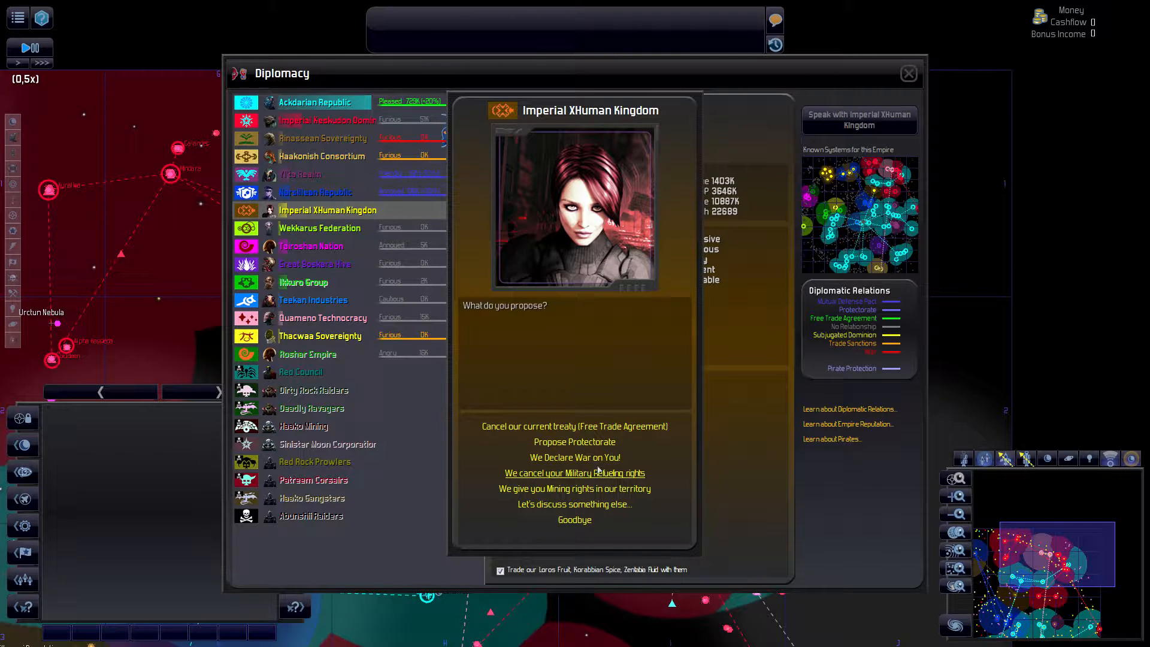
{"action": "mouse_move", "coordinate": [574, 488]}
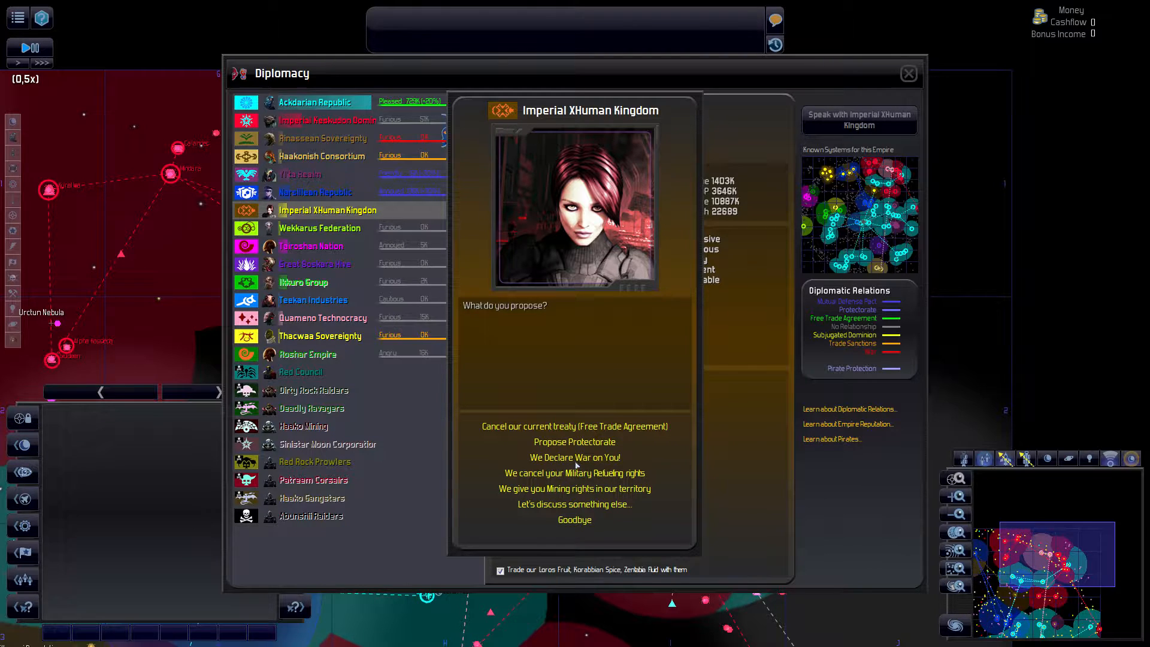
{"action": "mouse_move", "coordinate": [574, 441]}
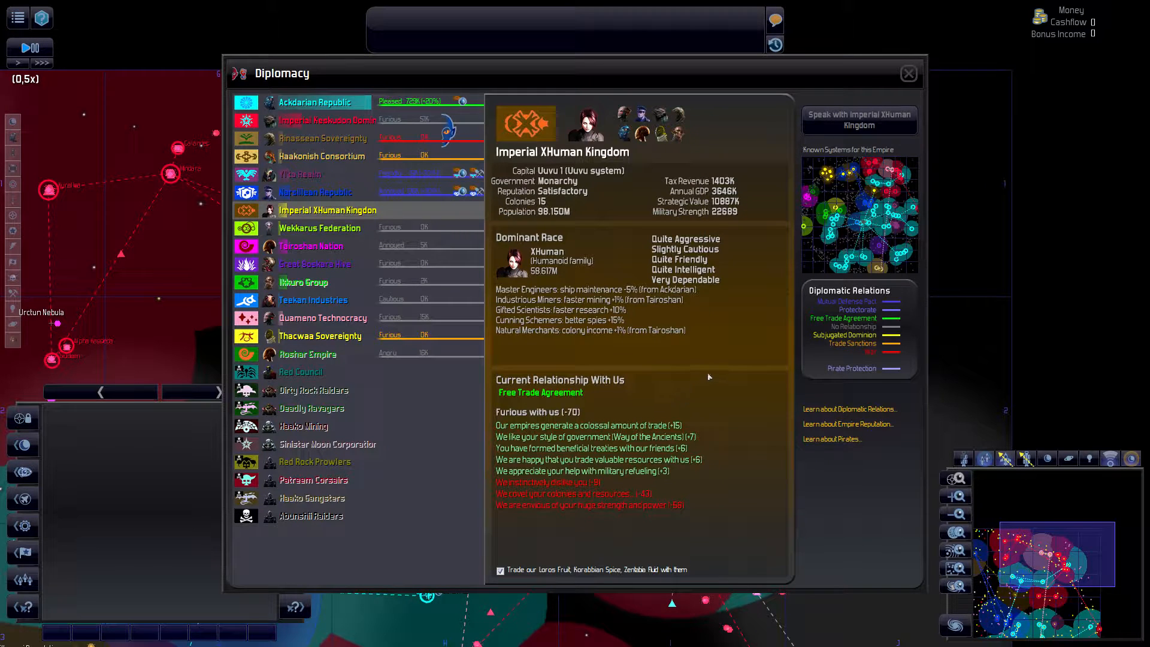
{"action": "mouse_move", "coordinate": [653, 344]}
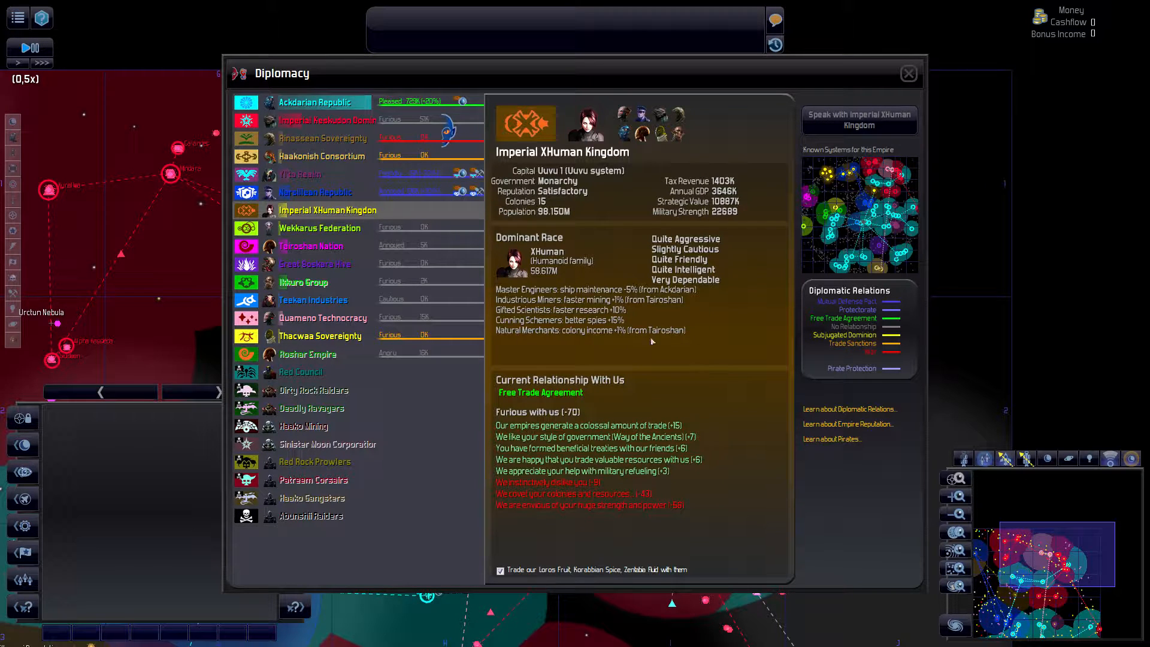
- Glance at our own empire's overview and reopen talks with the Imperial XHuman Kingdom
{"action": "left_click", "coordinate": [315, 101]}
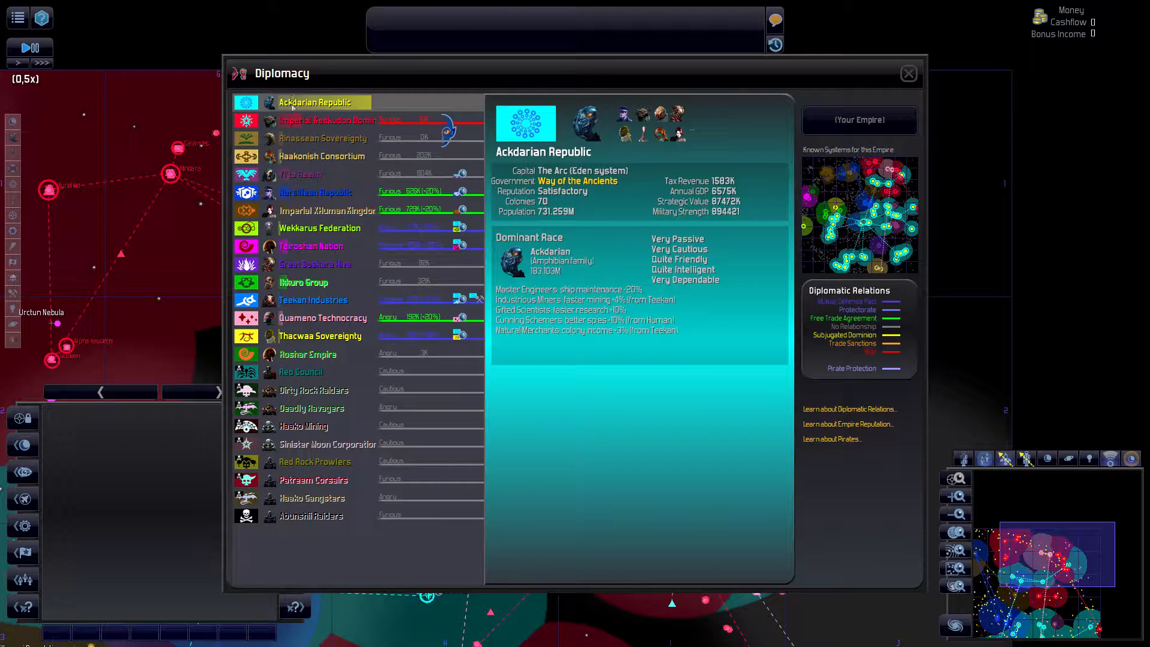
{"action": "left_click", "coordinate": [327, 210]}
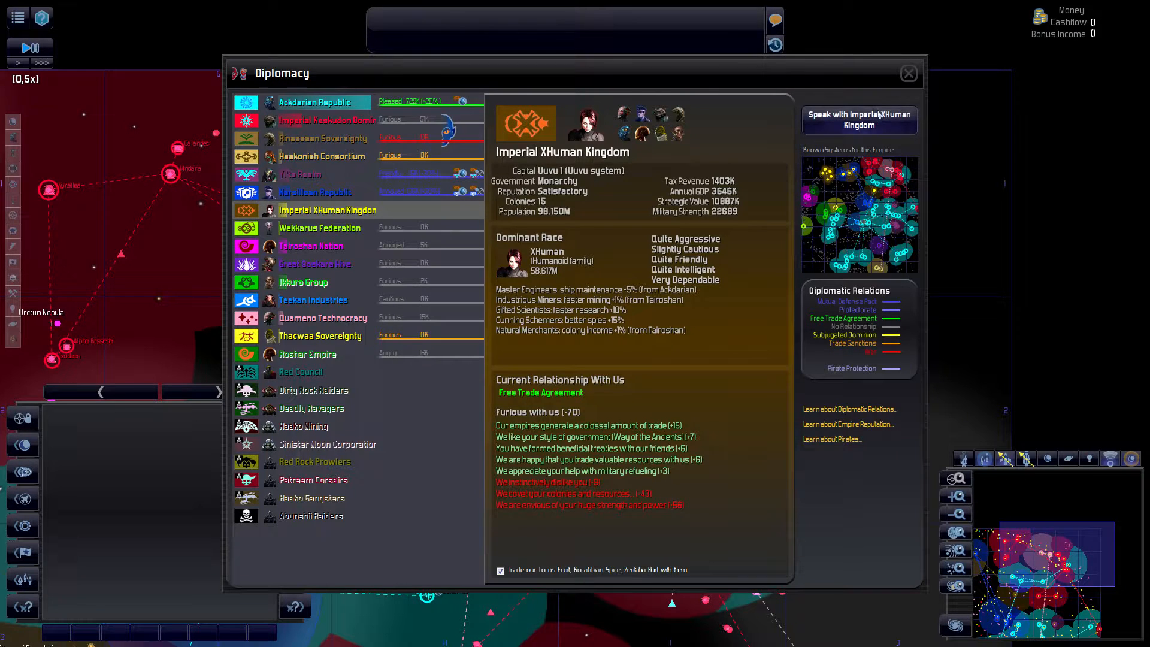
{"action": "left_click", "coordinate": [858, 121]}
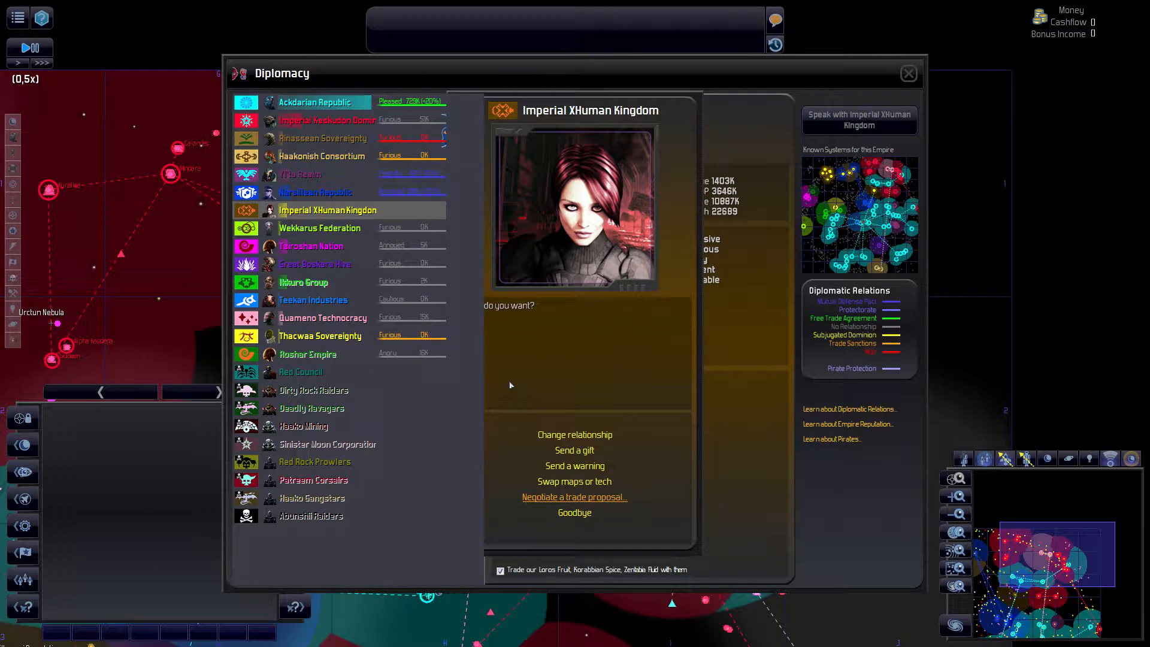
- Offer the XHuman Kingdom a bundle of research technologies in exchange for declaring war on the Keskudon Dominion
{"action": "left_click", "coordinate": [574, 497]}
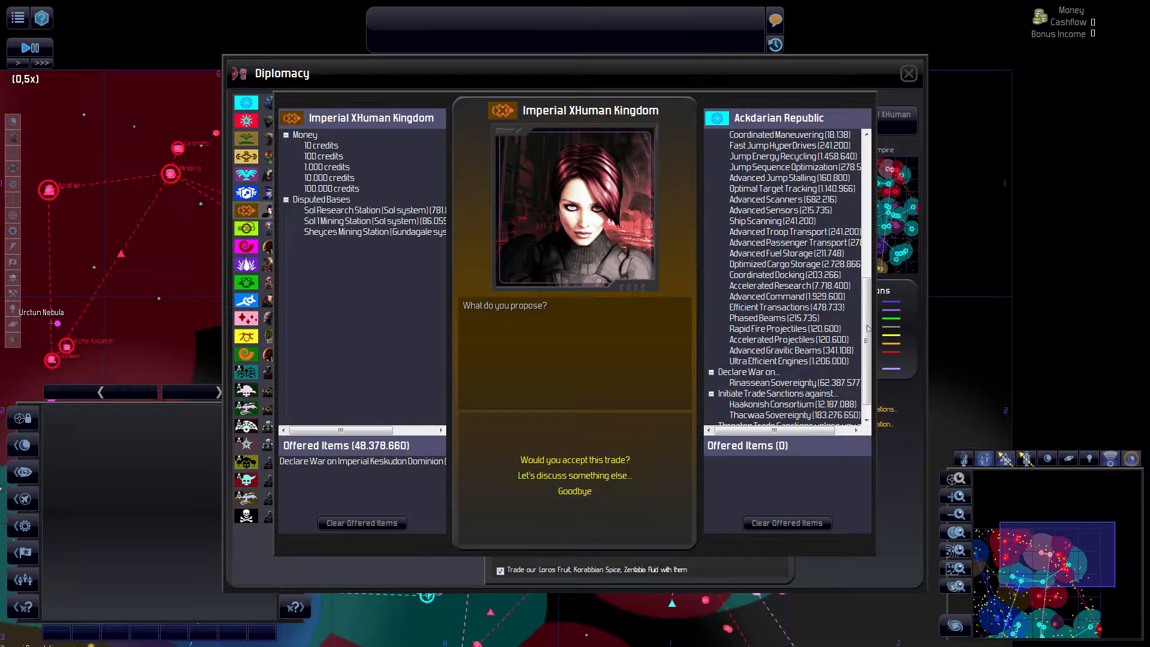
{"action": "mouse_move", "coordinate": [788, 361]}
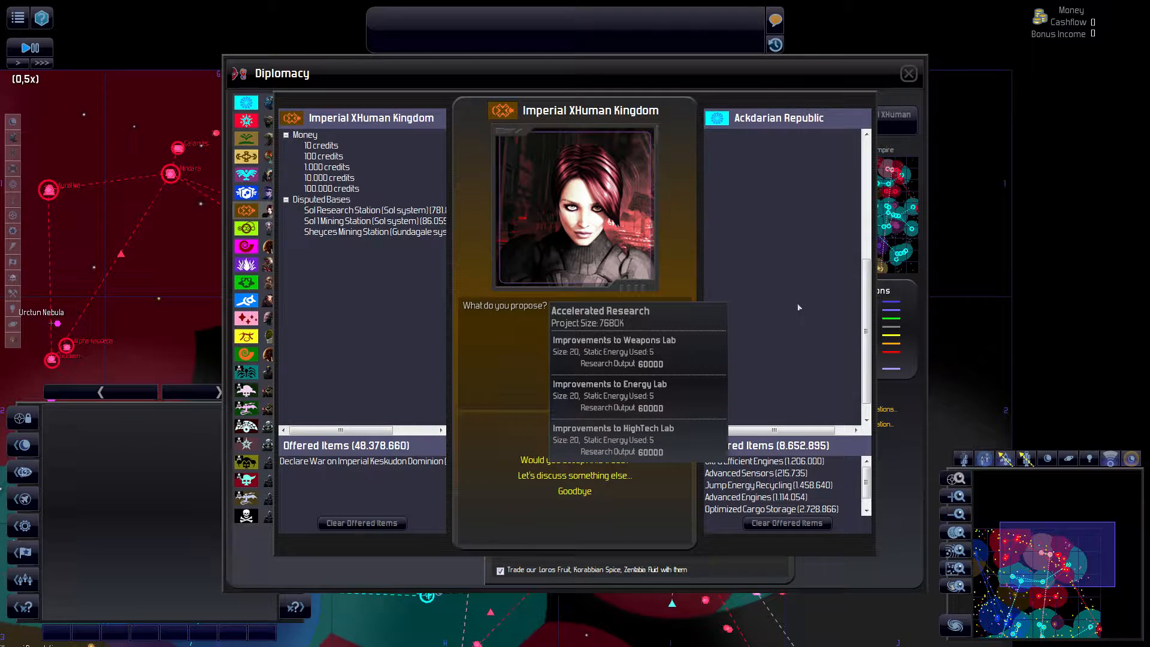
{"action": "left_click", "coordinate": [794, 285]}
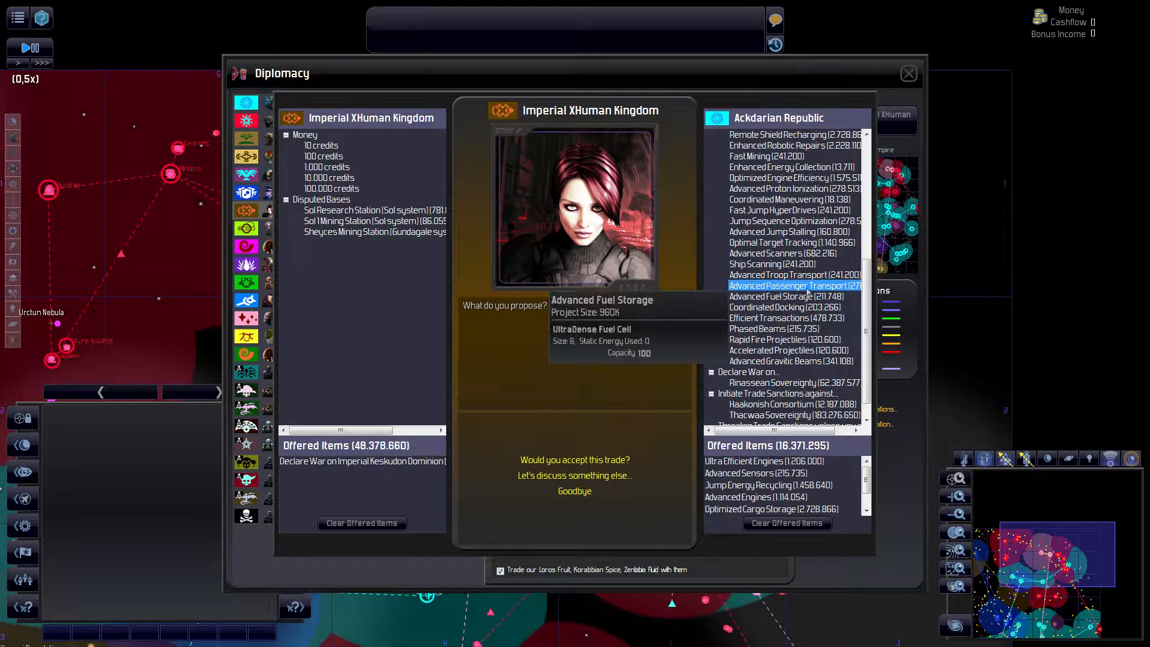
{"action": "mouse_move", "coordinate": [880, 566]}
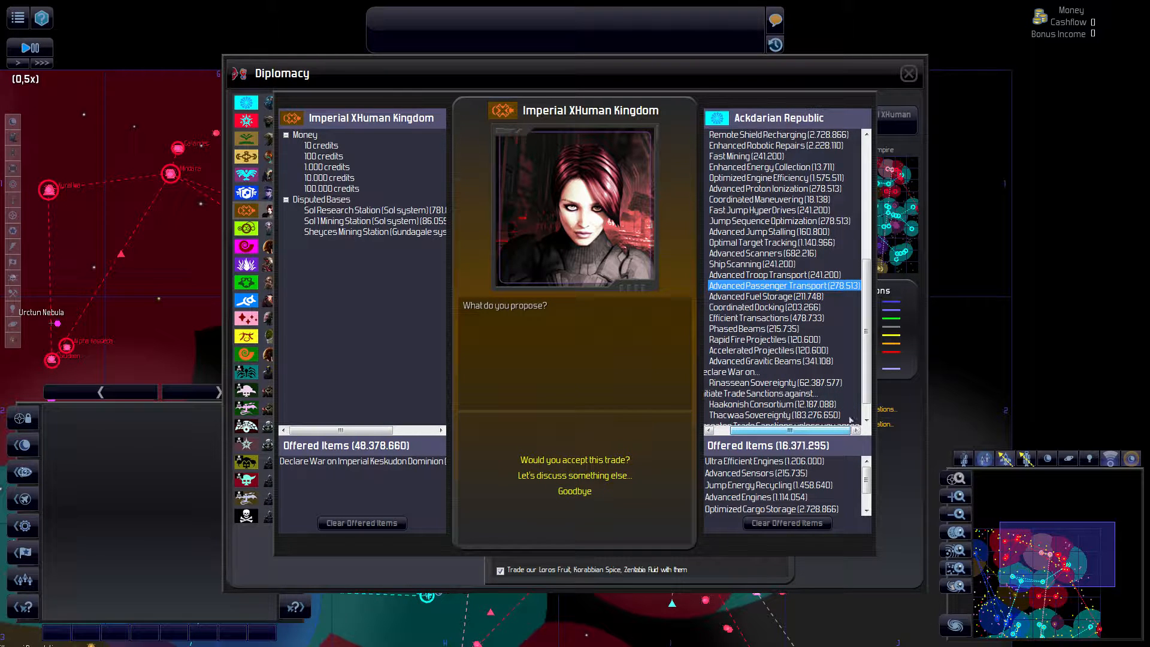
{"action": "scroll", "scroll_direction": "up", "scroll_amount": 3}
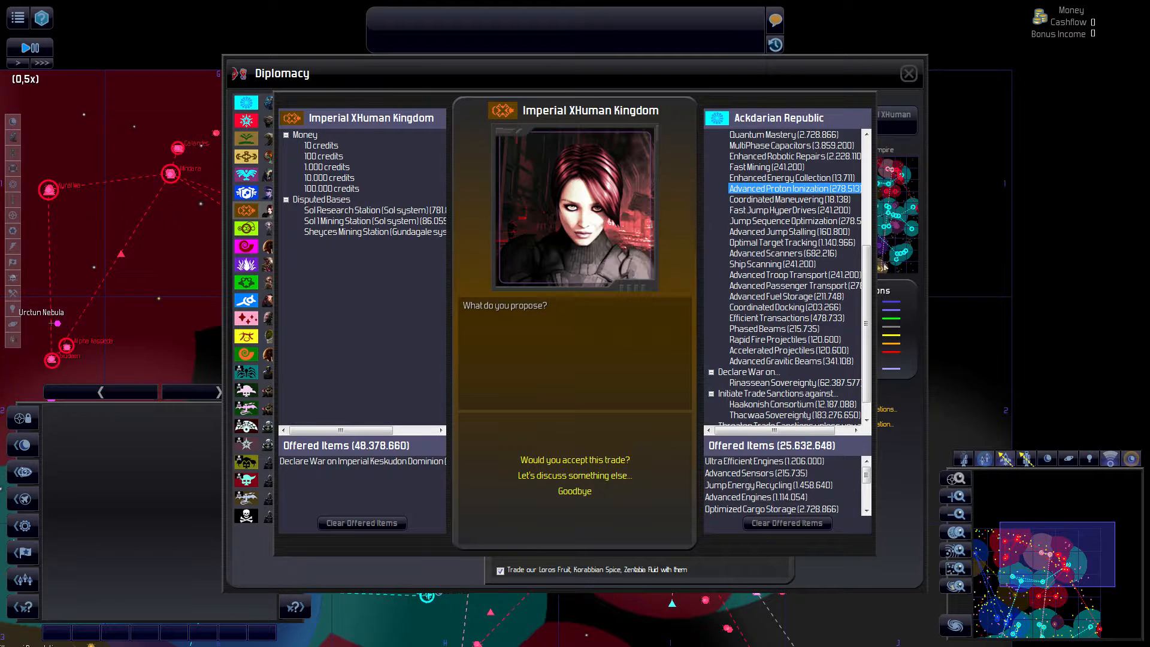
{"action": "mouse_move", "coordinate": [776, 155]}
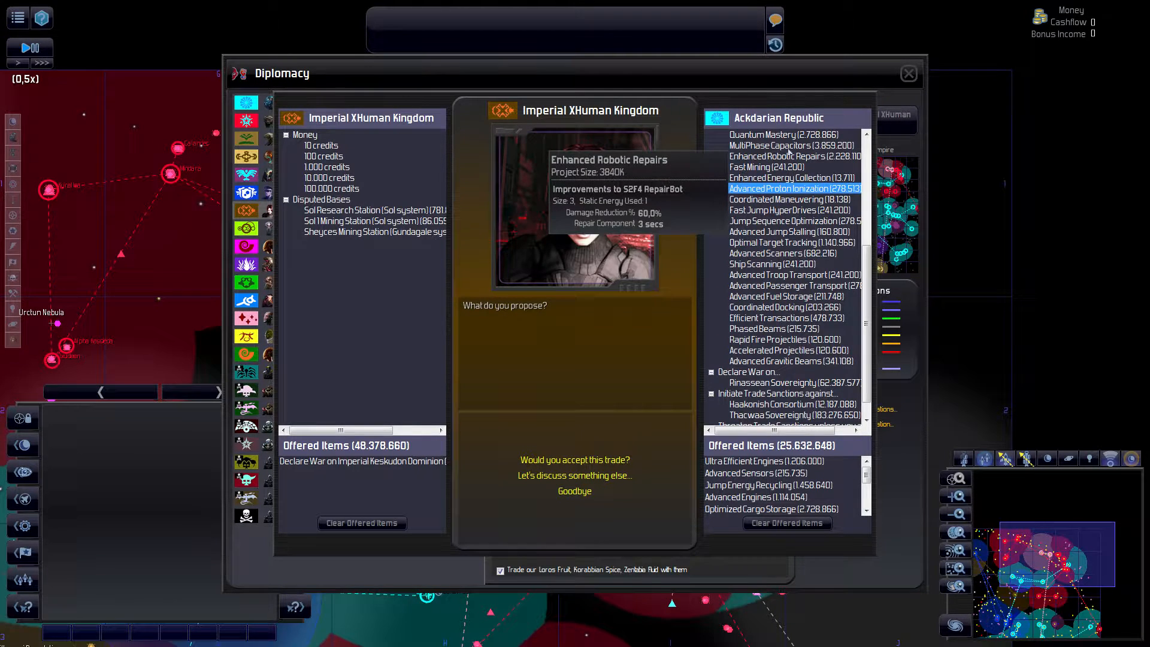
{"action": "left_click", "coordinate": [792, 155]}
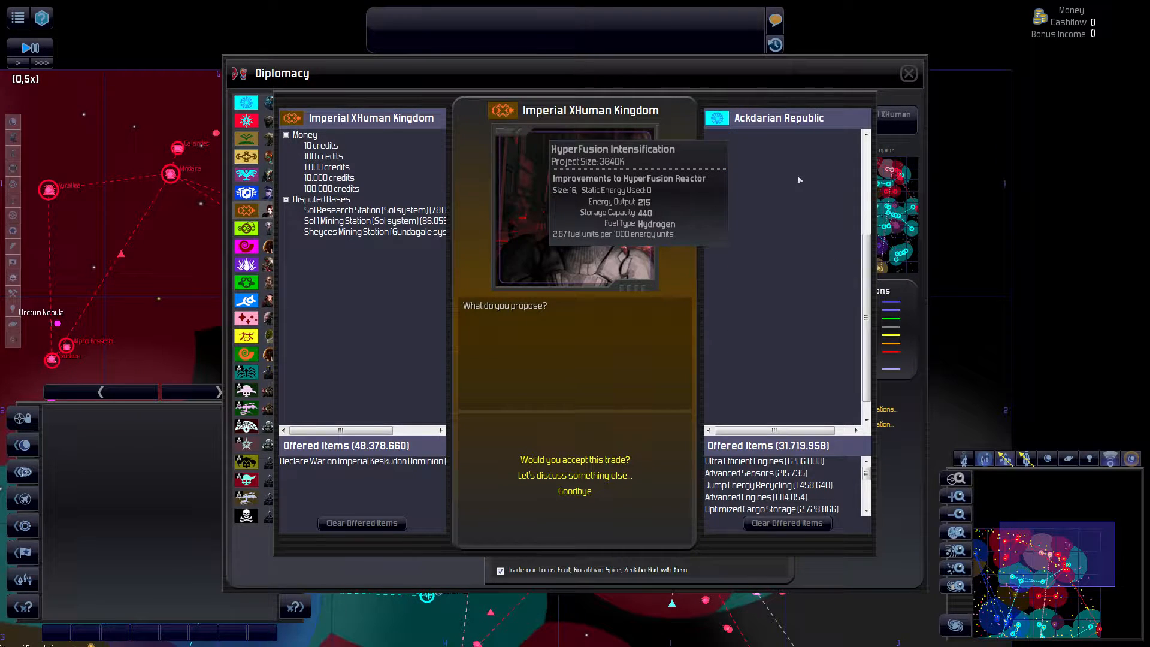
{"action": "left_click", "coordinate": [782, 156]}
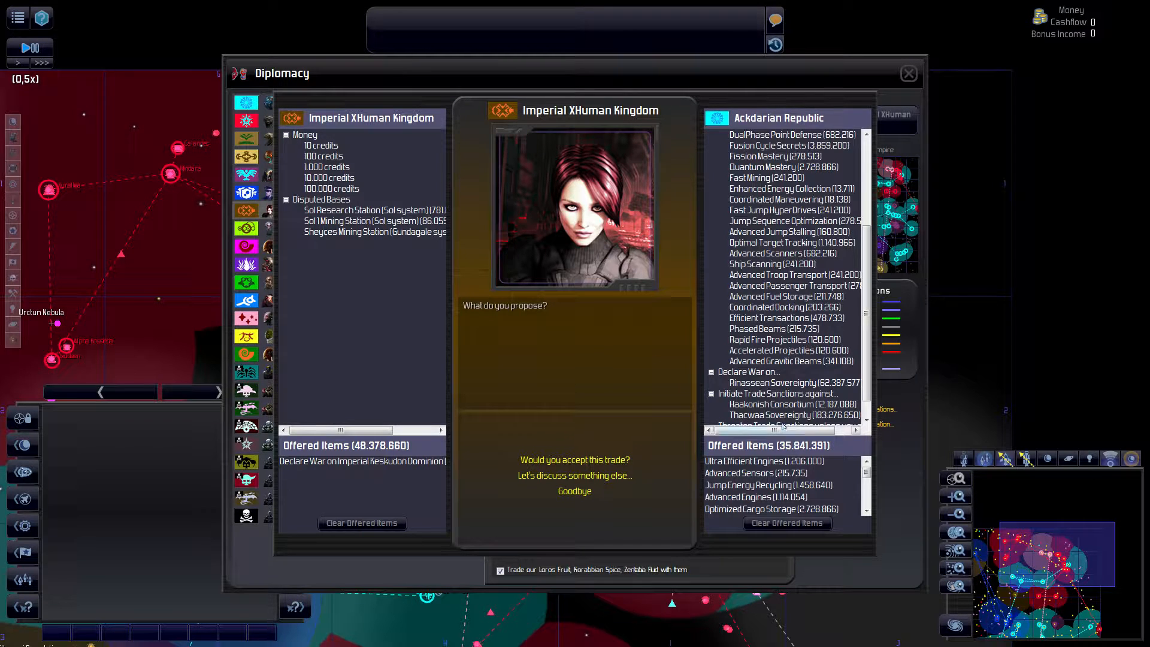
{"action": "left_click", "coordinate": [781, 145]}
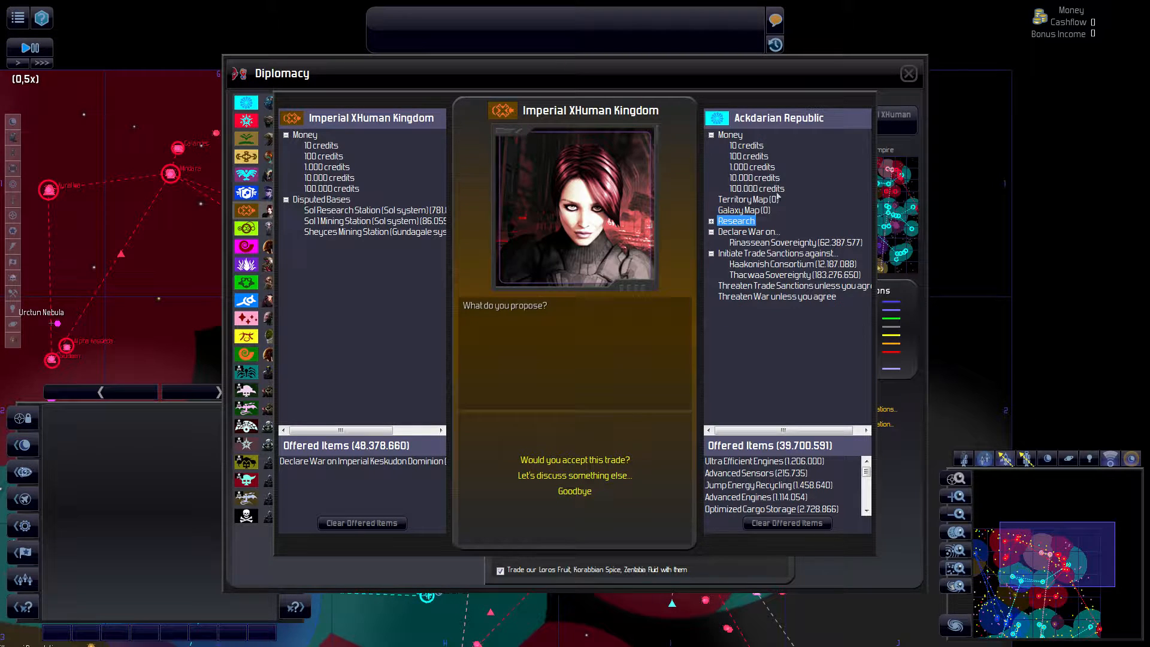
{"action": "left_click", "coordinate": [735, 221]}
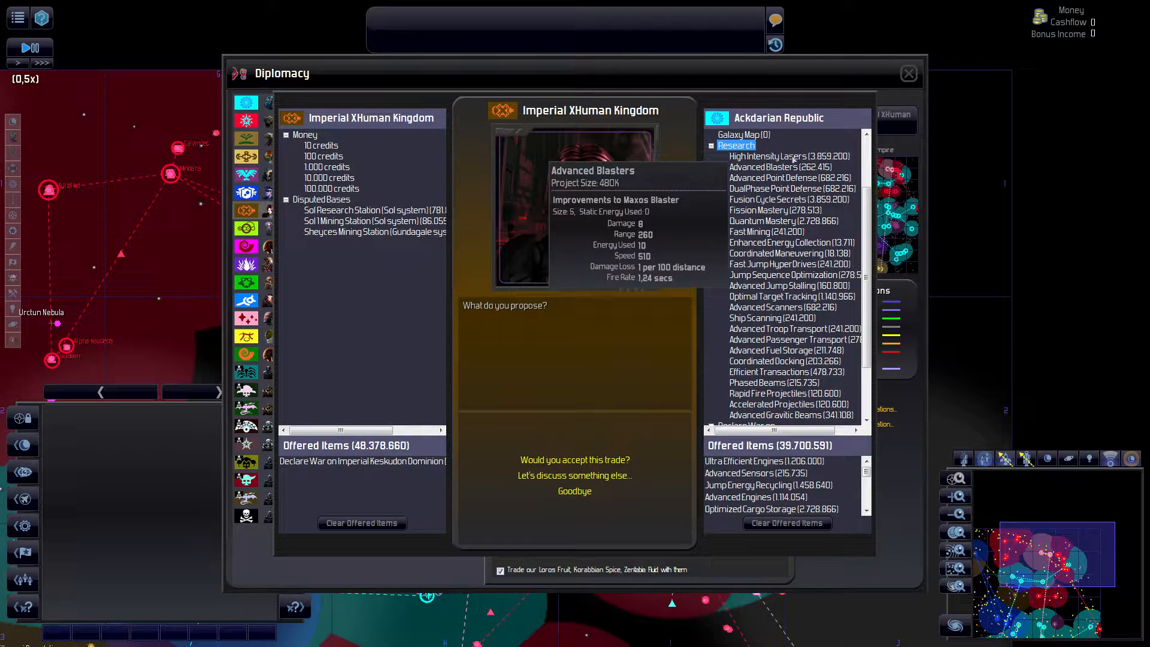
{"action": "scroll", "scroll_direction": "down", "scroll_amount": 3}
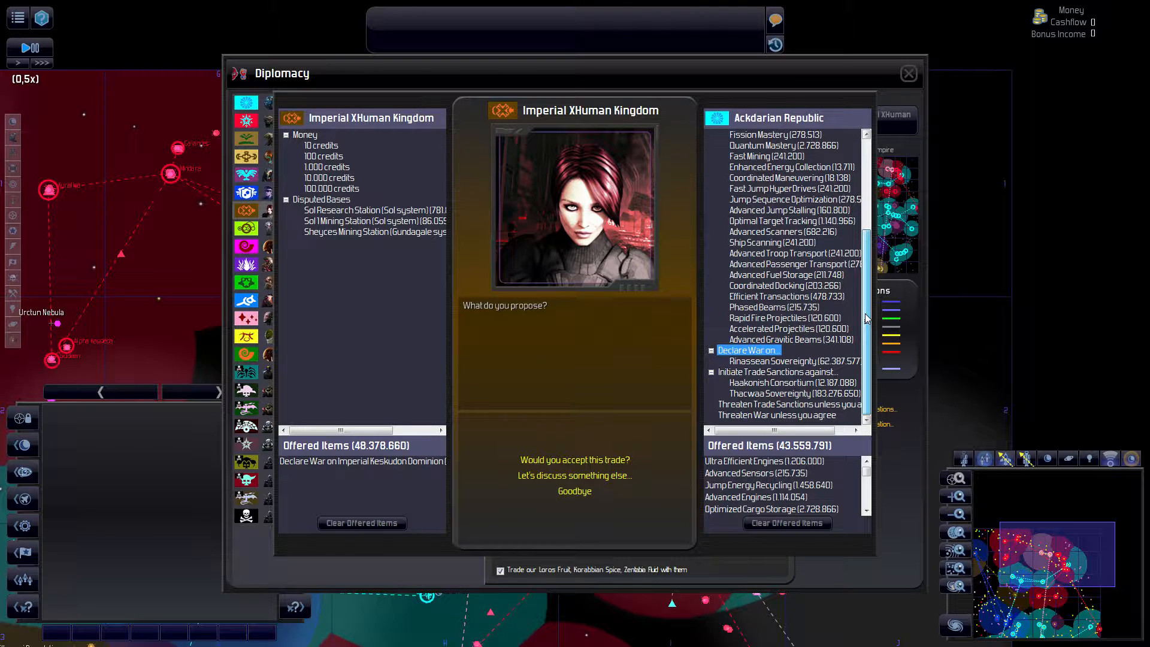
{"action": "mouse_move", "coordinate": [788, 329]}
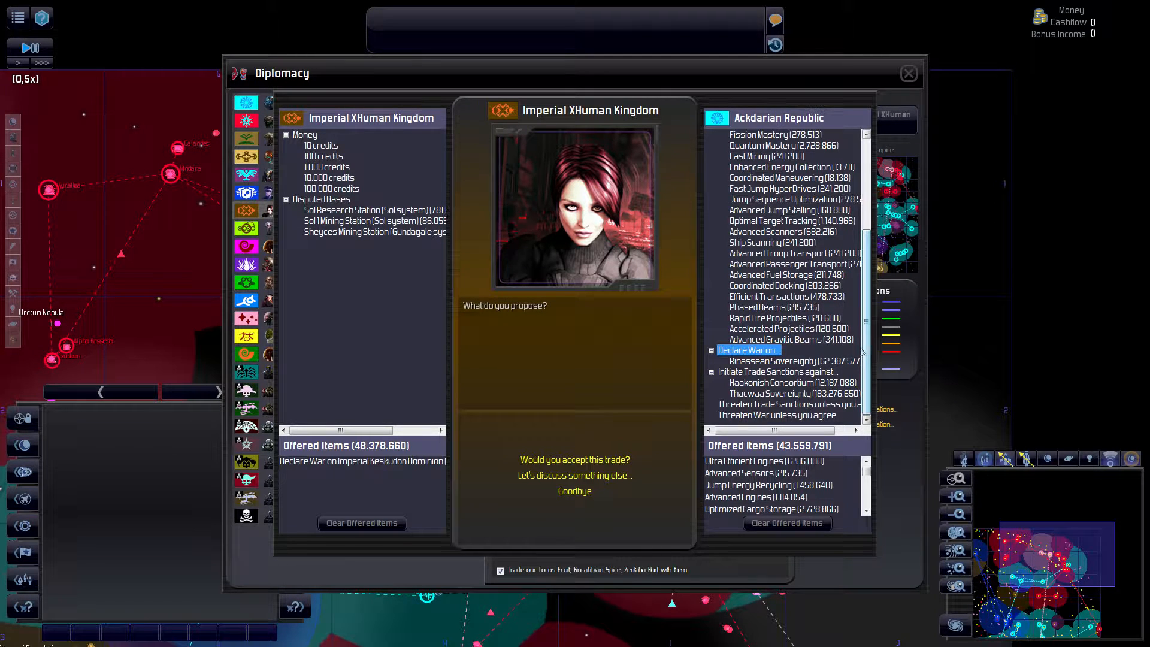
{"action": "mouse_move", "coordinate": [783, 145]}
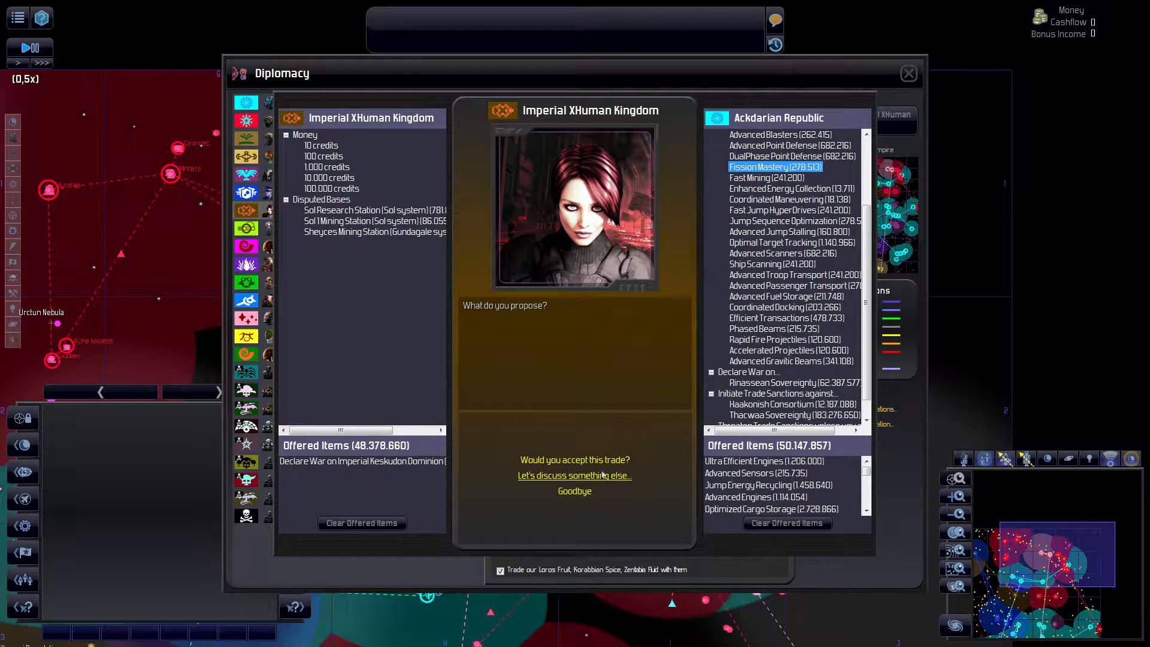
{"action": "left_click", "coordinate": [574, 459]}
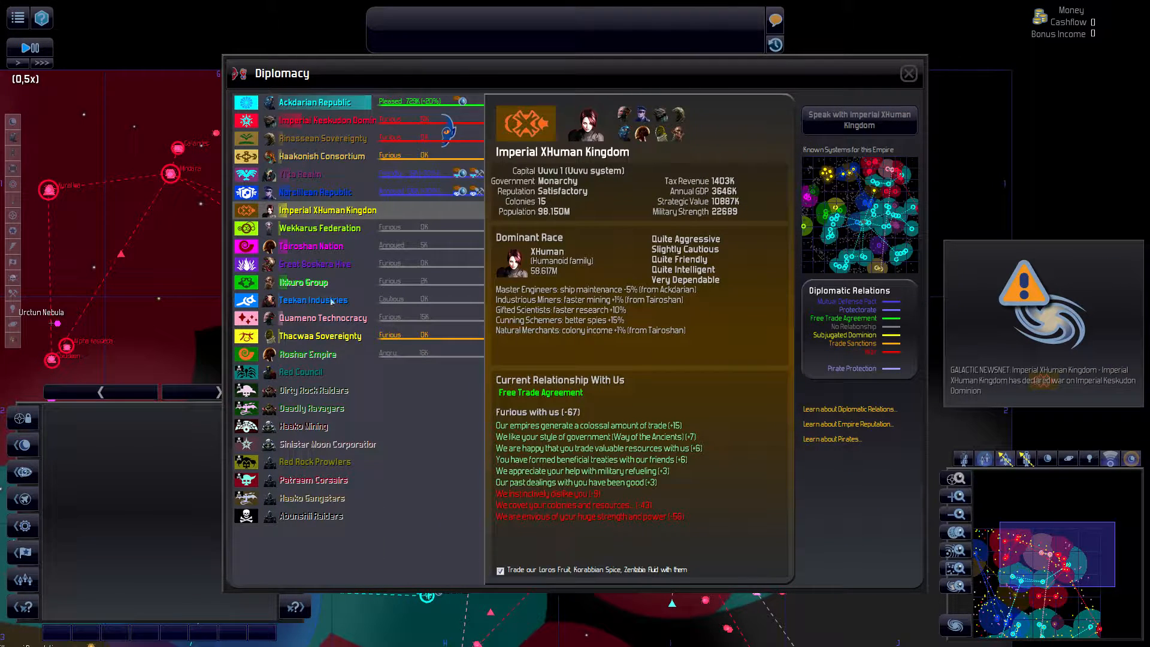
- Look at the Ikkuro Group, then start a trade proposal with the Quameno Technocracy
{"action": "left_click", "coordinate": [303, 281]}
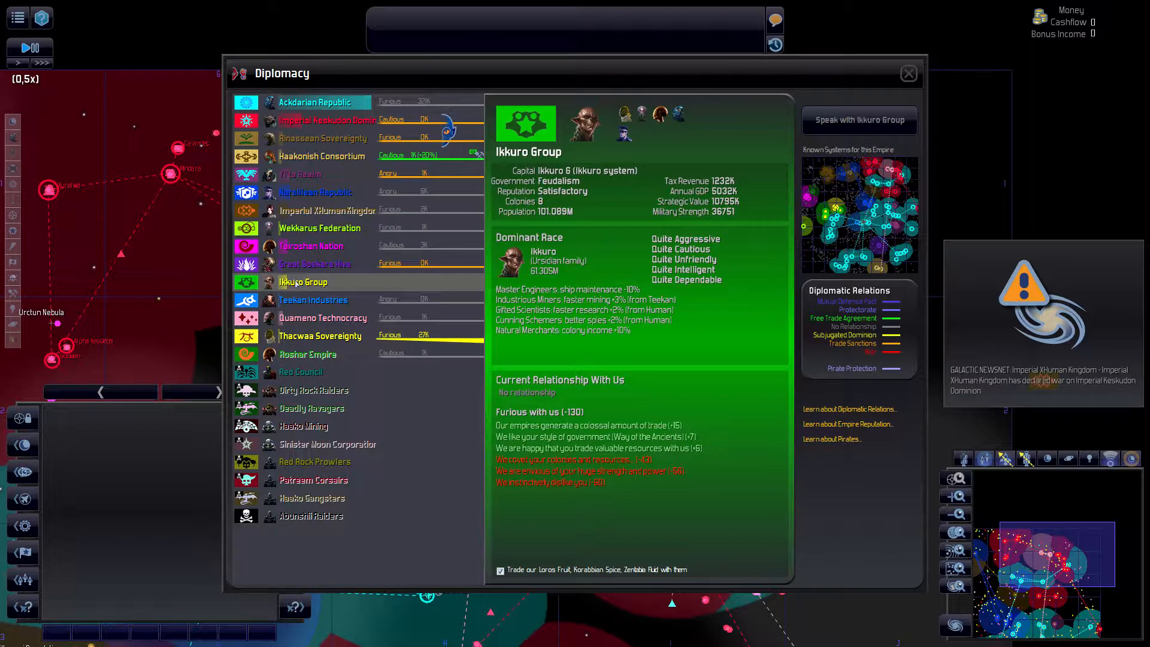
{"action": "left_click", "coordinate": [321, 317]}
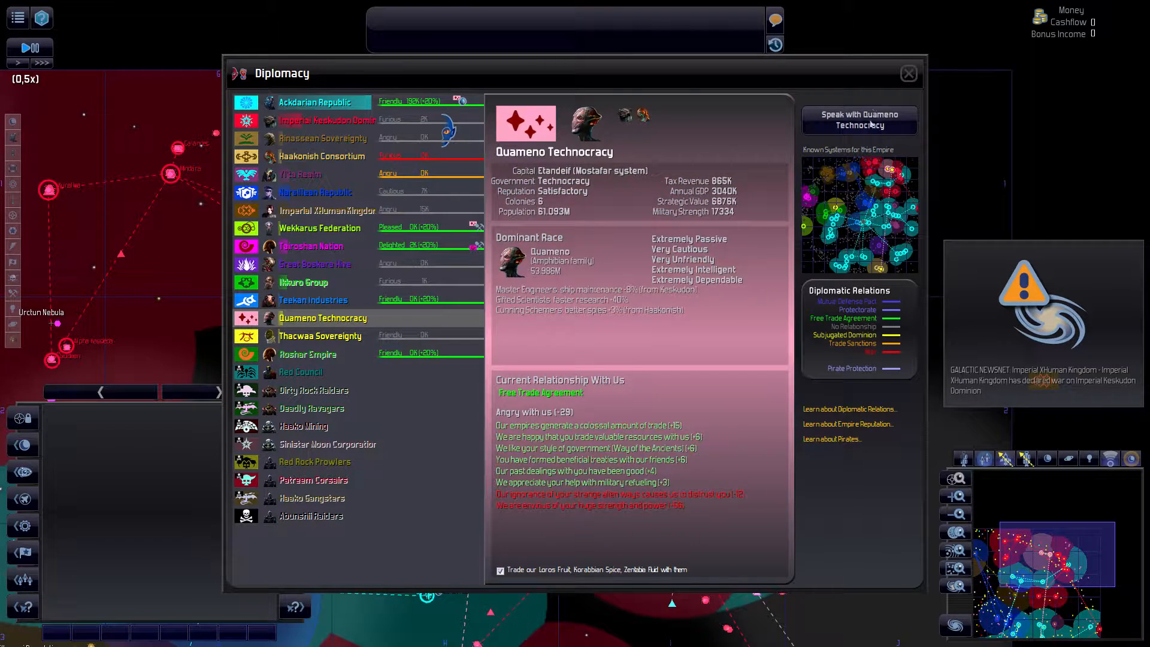
{"action": "left_click", "coordinate": [858, 121]}
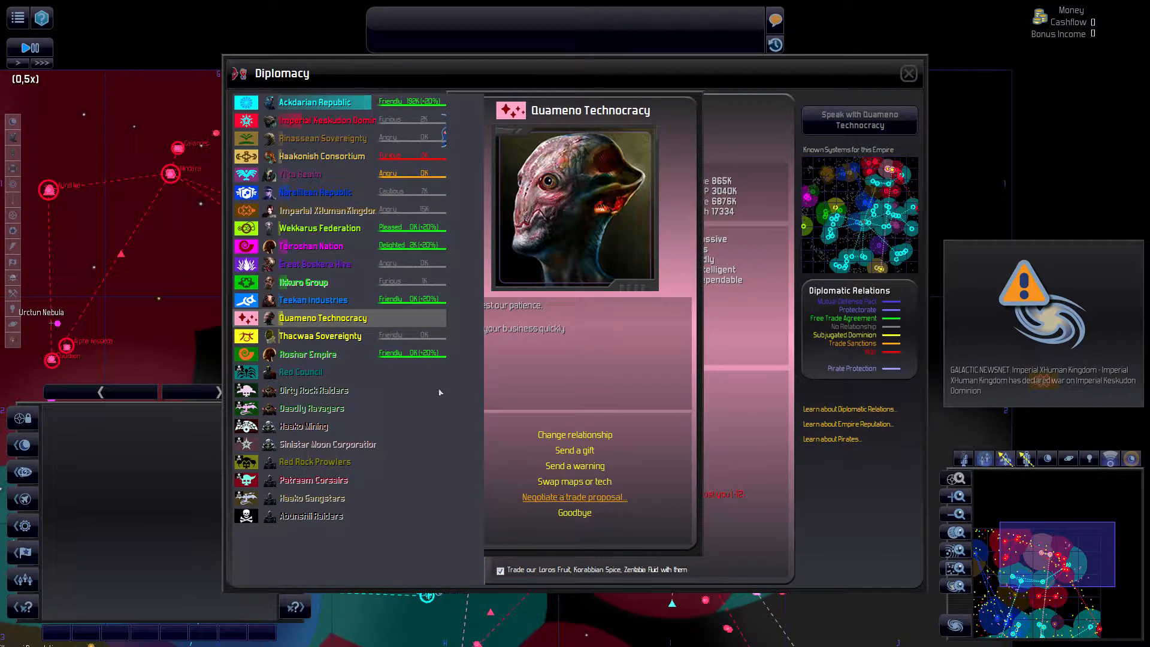
{"action": "left_click", "coordinate": [574, 496]}
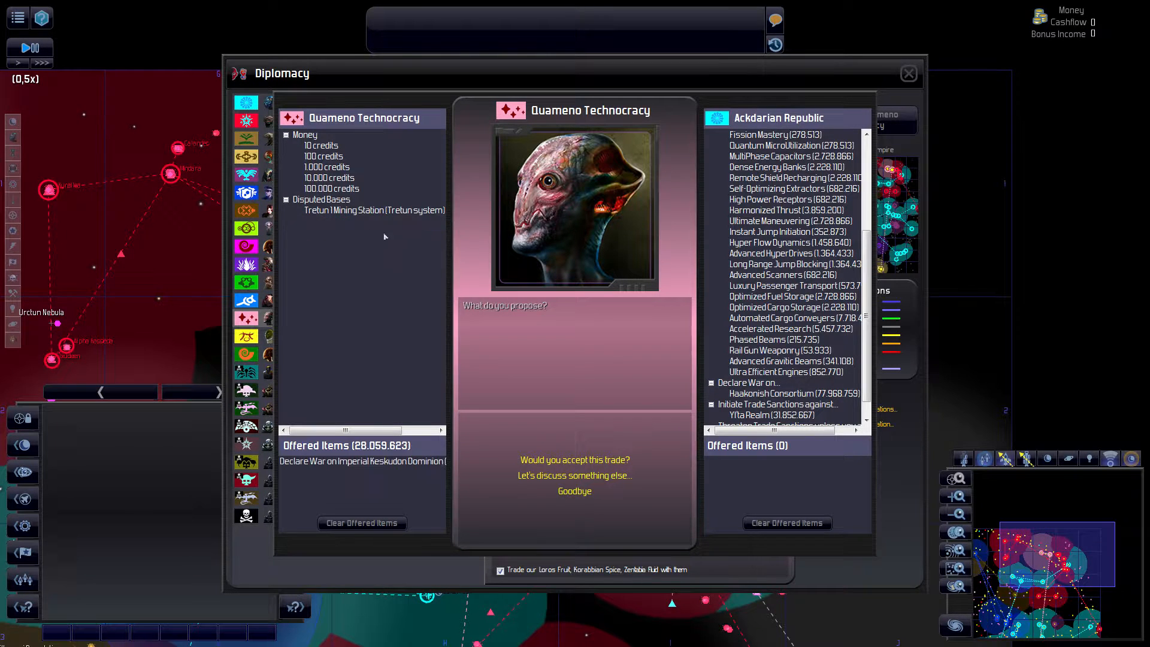
{"action": "mouse_move", "coordinate": [772, 307]}
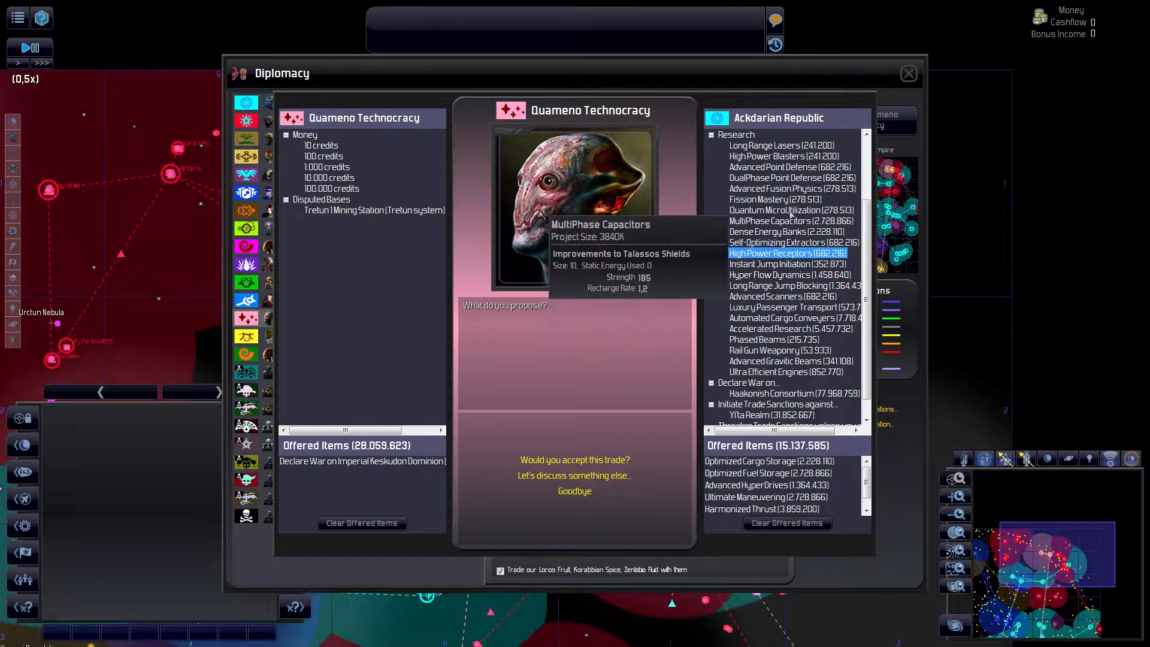
- Offer the Quameno Technocracy two research technologies for war on Keskudon and end the conversation
{"action": "left_click", "coordinate": [787, 231]}
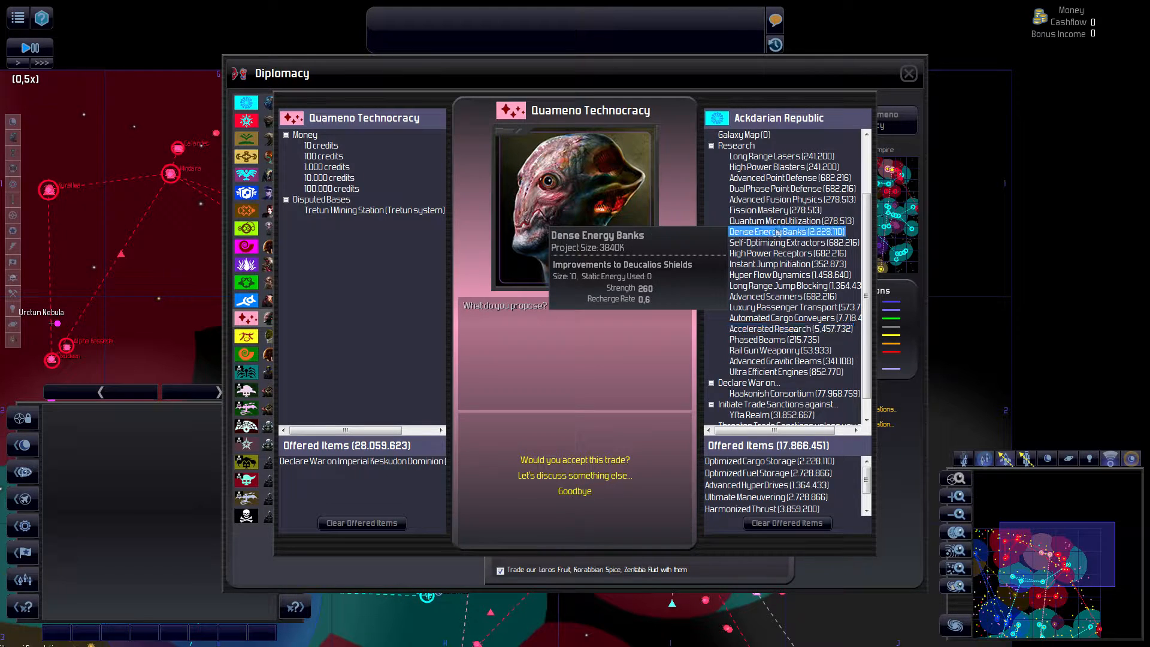
{"action": "left_click", "coordinate": [791, 328]}
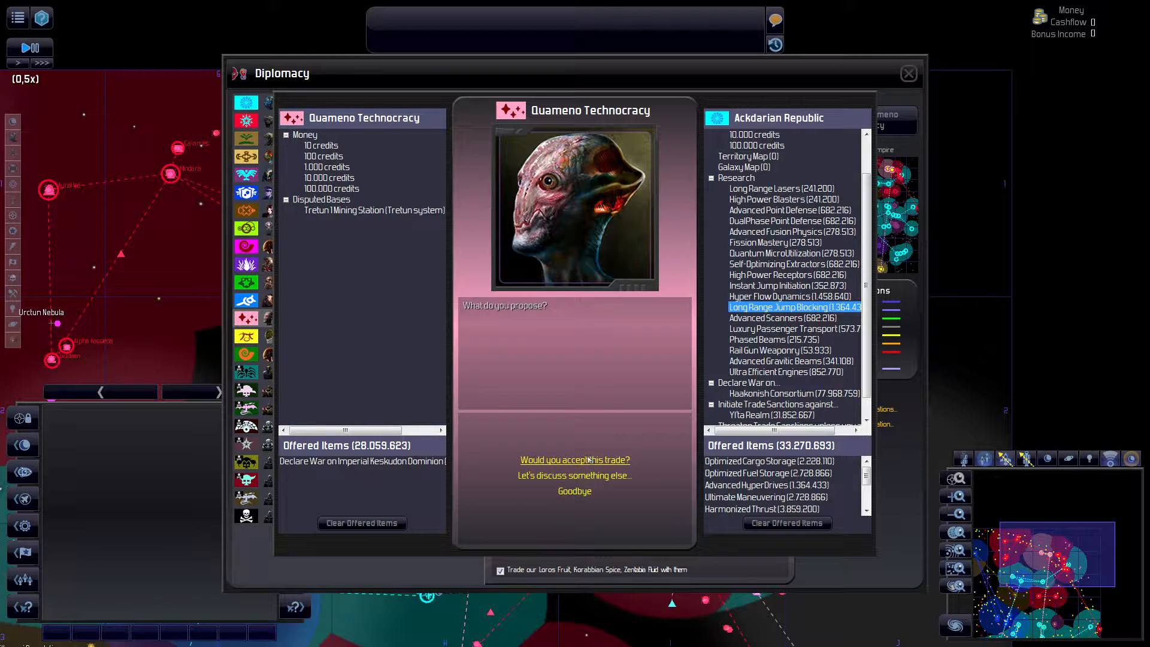
{"action": "left_click", "coordinate": [333, 189]}
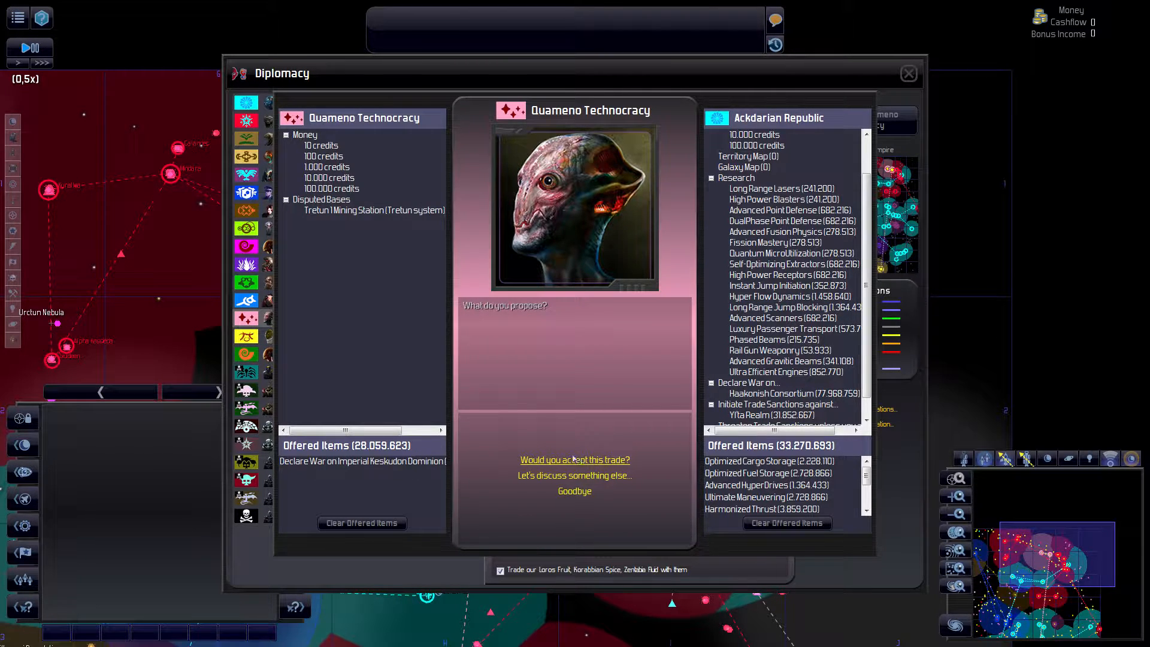
{"action": "left_click", "coordinate": [574, 460]}
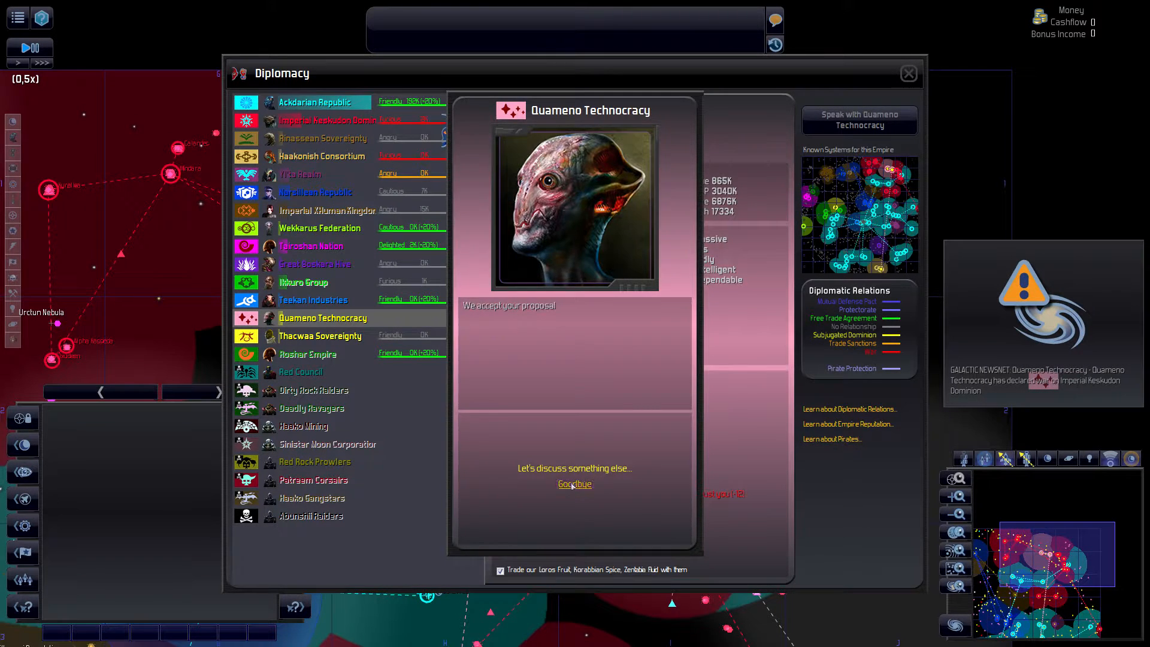
{"action": "left_click", "coordinate": [575, 483]}
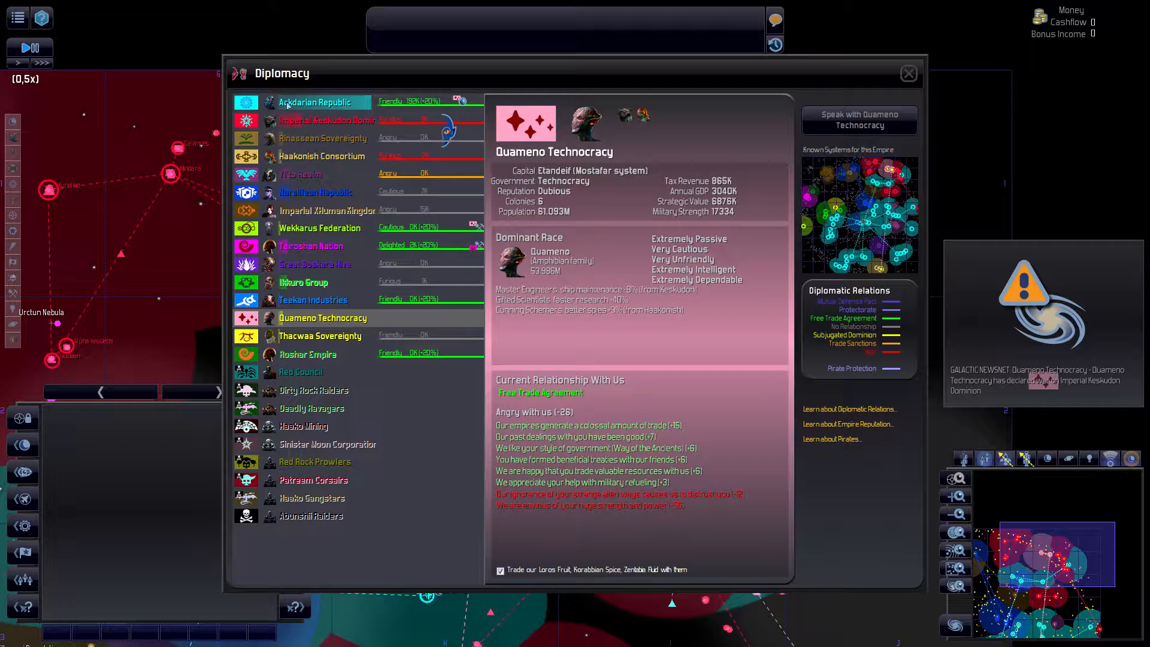
- Review Keskudon Dominion and Rinassean Sovereignty relations with us, then close Diplomacy
{"action": "left_click", "coordinate": [327, 119]}
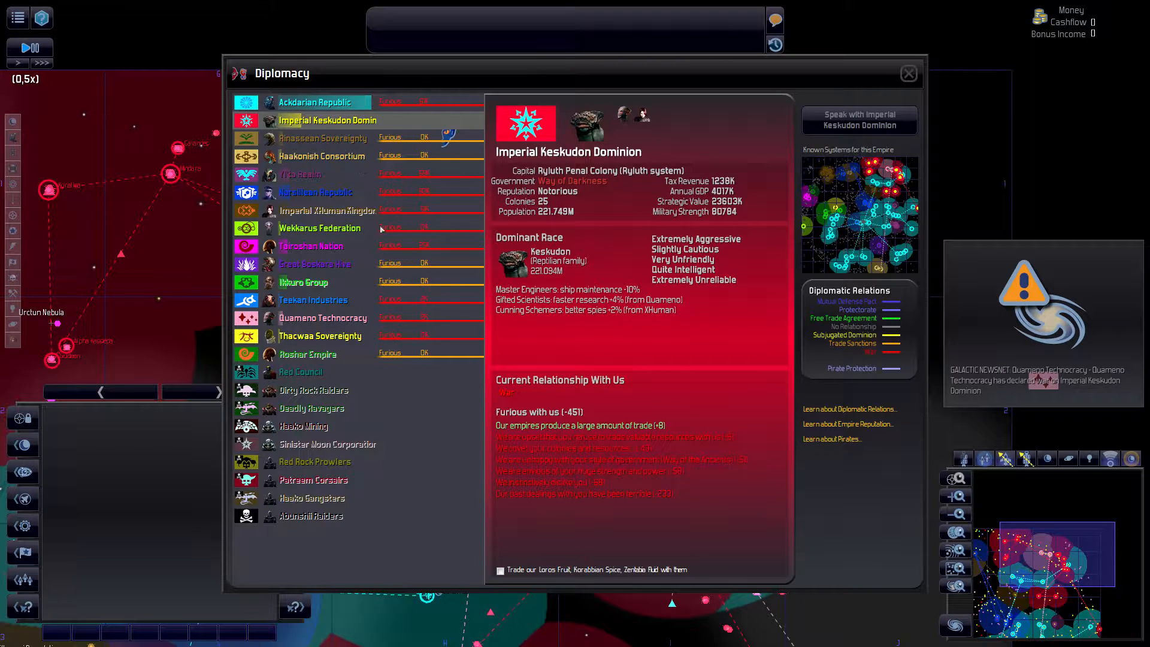
{"action": "mouse_move", "coordinate": [389, 205]}
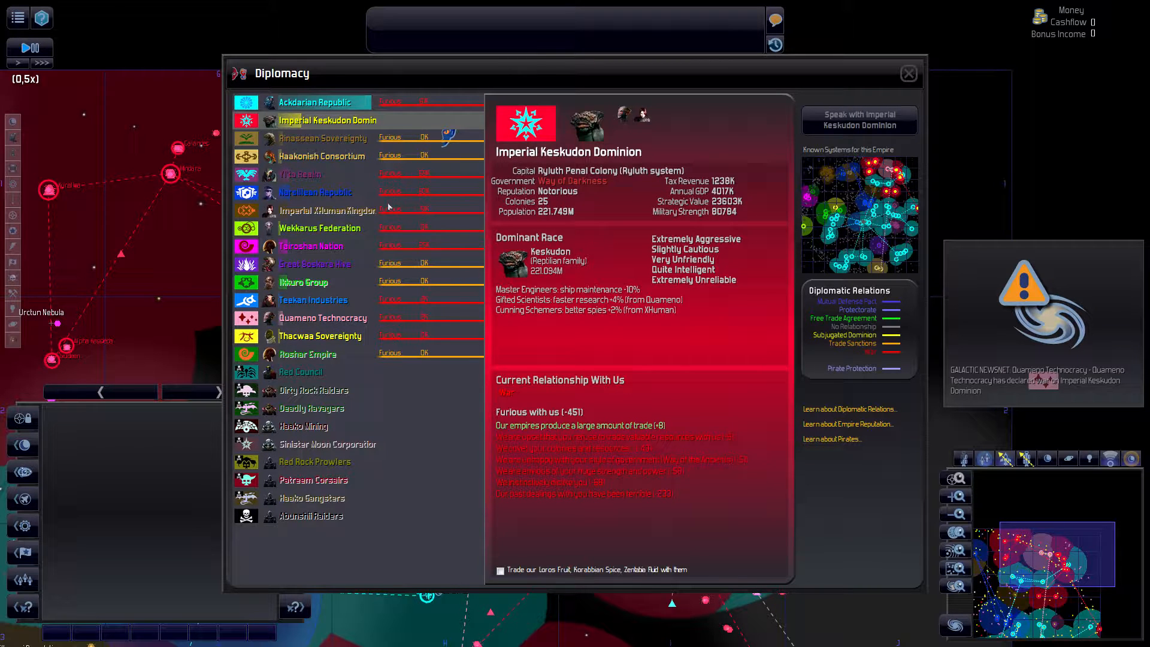
{"action": "left_click", "coordinate": [501, 571]}
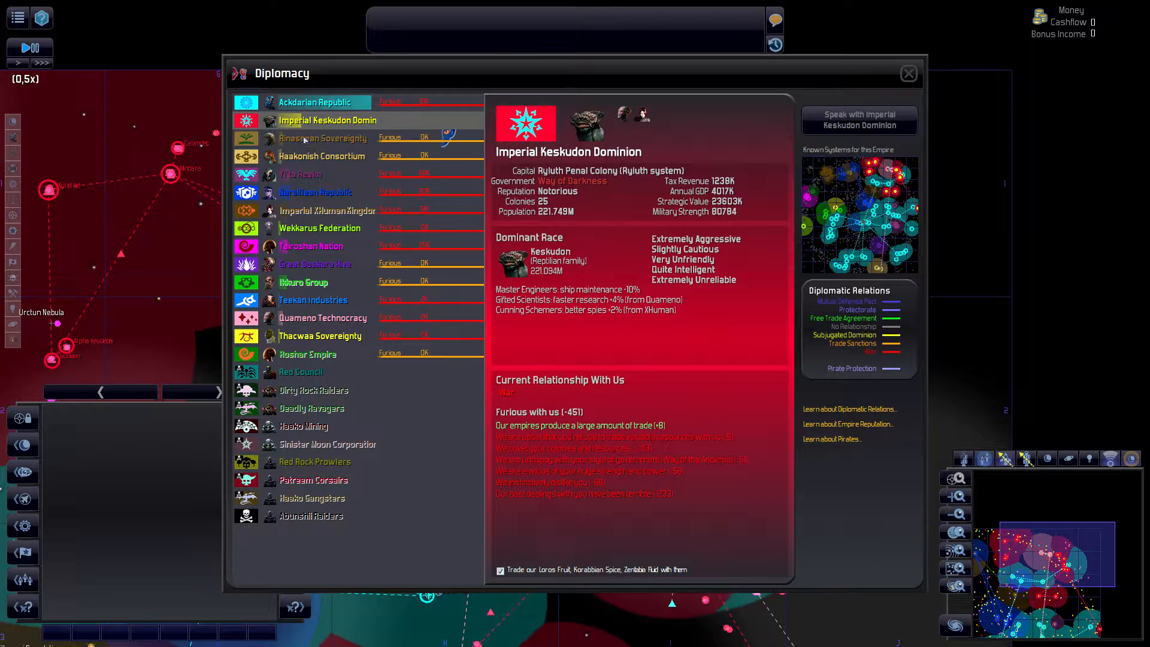
{"action": "left_click", "coordinate": [321, 139]}
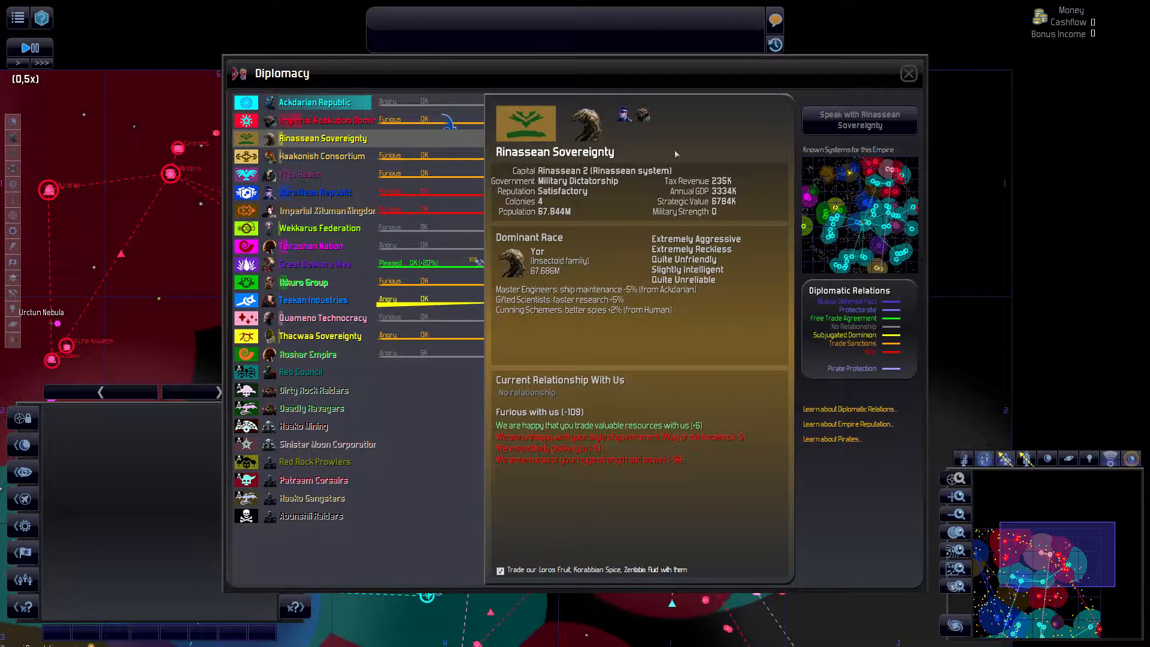
{"action": "mouse_move", "coordinate": [536, 161]}
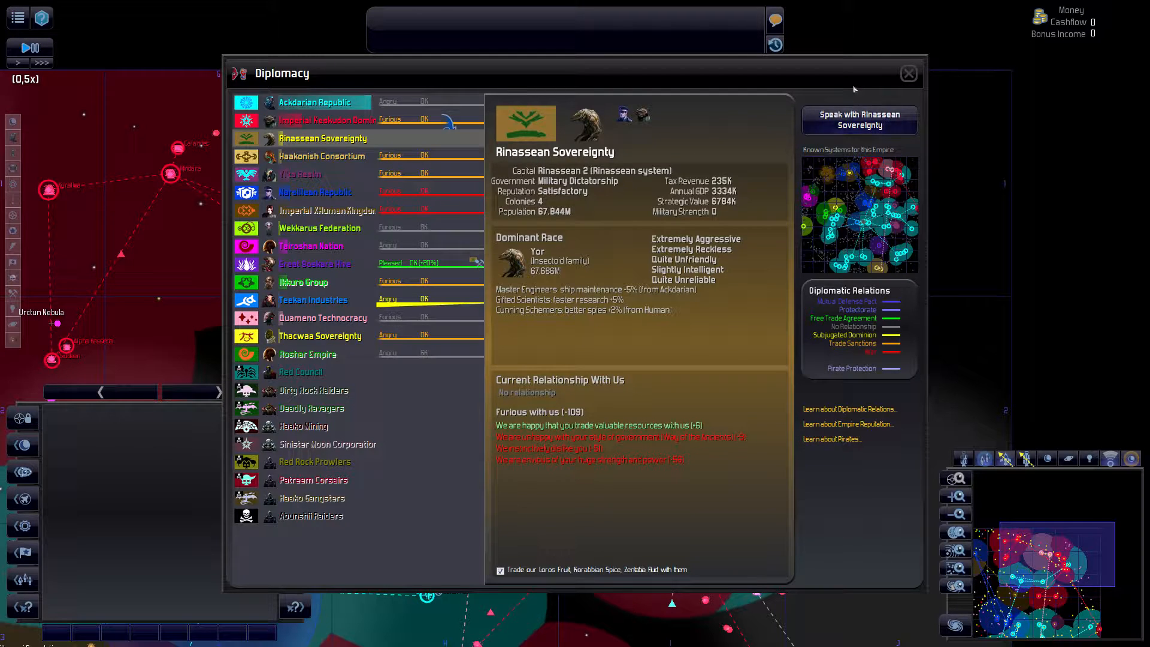
{"action": "left_click", "coordinate": [908, 73]}
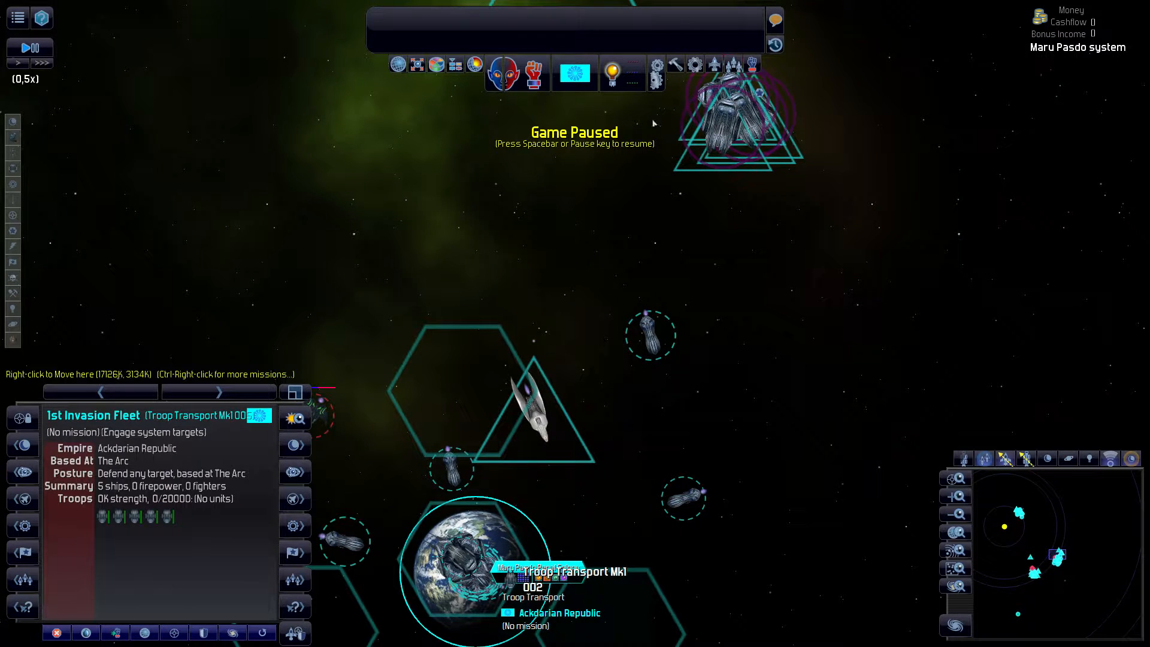
- Select a troop transport at Maru Pasdo Penal Colony and order its 3rd Invasion Fleet to load troops at Maru Pasdo 1
{"action": "right_click", "coordinate": [477, 506]}
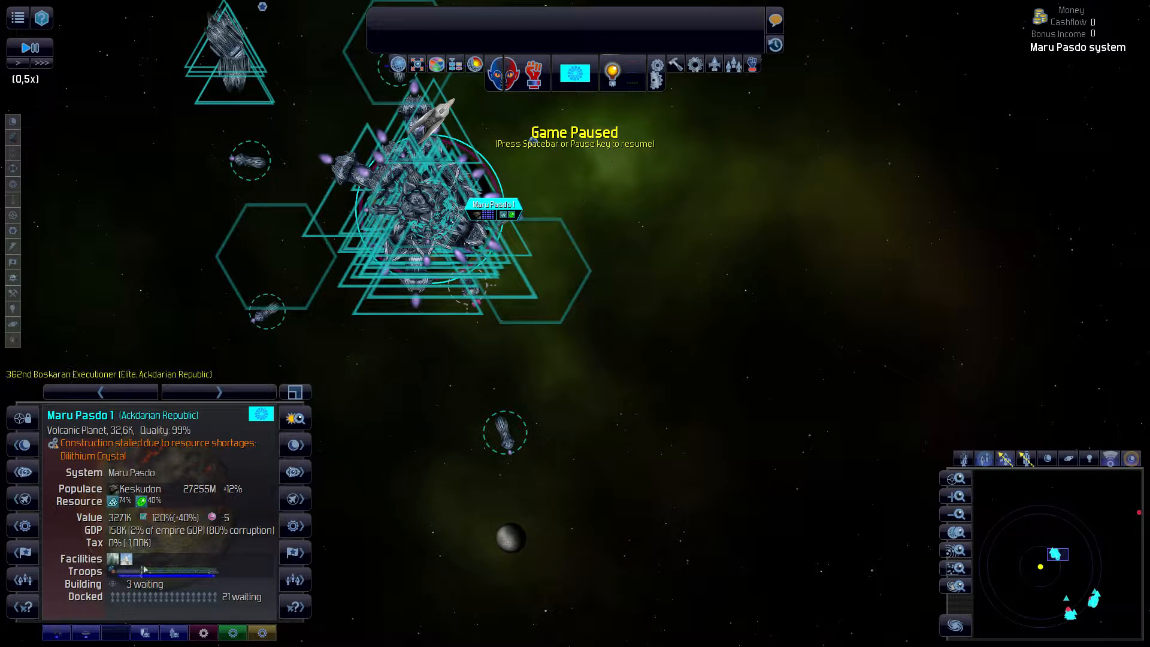
{"action": "mouse_move", "coordinate": [680, 403]}
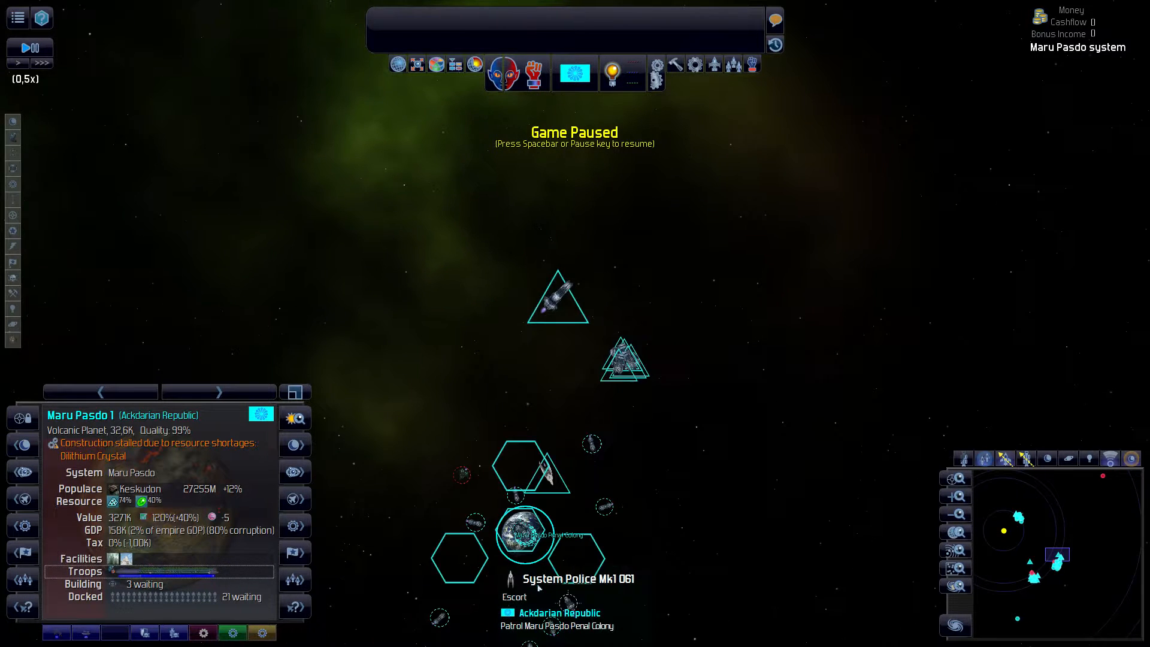
{"action": "left_click", "coordinate": [523, 527]}
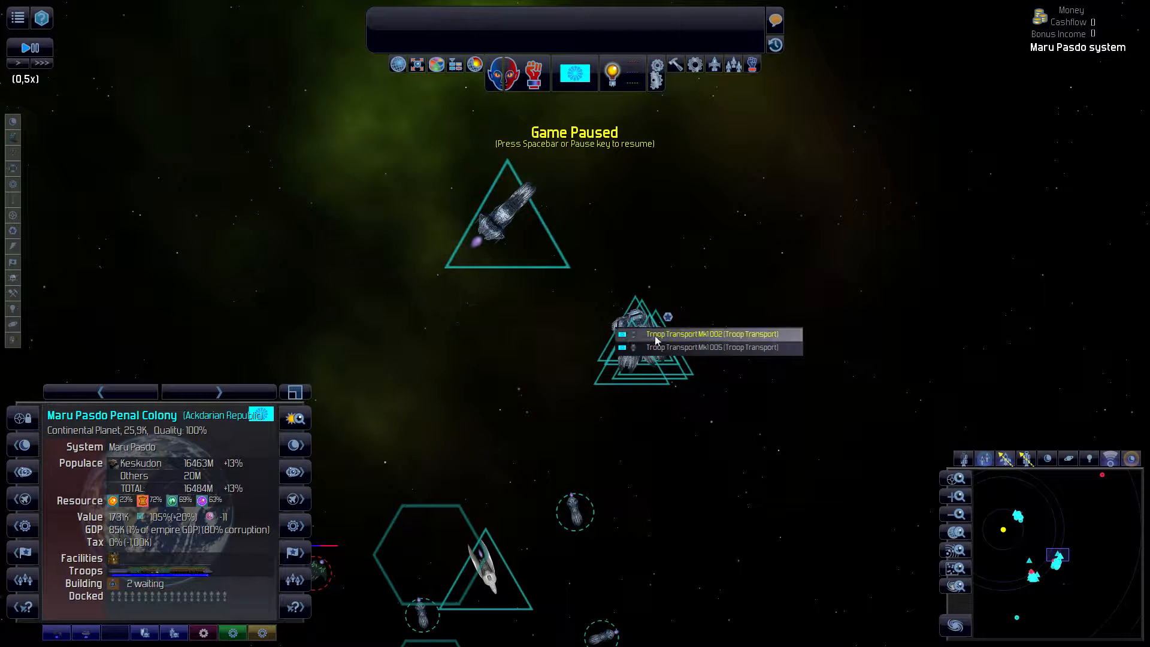
{"action": "left_click", "coordinate": [709, 334]}
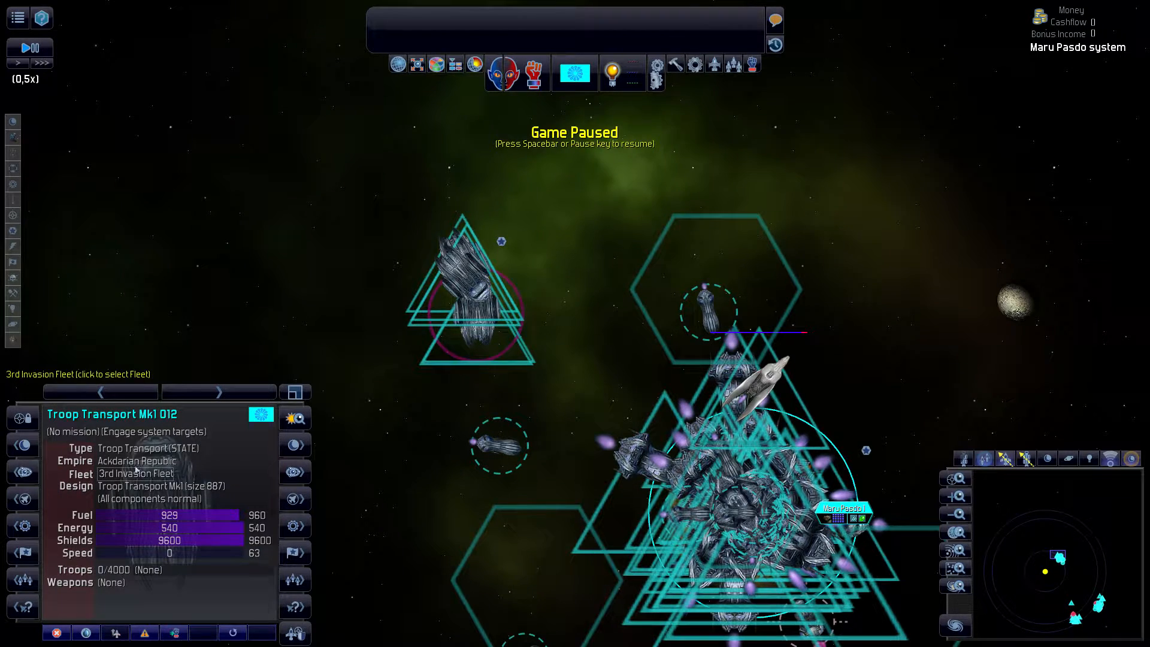
{"action": "left_click", "coordinate": [78, 374]}
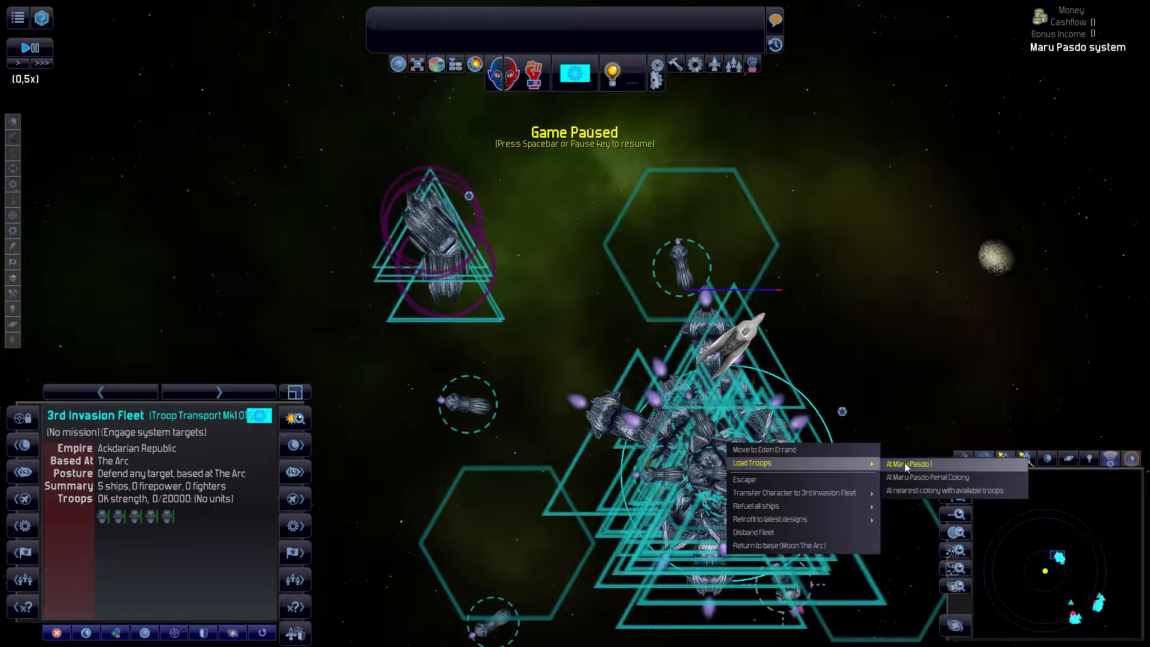
{"action": "left_click", "coordinate": [909, 464]}
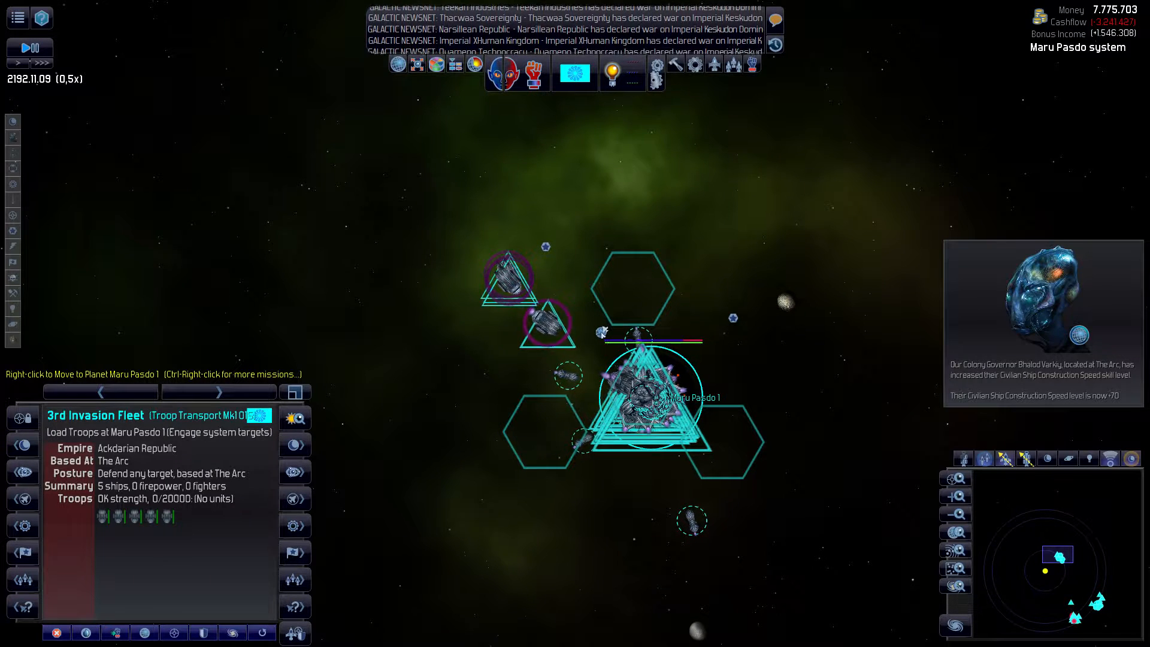
{"action": "mouse_move", "coordinate": [601, 336]}
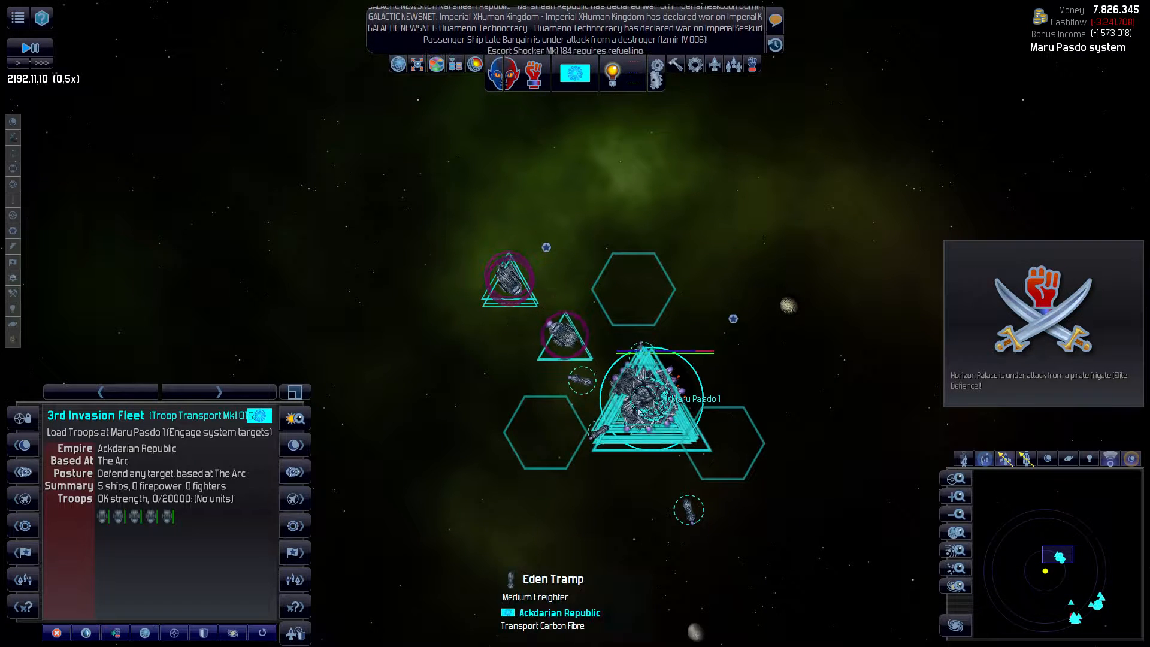
{"action": "mouse_move", "coordinate": [656, 433]}
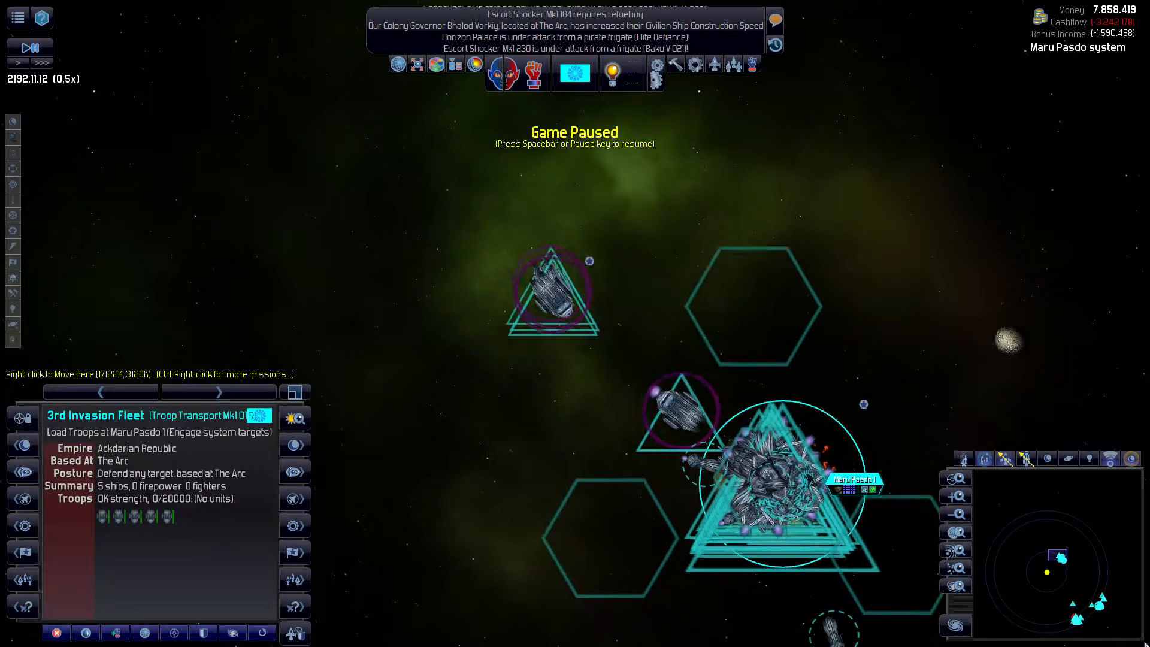
{"action": "right_click", "coordinate": [770, 455]}
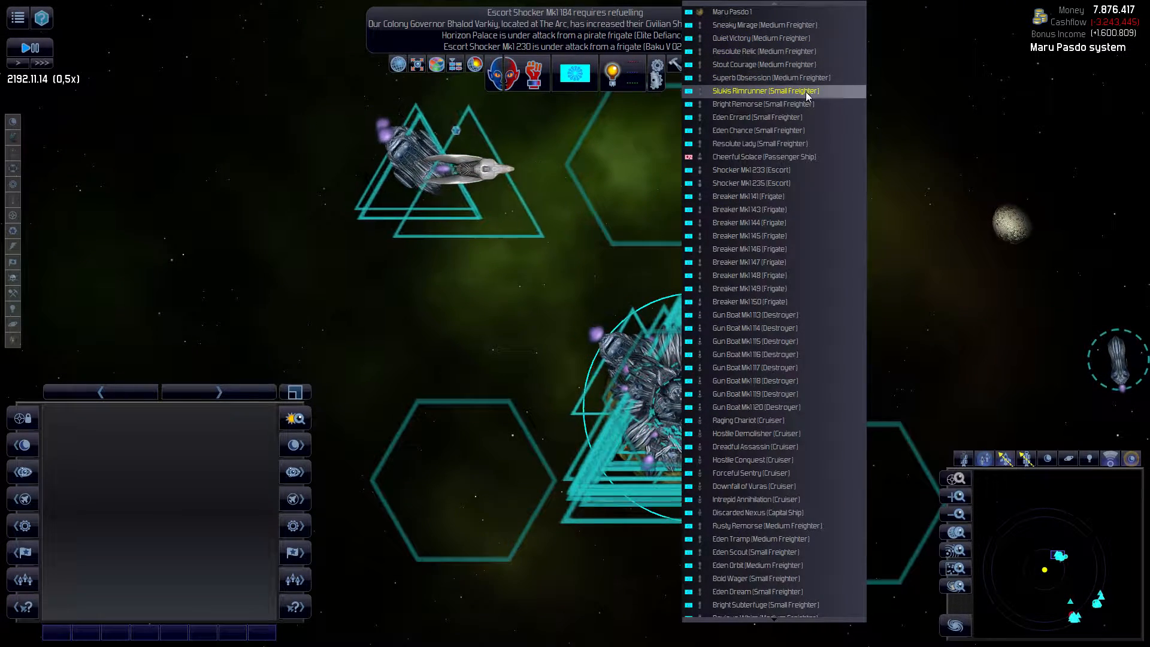
- Browse the overlapping object list of freighters, frigates, destroyers and cruisers at Maru Pasdo 1
{"action": "left_click", "coordinate": [765, 604]}
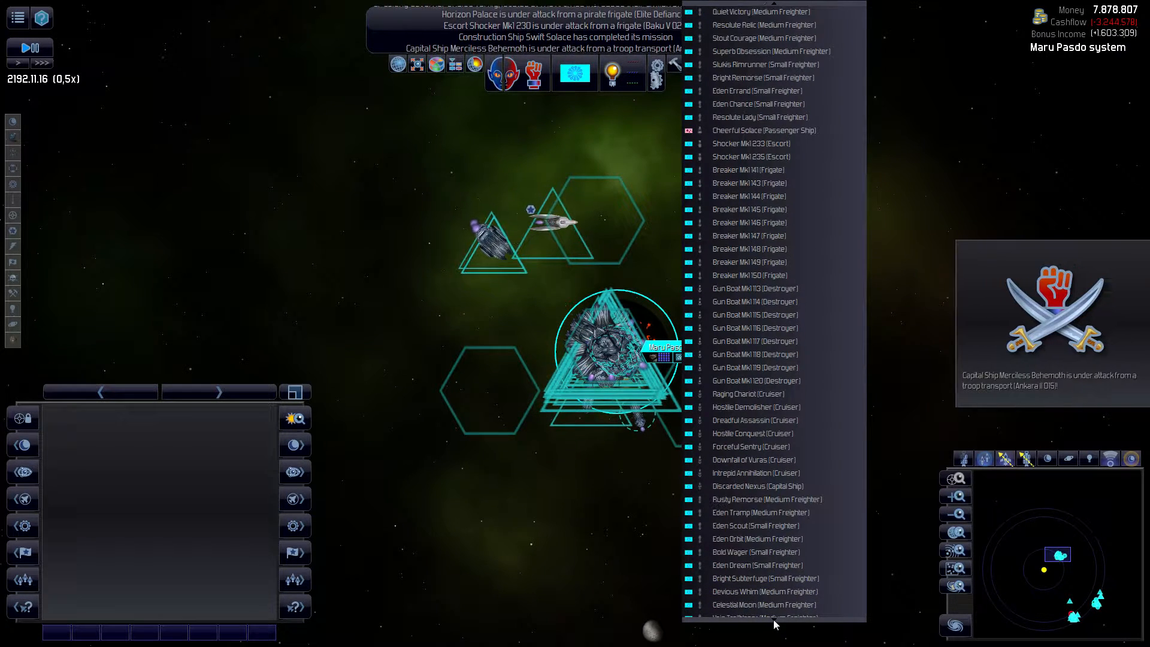
{"action": "scroll", "scroll_direction": "down", "scroll_amount": 3}
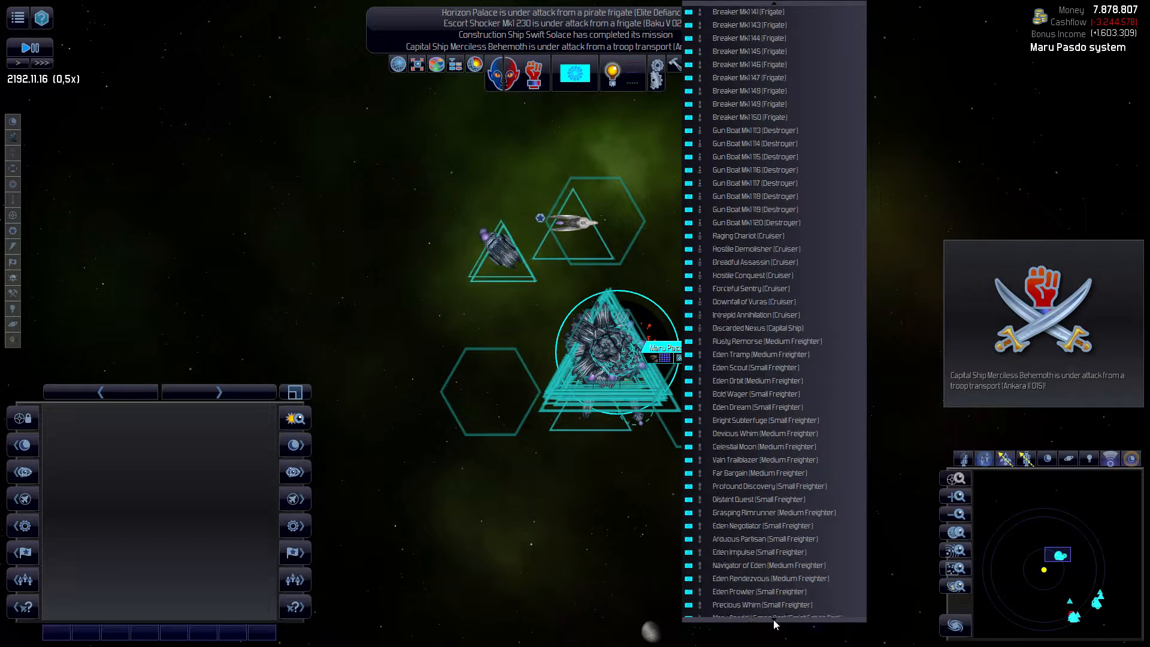
{"action": "left_click", "coordinate": [620, 345]}
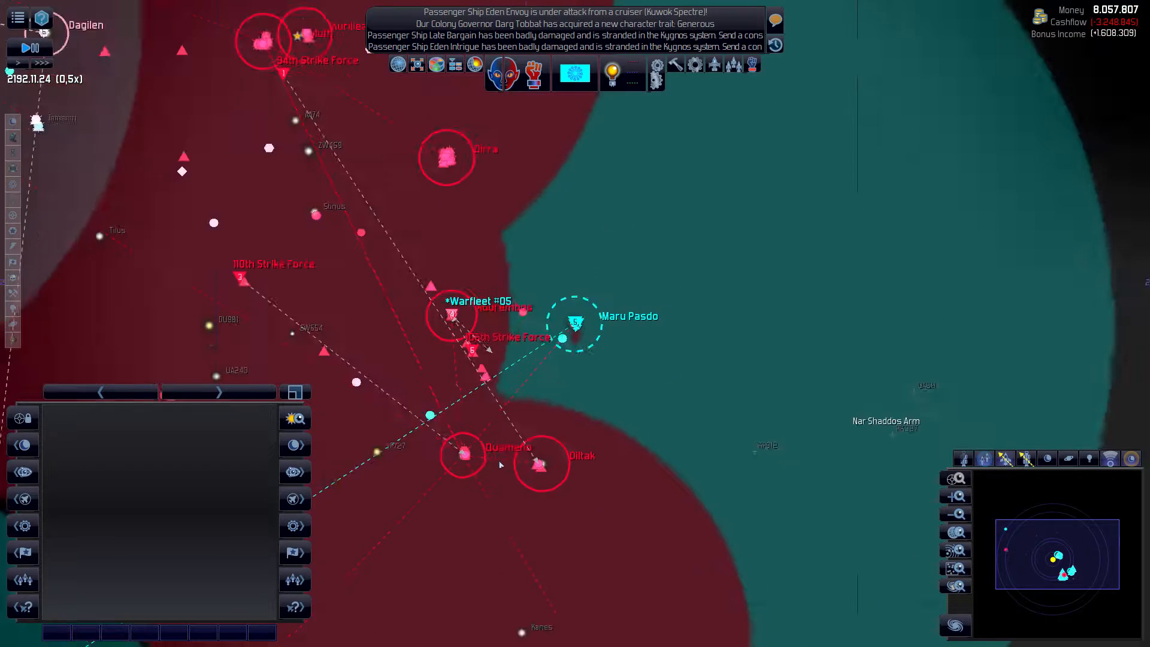
- Inspect the enemy capital ship Growling Assault, then list the empire's 35 fleets
{"action": "key", "text": "space"}
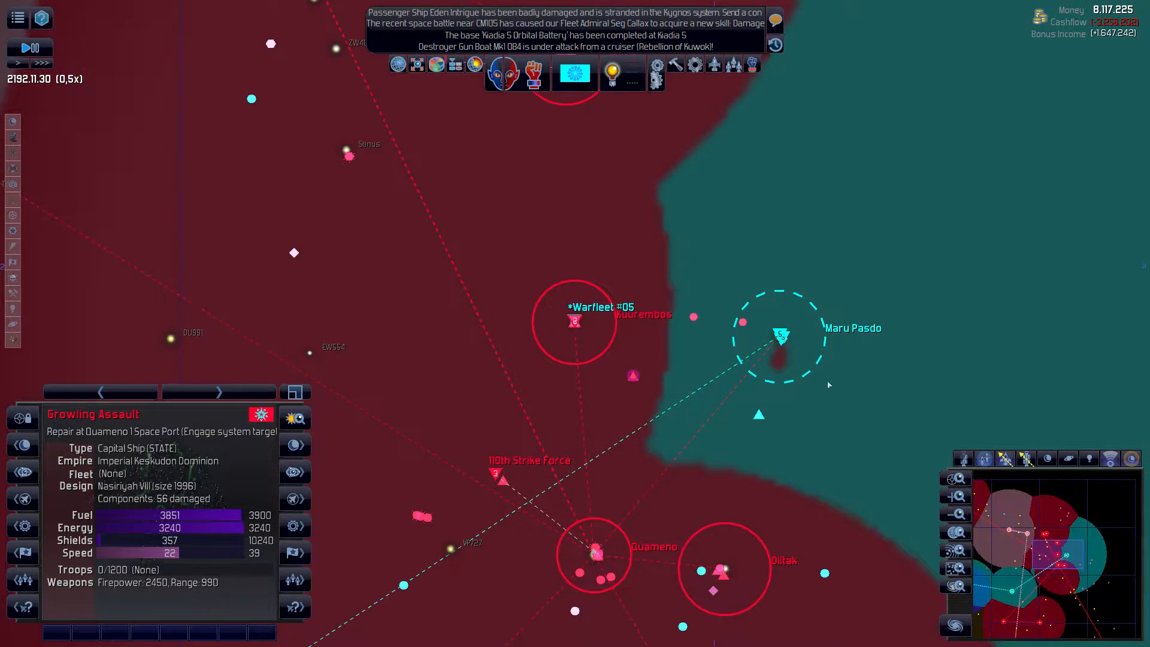
{"action": "key", "text": "space"}
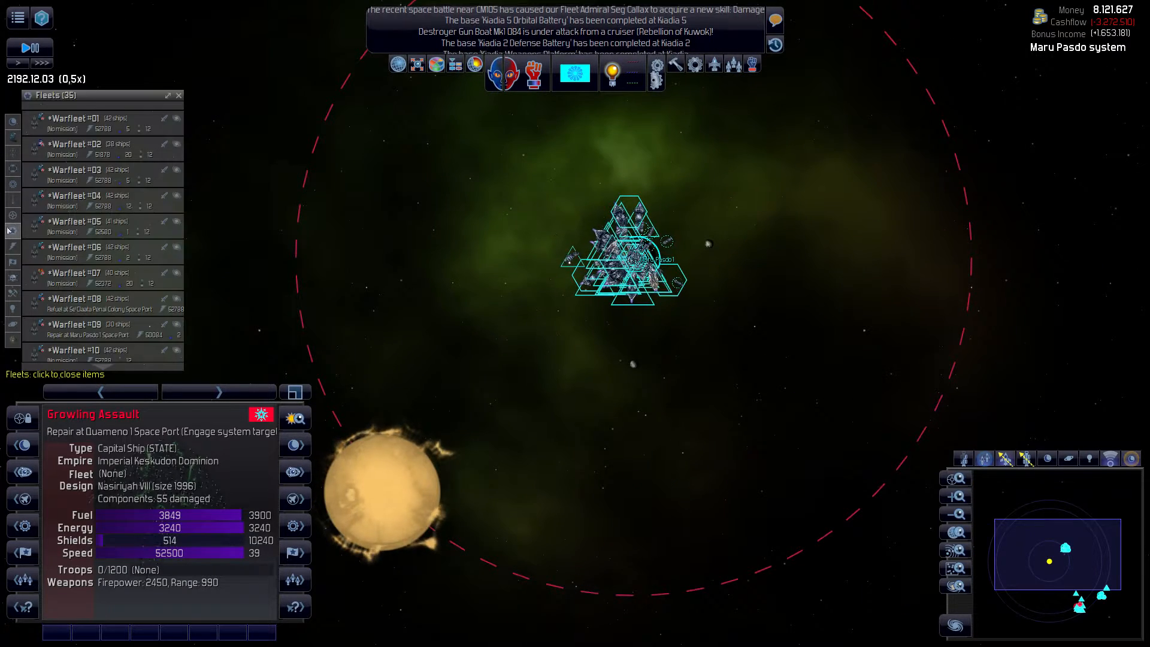
- Pause and locate Warfleets #02, #03 and #06 on the galaxy map, checking #06's orders
{"action": "key", "text": "space"}
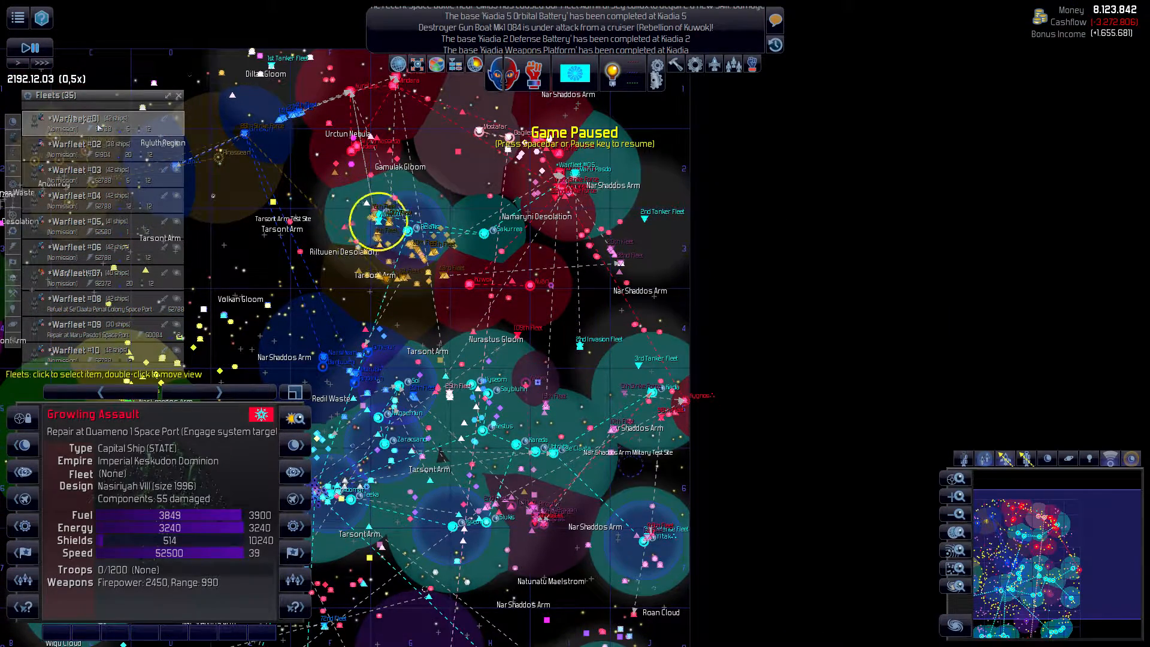
{"action": "left_click", "coordinate": [95, 143]}
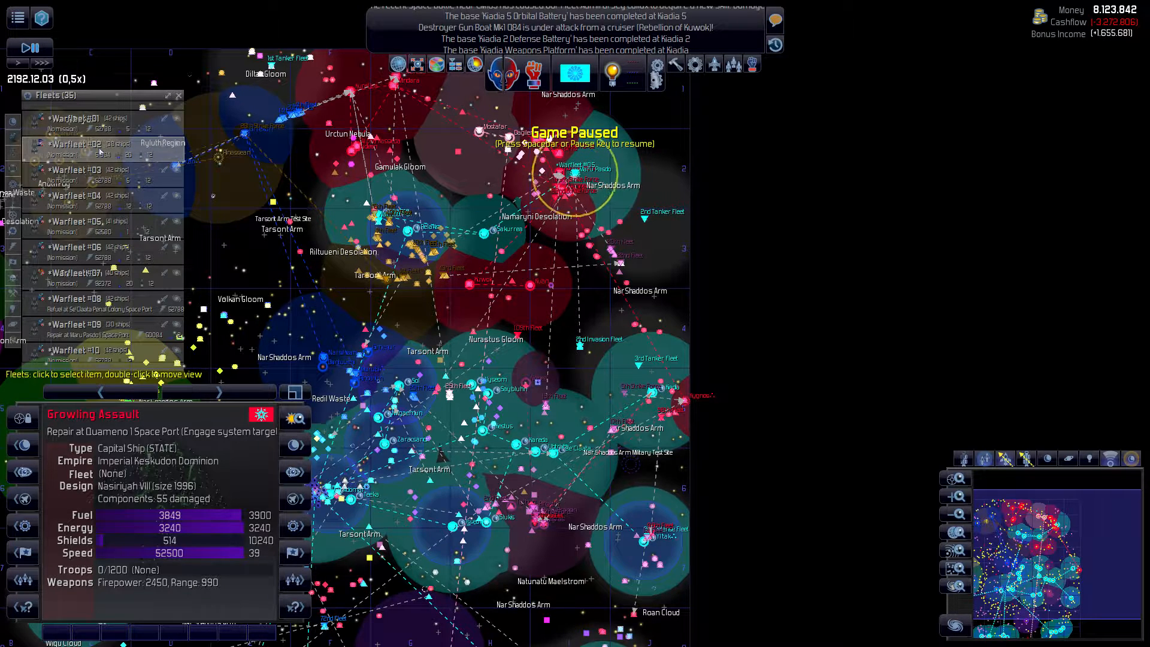
{"action": "left_click", "coordinate": [96, 174]}
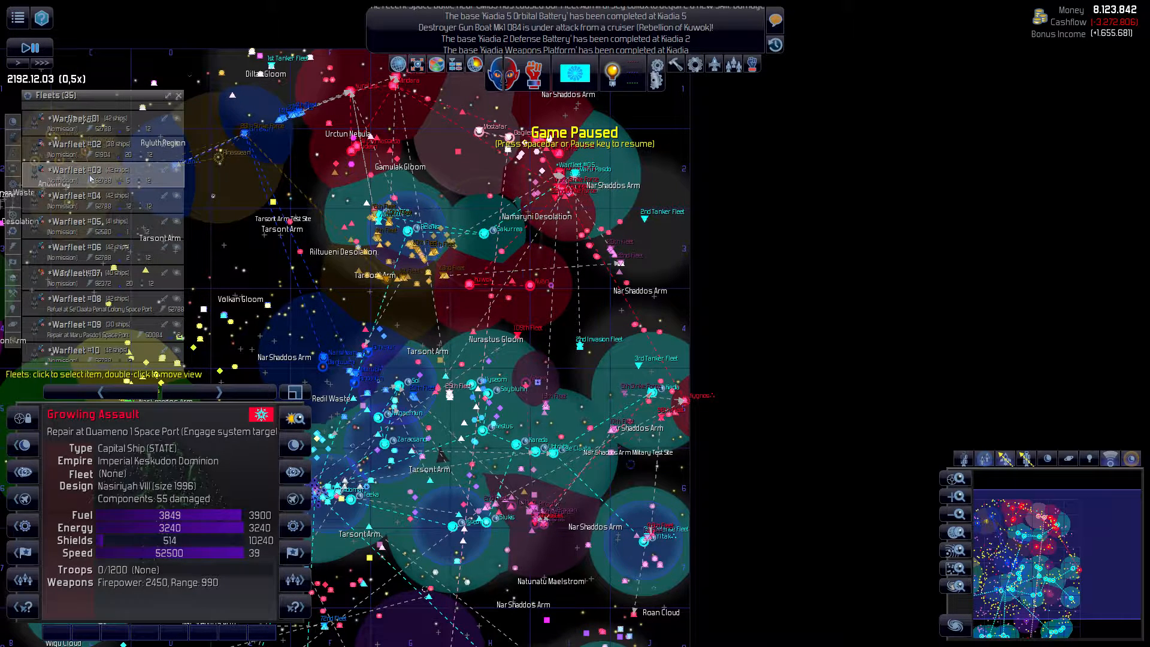
{"action": "left_click", "coordinate": [483, 235]}
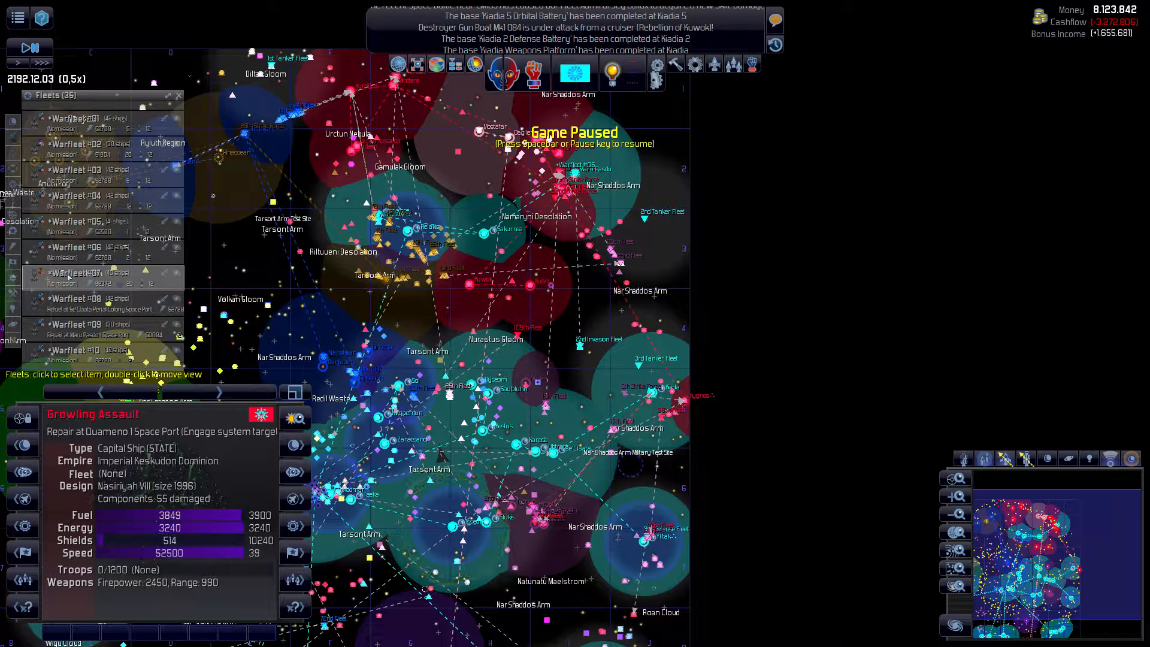
{"action": "left_click", "coordinate": [553, 453]}
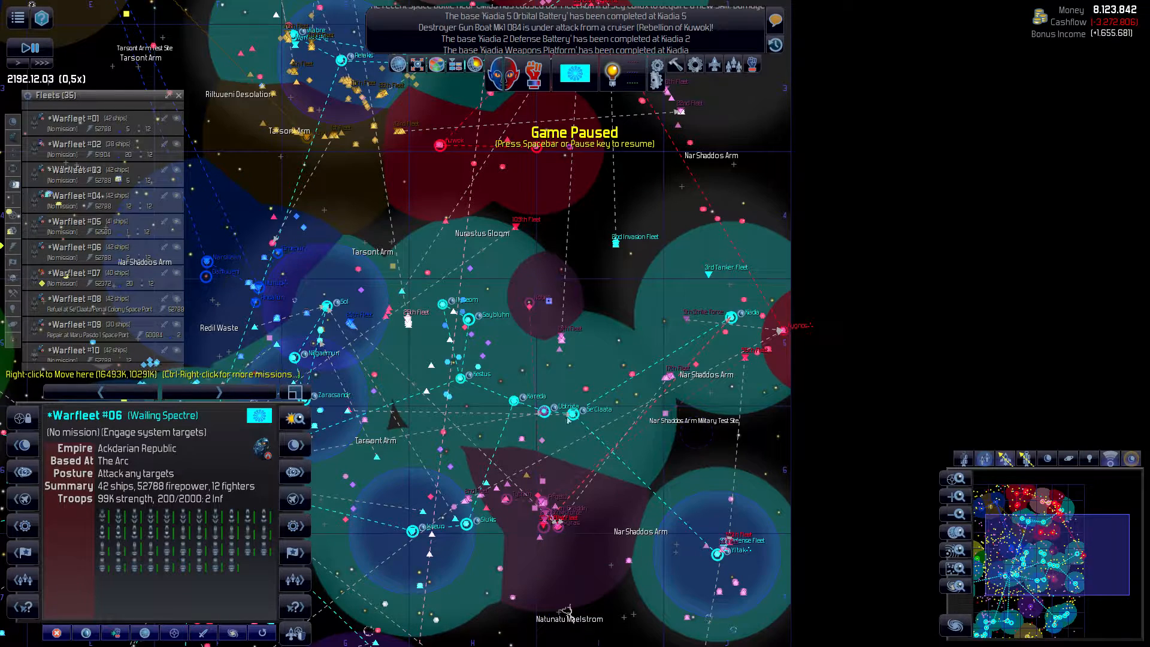
{"action": "right_click", "coordinate": [710, 278]}
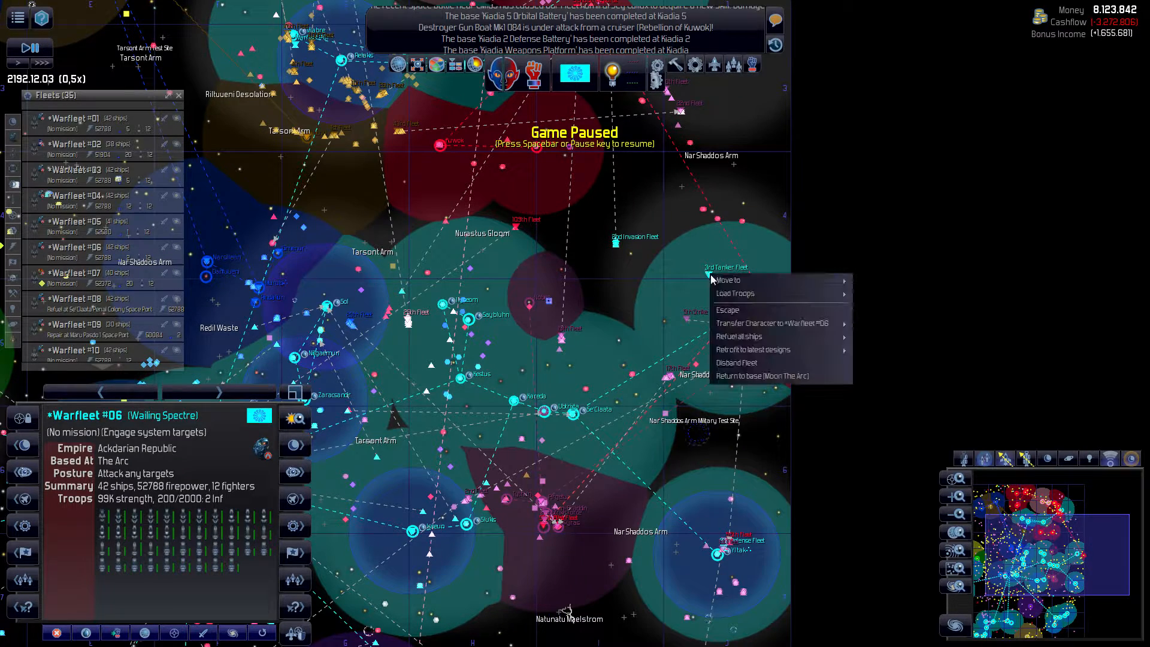
{"action": "mouse_move", "coordinate": [762, 323]}
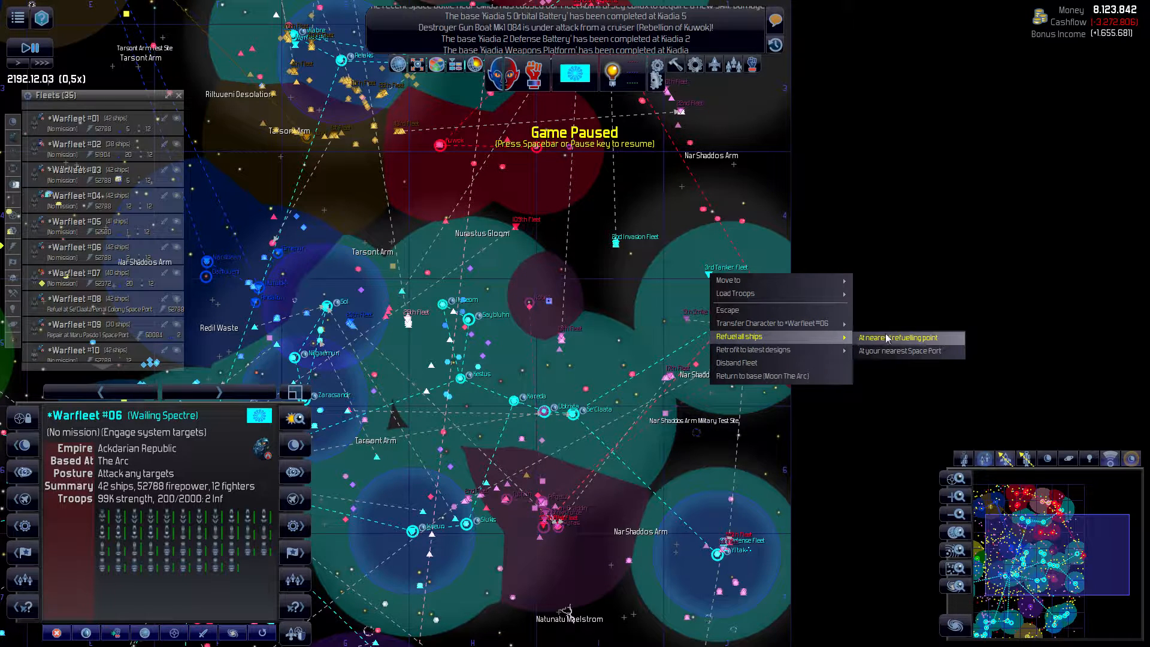
{"action": "mouse_move", "coordinate": [751, 349]}
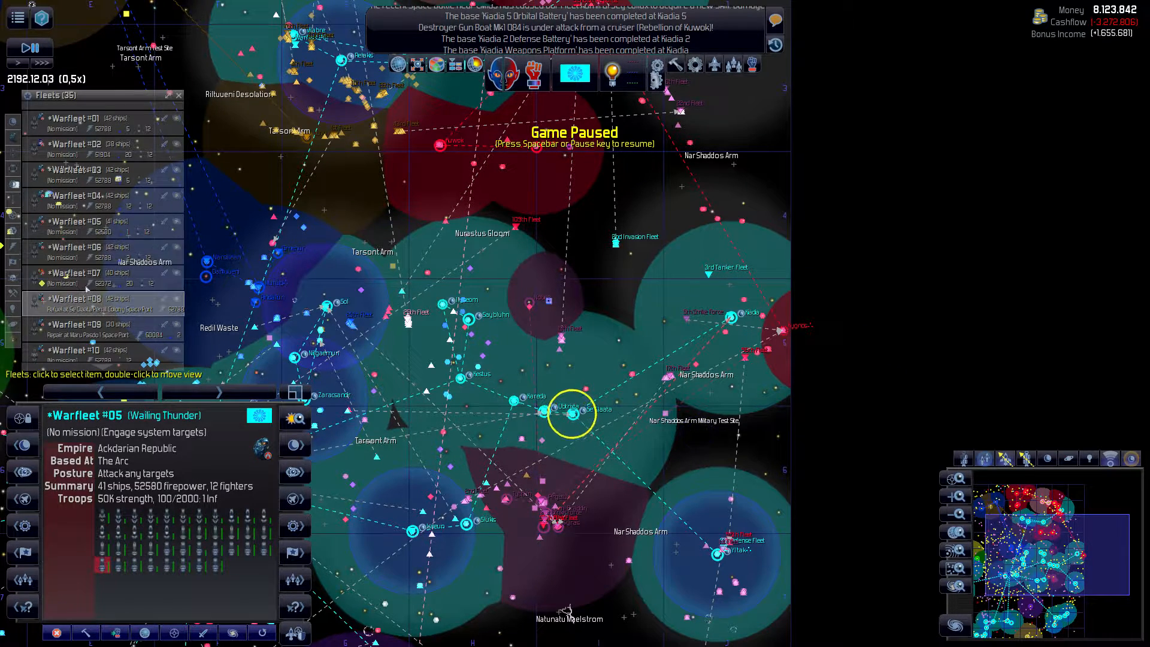
- Order Warfleet #10 (Iron Decree) to refuel at its nearest refuelling point, Kiadia, and pause
{"action": "left_click", "coordinate": [733, 317]}
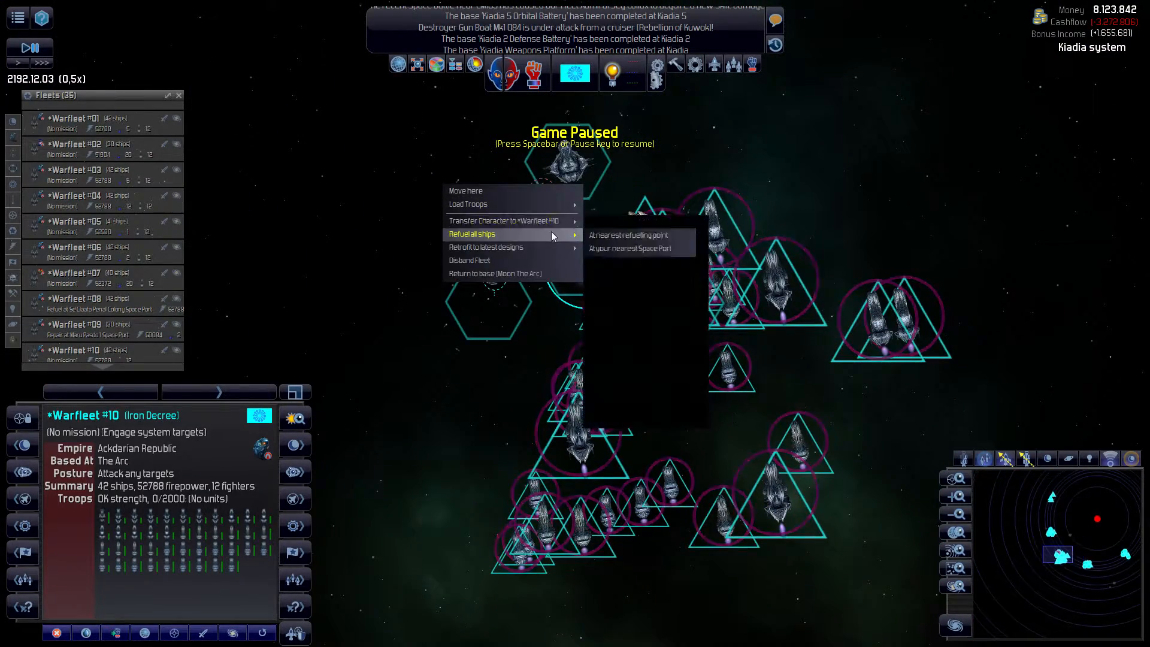
{"action": "left_click", "coordinate": [632, 248]}
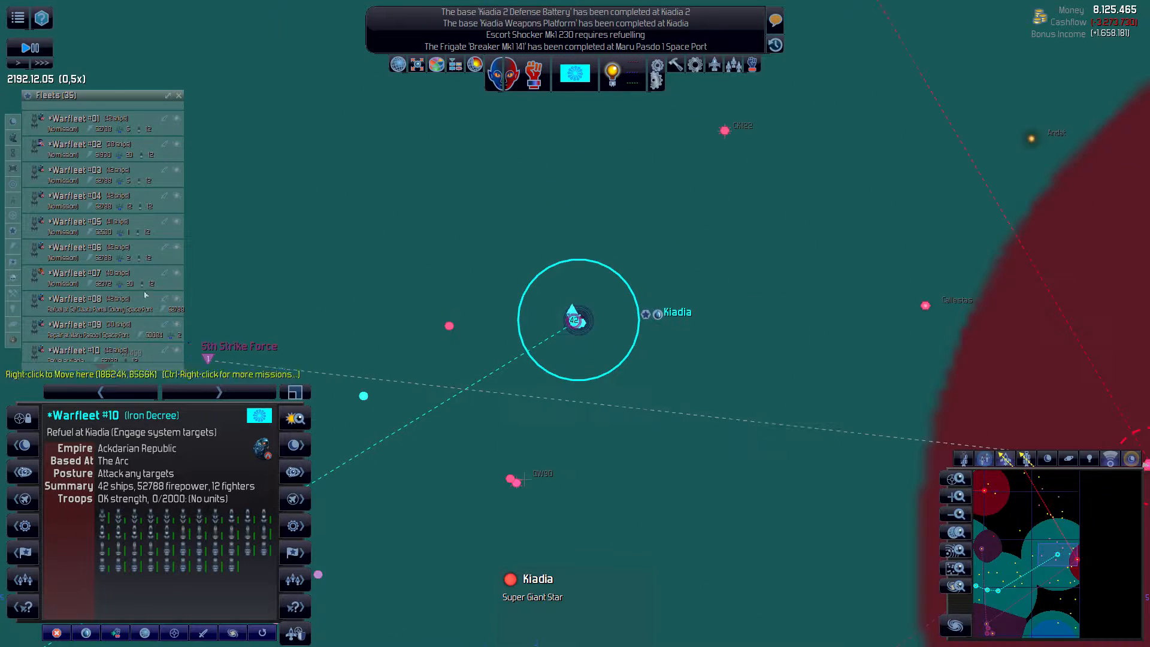
{"action": "key", "text": "space"}
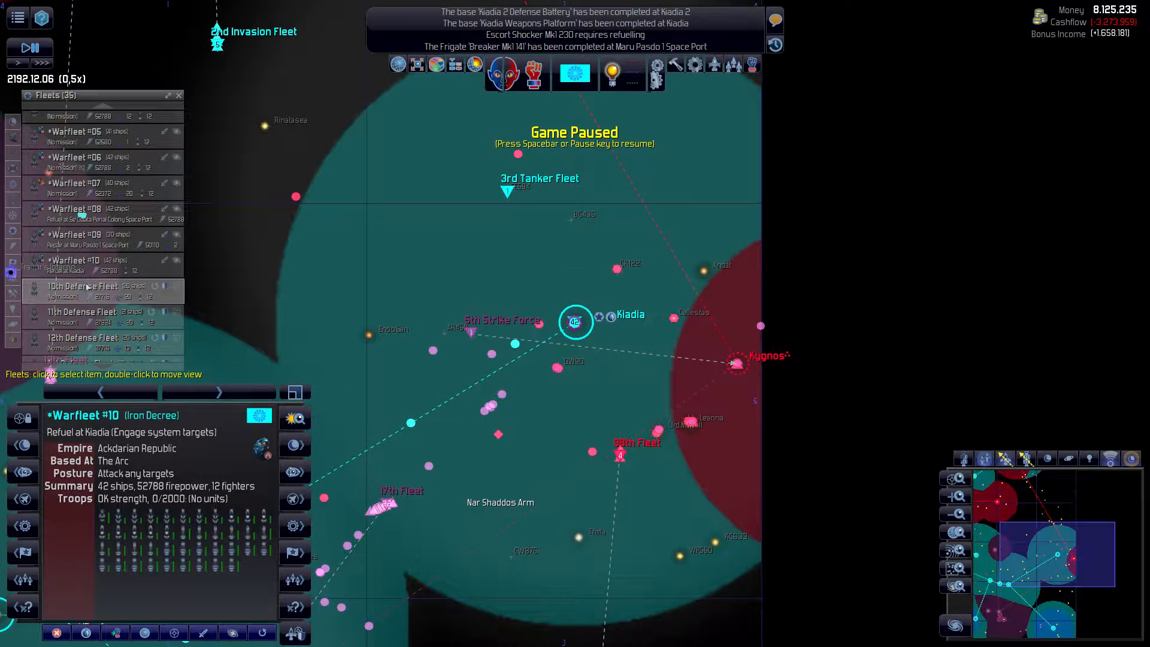
{"action": "left_click", "coordinate": [81, 239]}
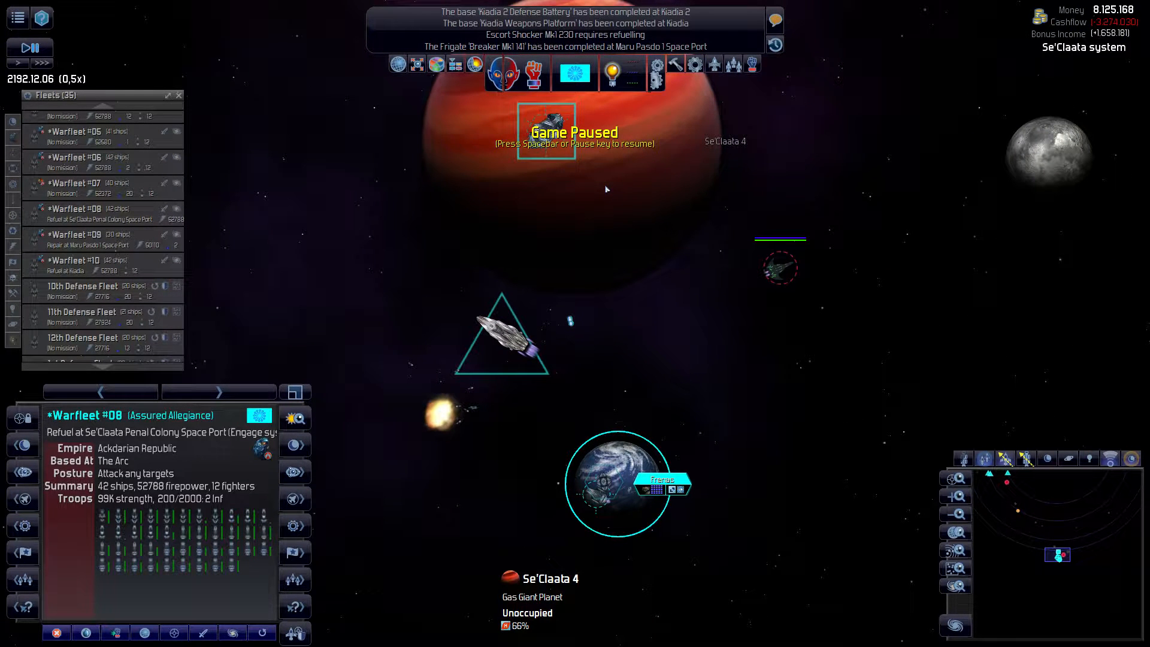
{"action": "mouse_move", "coordinate": [630, 200]}
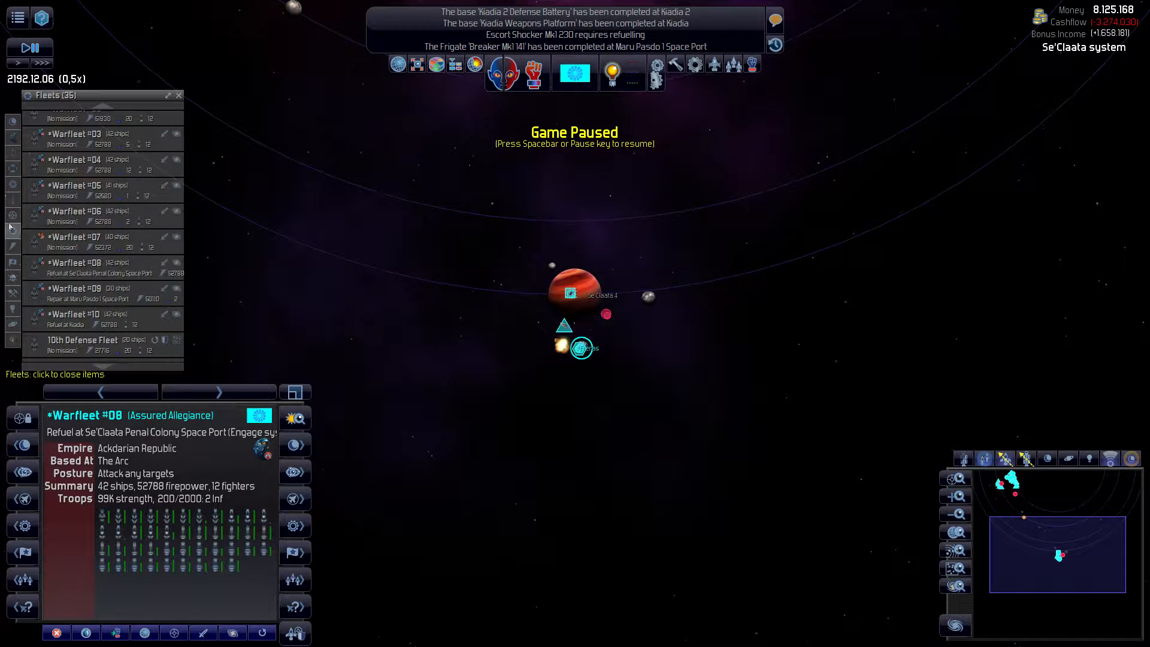
{"action": "scroll", "scroll_direction": "down", "scroll_amount": 3}
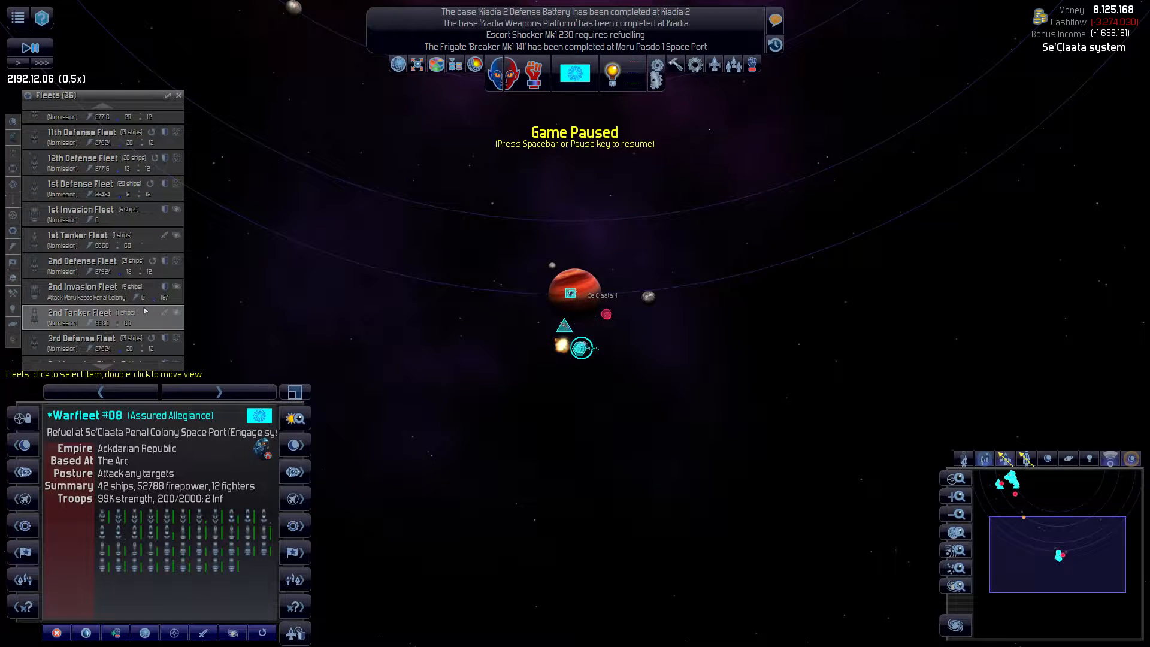
{"action": "scroll", "scroll_direction": "down", "scroll_amount": 3}
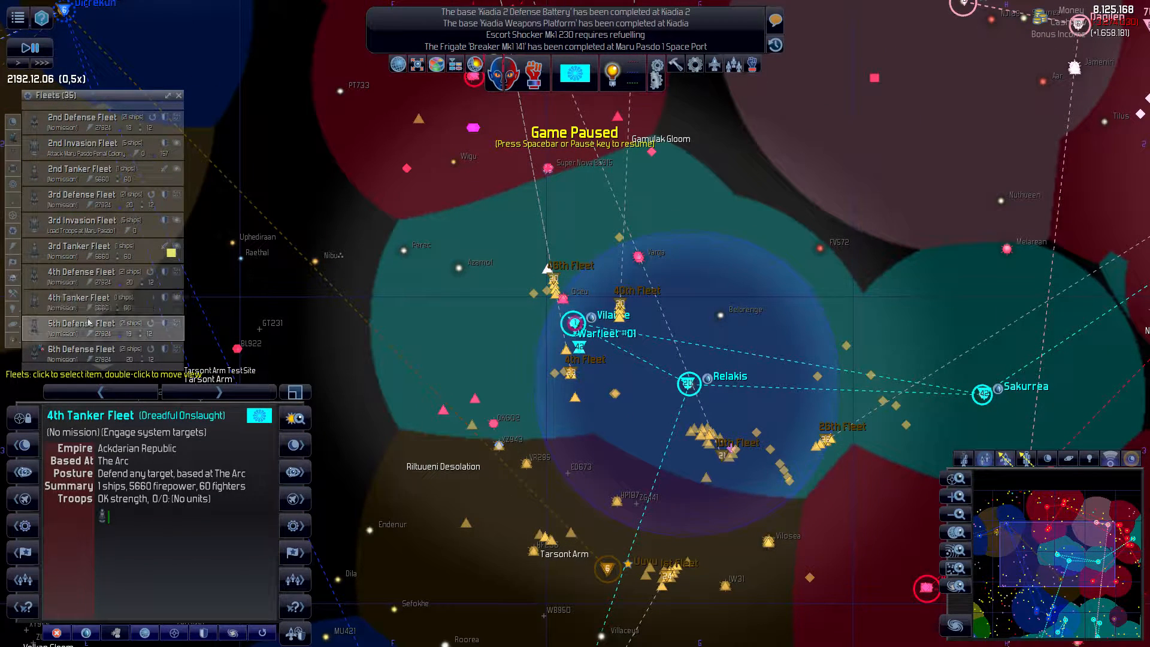
{"action": "scroll", "scroll_direction": "down", "scroll_amount": 3}
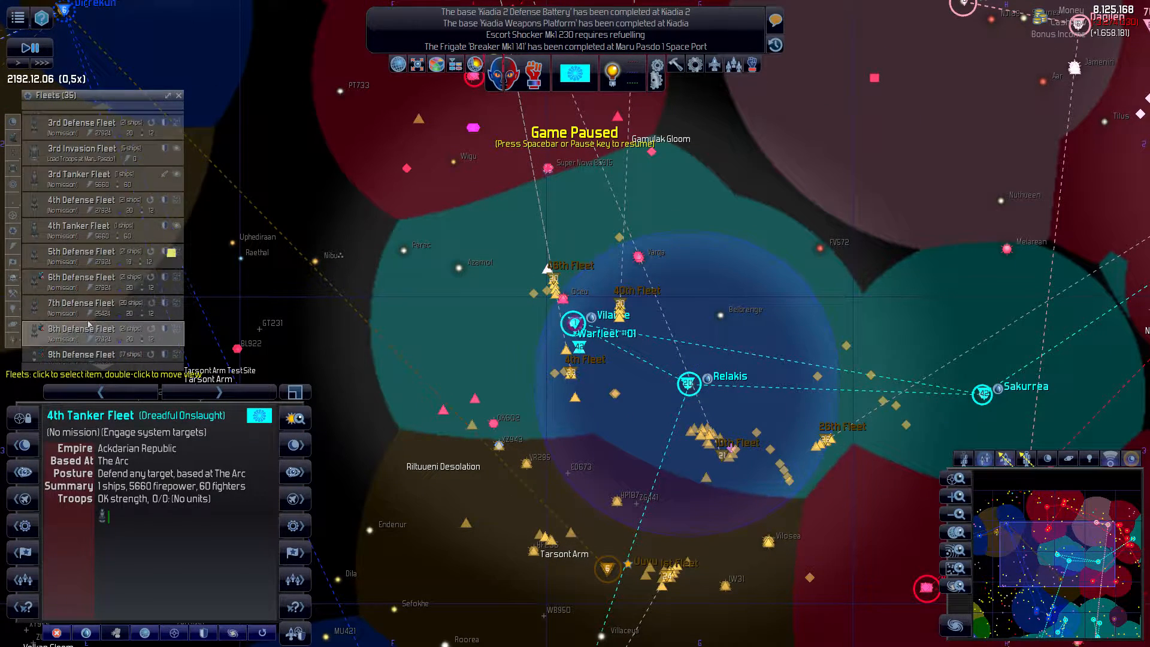
{"action": "scroll", "scroll_direction": "down", "scroll_amount": 3}
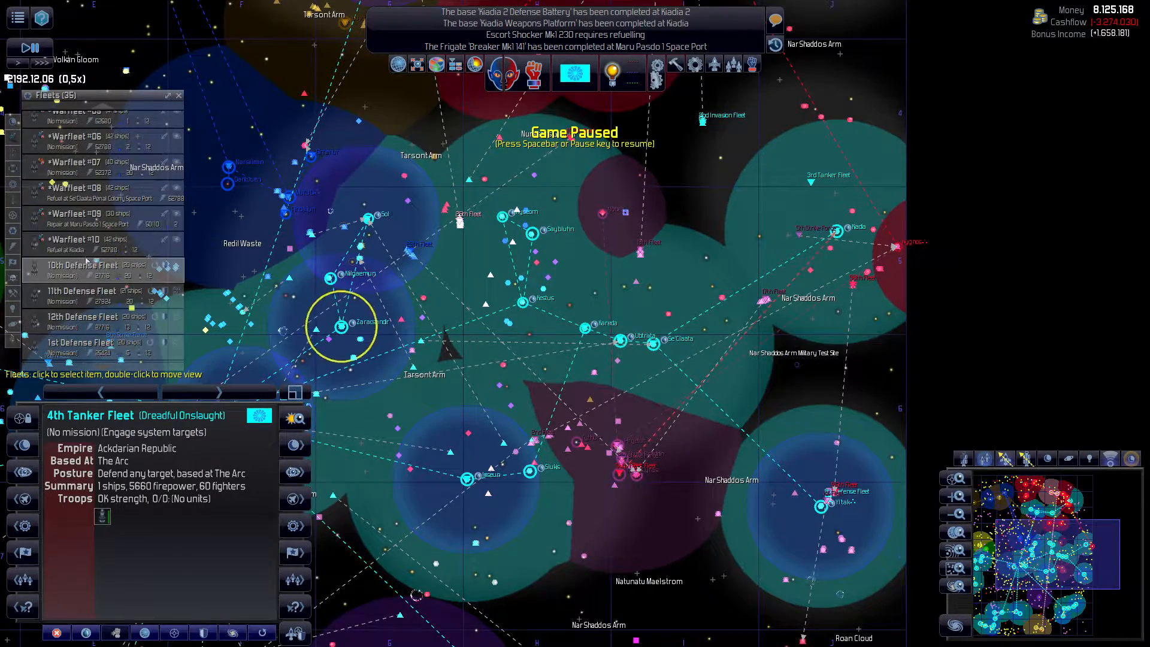
- Order Warfleet #06 to move to the Vilabre system and pause the game
{"action": "left_click", "coordinate": [95, 157]}
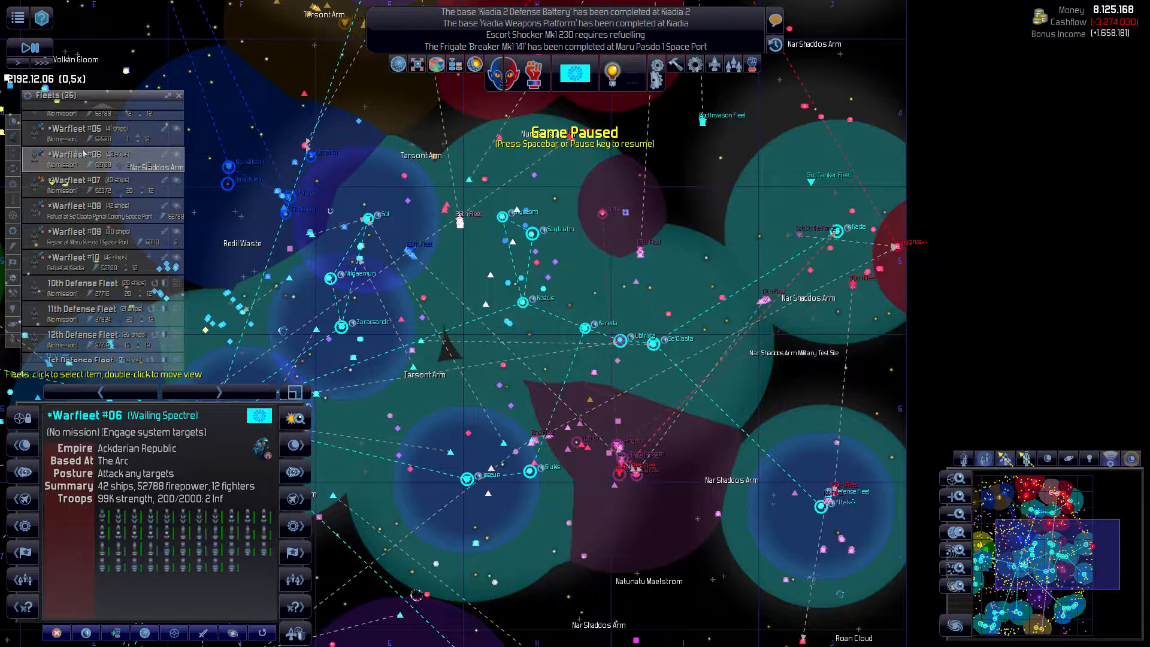
{"action": "left_click", "coordinate": [618, 340]}
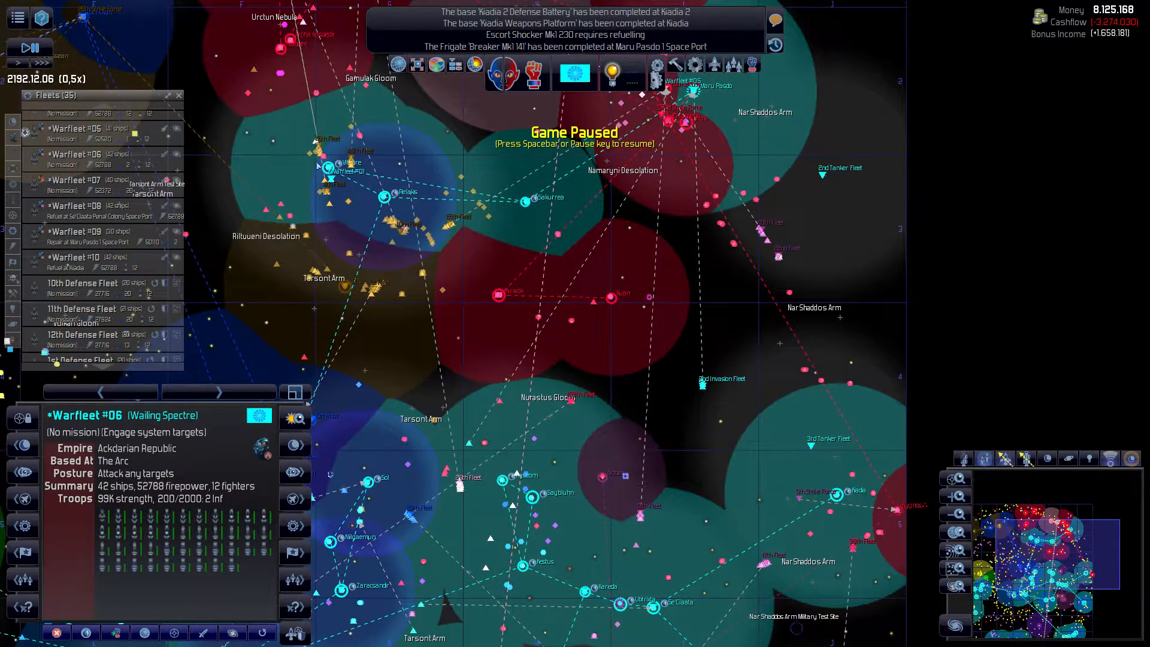
{"action": "right_click", "coordinate": [366, 176]}
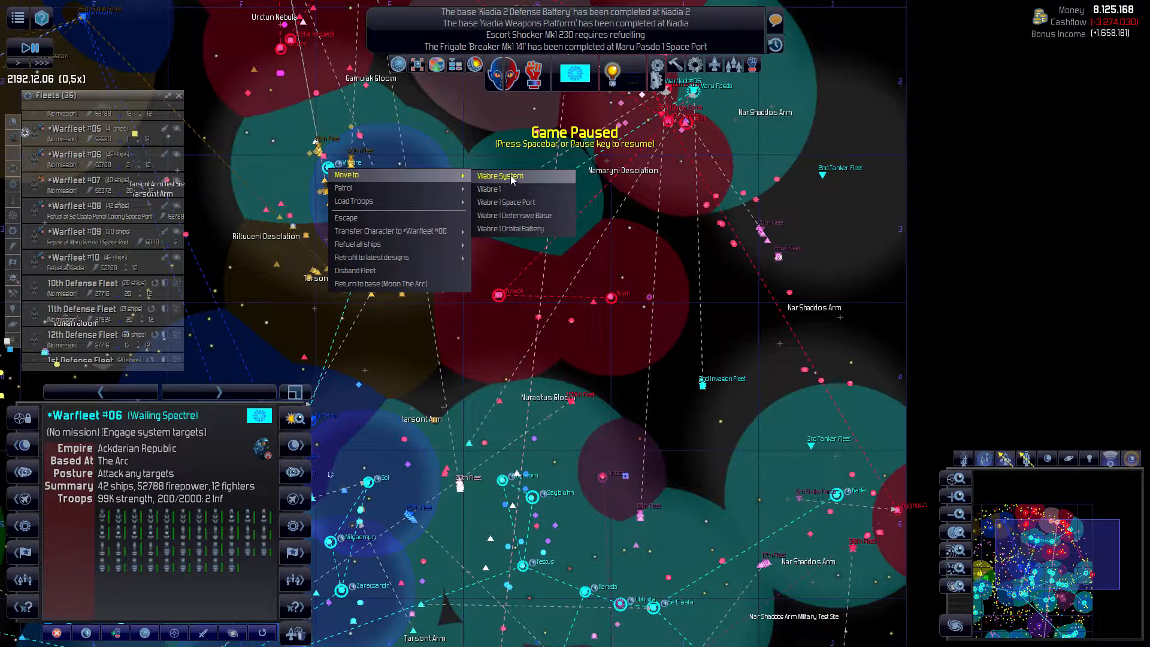
{"action": "left_click", "coordinate": [499, 176]}
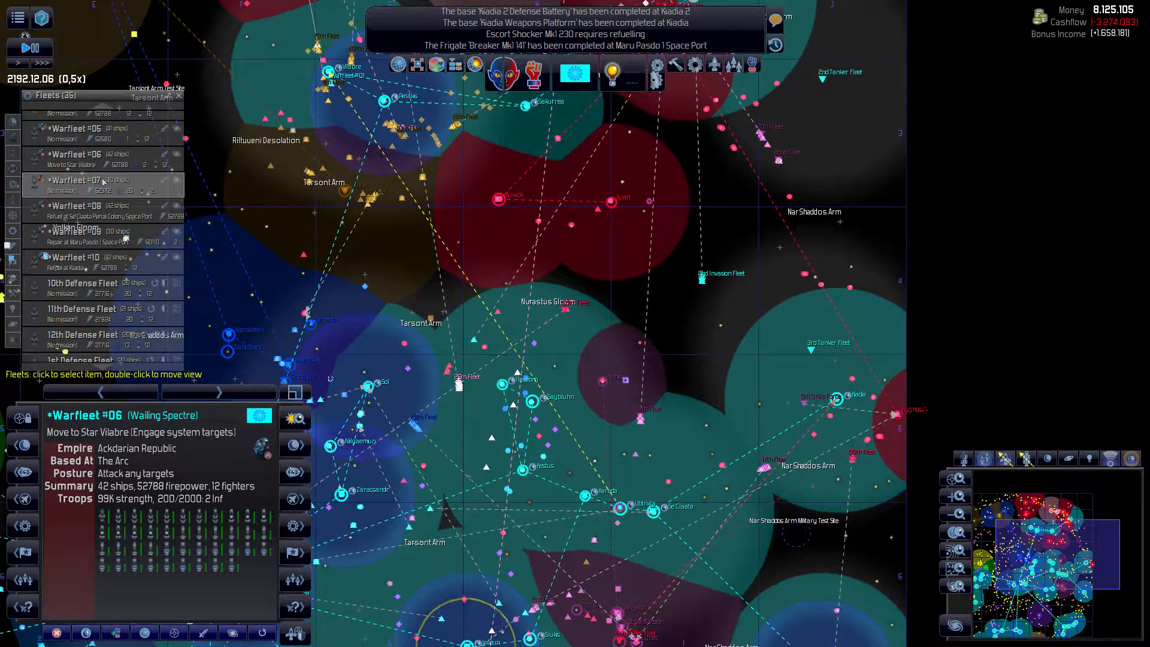
{"action": "key", "text": "space"}
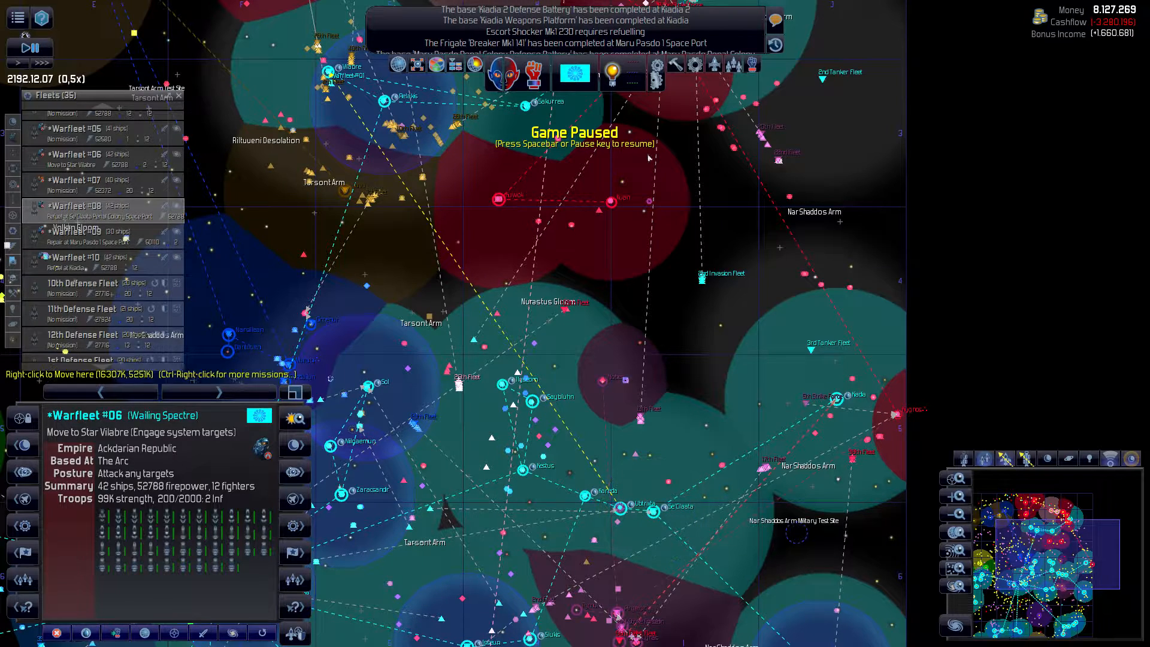
- Review Warfleet #08, Warfleet #09 repairing at Maru Pasdo, and Warfleet #04's details
{"action": "left_click", "coordinate": [646, 506]}
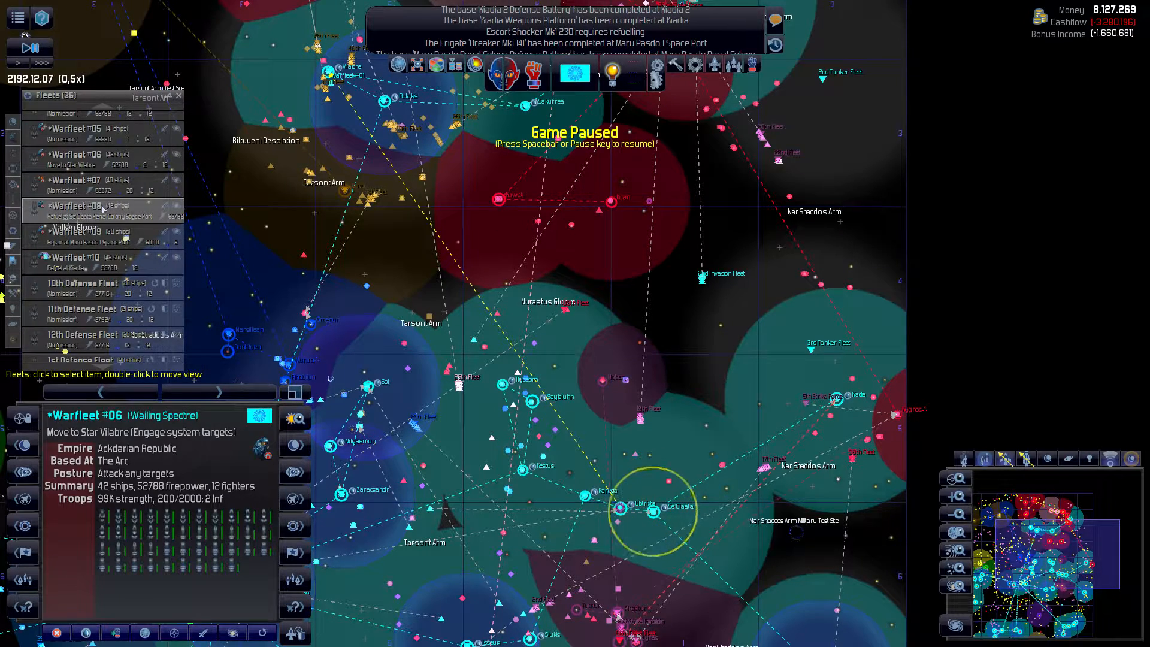
{"action": "left_click", "coordinate": [81, 206]}
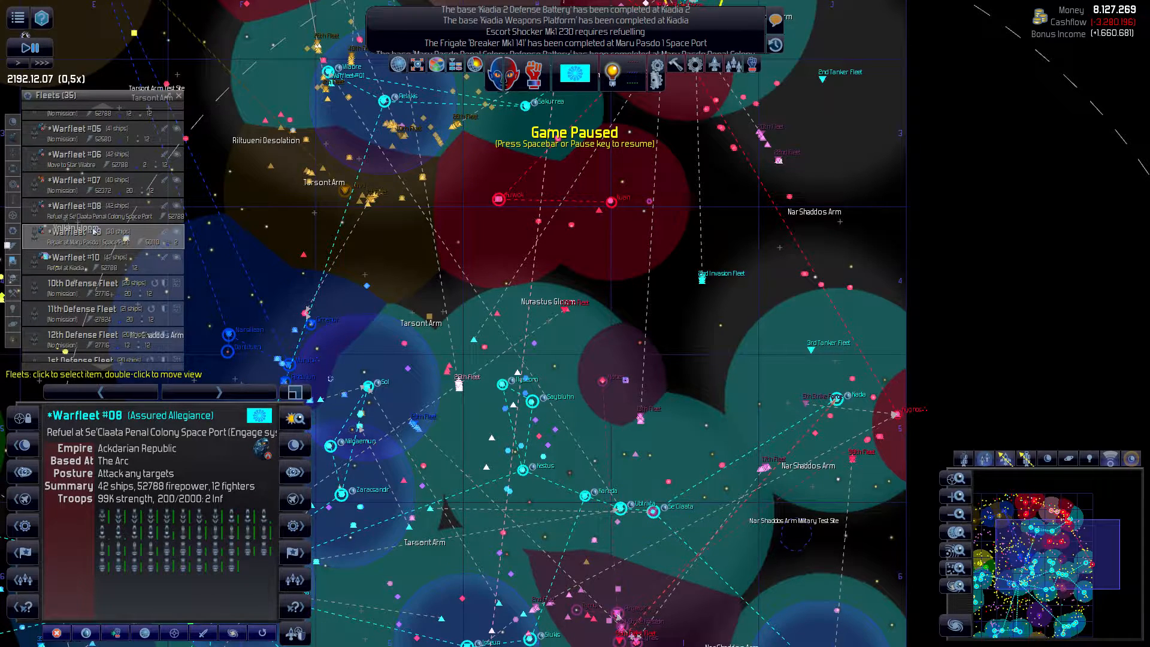
{"action": "left_click", "coordinate": [73, 232]}
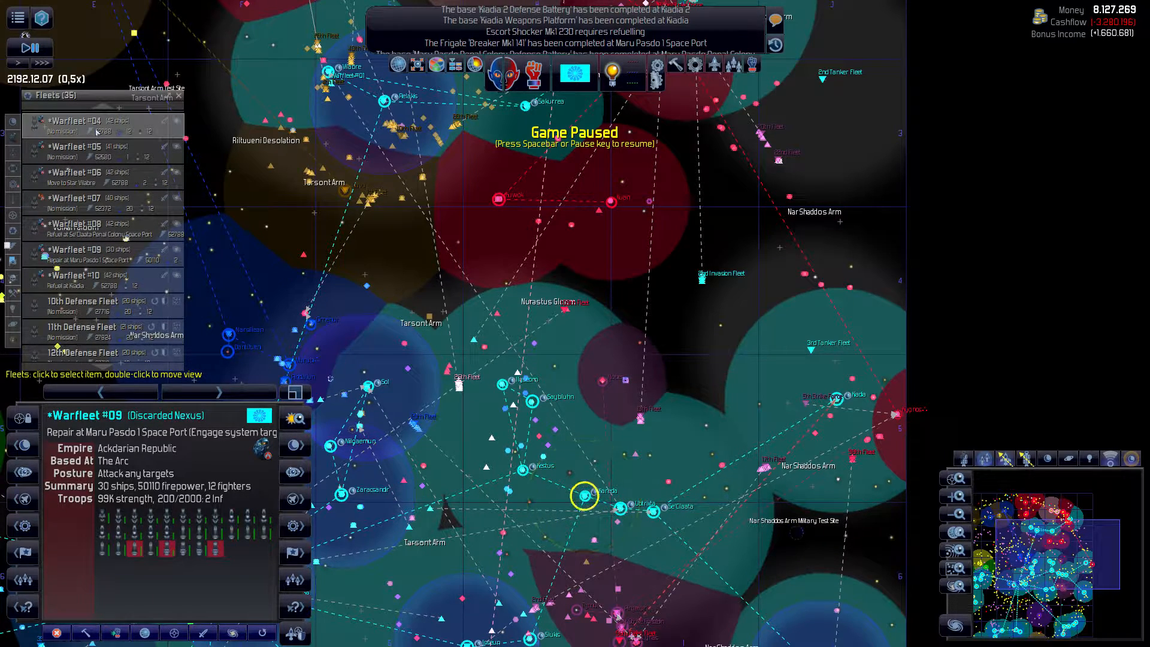
{"action": "left_click", "coordinate": [80, 121]}
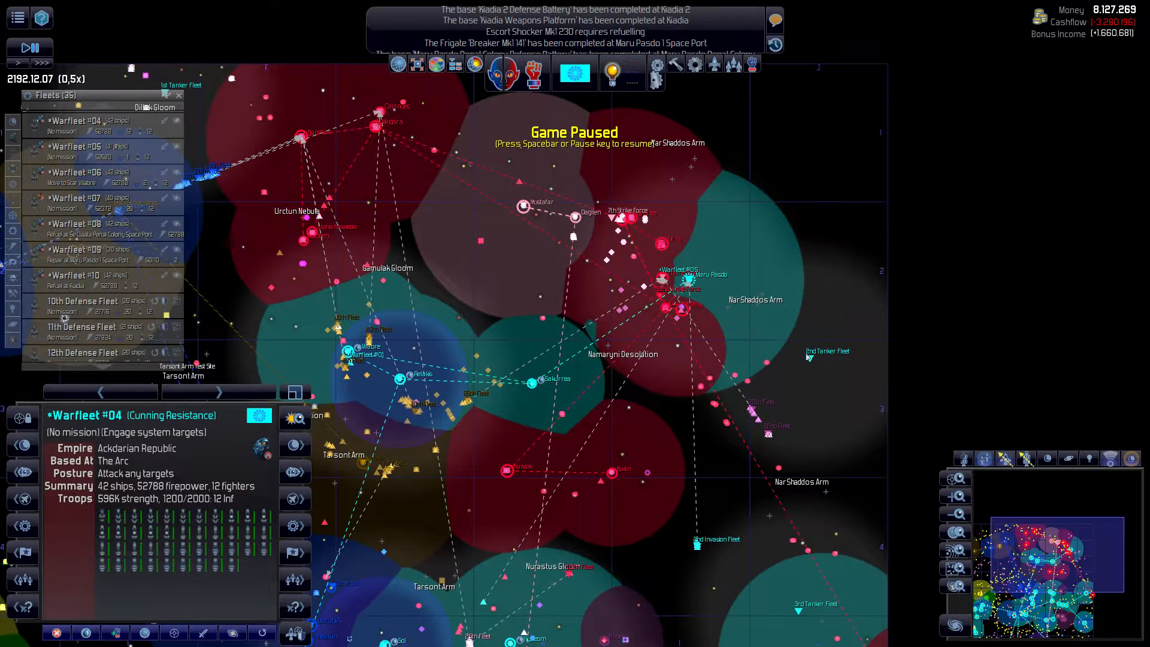
- Move Warfleet #04 to Gas Cloud 6897, check the 2nd Invasion Fleet and the Wailing Thunder near Kuurembos
{"action": "right_click", "coordinate": [827, 351]}
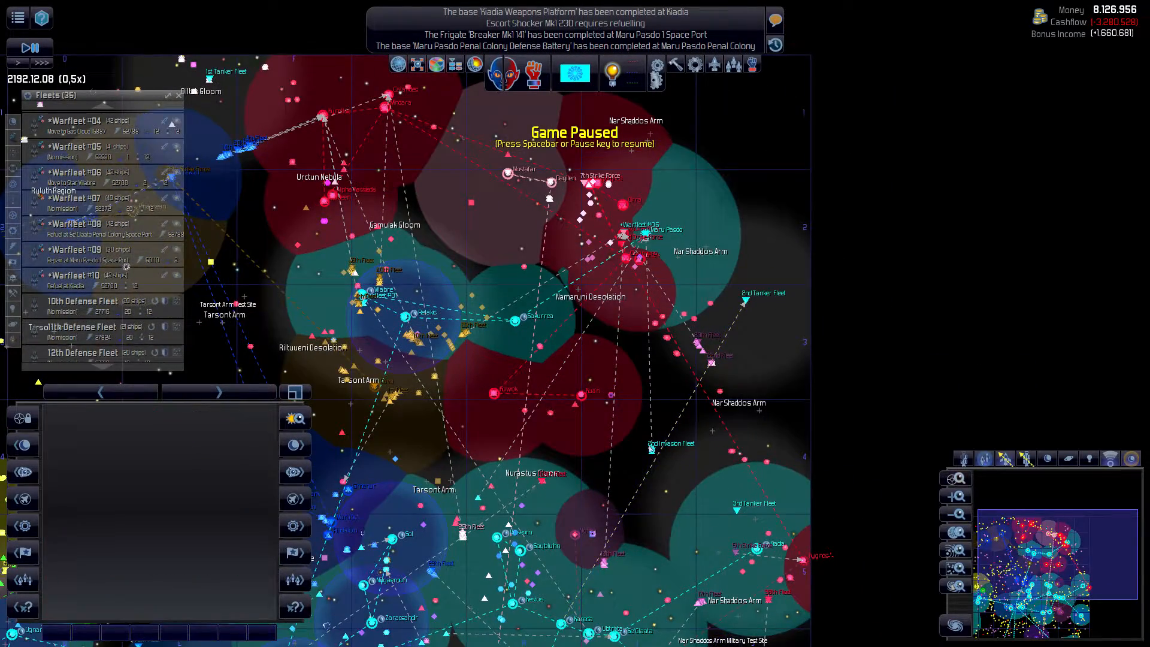
{"action": "left_click", "coordinate": [669, 441]}
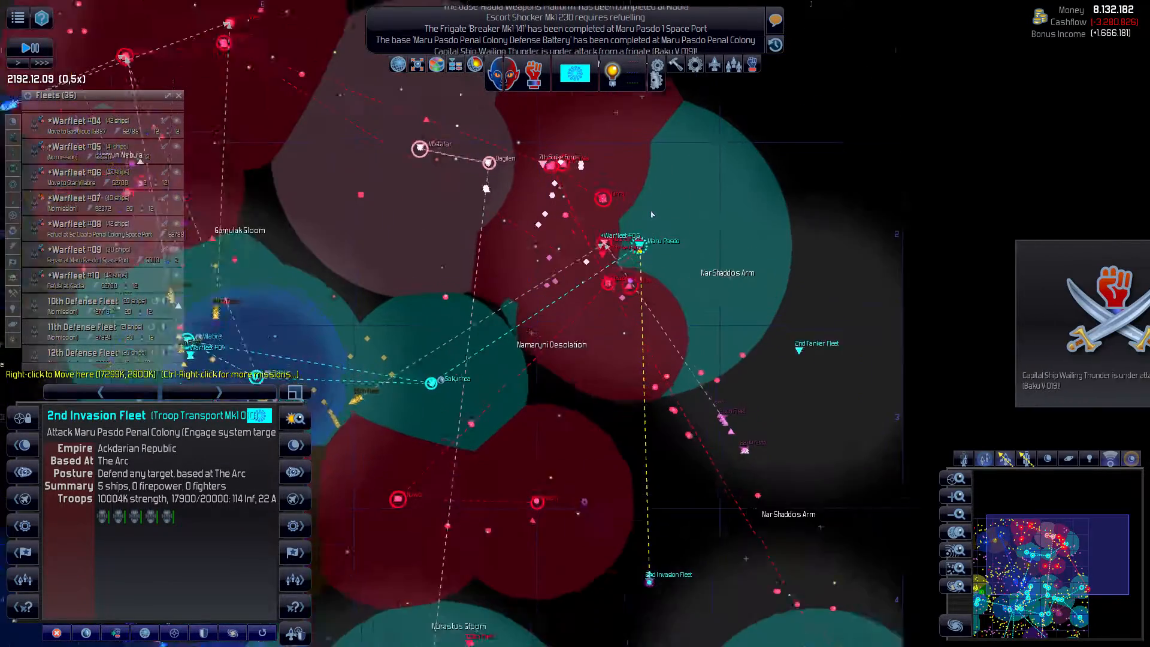
{"action": "key", "text": "space"}
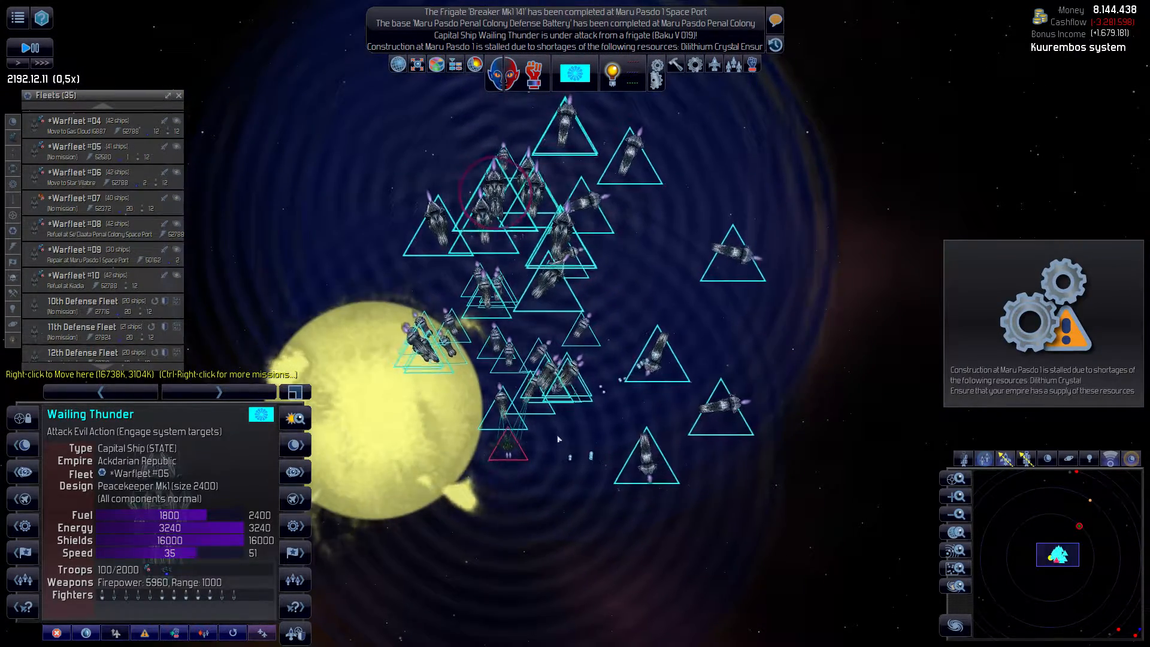
{"action": "scroll", "scroll_direction": "down", "scroll_amount": 3}
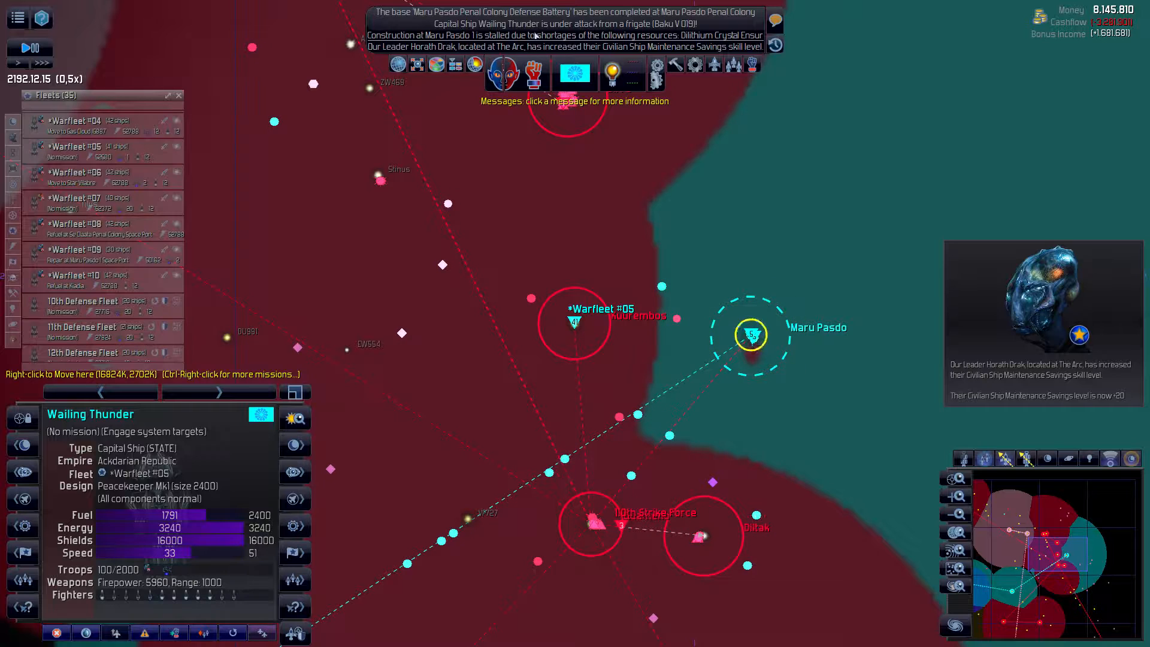
{"action": "key", "text": "space"}
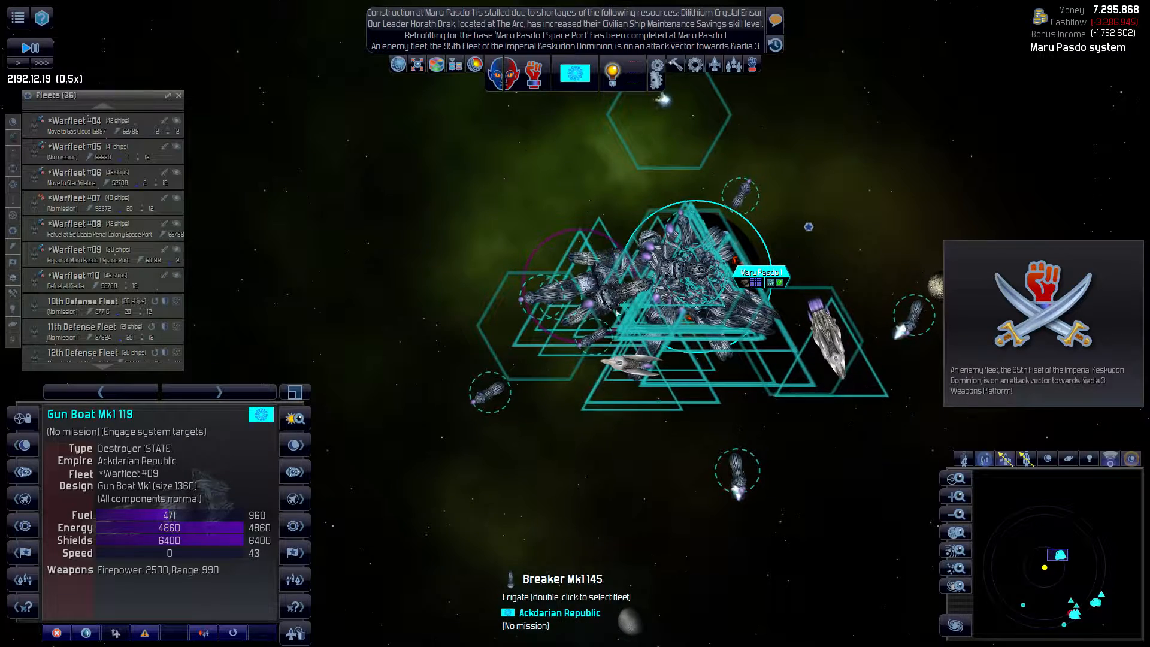
{"action": "mouse_move", "coordinate": [845, 180]}
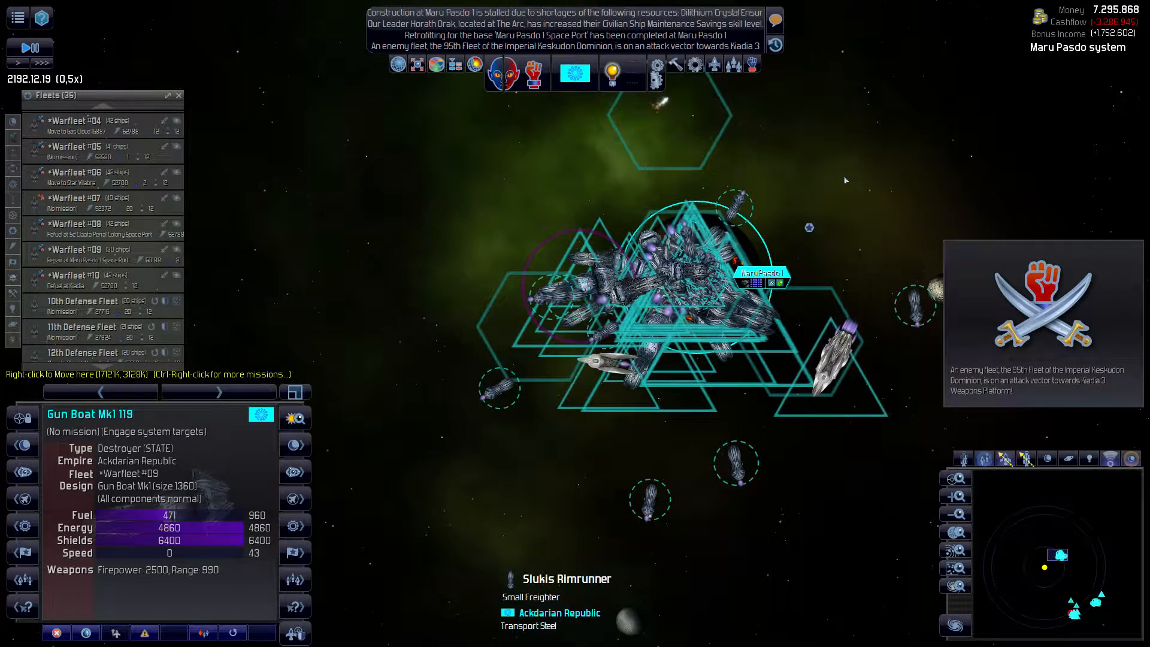
- Pause, locate the Keskudon 95th Fleet heading for Kiadia 3, then view Warfleet #10 refuelling at Kiadia
{"action": "key", "text": "space"}
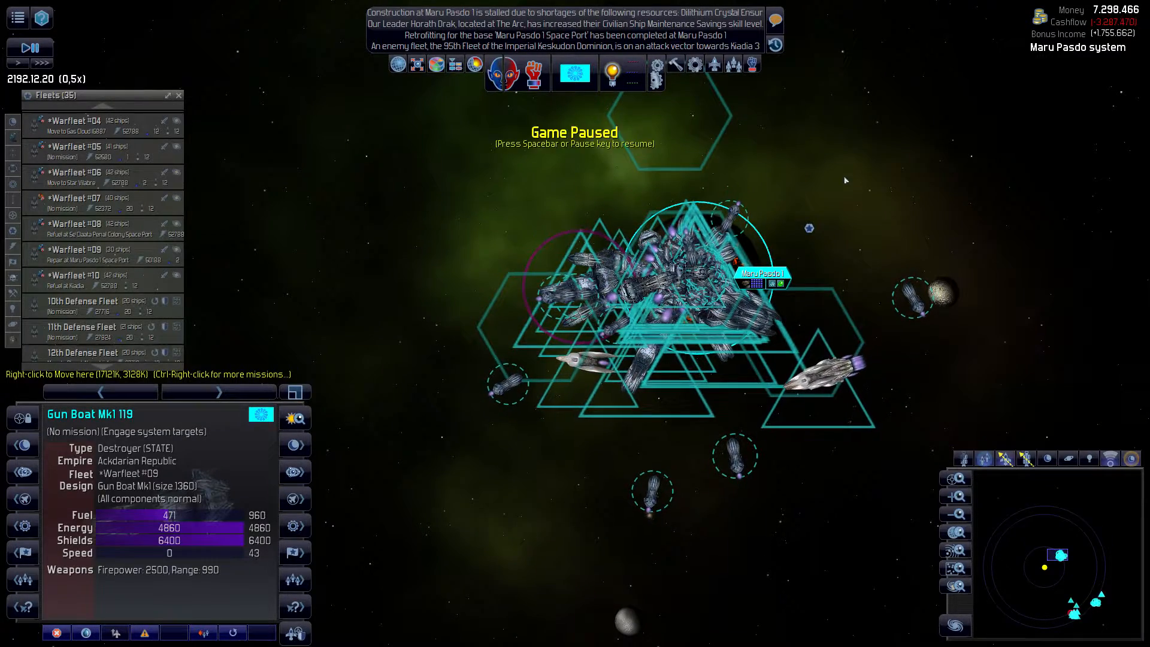
{"action": "left_click", "coordinate": [568, 46]}
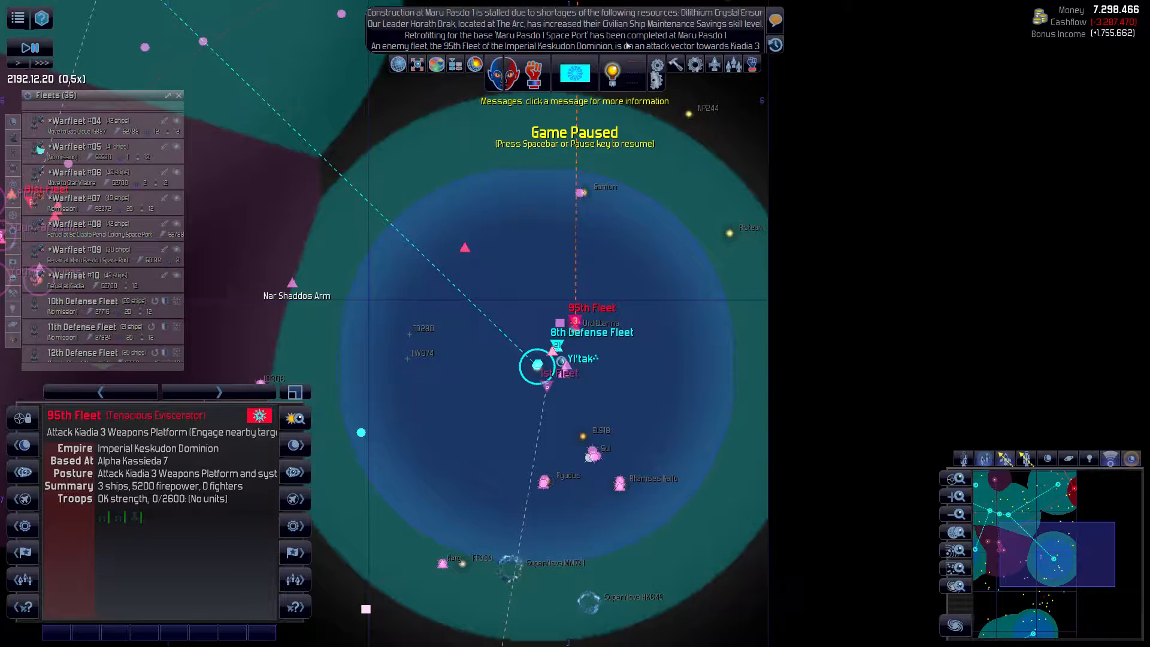
{"action": "scroll", "scroll_direction": "down", "scroll_amount": 3}
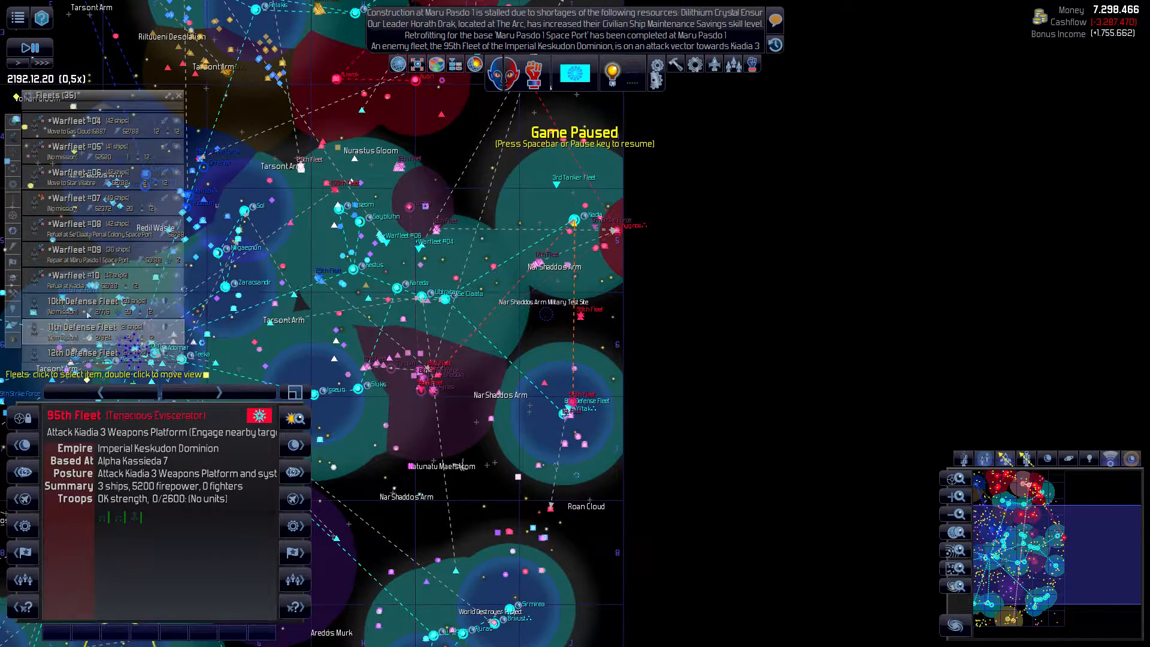
{"action": "left_click", "coordinate": [78, 275]}
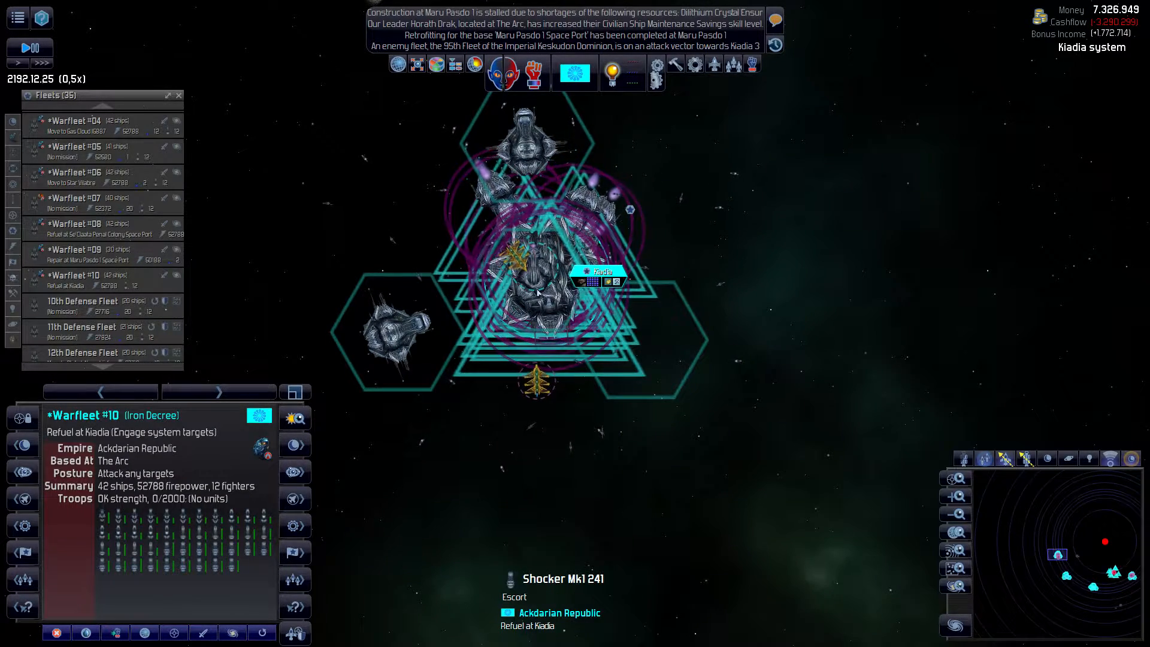
- Browse the Weapons research tree, then bring up the World Destroyer's order menu at Eden
{"action": "key", "text": "space"}
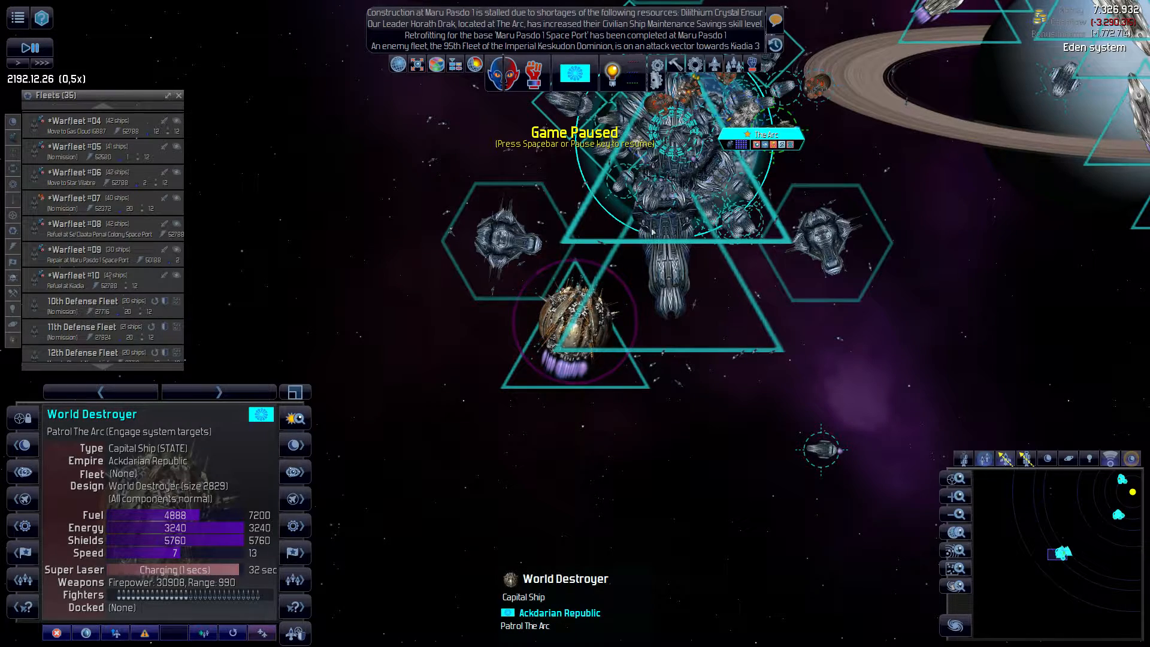
{"action": "mouse_move", "coordinate": [652, 76]}
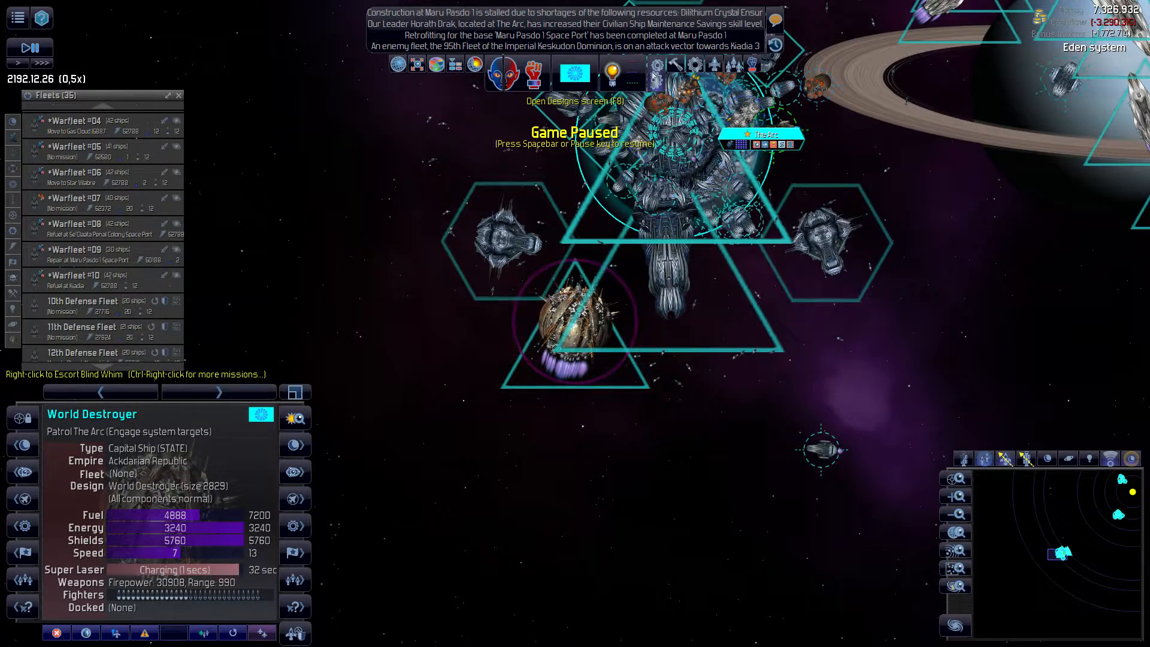
{"action": "mouse_move", "coordinate": [611, 75]}
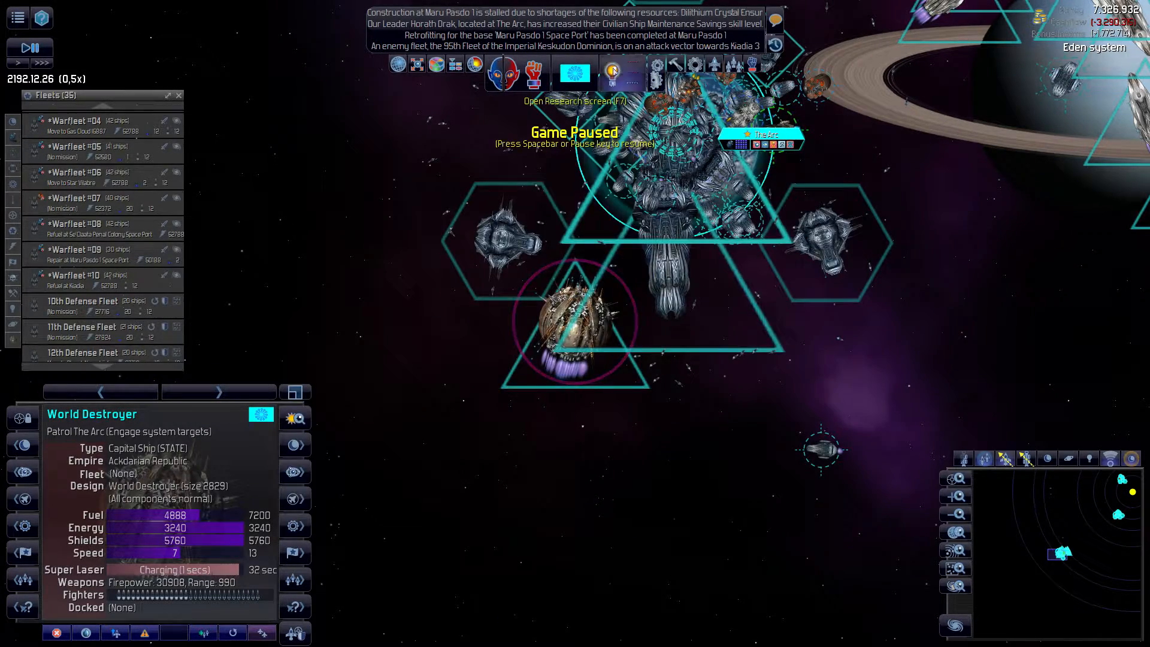
{"action": "left_click", "coordinate": [574, 73]}
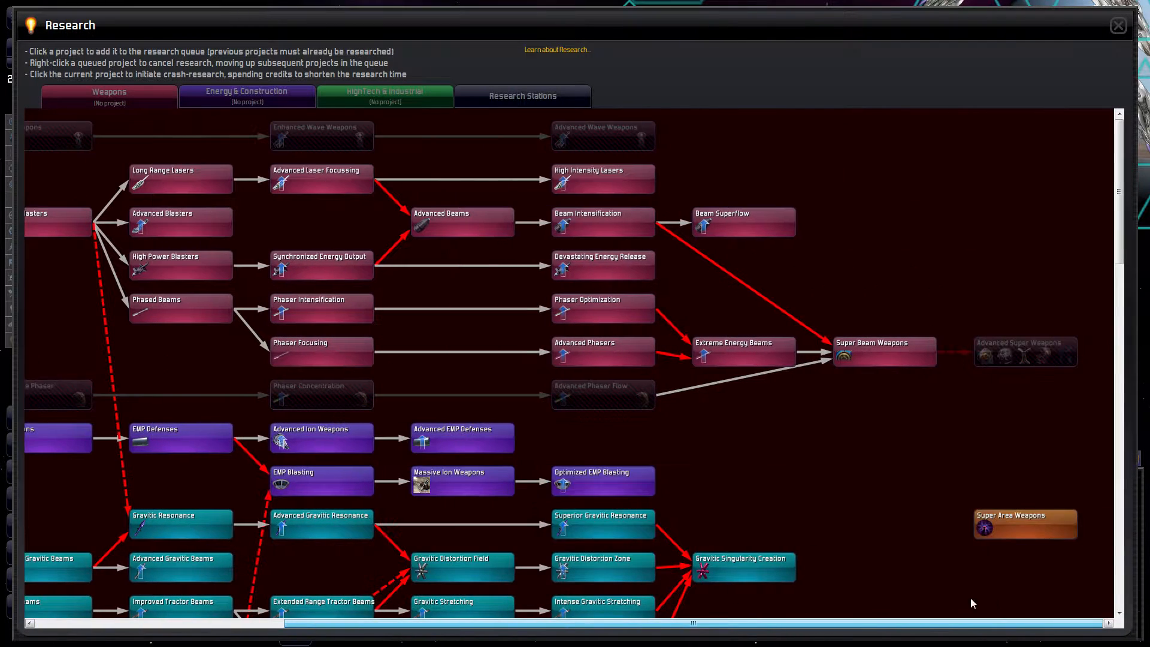
{"action": "mouse_move", "coordinate": [1024, 352]}
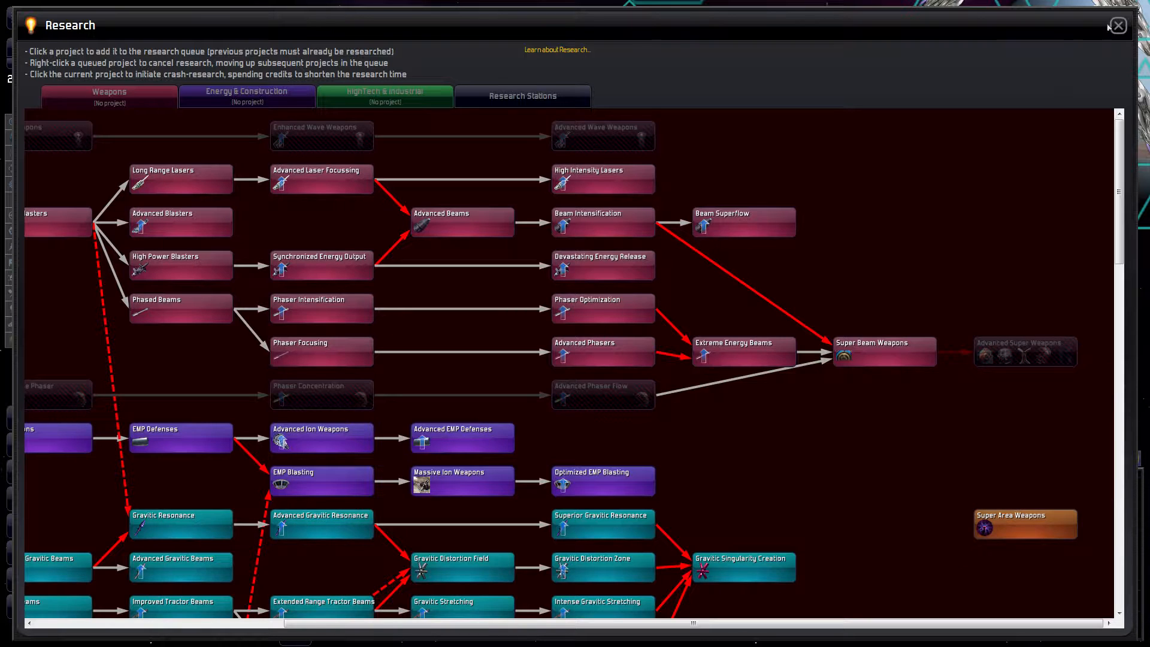
{"action": "left_click", "coordinate": [1115, 26]}
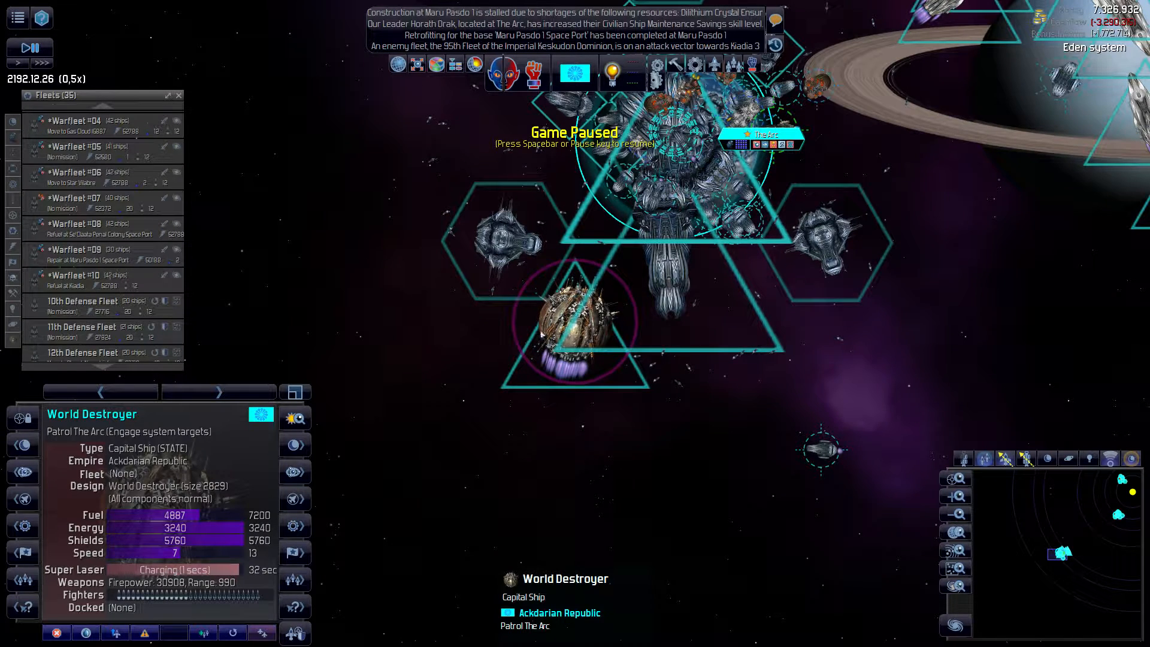
{"action": "right_click", "coordinate": [464, 329]}
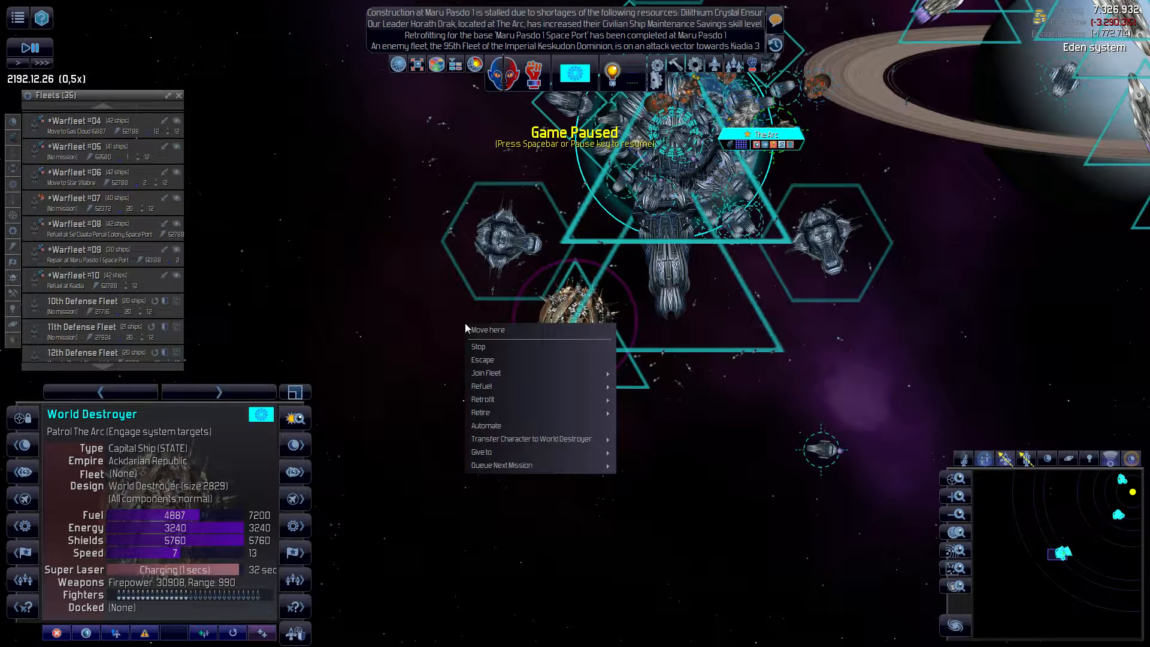
{"action": "mouse_move", "coordinate": [480, 412]}
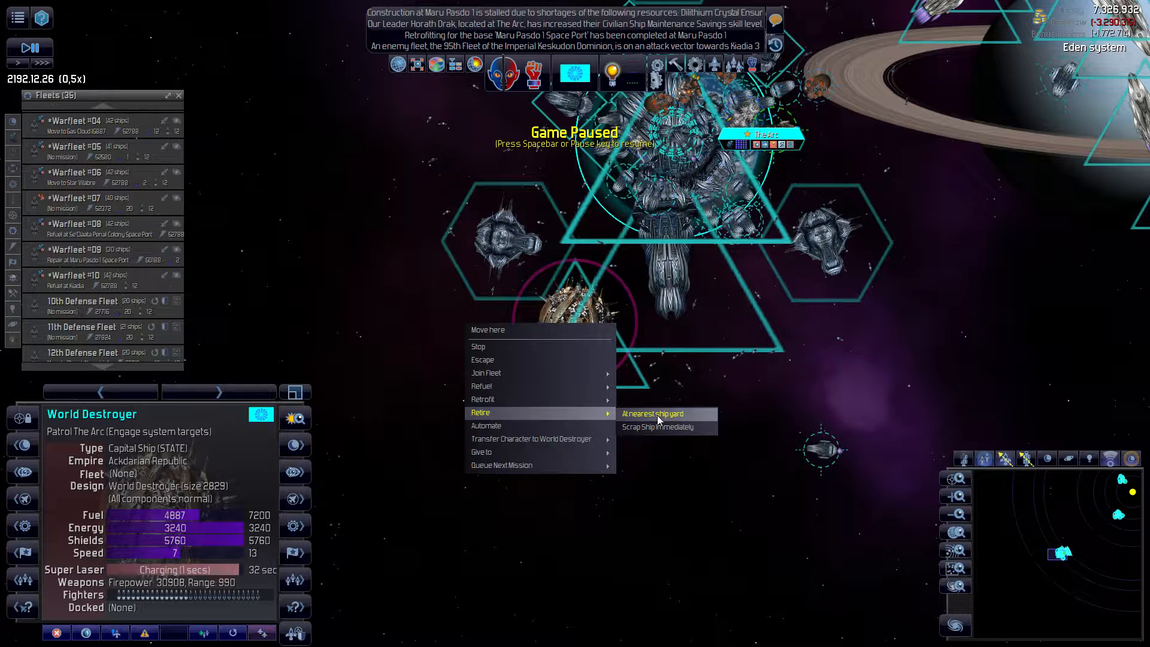
- Retire the World Destroyer at the nearest shipyard, The Arc Space Port
{"action": "left_click", "coordinate": [651, 414]}
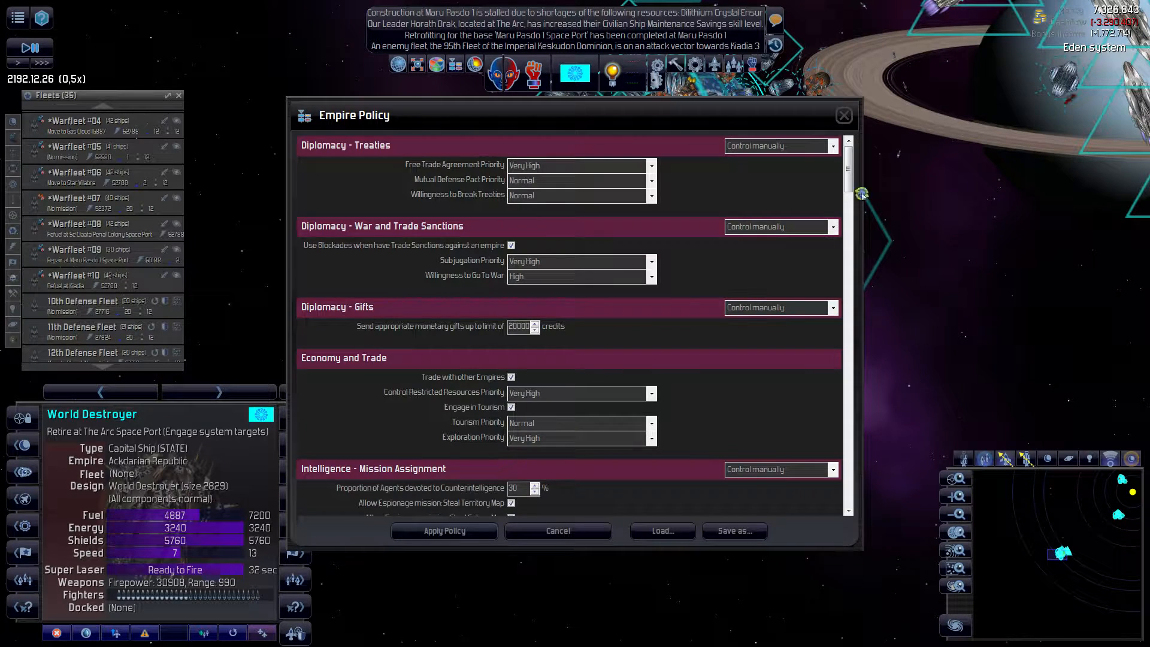
{"action": "scroll", "scroll_direction": "down", "scroll_amount": 3}
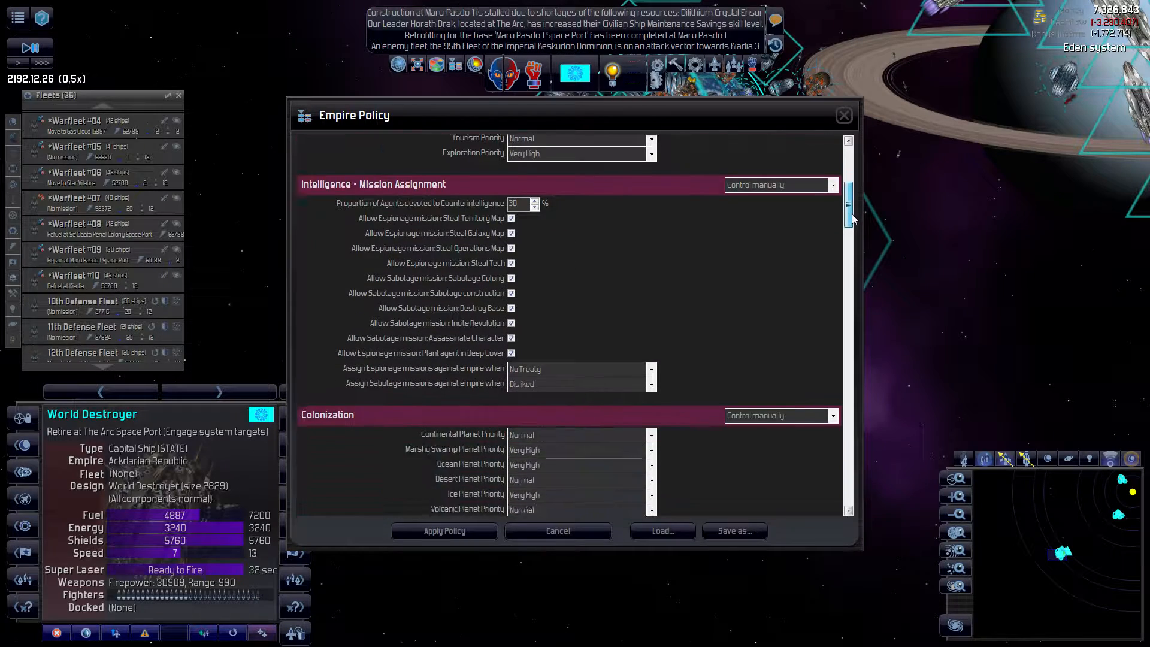
{"action": "scroll", "scroll_direction": "down", "scroll_amount": 3}
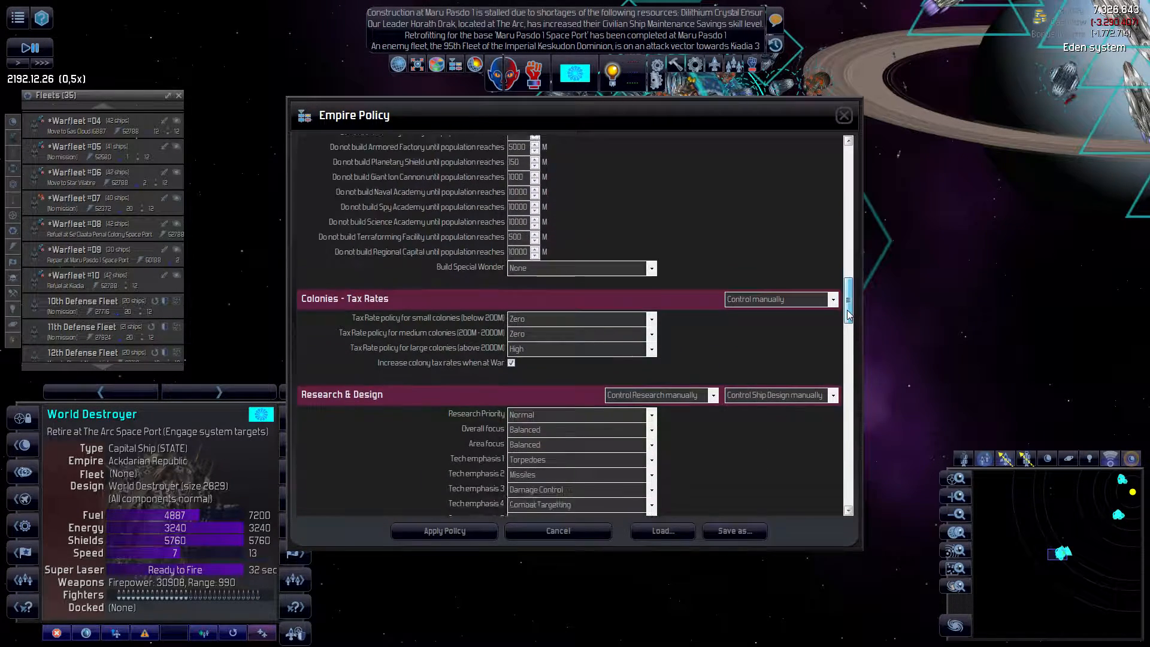
{"action": "scroll", "scroll_direction": "down", "scroll_amount": 3}
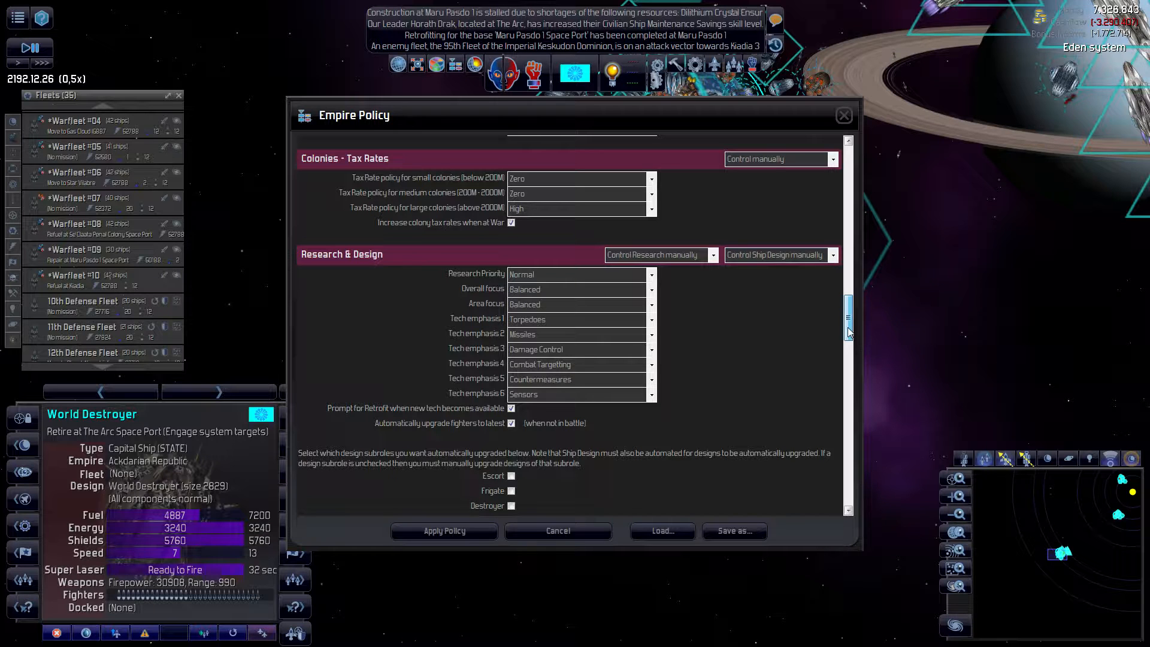
- Scroll through the Empire Policy sections and close the settings window
{"action": "scroll", "scroll_direction": "down", "scroll_amount": 3}
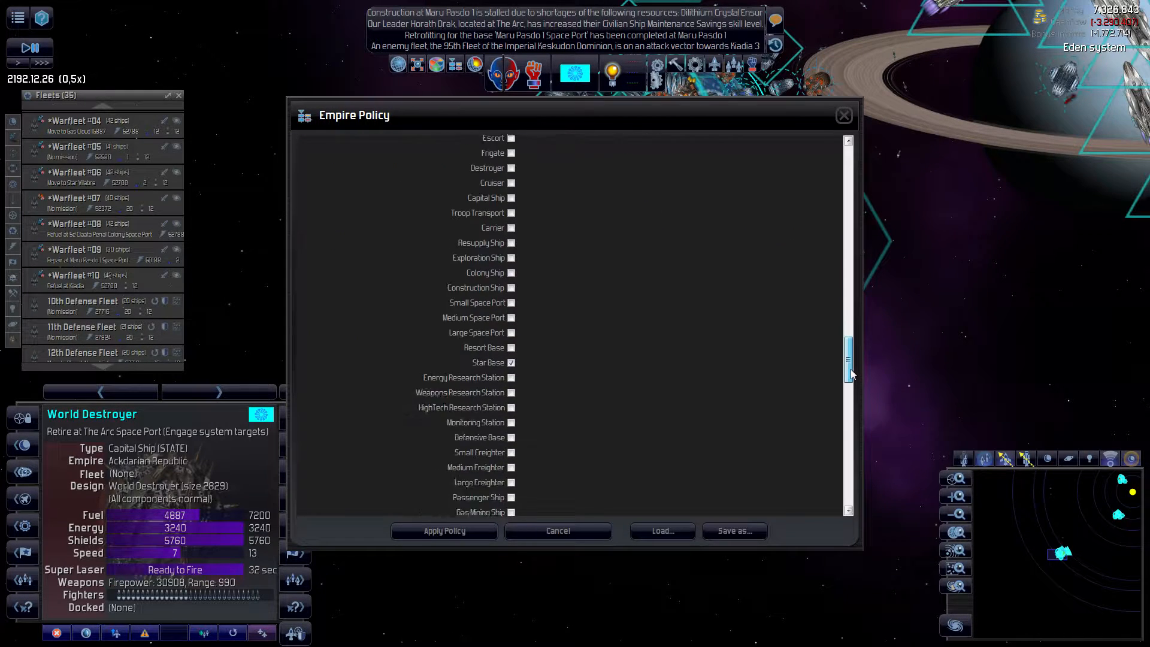
{"action": "scroll", "scroll_direction": "down", "scroll_amount": 3}
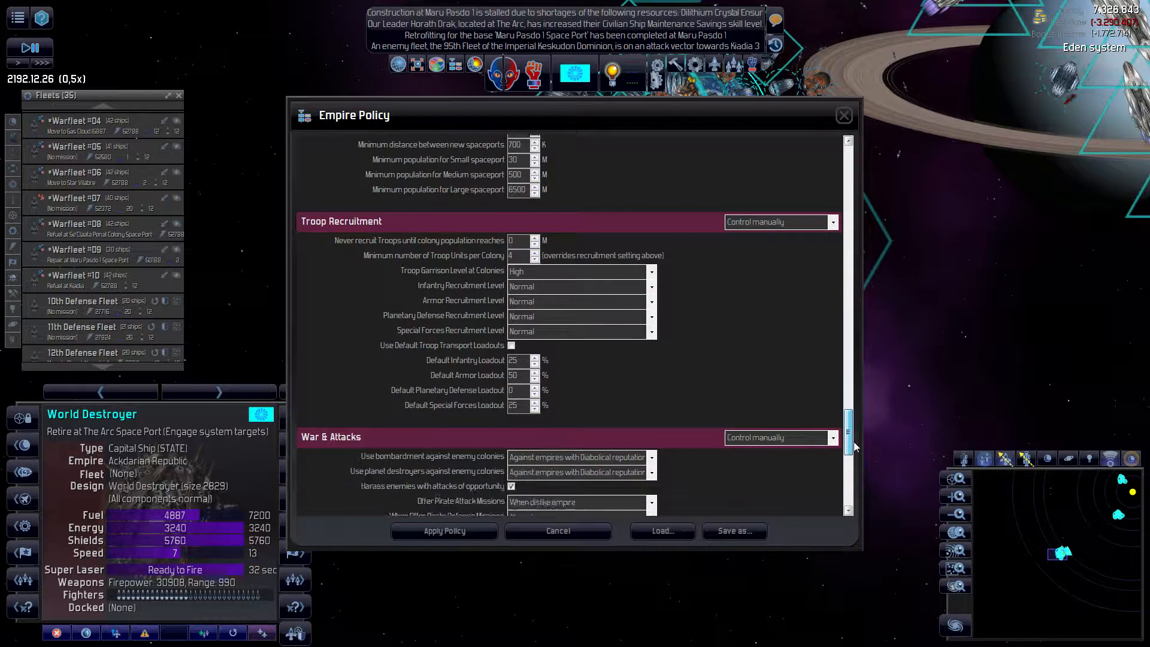
{"action": "scroll", "scroll_direction": "down", "scroll_amount": 3}
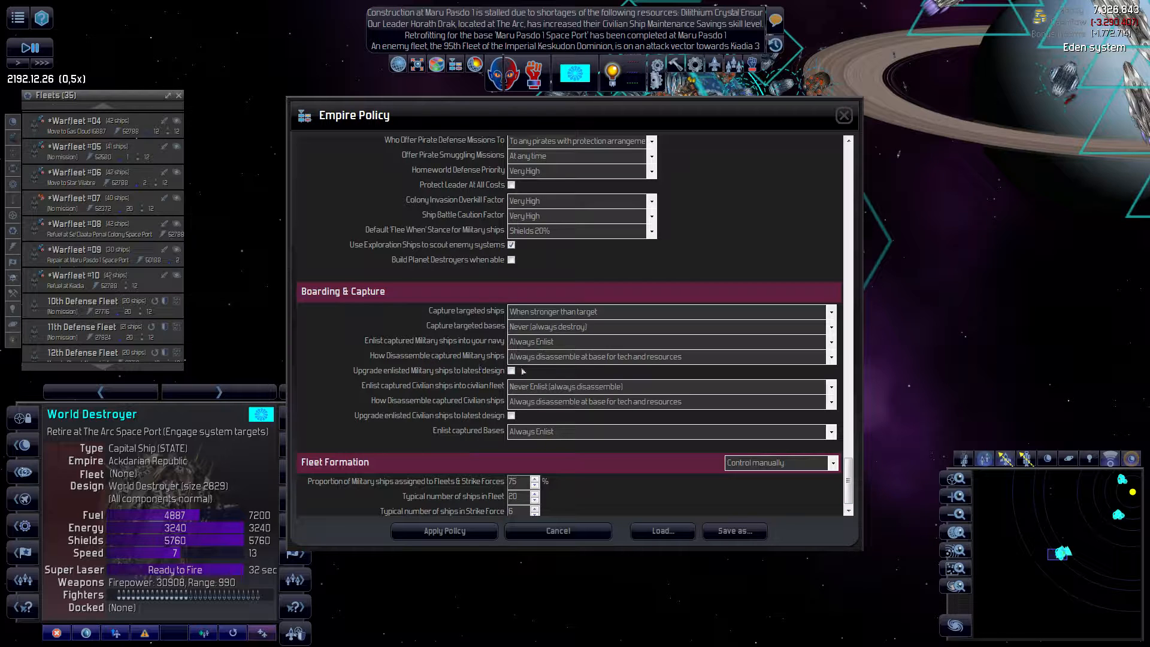
{"action": "mouse_move", "coordinate": [579, 357]}
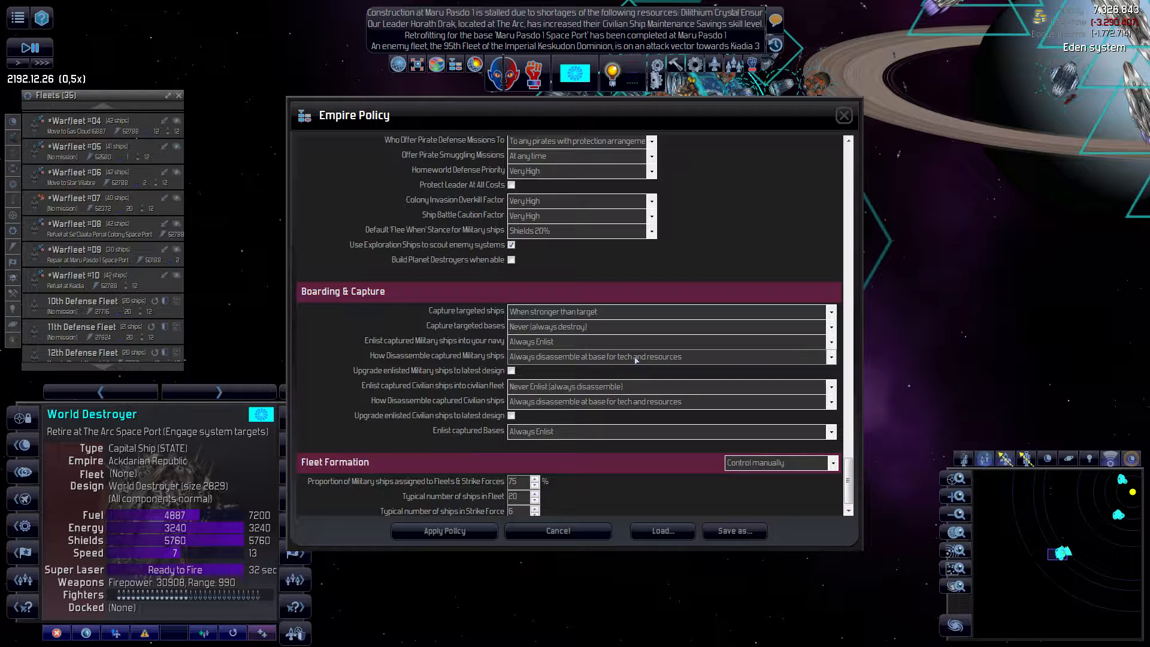
{"action": "left_click", "coordinate": [667, 356]}
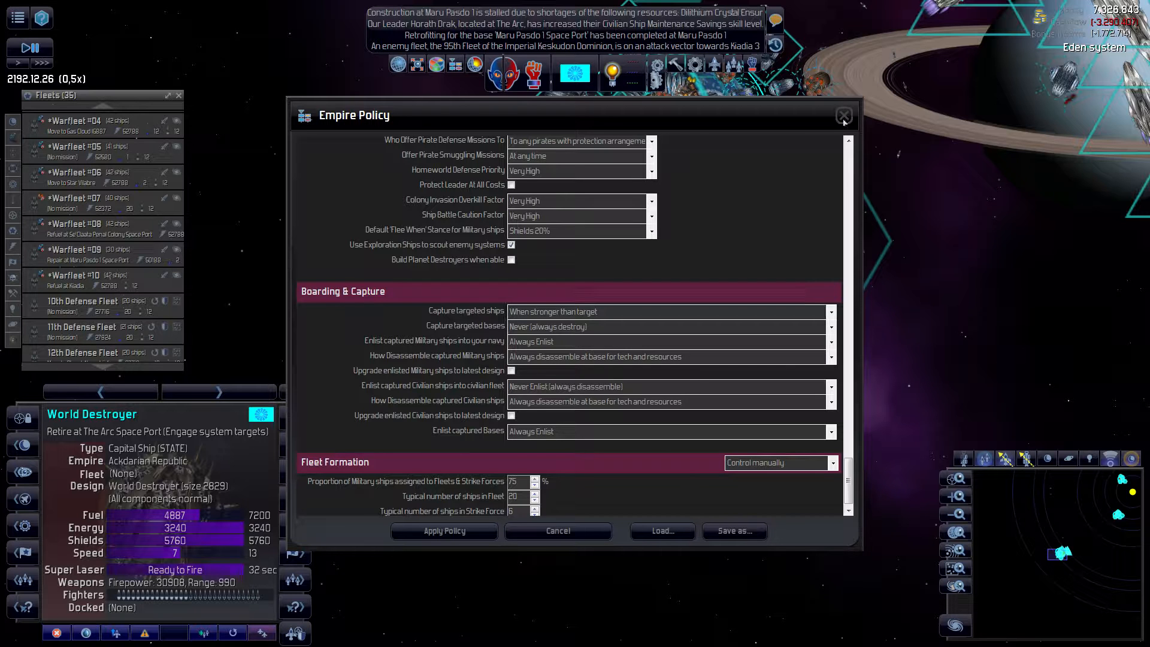
{"action": "left_click", "coordinate": [843, 115]}
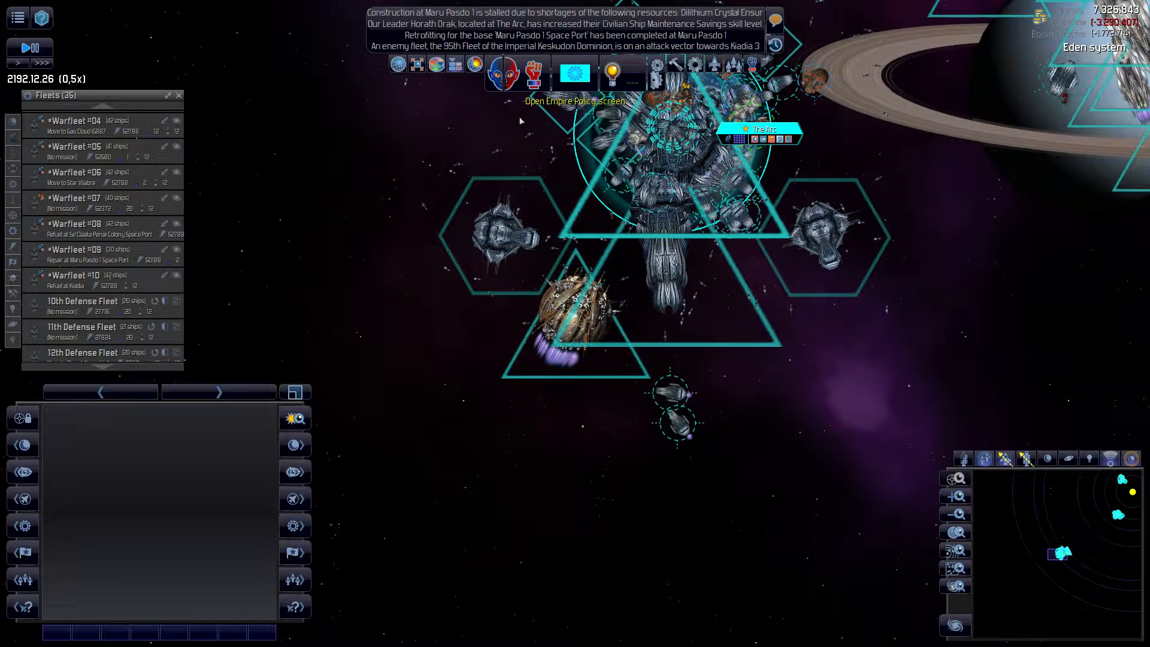
{"action": "left_click", "coordinate": [574, 71]}
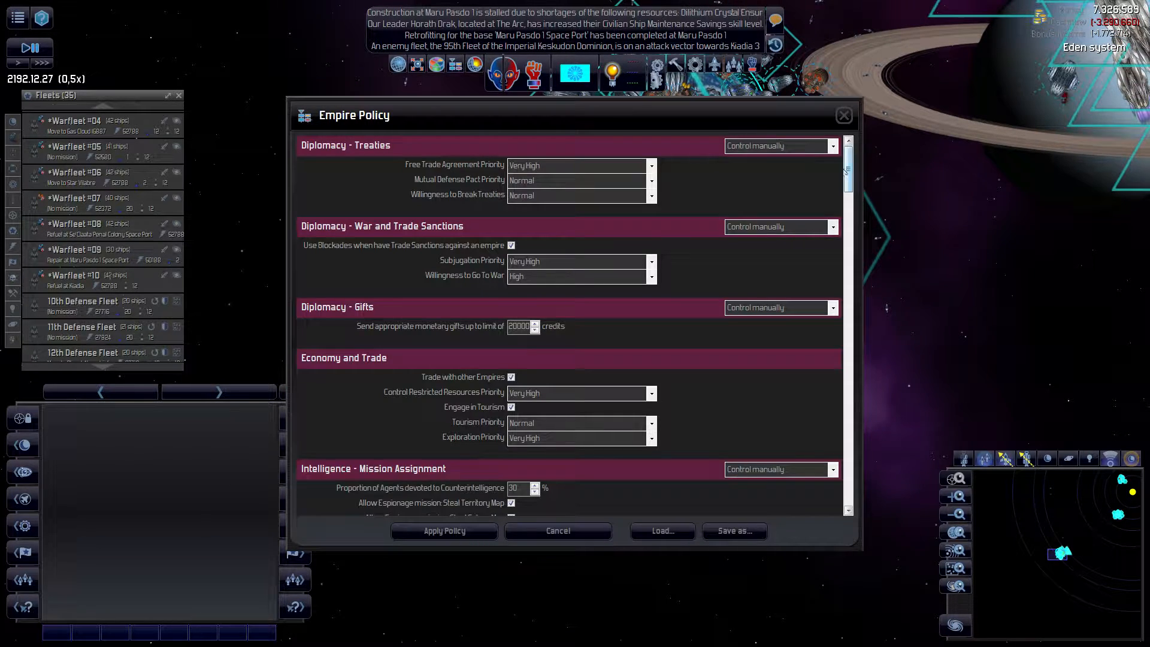
{"action": "scroll", "scroll_direction": "down", "scroll_amount": 3}
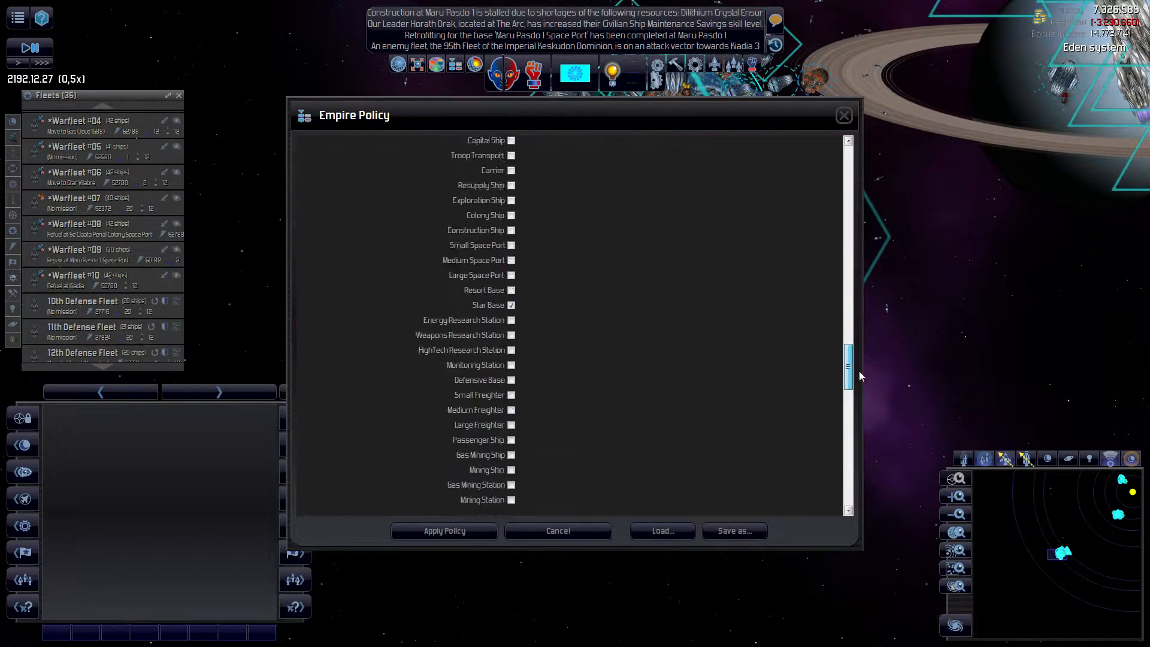
{"action": "scroll", "scroll_direction": "up", "scroll_amount": 3}
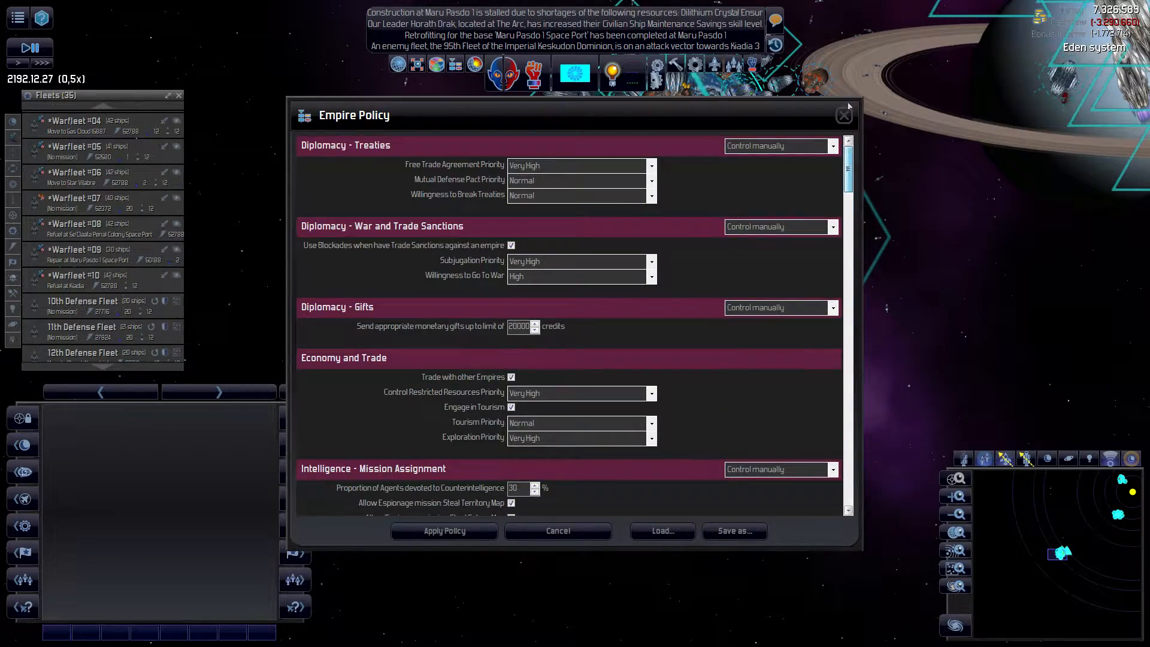
{"action": "left_click", "coordinate": [844, 115]}
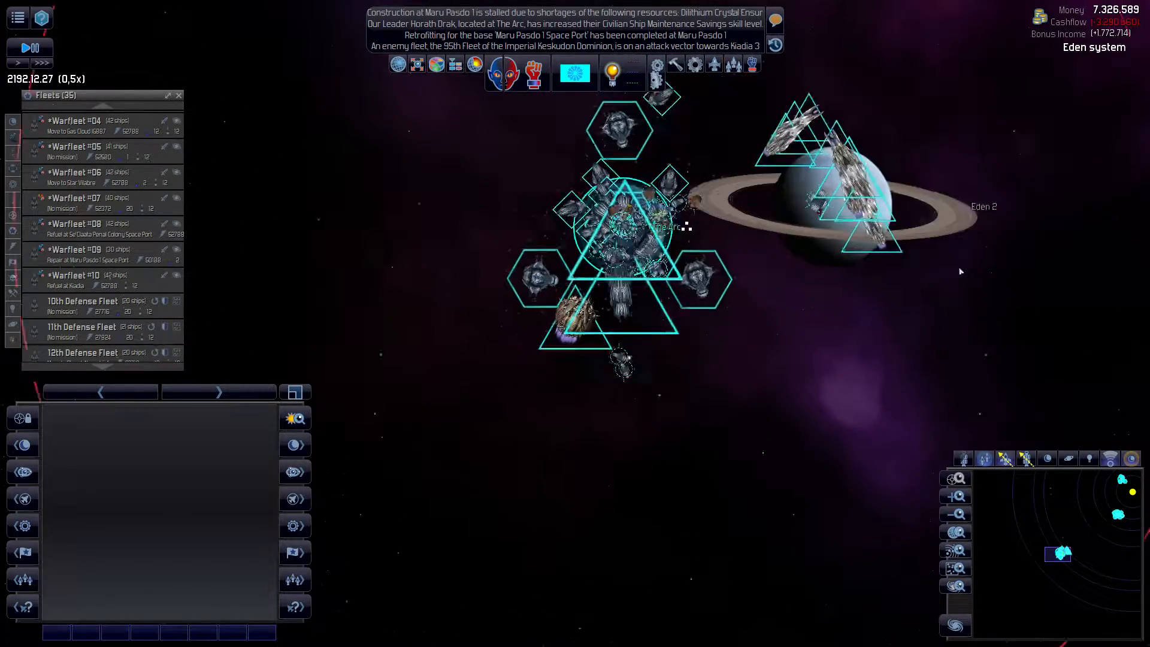
{"action": "scroll", "scroll_direction": "down", "scroll_amount": 3}
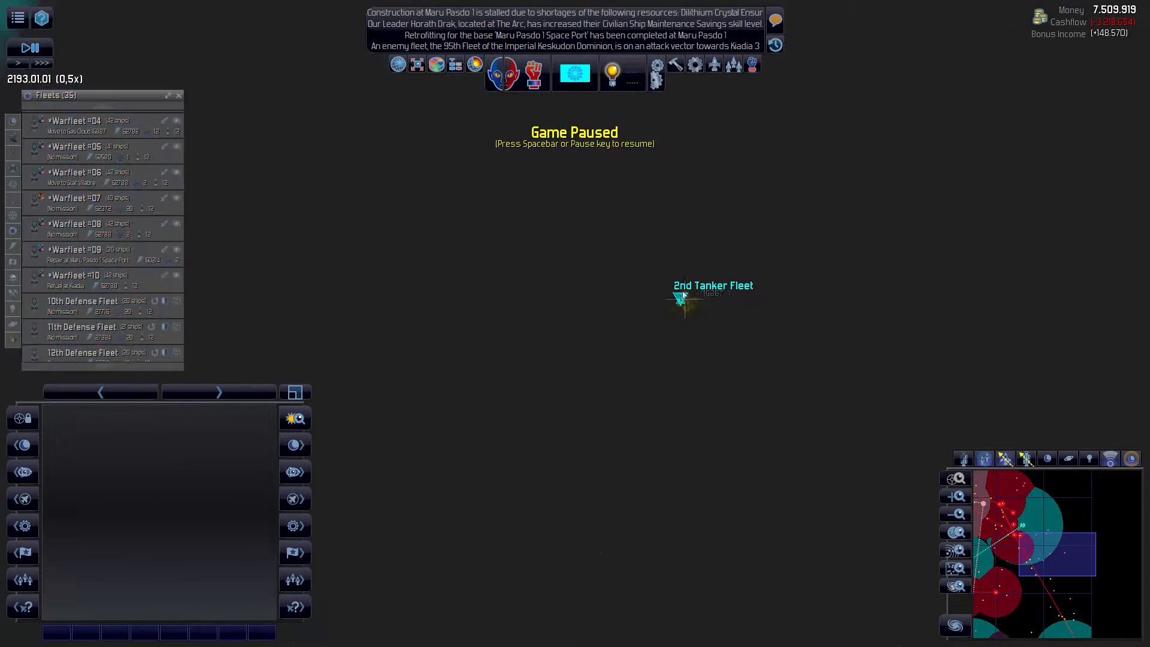
- Select the 2nd Tanker Fleet's resupply ship Grievous Nightfall, view the enemy fleet at Kuurembos, return to Maru Pasdo
{"action": "left_click", "coordinate": [682, 297]}
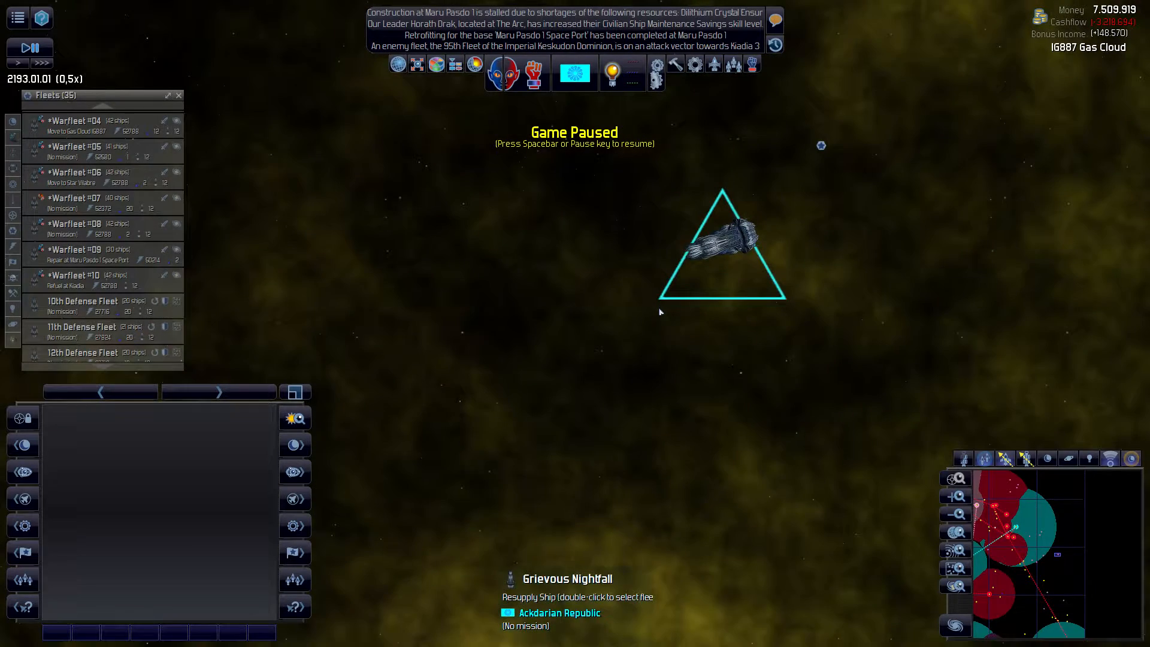
{"action": "scroll", "scroll_direction": "down", "scroll_amount": 3}
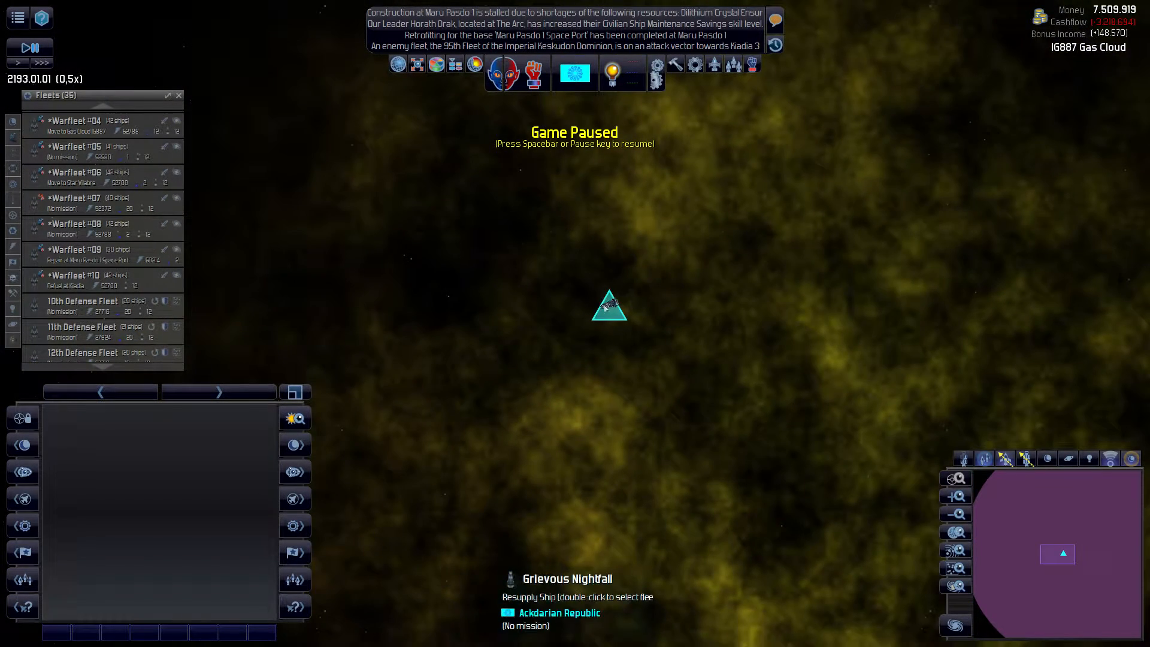
{"action": "double_click", "coordinate": [608, 305]}
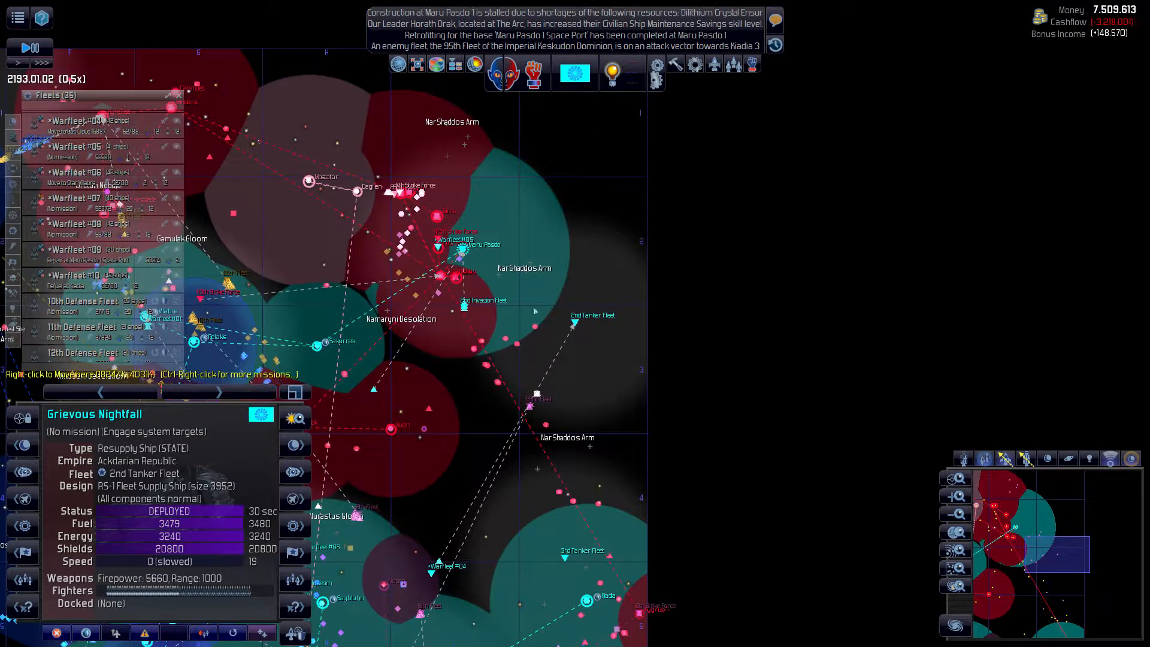
{"action": "key", "text": "space"}
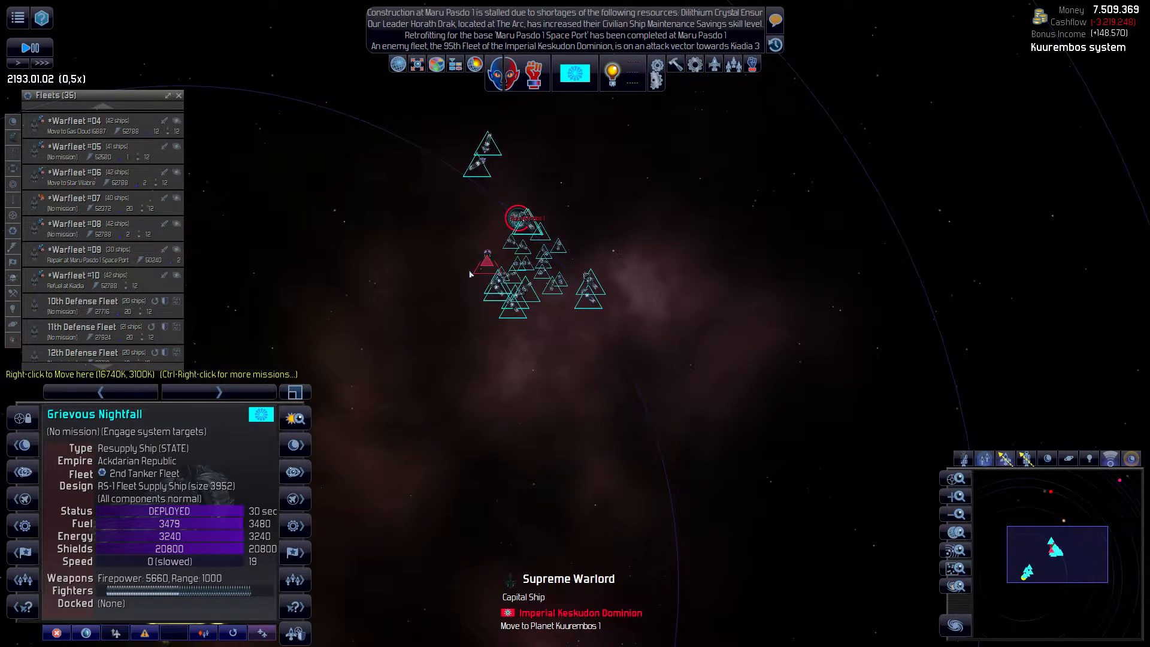
{"action": "key", "text": "space"}
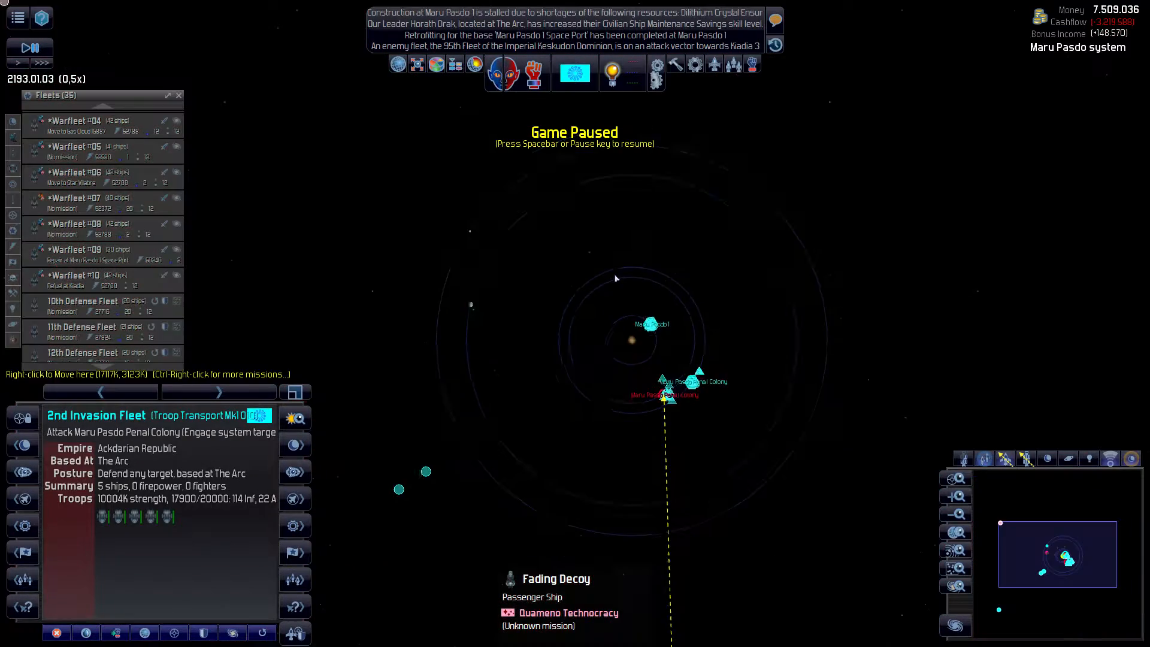
- Select the 3rd Invasion Fleet loading troops and show the Maru Pasdo 1 ground report
{"action": "scroll", "scroll_direction": "up", "scroll_amount": 3}
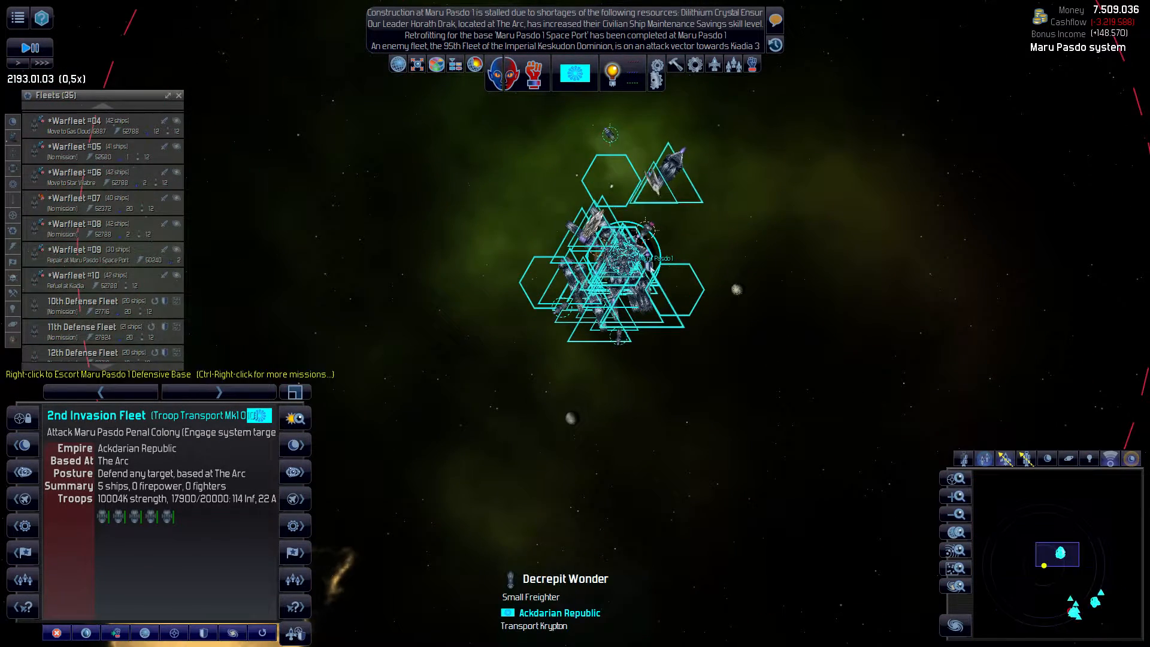
{"action": "key", "text": "space"}
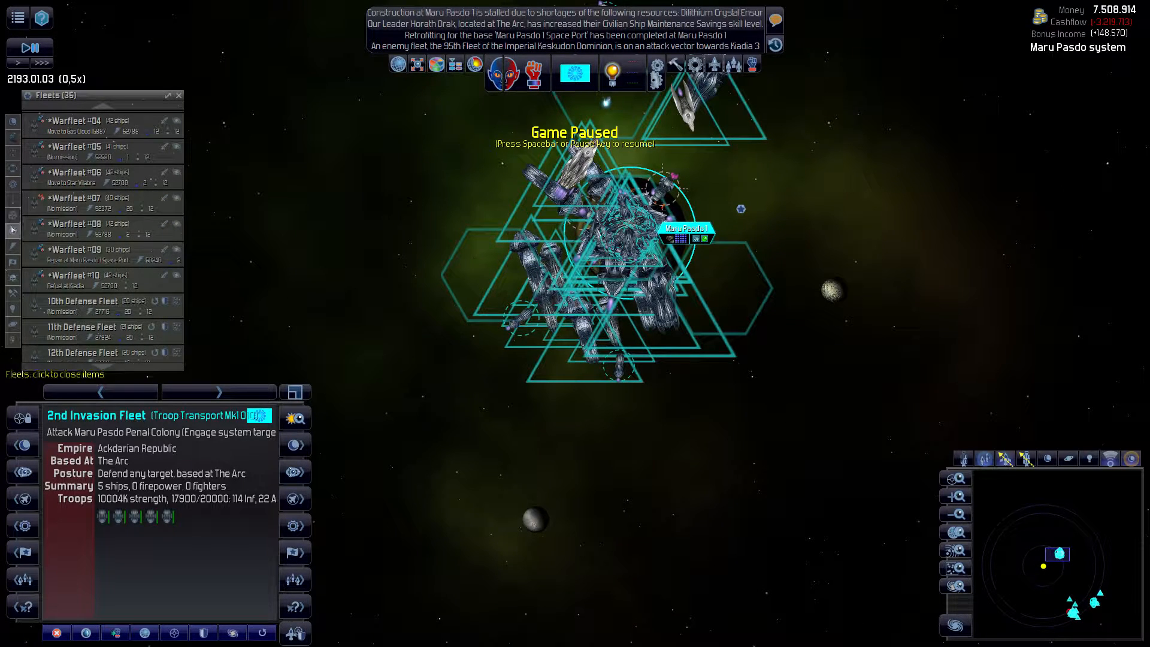
{"action": "scroll", "scroll_direction": "down", "scroll_amount": 3}
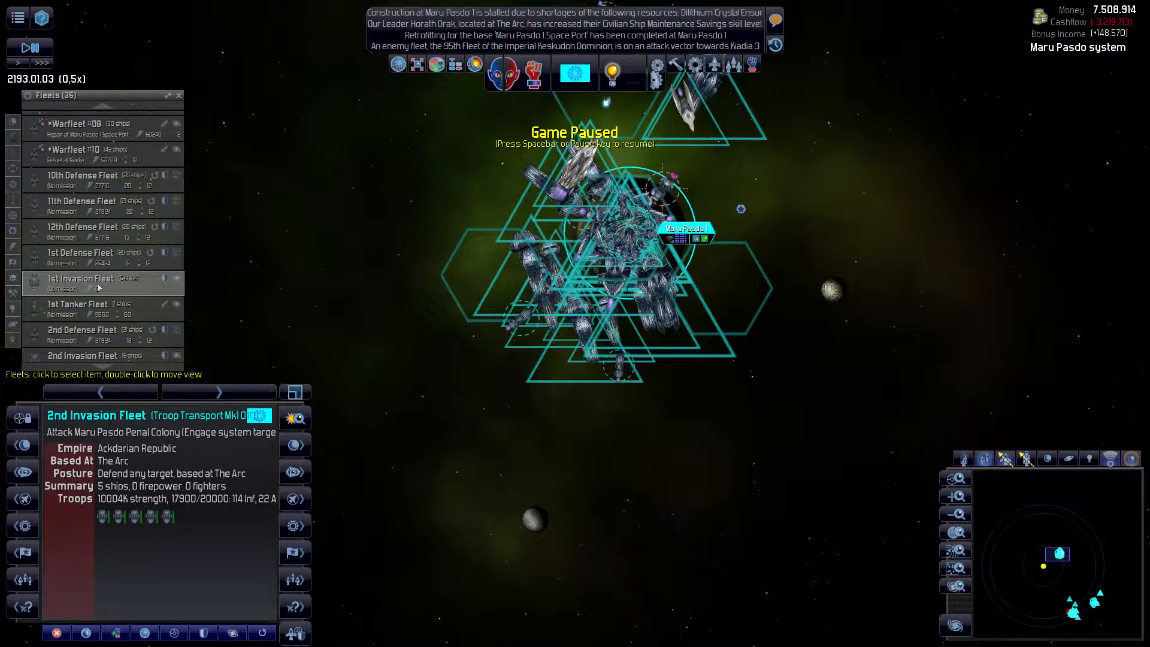
{"action": "scroll", "scroll_direction": "down", "scroll_amount": 3}
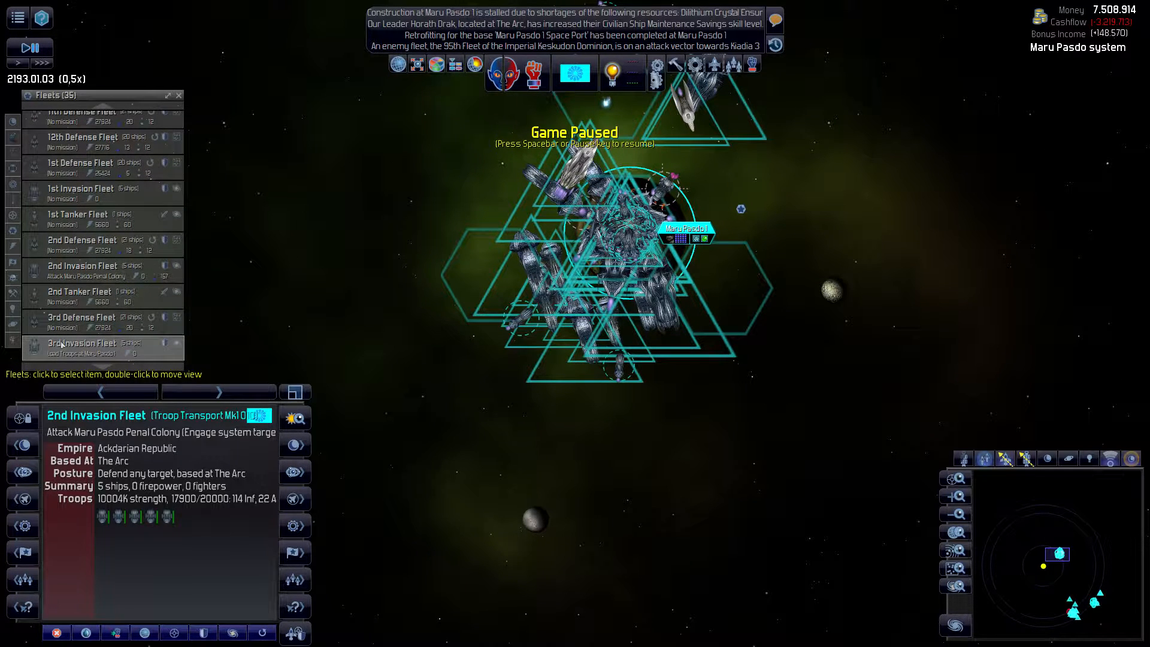
{"action": "left_click", "coordinate": [82, 347]}
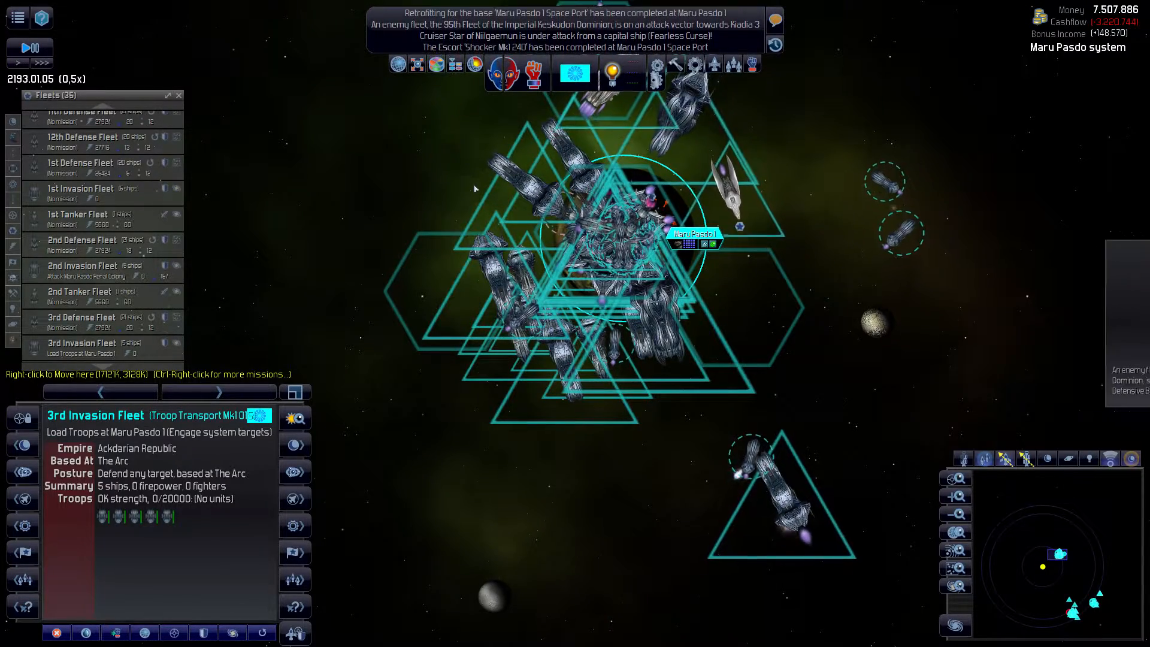
{"action": "left_click", "coordinate": [694, 234]}
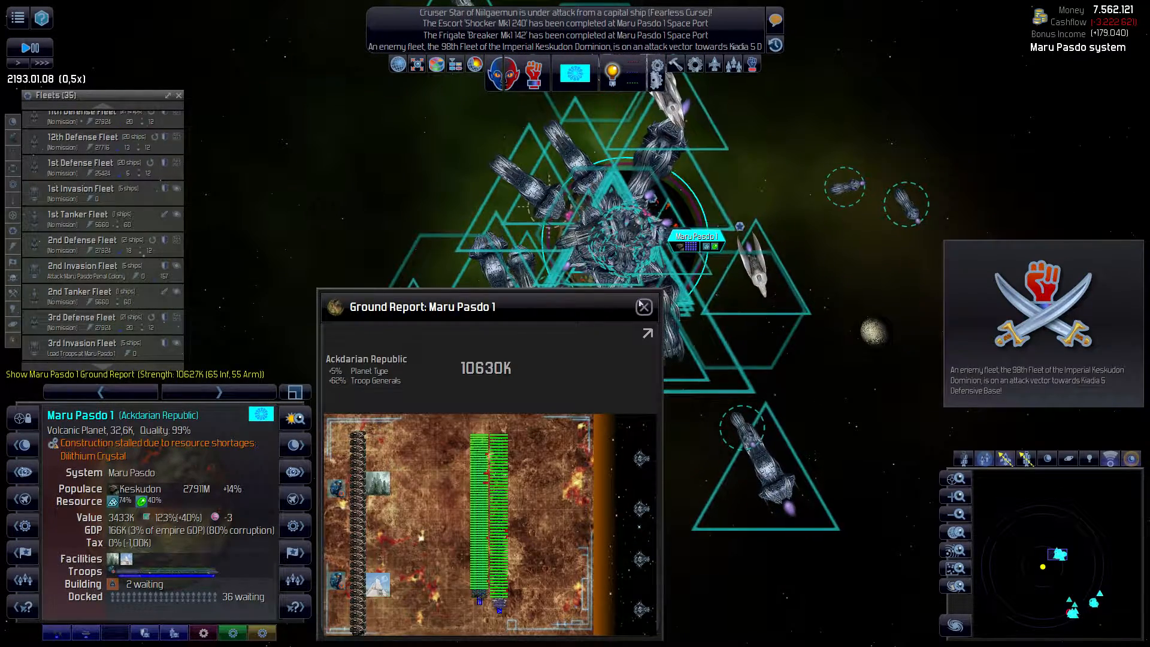
- Dismiss the ground report, read the Ackdarian Republic empire summary, then close it
{"action": "left_click", "coordinate": [644, 306]}
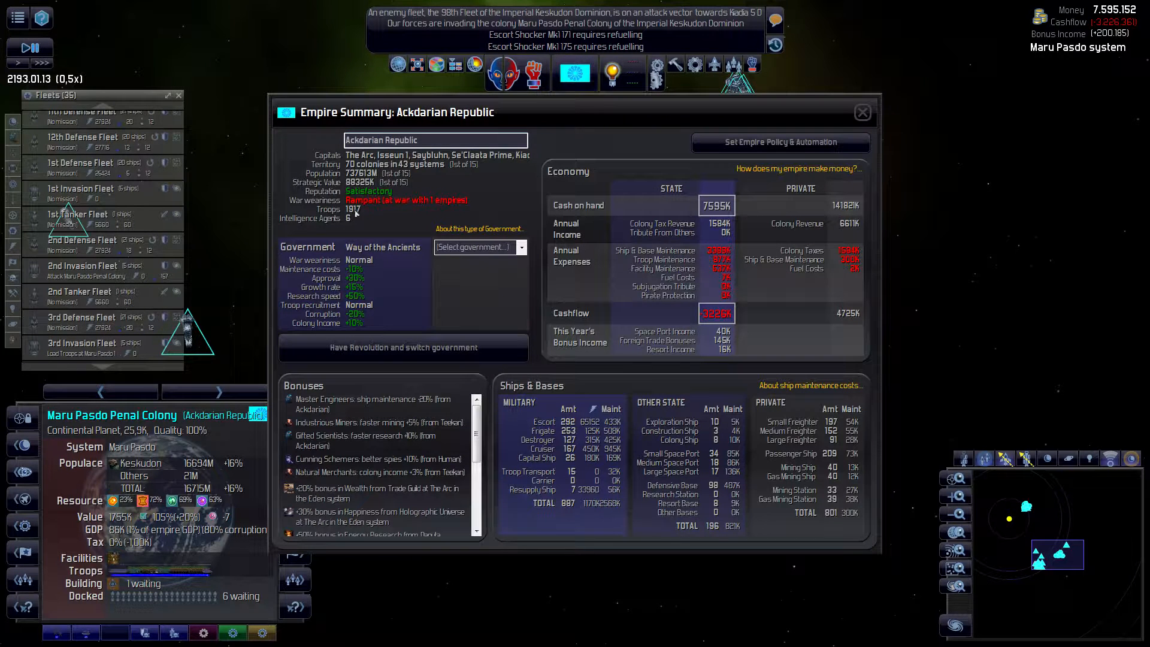
{"action": "left_click", "coordinate": [863, 112]}
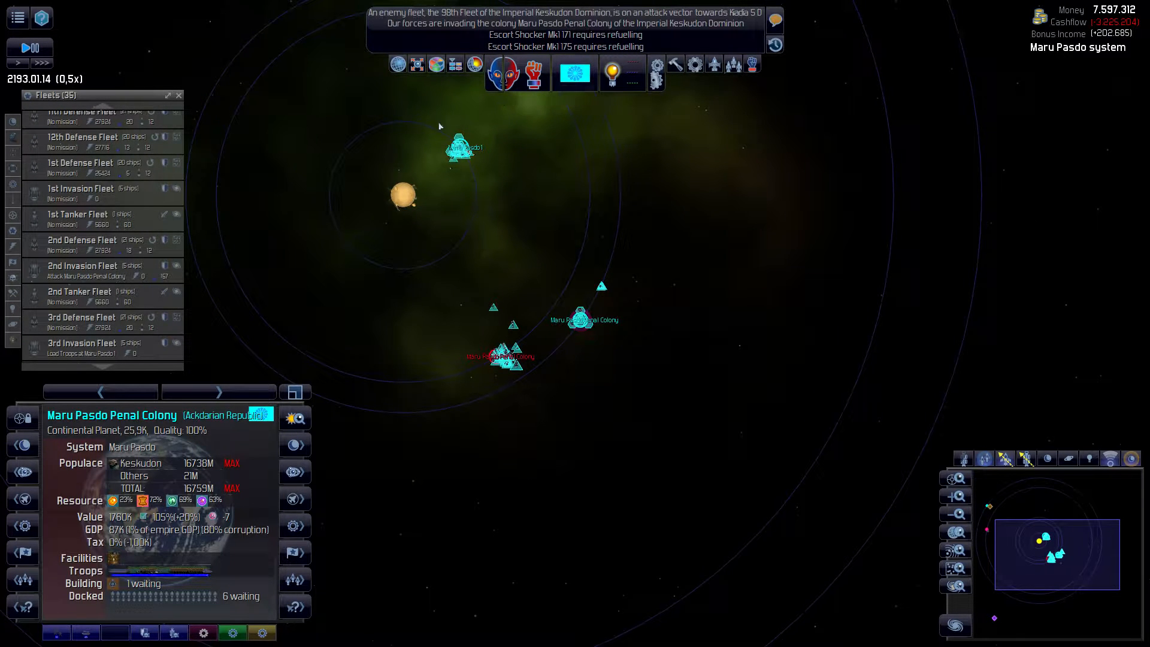
- Inspect the Diltak system's moon Igeit and the Keskudon colony Kuurembos 1 on the galaxy map
{"action": "left_click", "coordinate": [513, 257]}
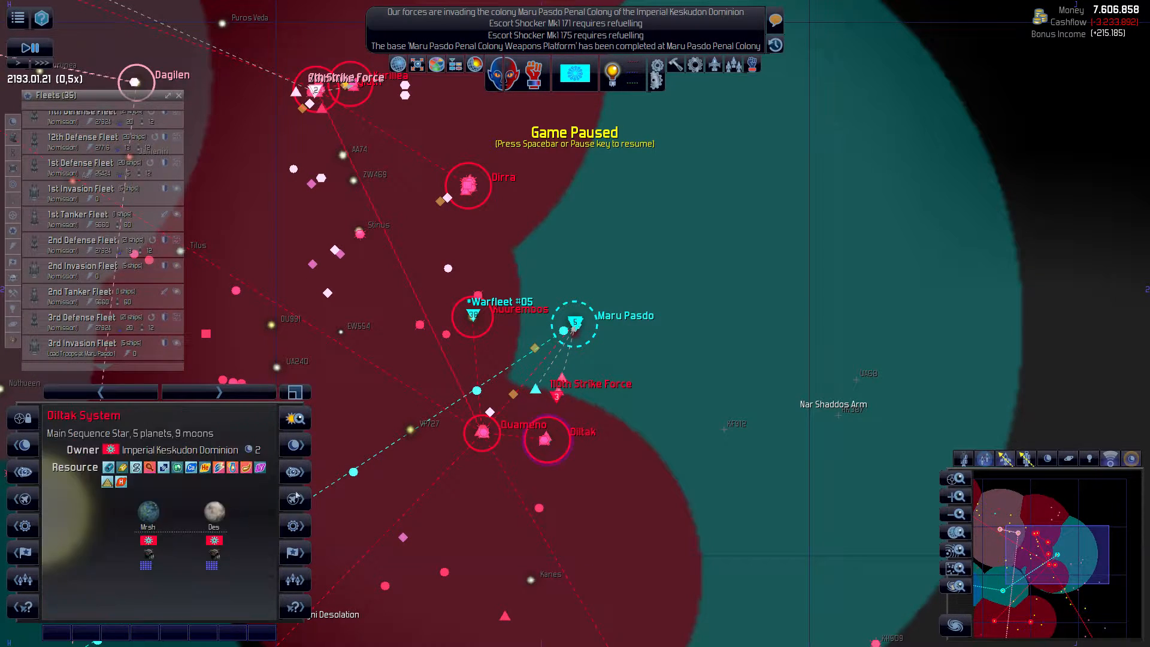
{"action": "left_click", "coordinate": [480, 433]}
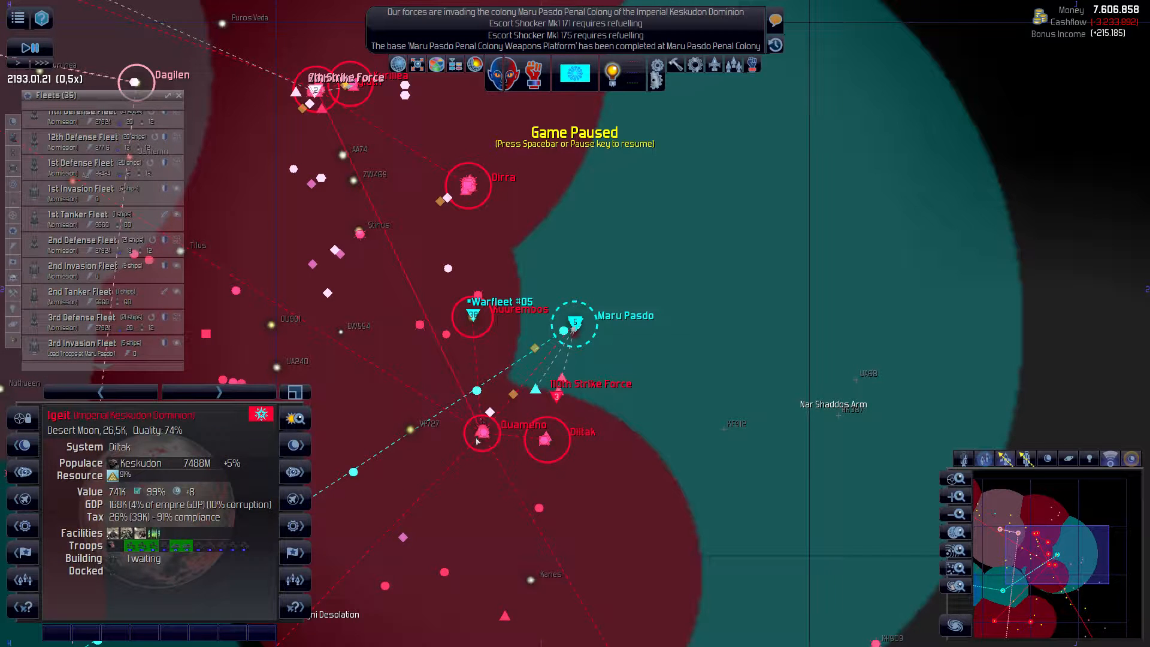
{"action": "left_click", "coordinate": [481, 433]}
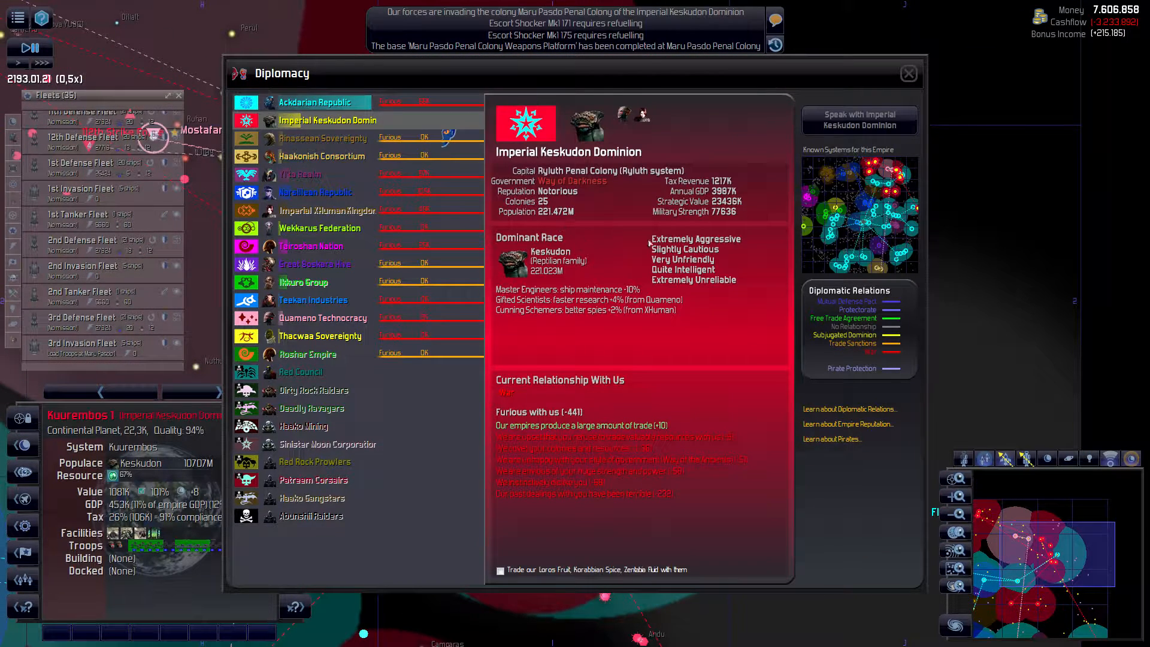
- Jump from the Keskudon diplomacy profile to its capital, Ryluth Penal Colony
{"action": "left_click", "coordinate": [908, 73]}
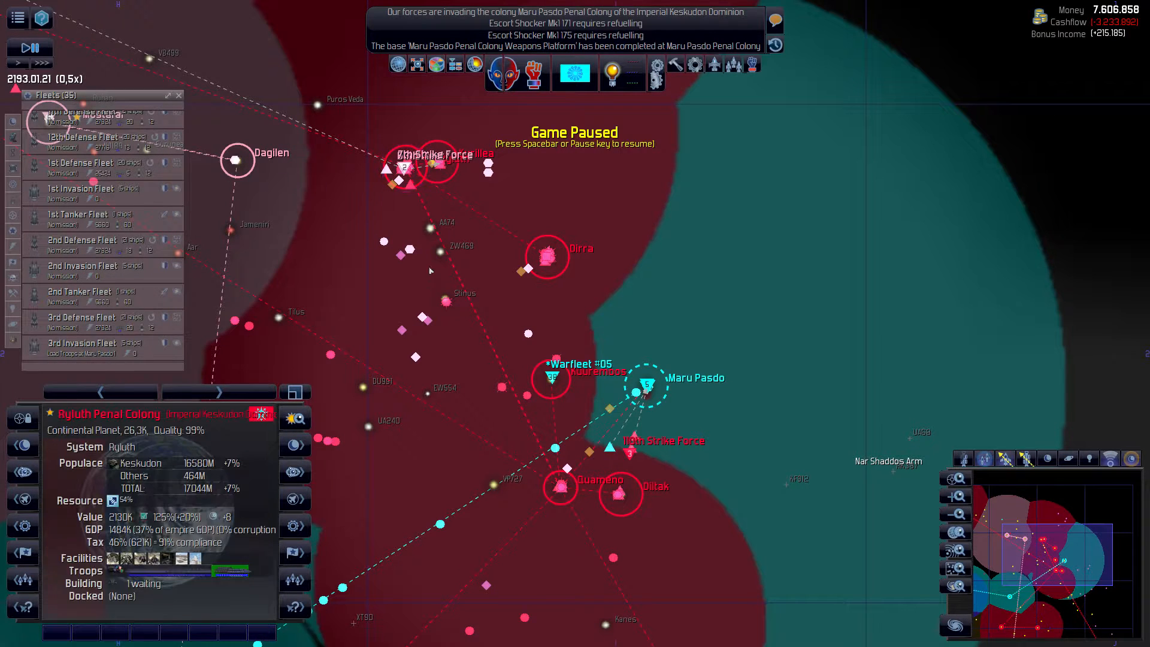
{"action": "mouse_move", "coordinate": [412, 176]}
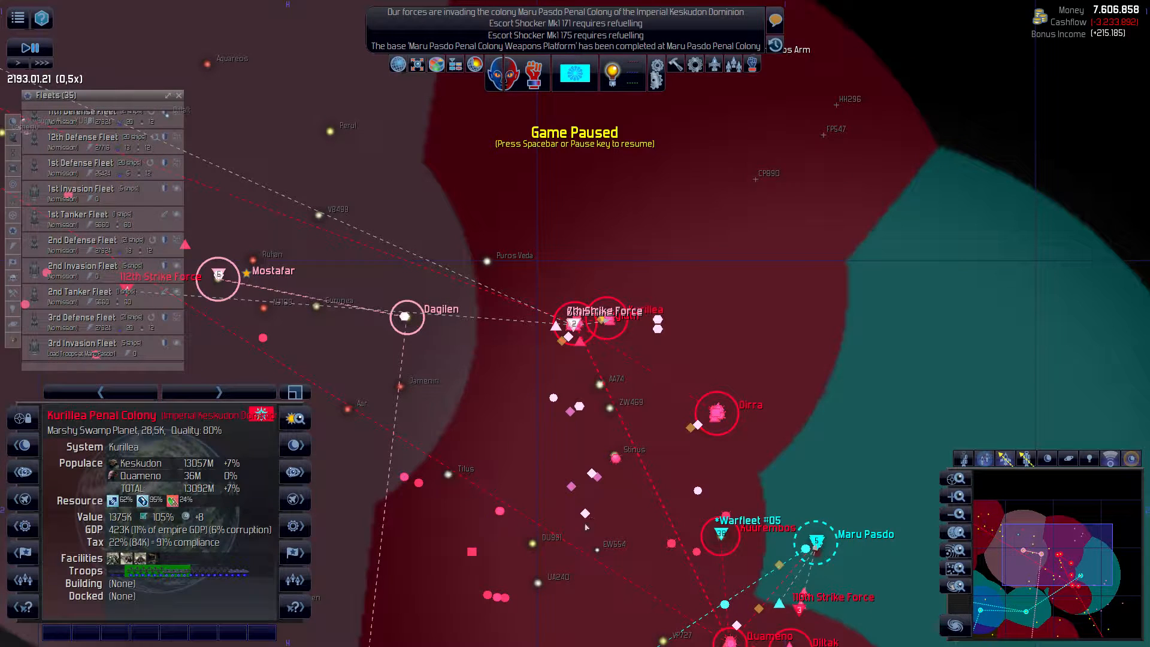
- Inspect the Kuurembos system and ocean moon Owenso, then check Warfleet #10 refuelling at Kiadia
{"action": "left_click", "coordinate": [721, 535]}
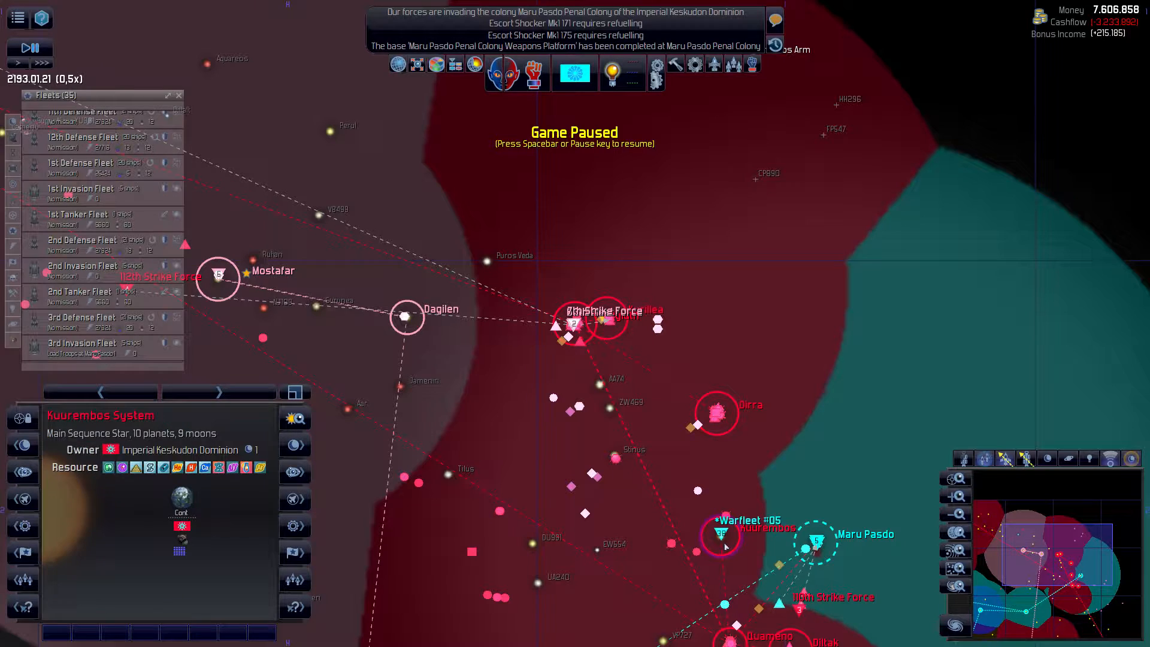
{"action": "left_click", "coordinate": [715, 411]}
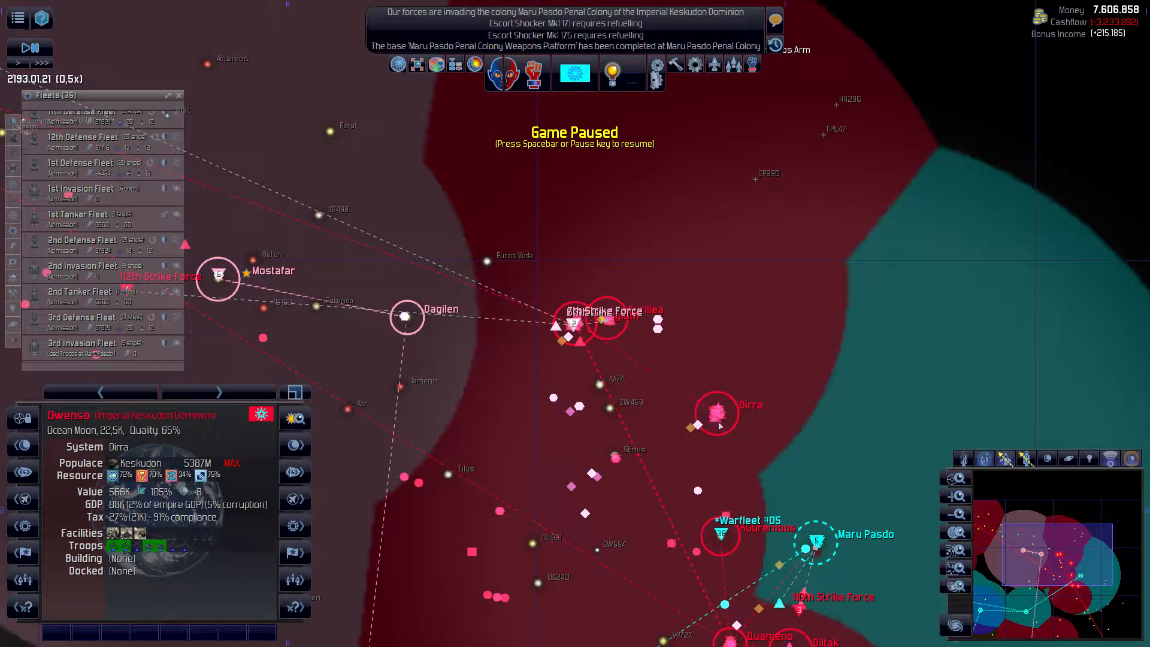
{"action": "left_click", "coordinate": [716, 412]}
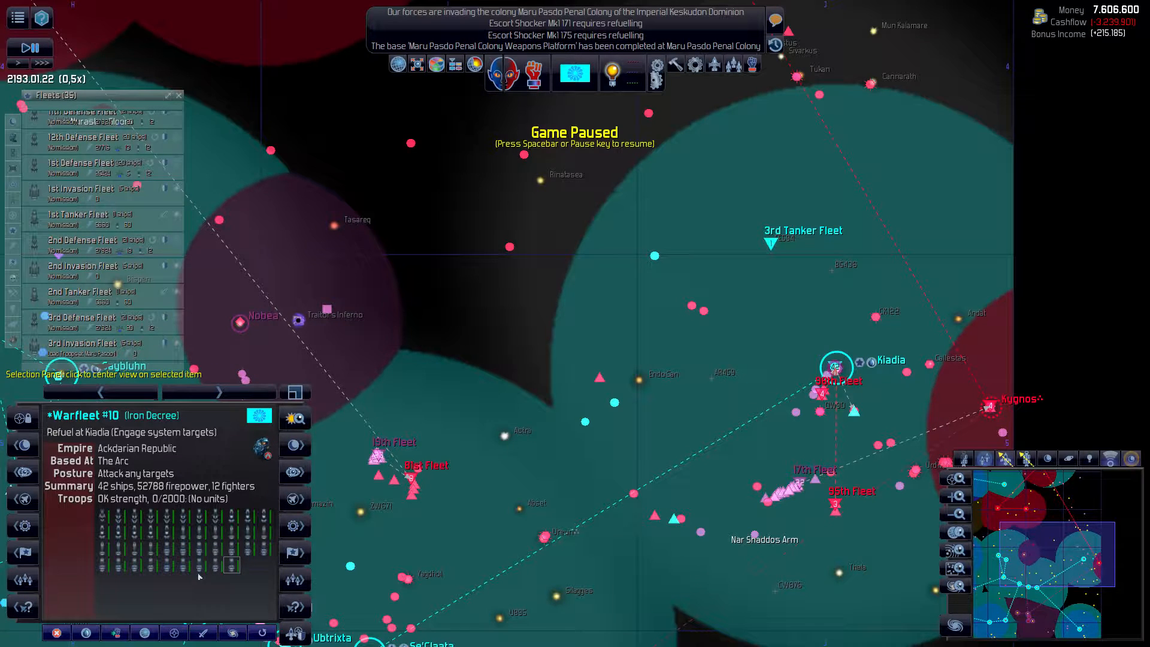
{"action": "mouse_move", "coordinate": [679, 417]}
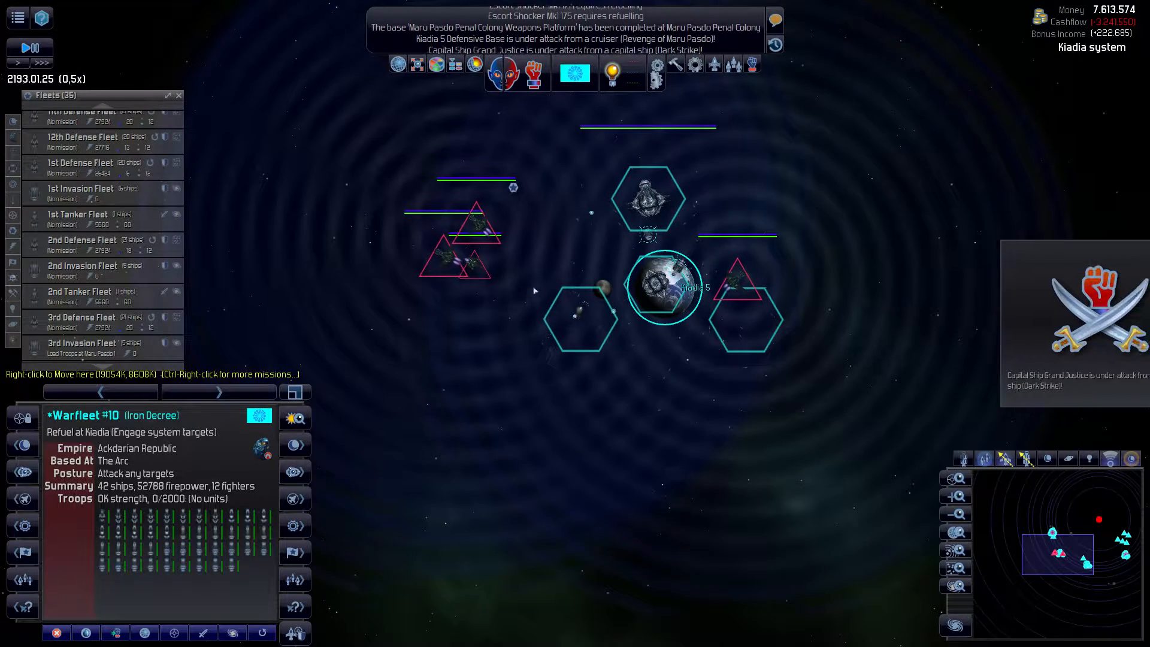
{"action": "mouse_move", "coordinate": [696, 293]}
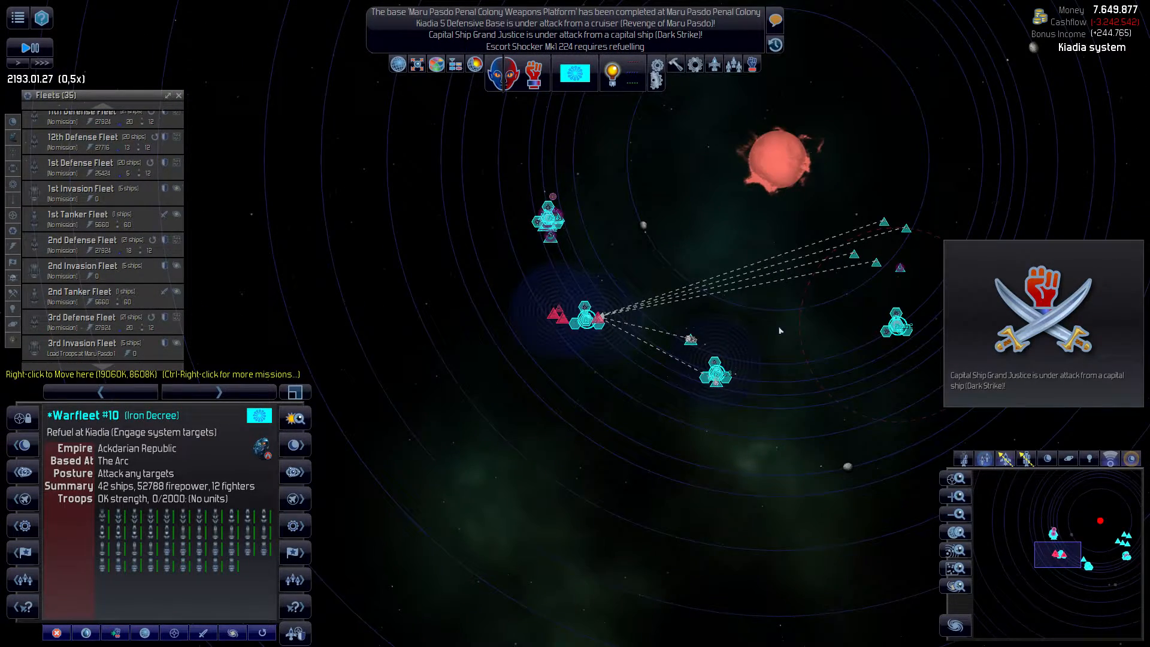
- Pause and resume time while watching Warfleet #10 battle the Keskudon ships at Kiadia
{"action": "key", "text": "space"}
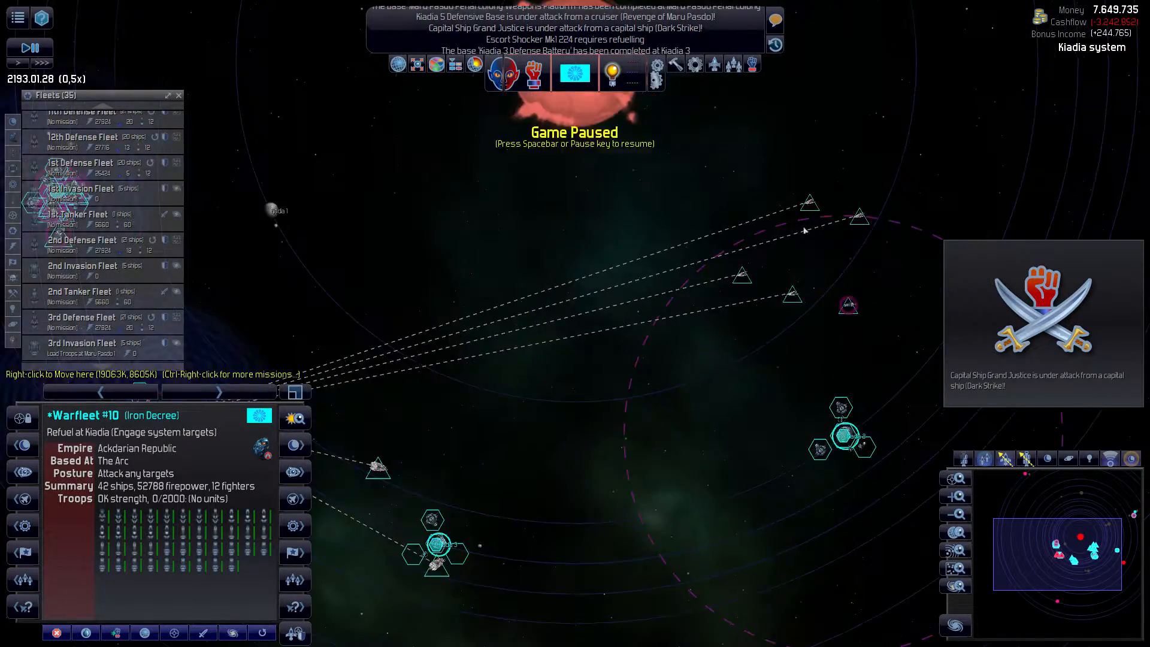
{"action": "key", "text": "space"}
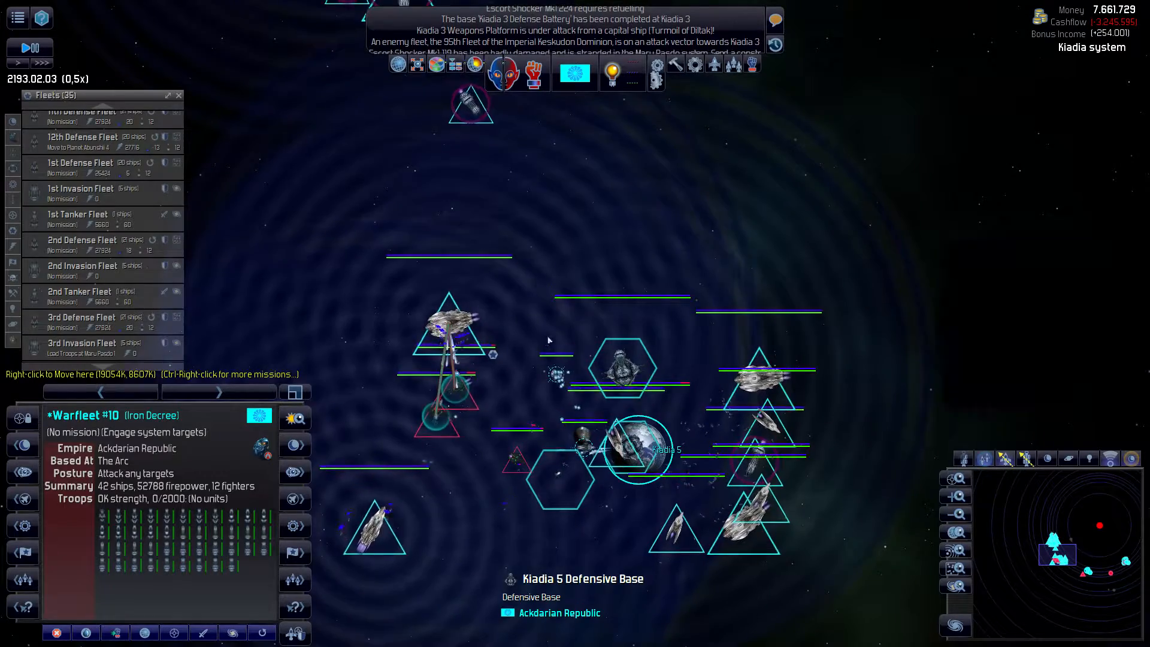
{"action": "key", "text": "space"}
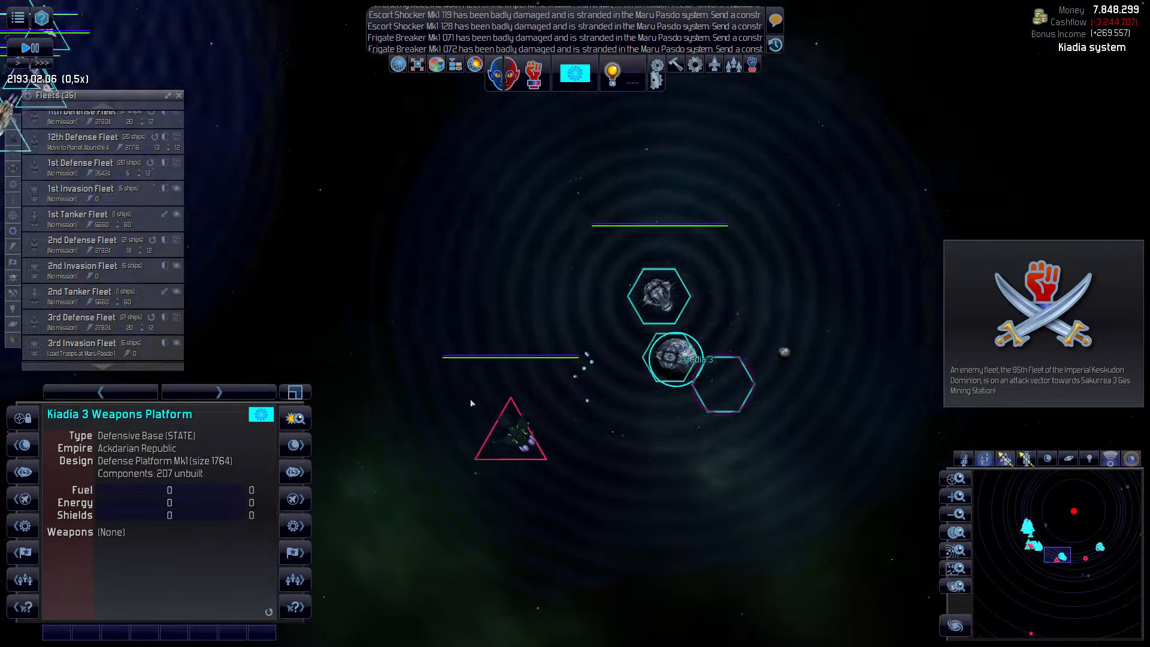
- Inspect the enemy capital ship Turmoil of Diltak, pausing briefly before letting time run
{"action": "left_click", "coordinate": [510, 440]}
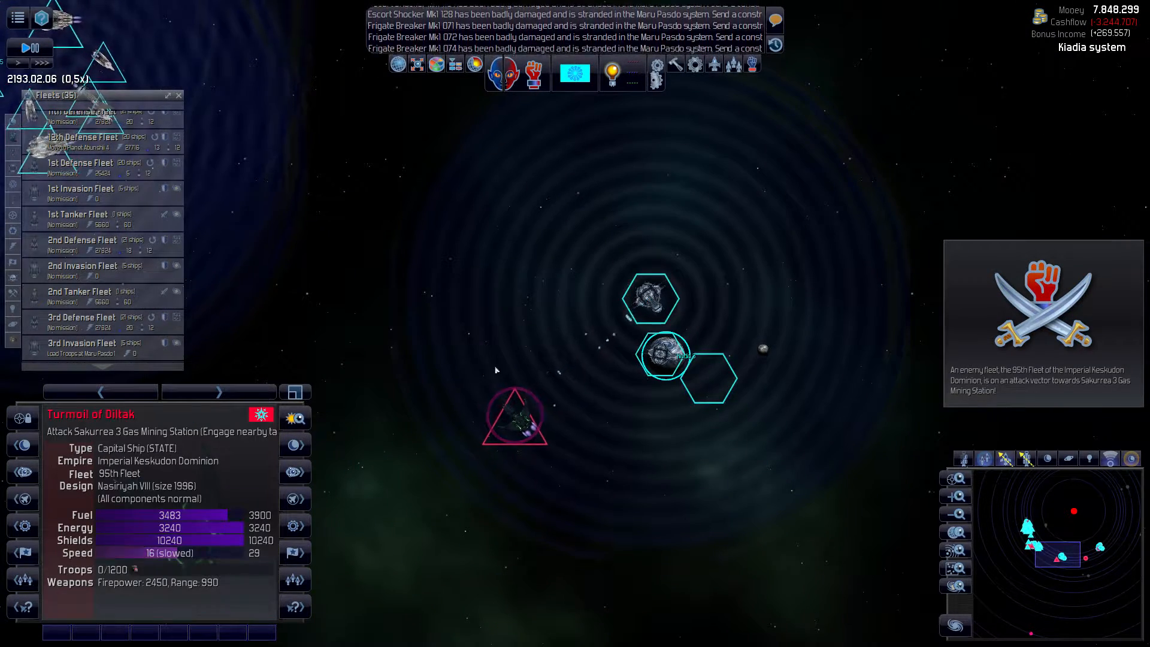
{"action": "key", "text": "space"}
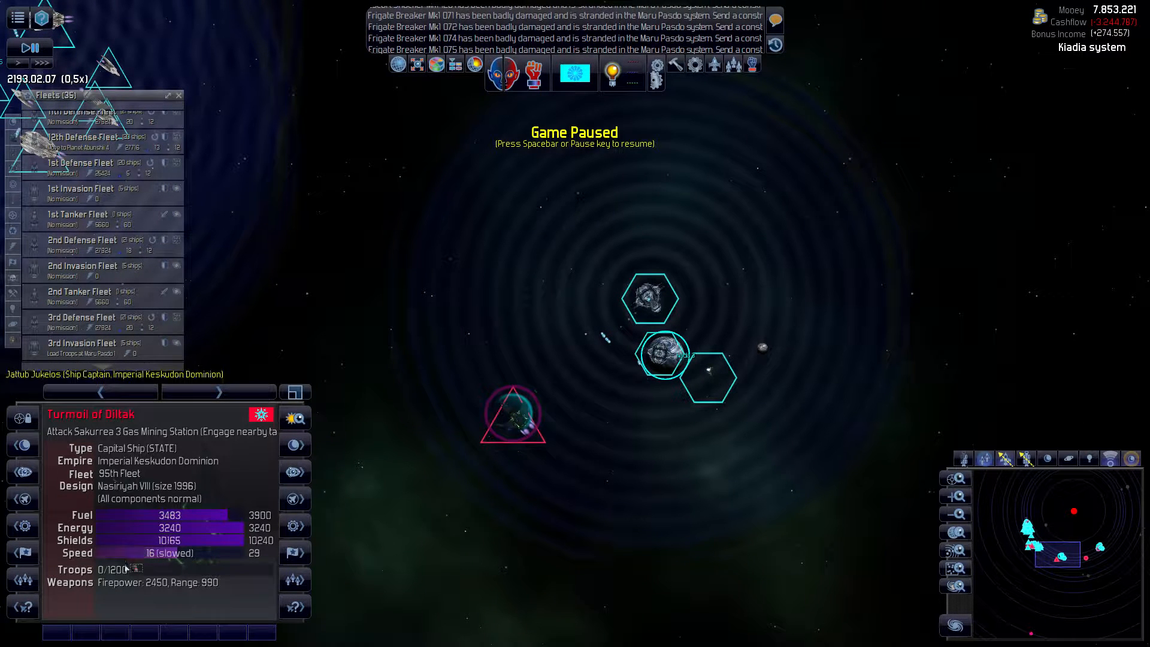
{"action": "key", "text": "space"}
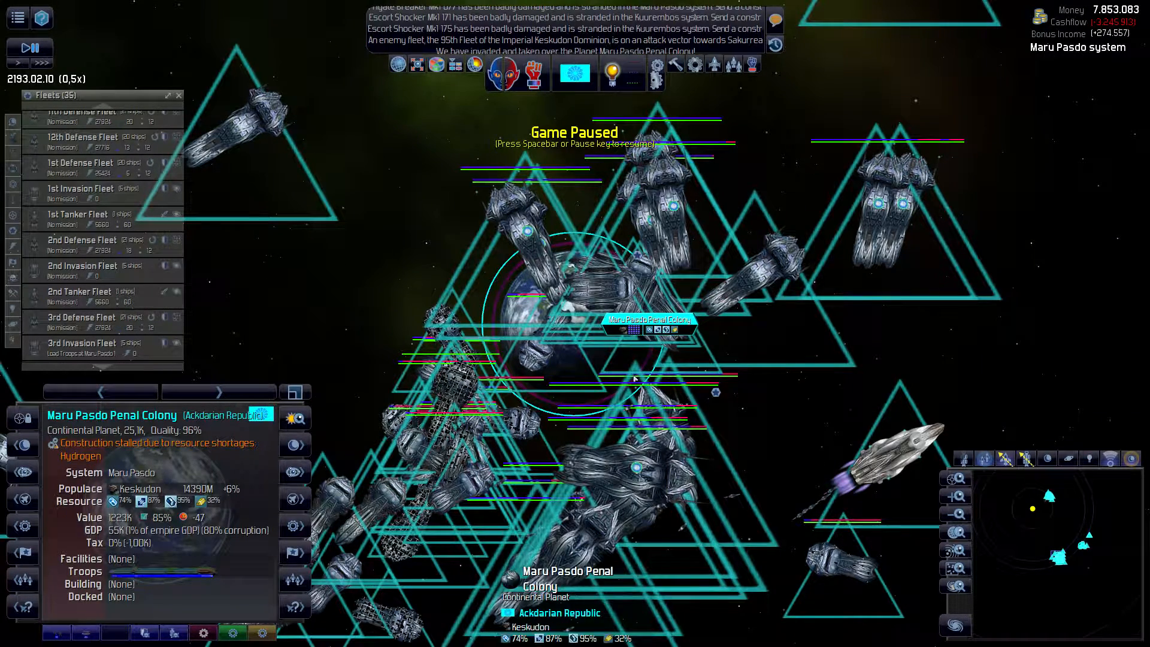
{"action": "mouse_move", "coordinate": [235, 571]}
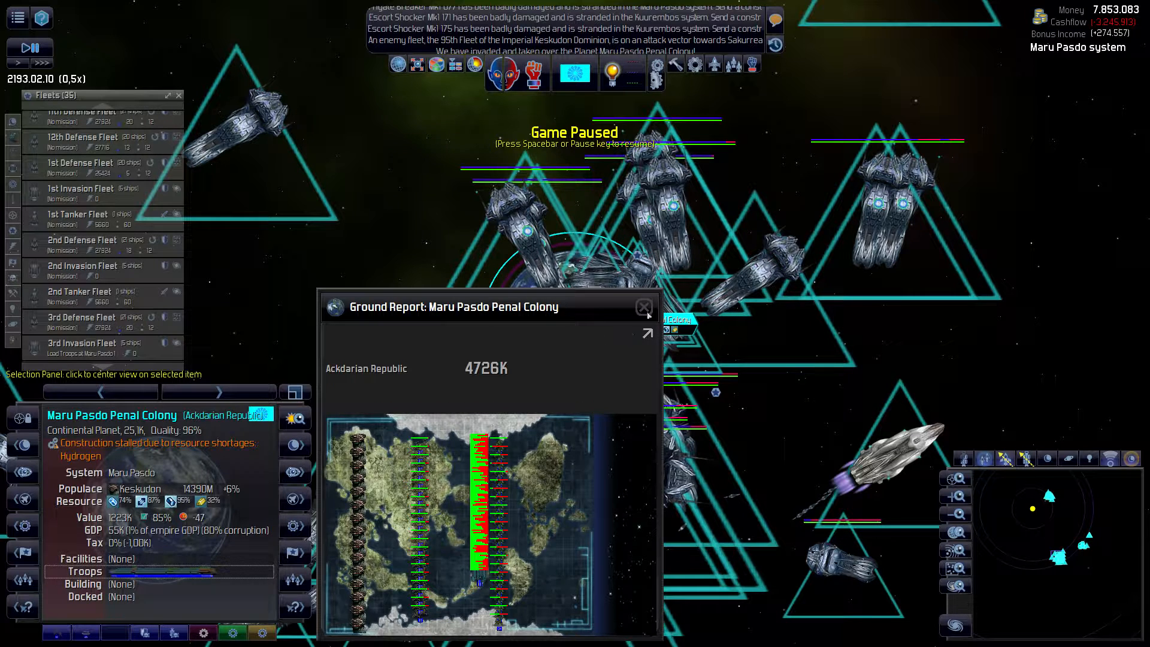
- Close the Maru Pasdo Penal Colony ground battle report
{"action": "left_click", "coordinate": [643, 307]}
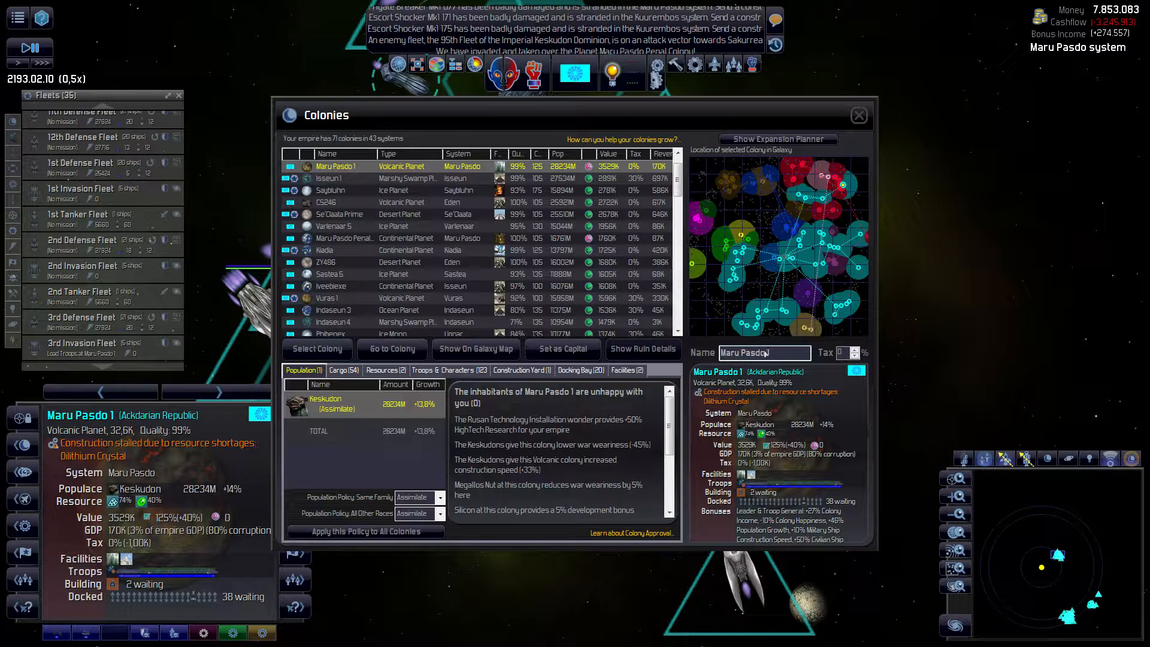
- Rename Maru Pasdo 1 to 'Maru Pasdo Prime' and the captured penal colony to a numbered Maru Pasdo name
{"action": "type", "text": "Pri"}
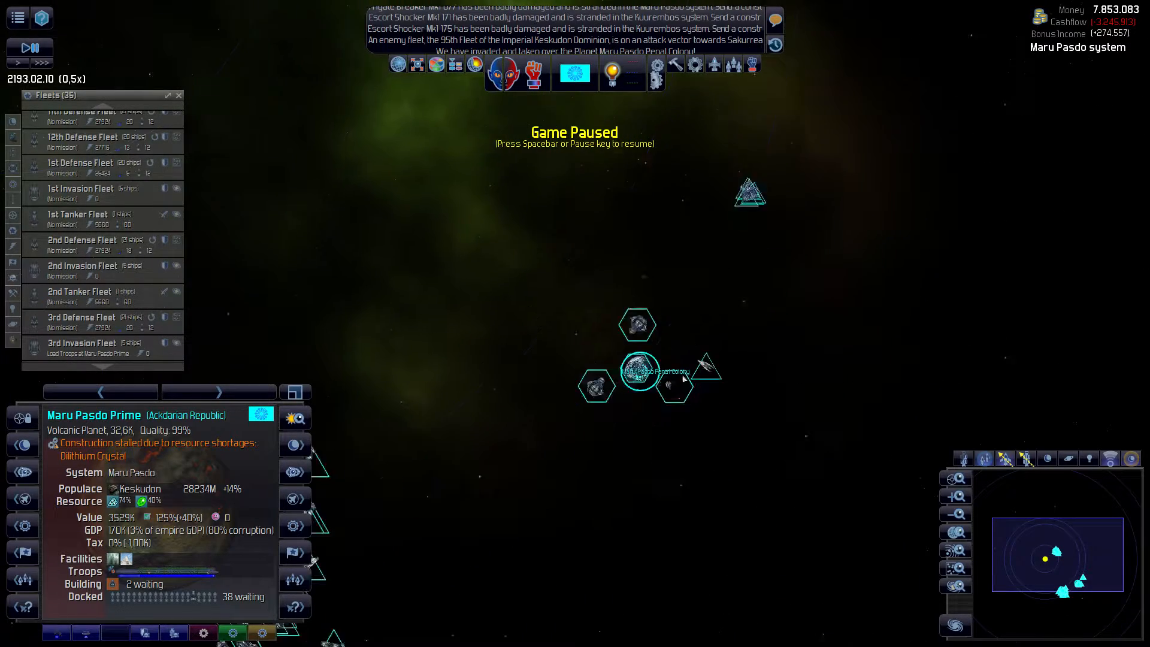
{"action": "left_click", "coordinate": [638, 369]}
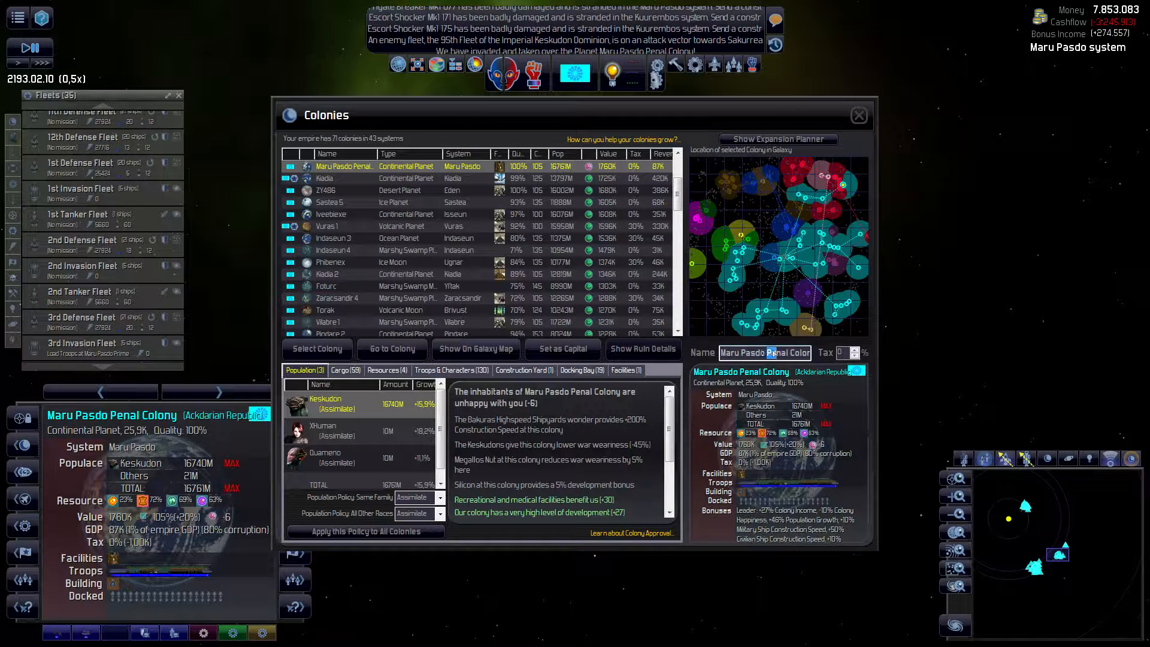
{"action": "type", "text": "aru Pasdo 2"}
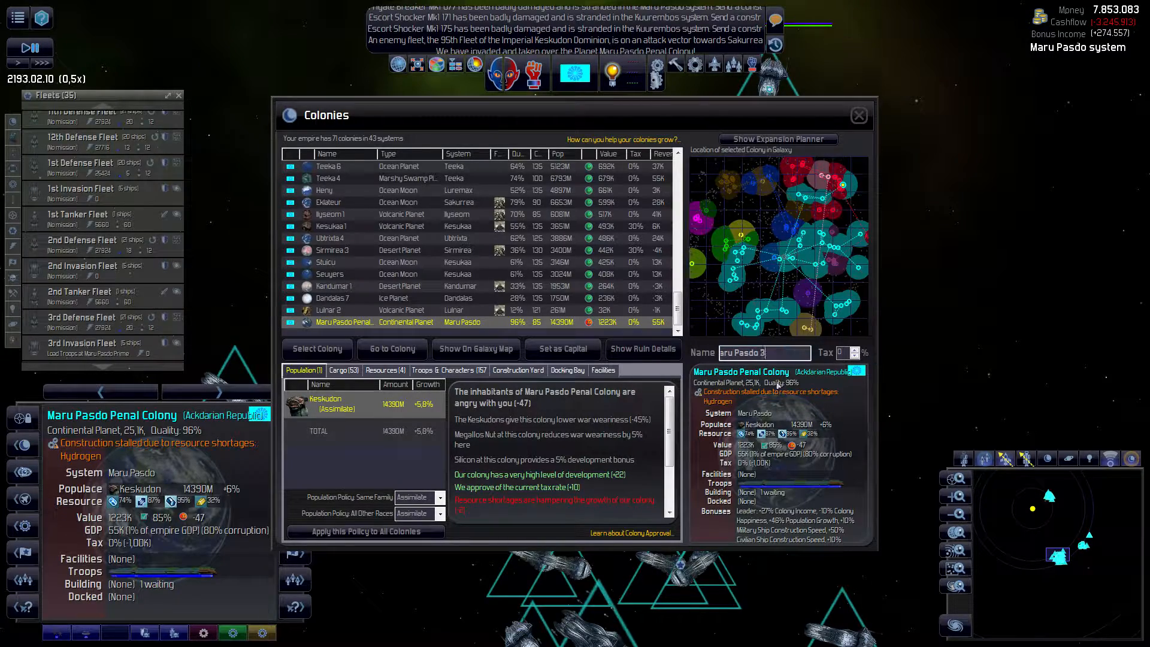
{"action": "left_click", "coordinate": [857, 115]}
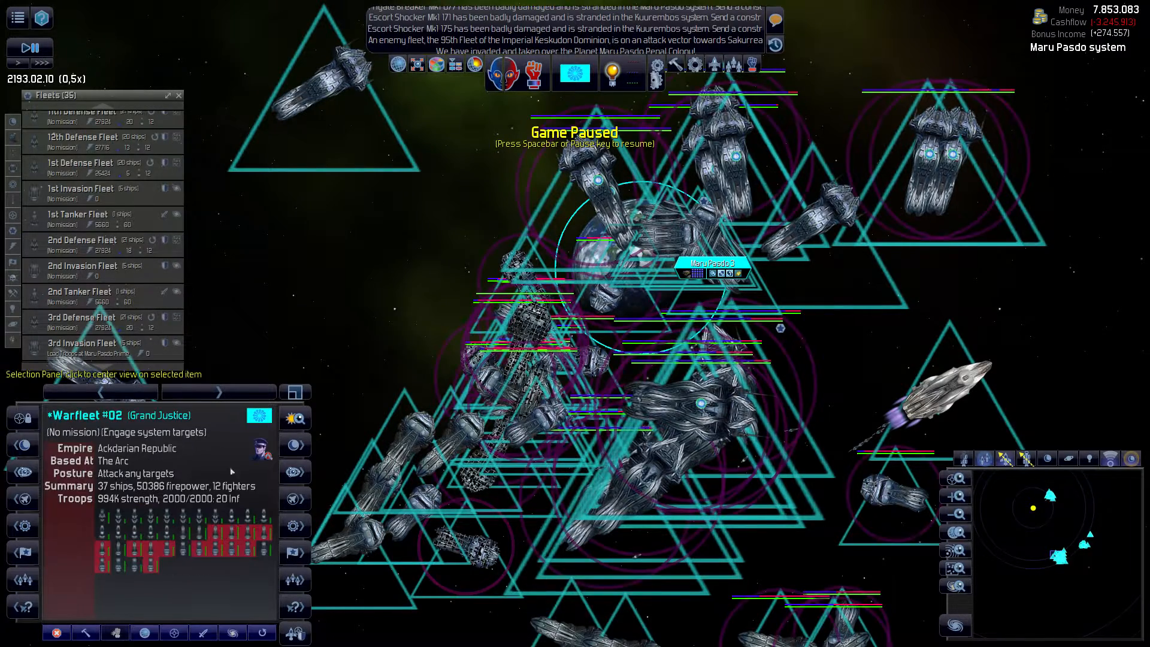
{"action": "mouse_move", "coordinate": [513, 374]}
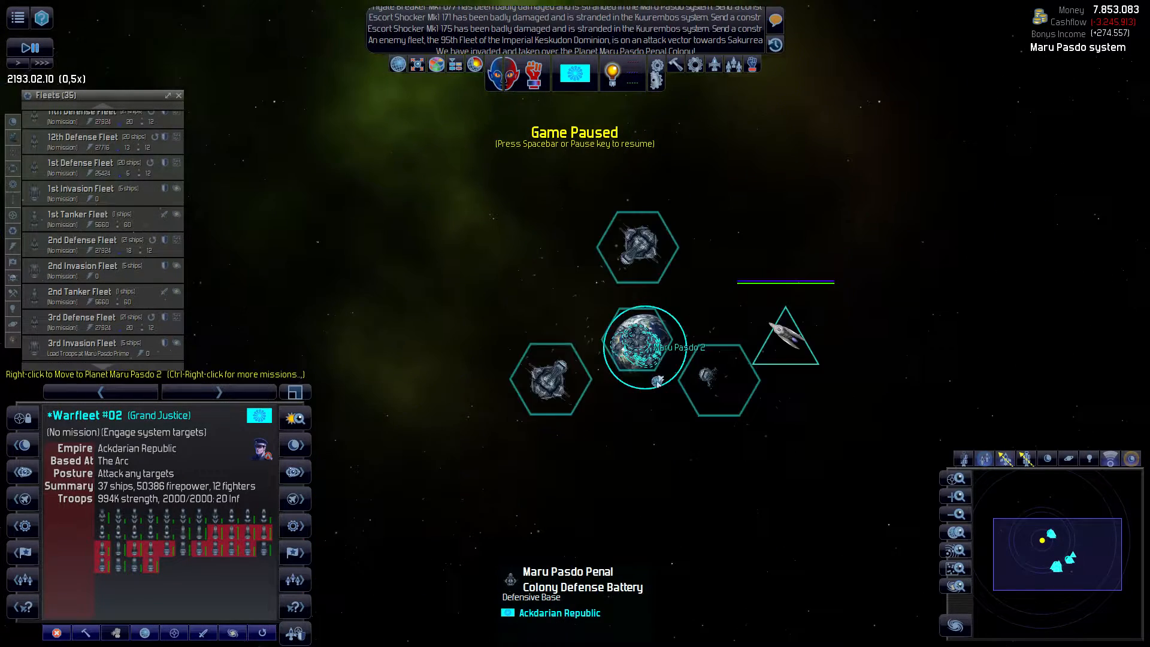
- Order Warfleet #02 to repair and refuel damaged ships at Maru Pasdo Penal Colony Space Port
{"action": "right_click", "coordinate": [645, 346]}
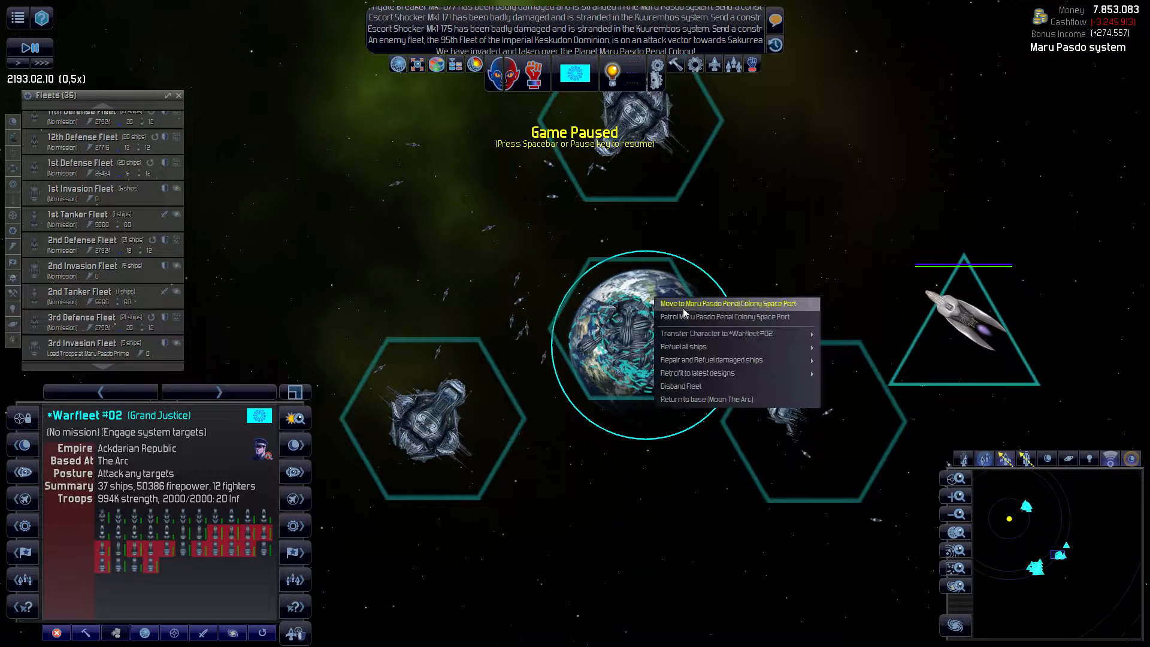
{"action": "mouse_move", "coordinate": [709, 359]}
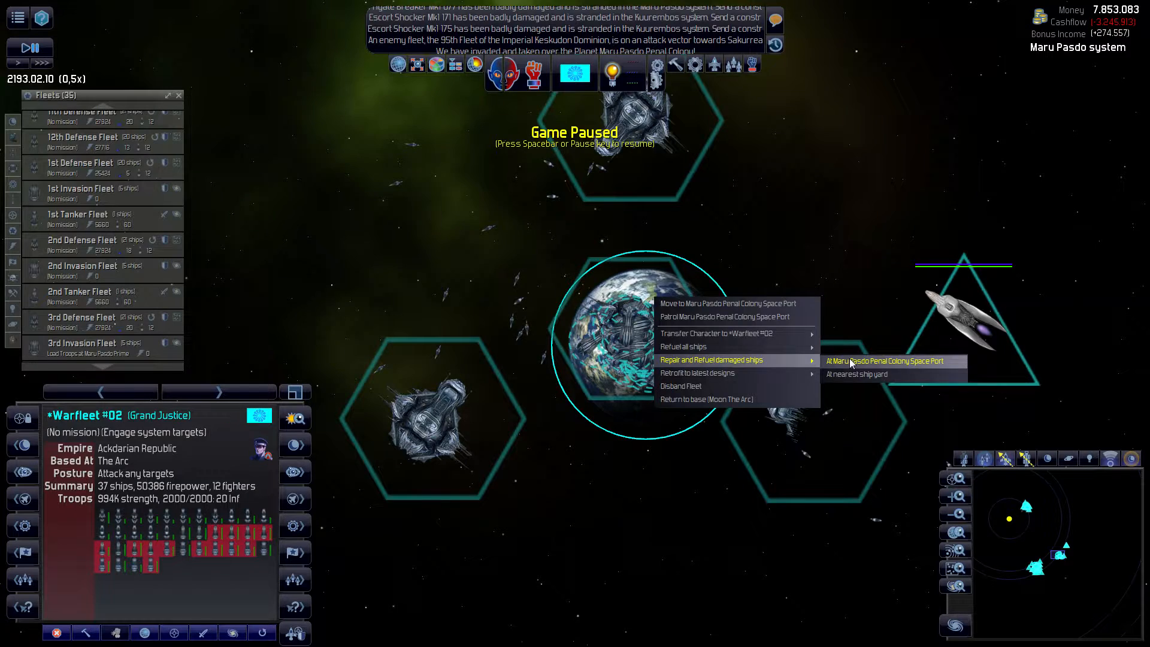
{"action": "left_click", "coordinate": [892, 360]}
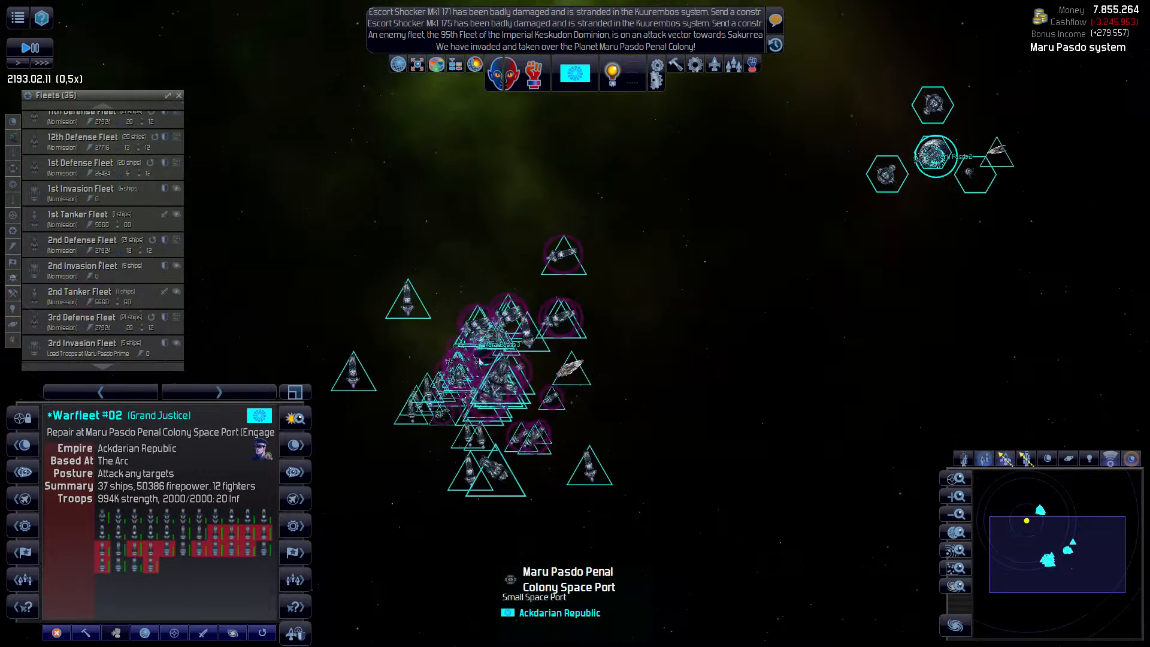
- Pause the game to check Warfleet #09's repair mission to Maru Pasdo 1 Space Port
{"action": "key", "text": "space"}
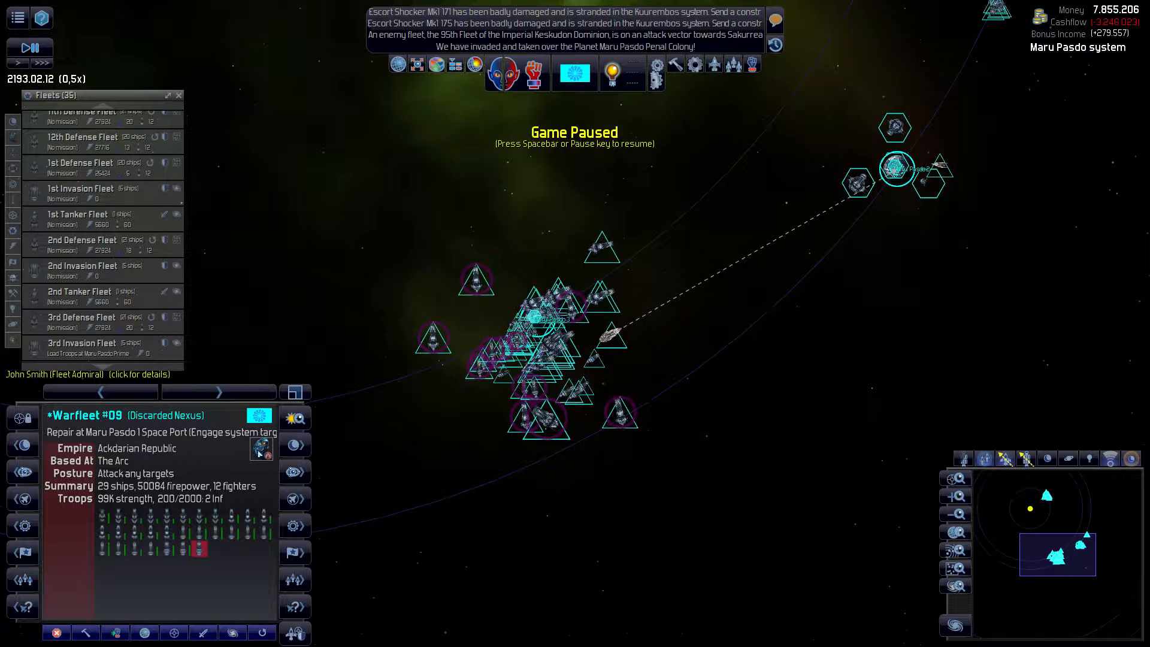
{"action": "mouse_move", "coordinate": [442, 249]}
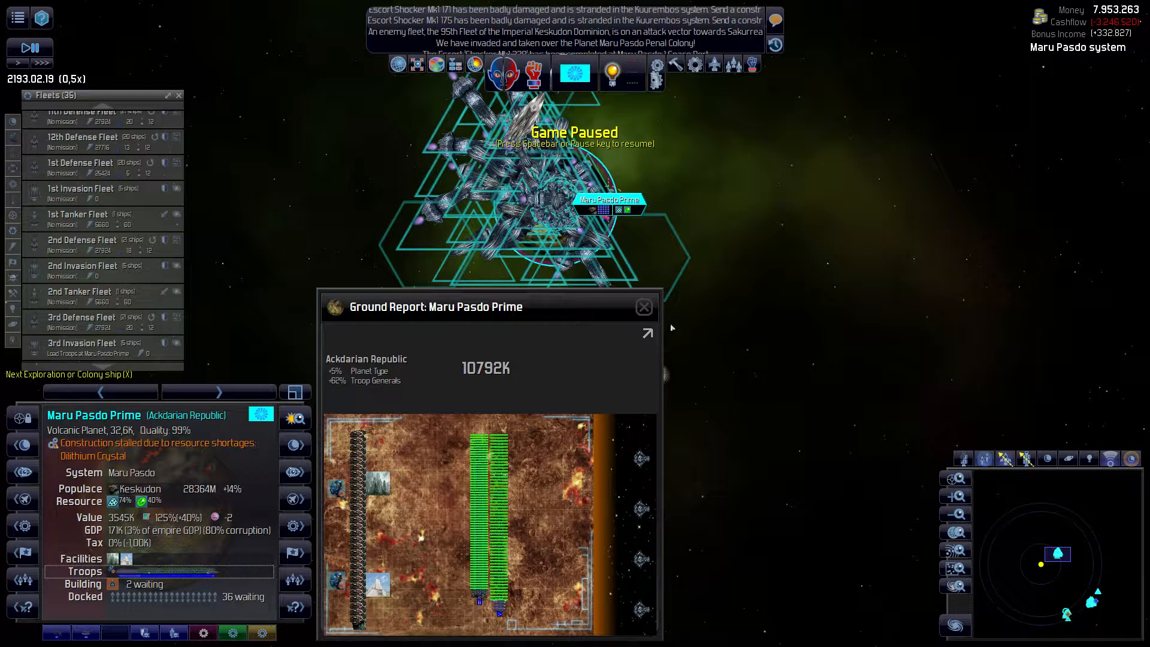
- Dismiss the Maru Pasdo Prime ground report, check the 3rd Invasion Fleet, run time briefly and inspect Maru Pasdo Prime
{"action": "left_click", "coordinate": [643, 307]}
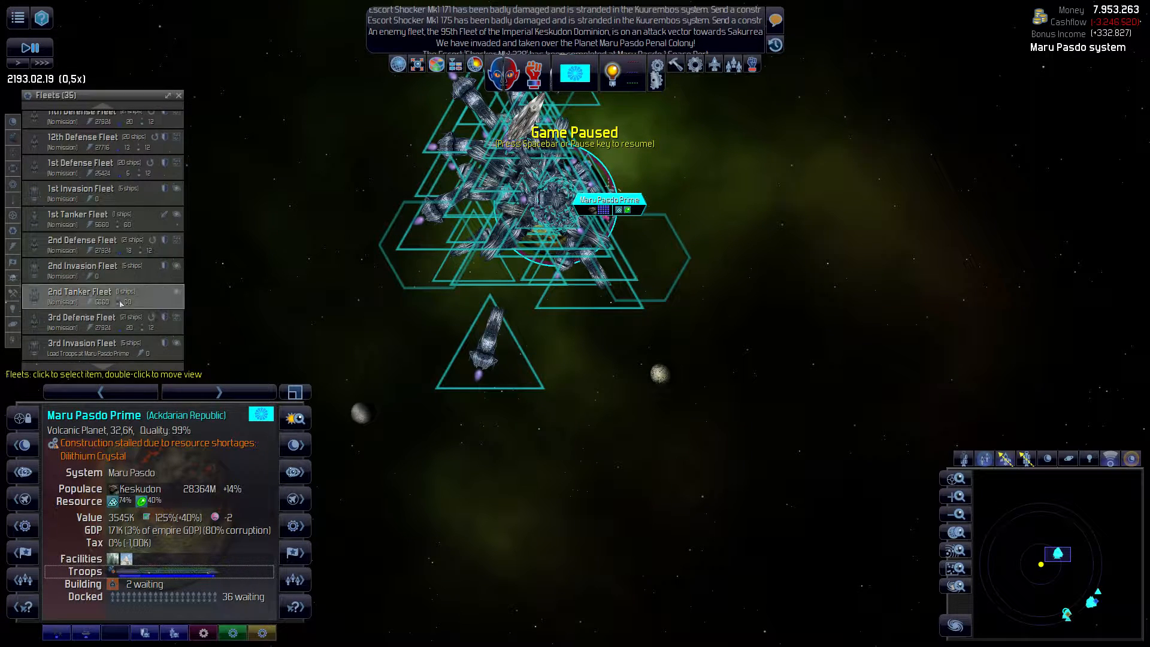
{"action": "left_click", "coordinate": [81, 347]}
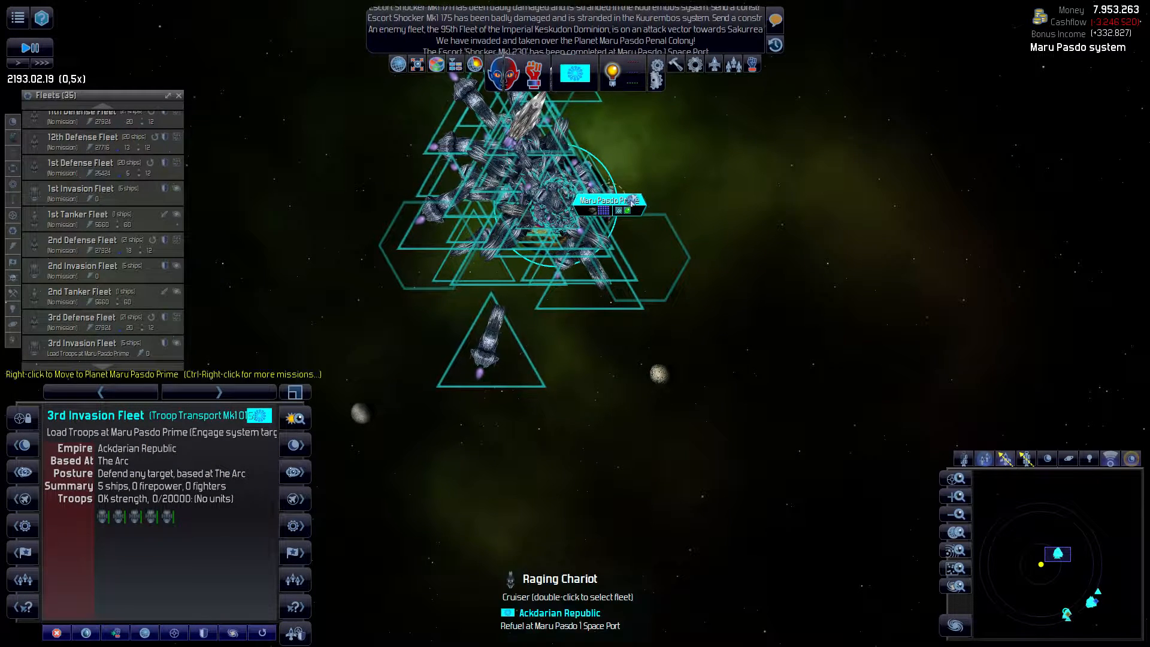
{"action": "key", "text": "space"}
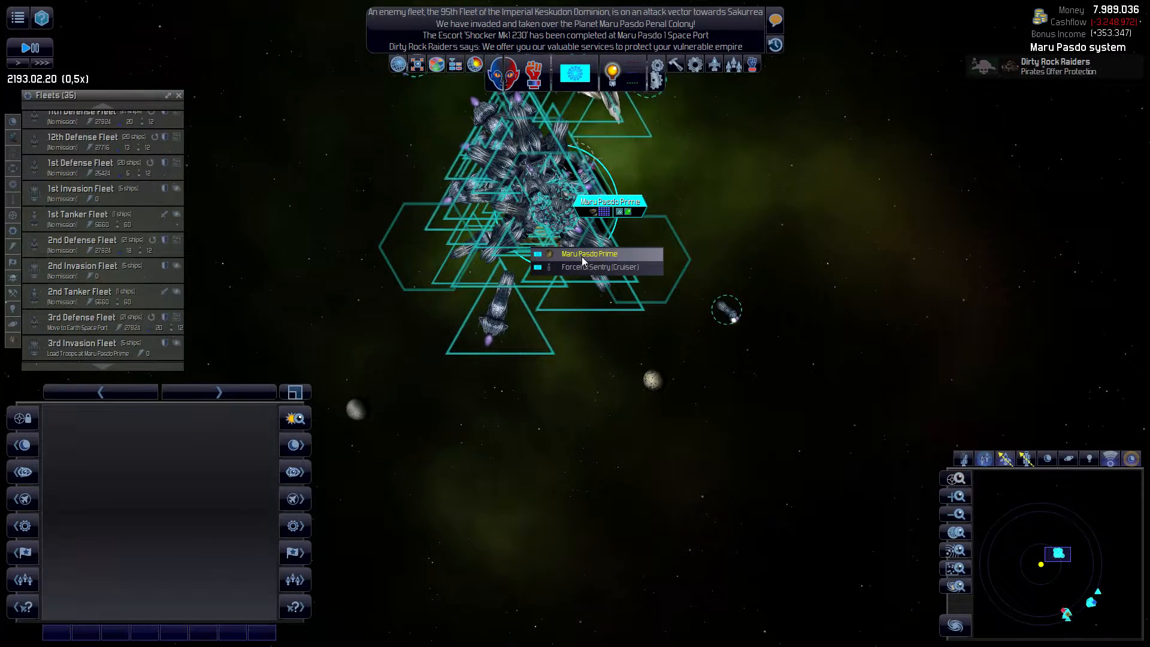
{"action": "left_click", "coordinate": [589, 253]}
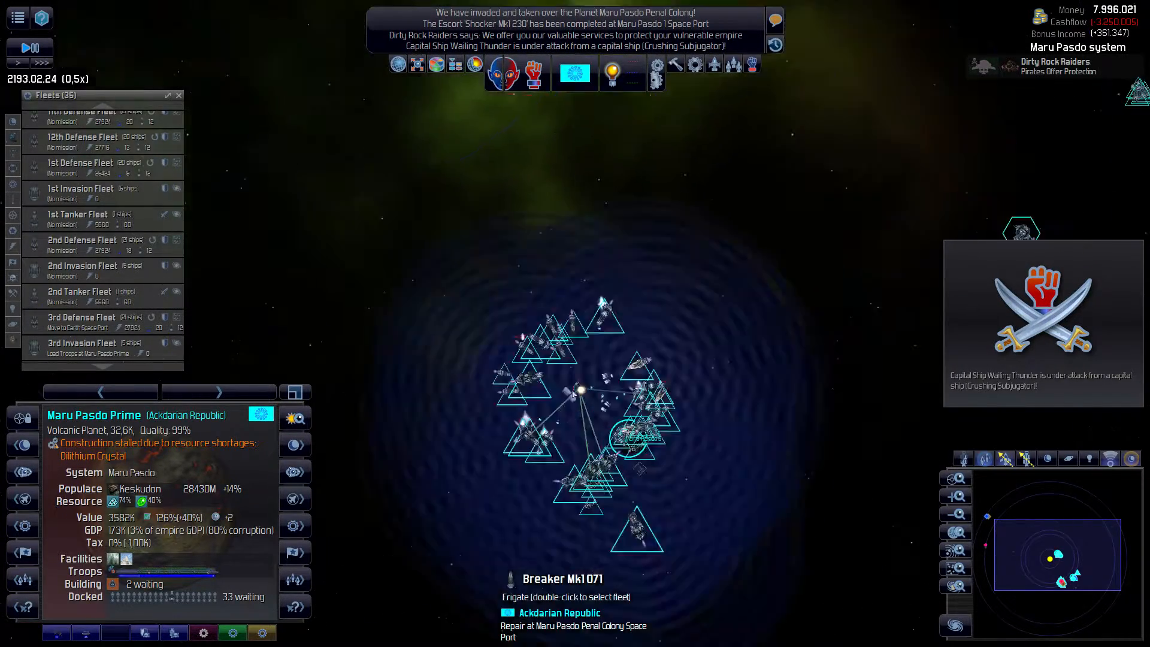
{"action": "key", "text": "space"}
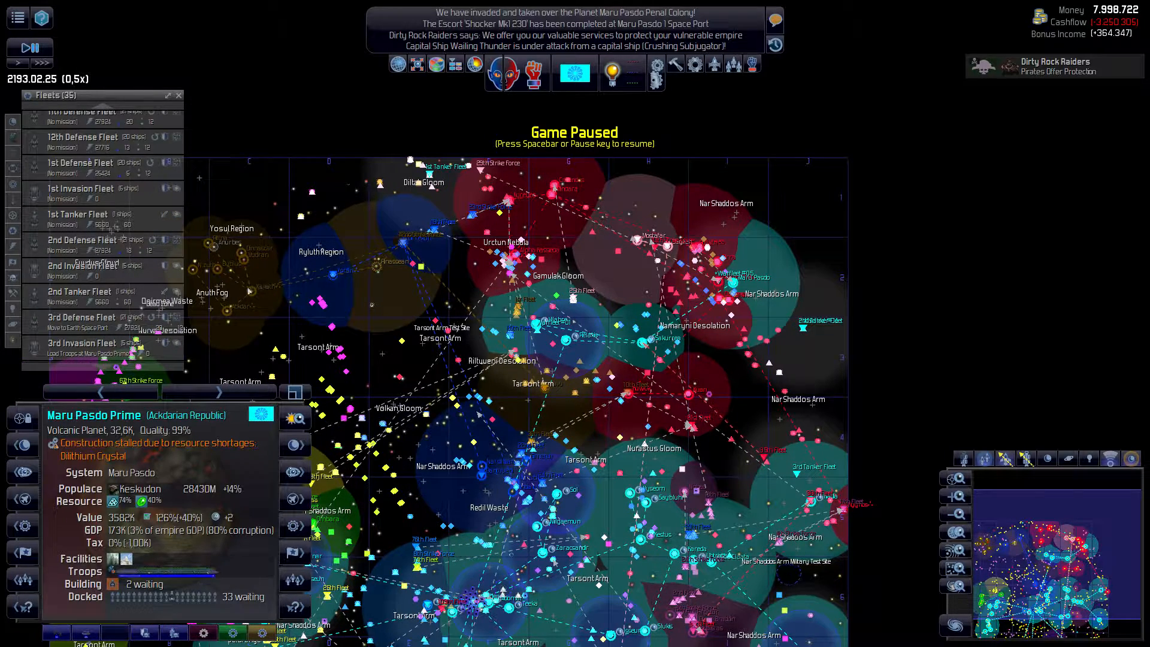
- Inspect the Xanath, Byblus and another Imperial XHuman Kingdom system on the galaxy map
{"action": "left_click", "coordinate": [252, 291]}
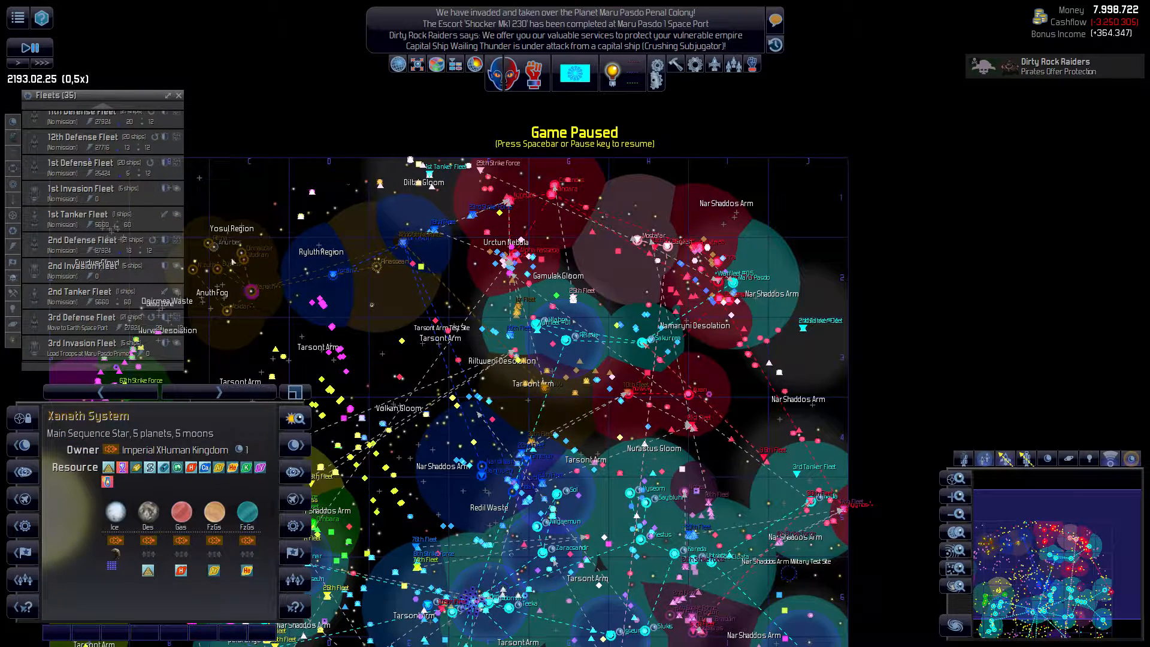
{"action": "left_click", "coordinate": [215, 268]}
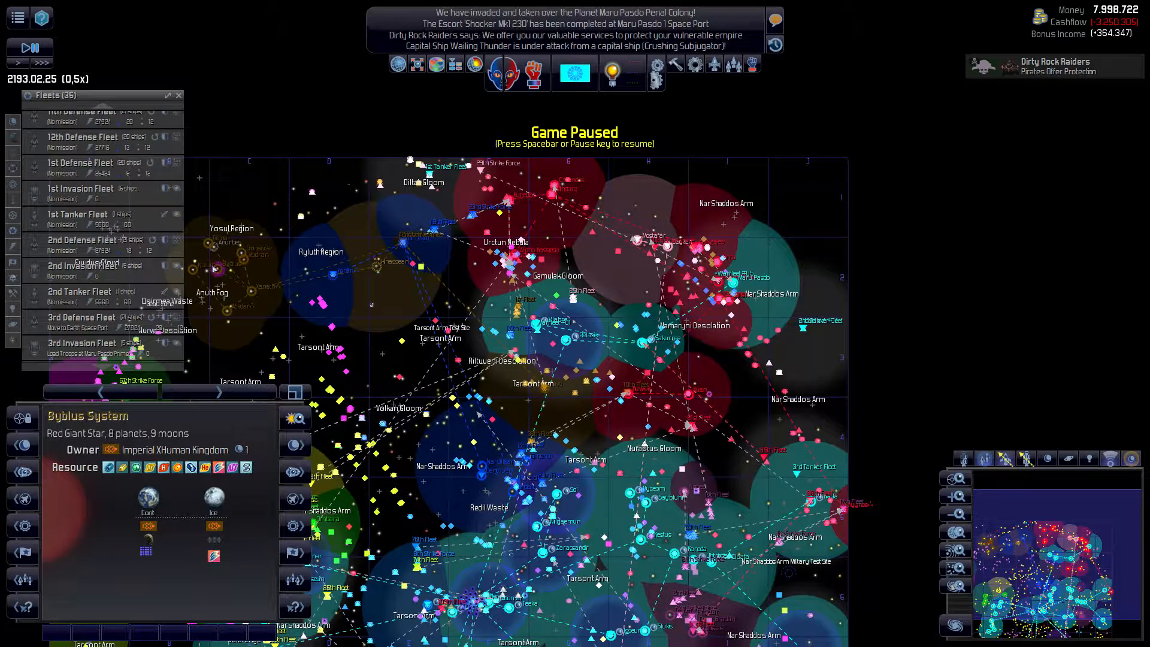
{"action": "left_click", "coordinate": [212, 244]}
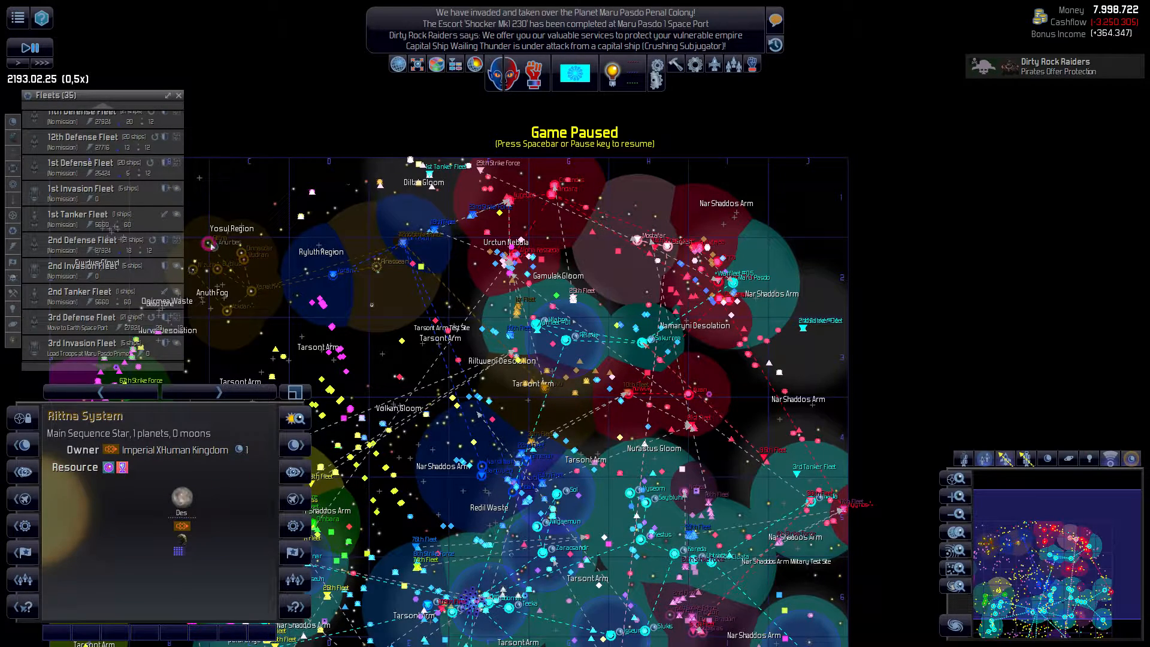
- Inspect the Broken Prize explorer, the Thacwaa Sovereignty's 28th Fleet and the Wekkarus Federation's 79th Fleet
{"action": "left_click", "coordinate": [190, 270]}
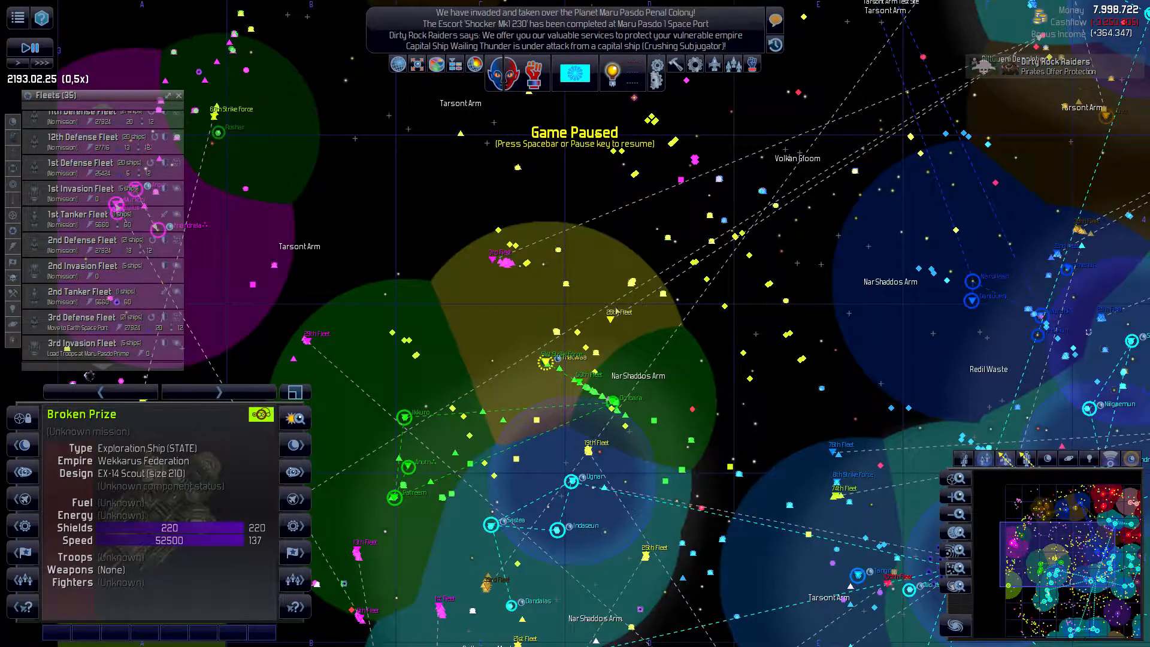
{"action": "left_click", "coordinate": [612, 311]}
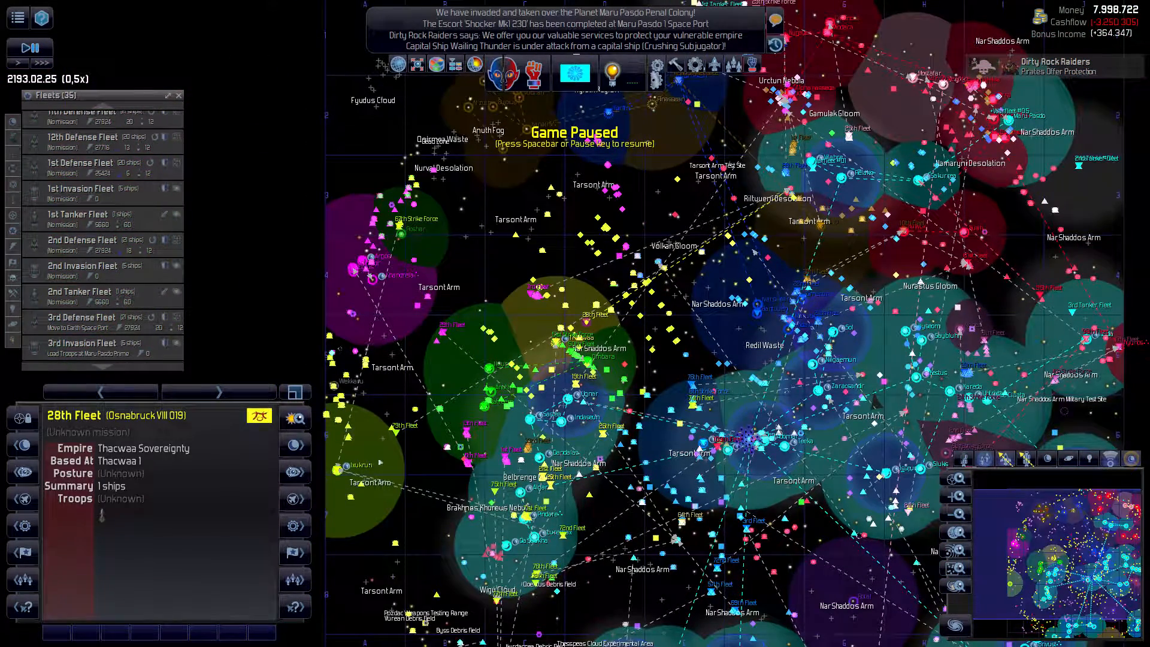
{"action": "left_click", "coordinate": [393, 428]}
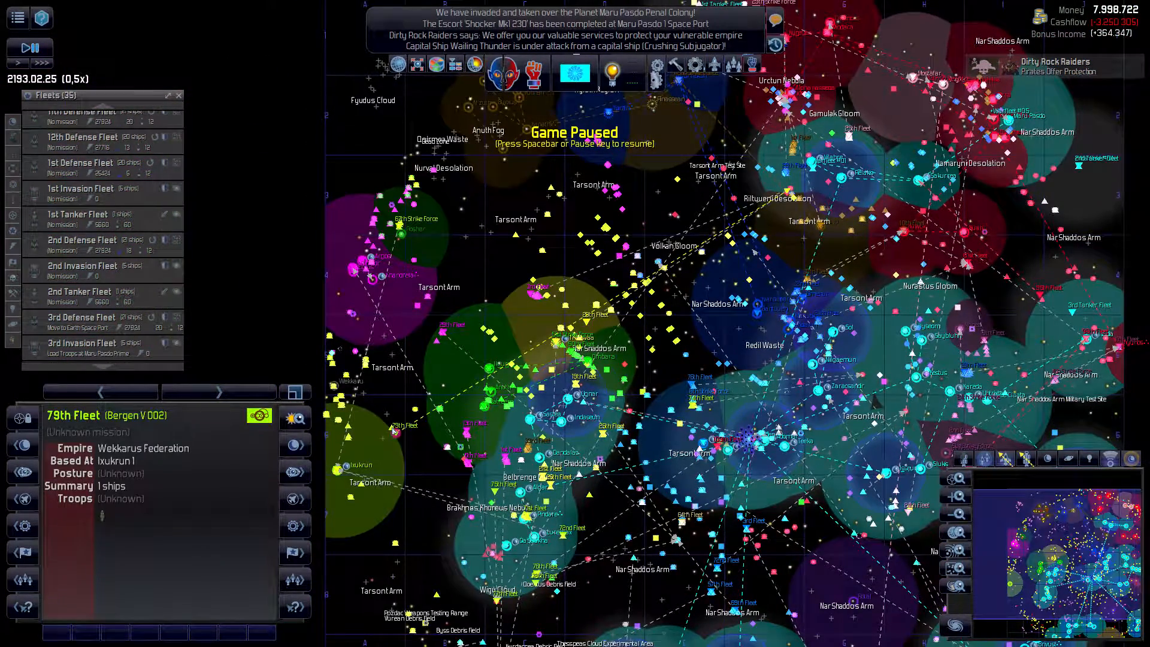
{"action": "mouse_move", "coordinate": [98, 546]}
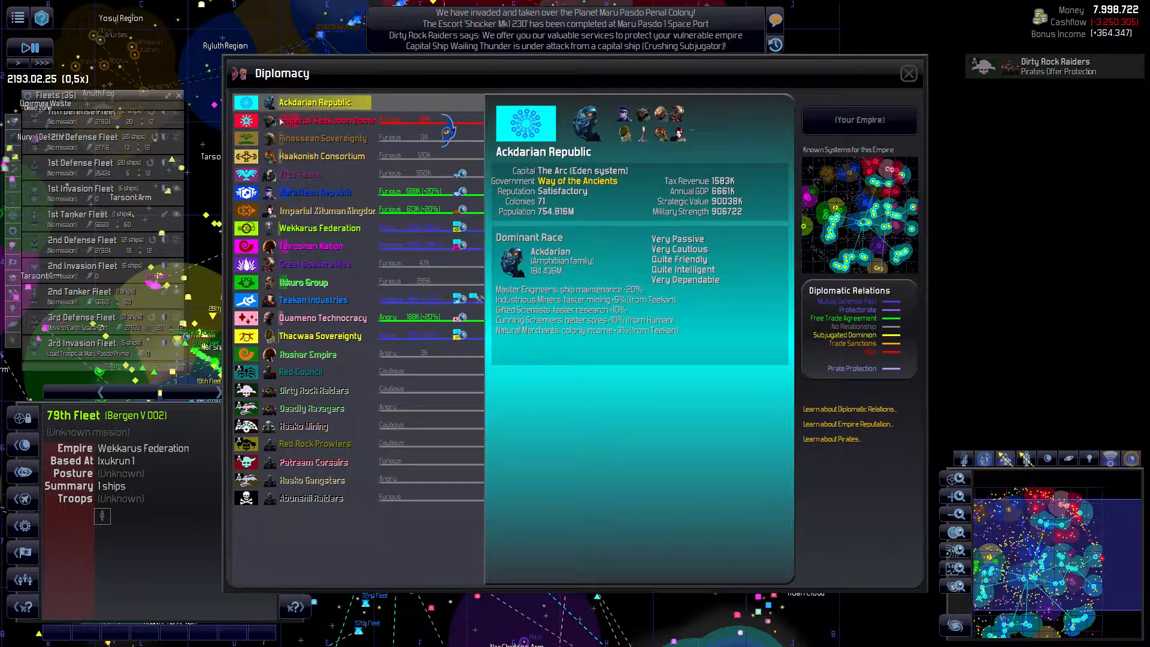
{"action": "left_click", "coordinate": [327, 120]}
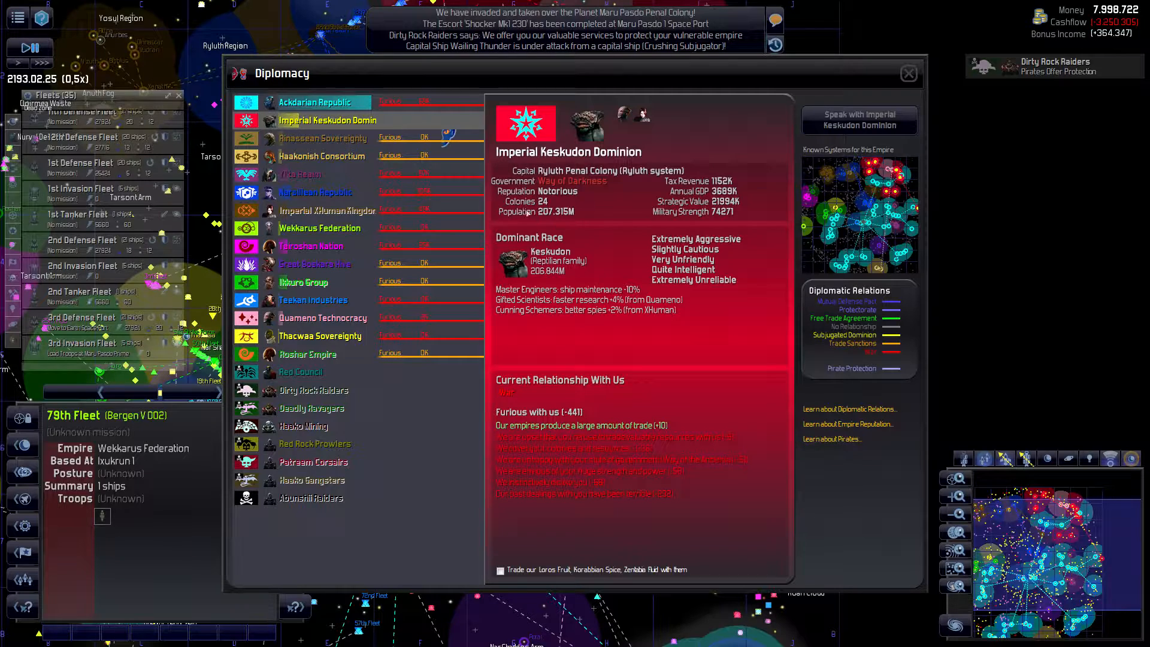
{"action": "mouse_move", "coordinate": [612, 207]}
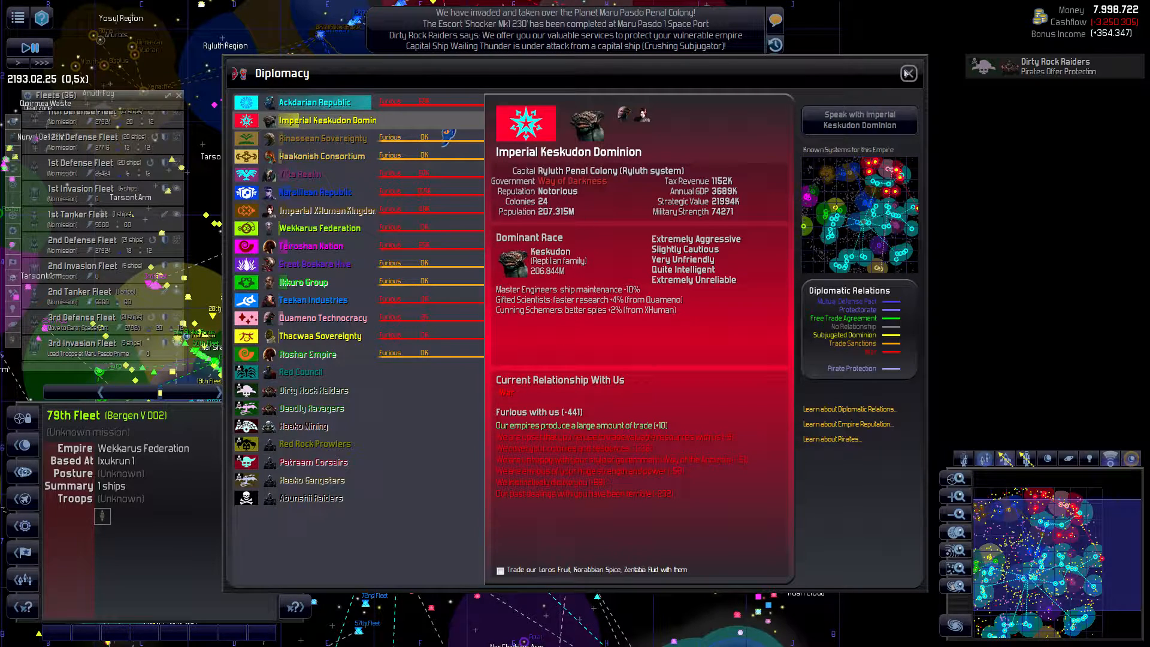
{"action": "left_click", "coordinate": [907, 73]}
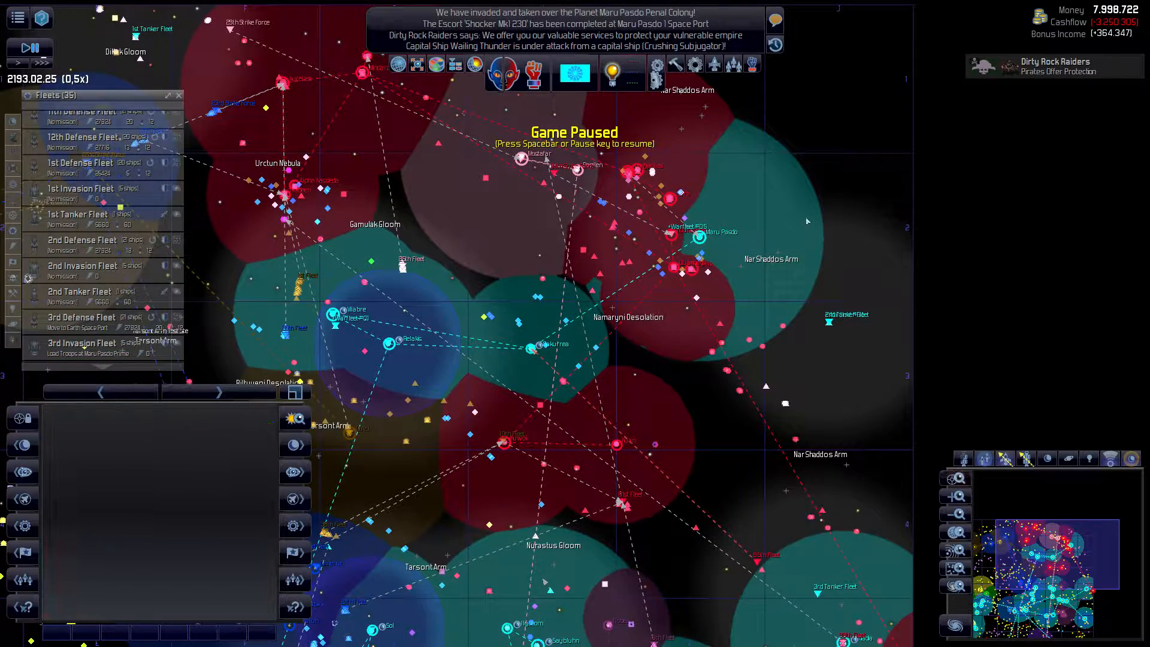
{"action": "mouse_move", "coordinate": [715, 262]}
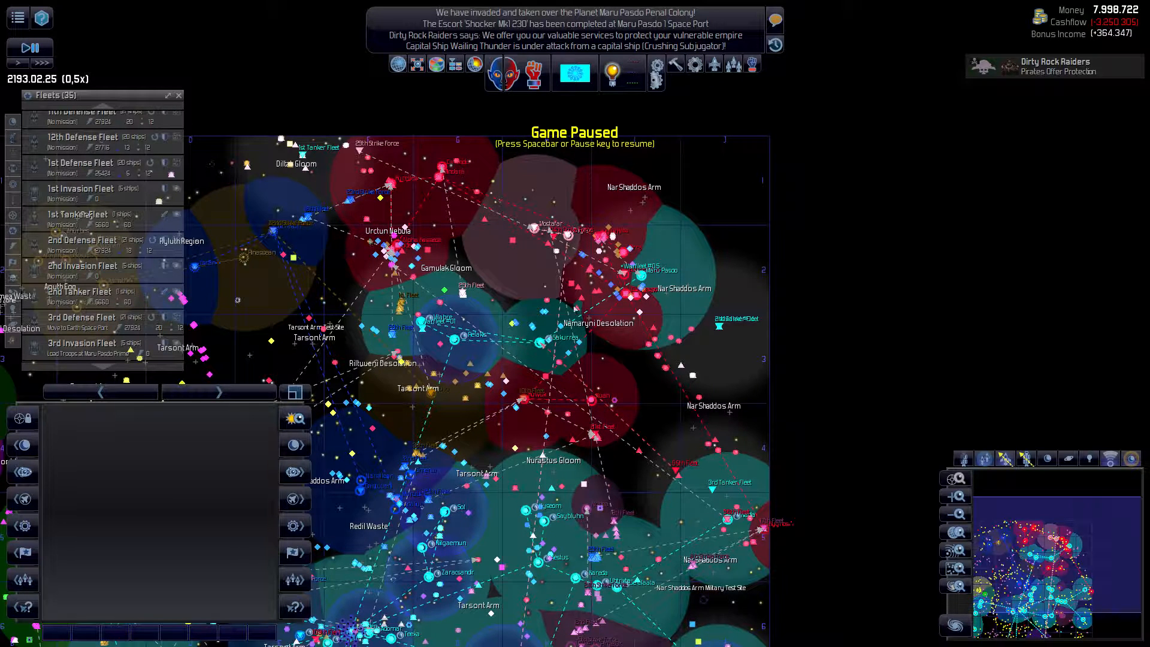
{"action": "mouse_move", "coordinate": [682, 194]}
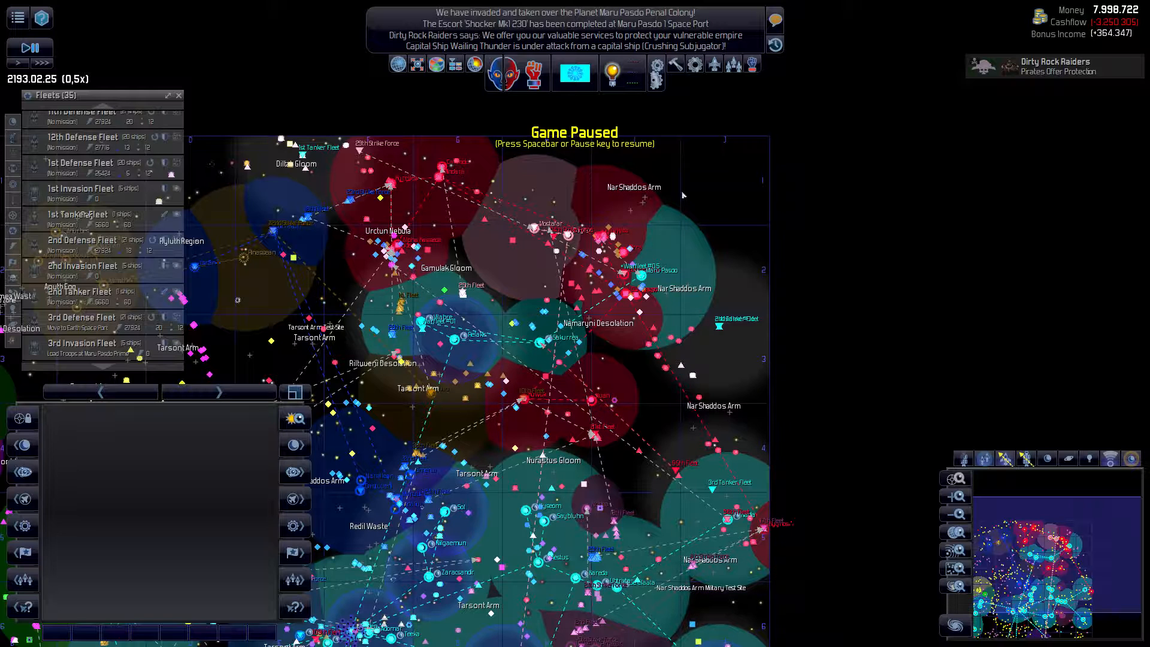